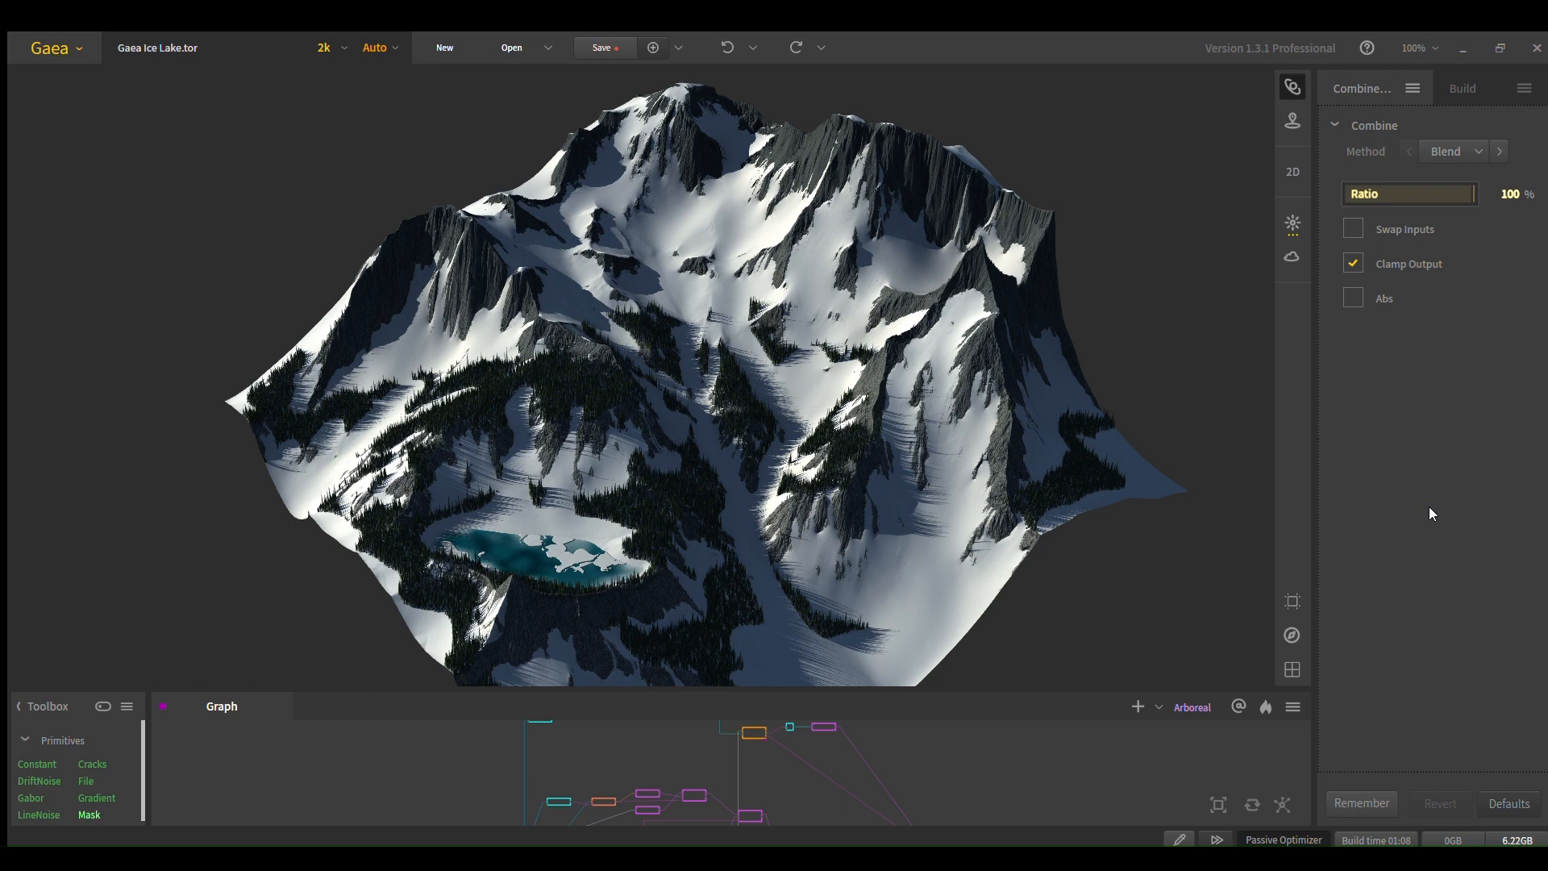
Step: Enlarge the Graph panel and recenter the Ice Lake node network beneath the terrain preview
left_click(600, 46)
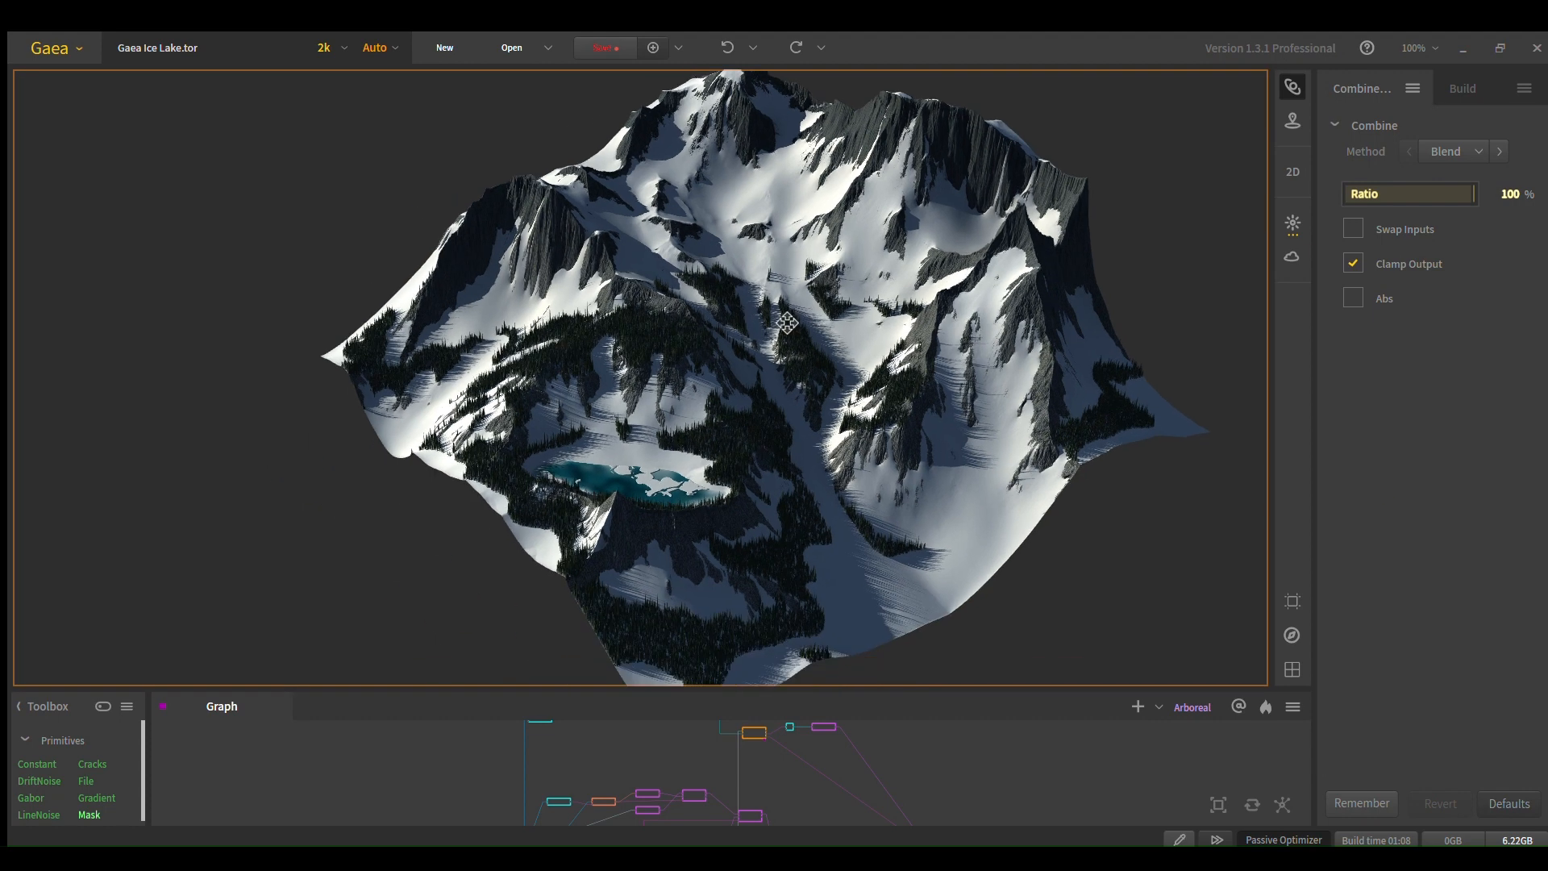
left_click_drag(786, 321, 918, 264)
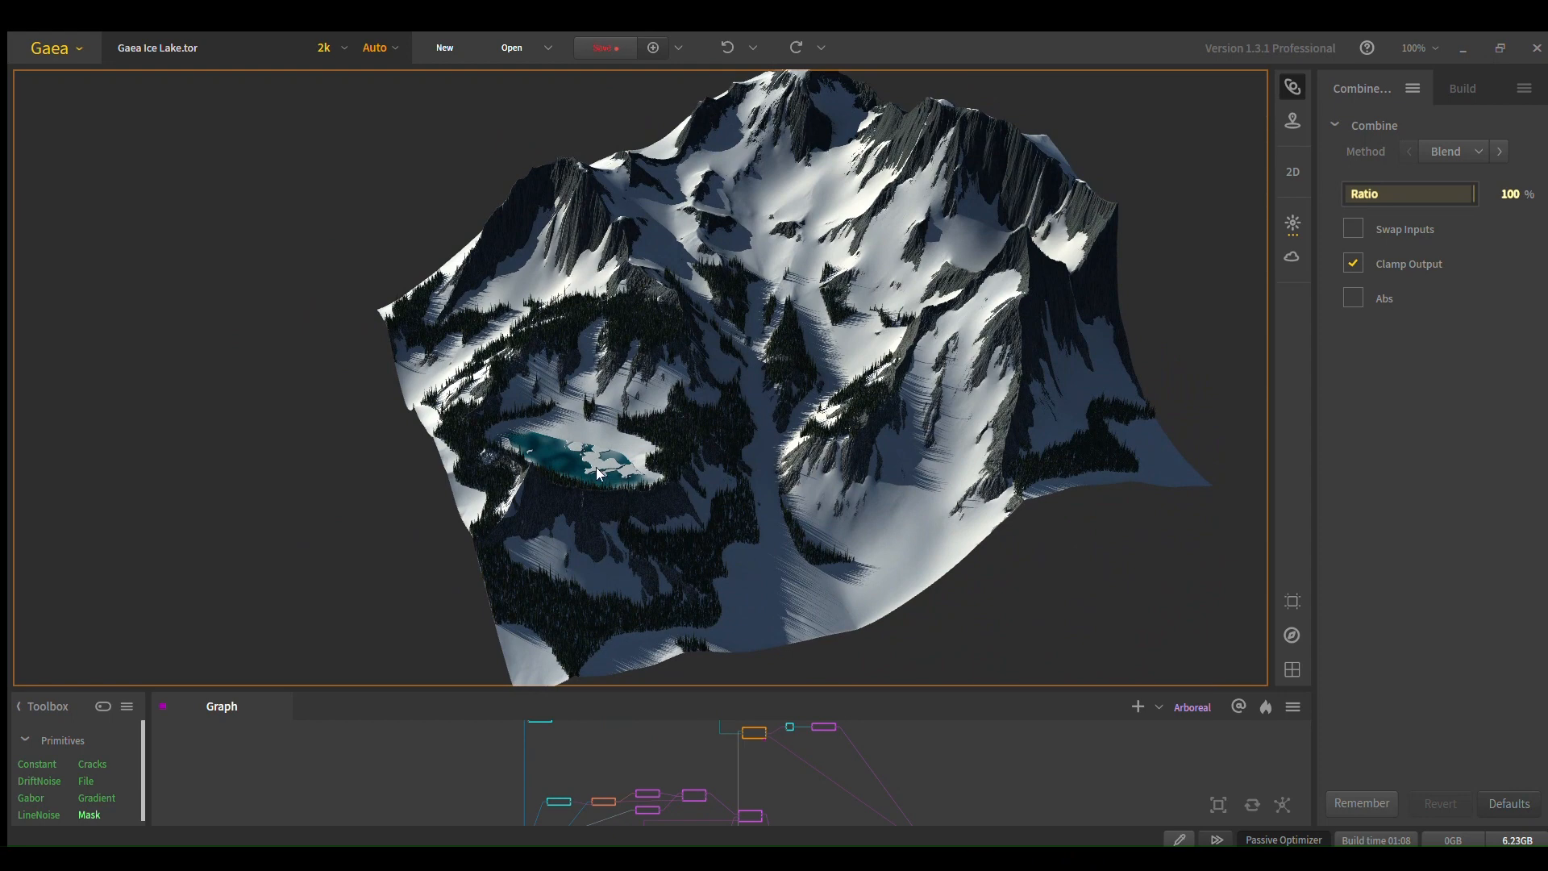
mouse_move(938, 311)
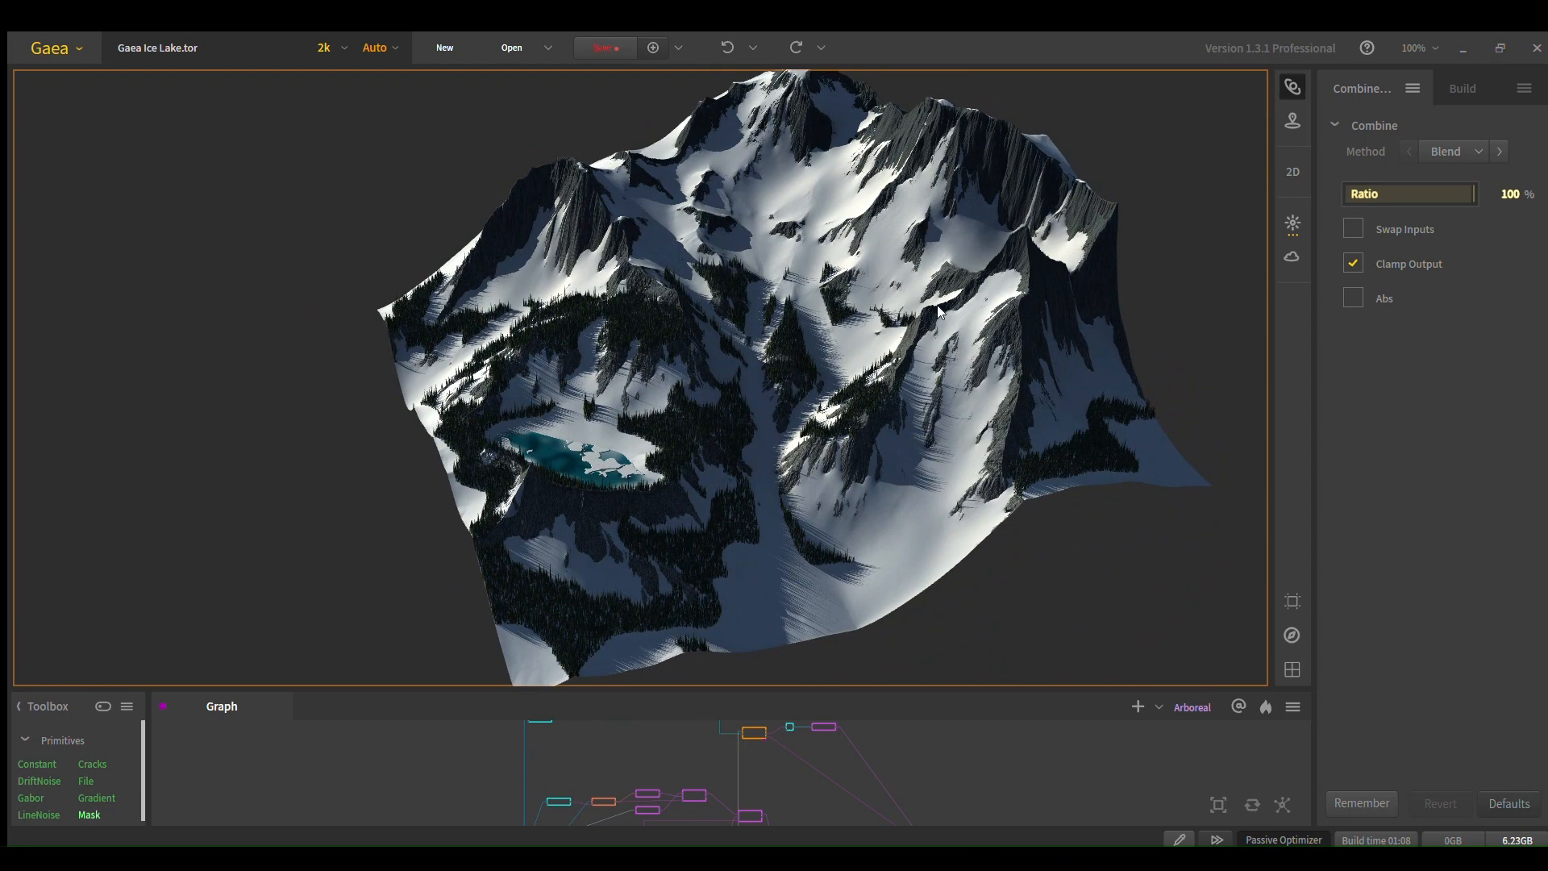
mouse_move(1024, 312)
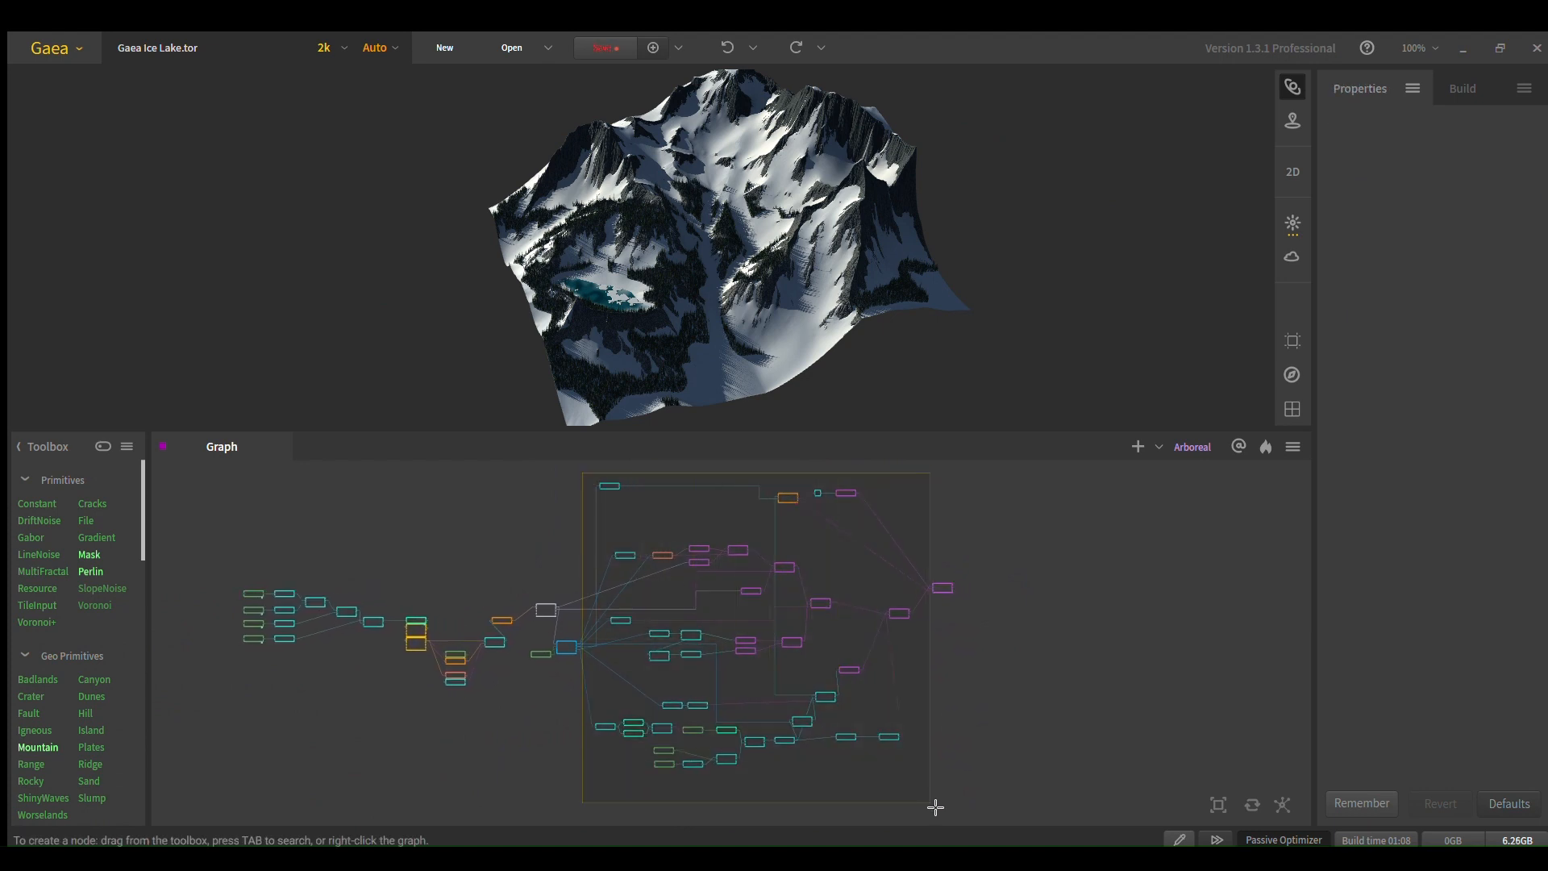
left_click_drag(935, 807, 592, 688)
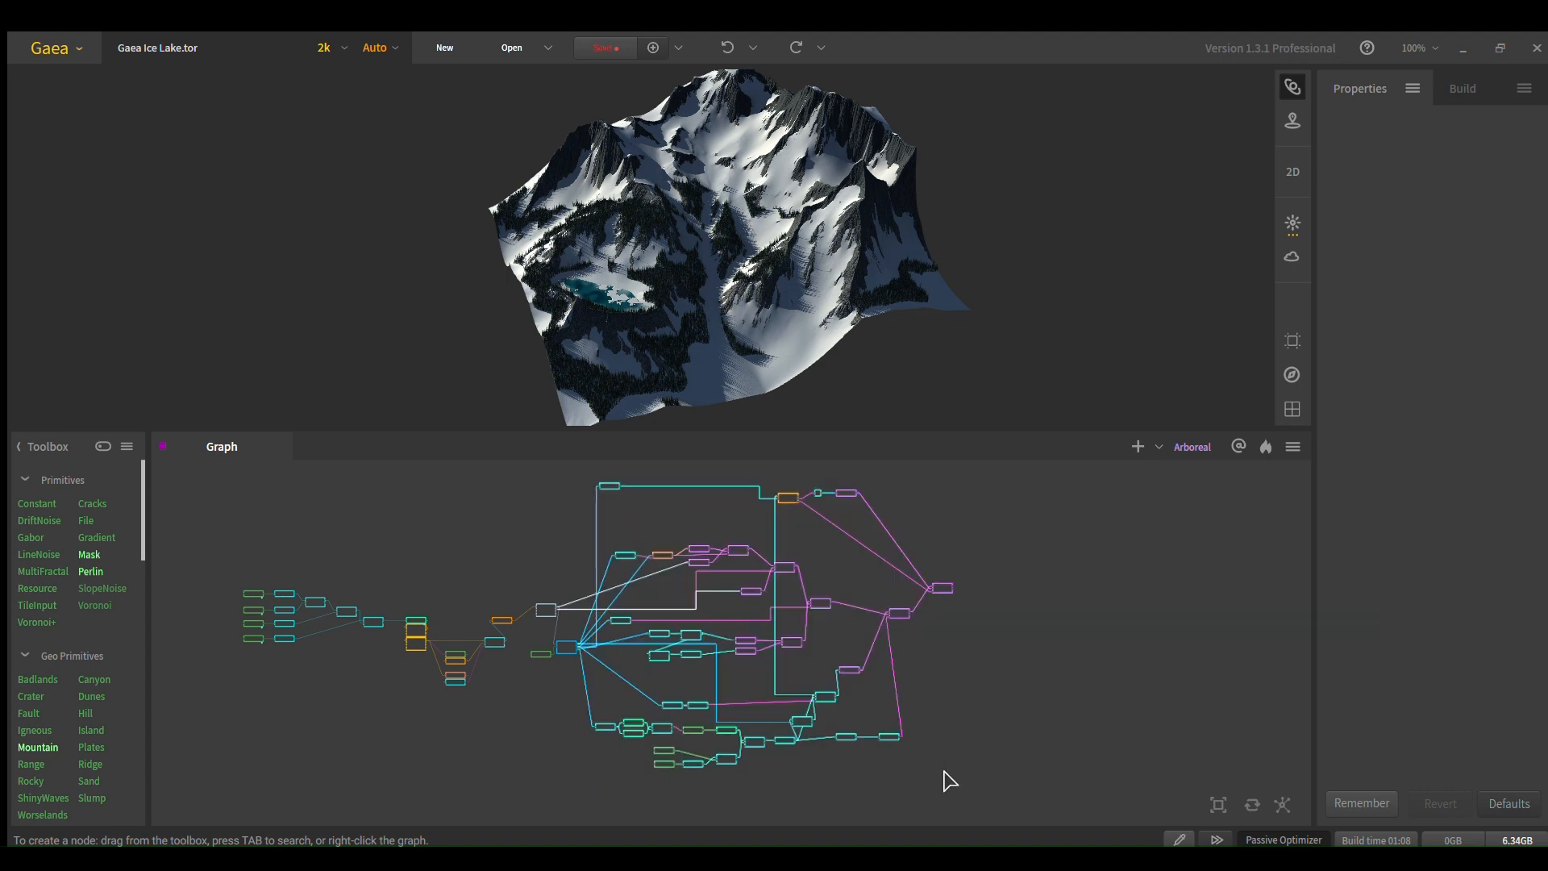
mouse_move(688, 275)
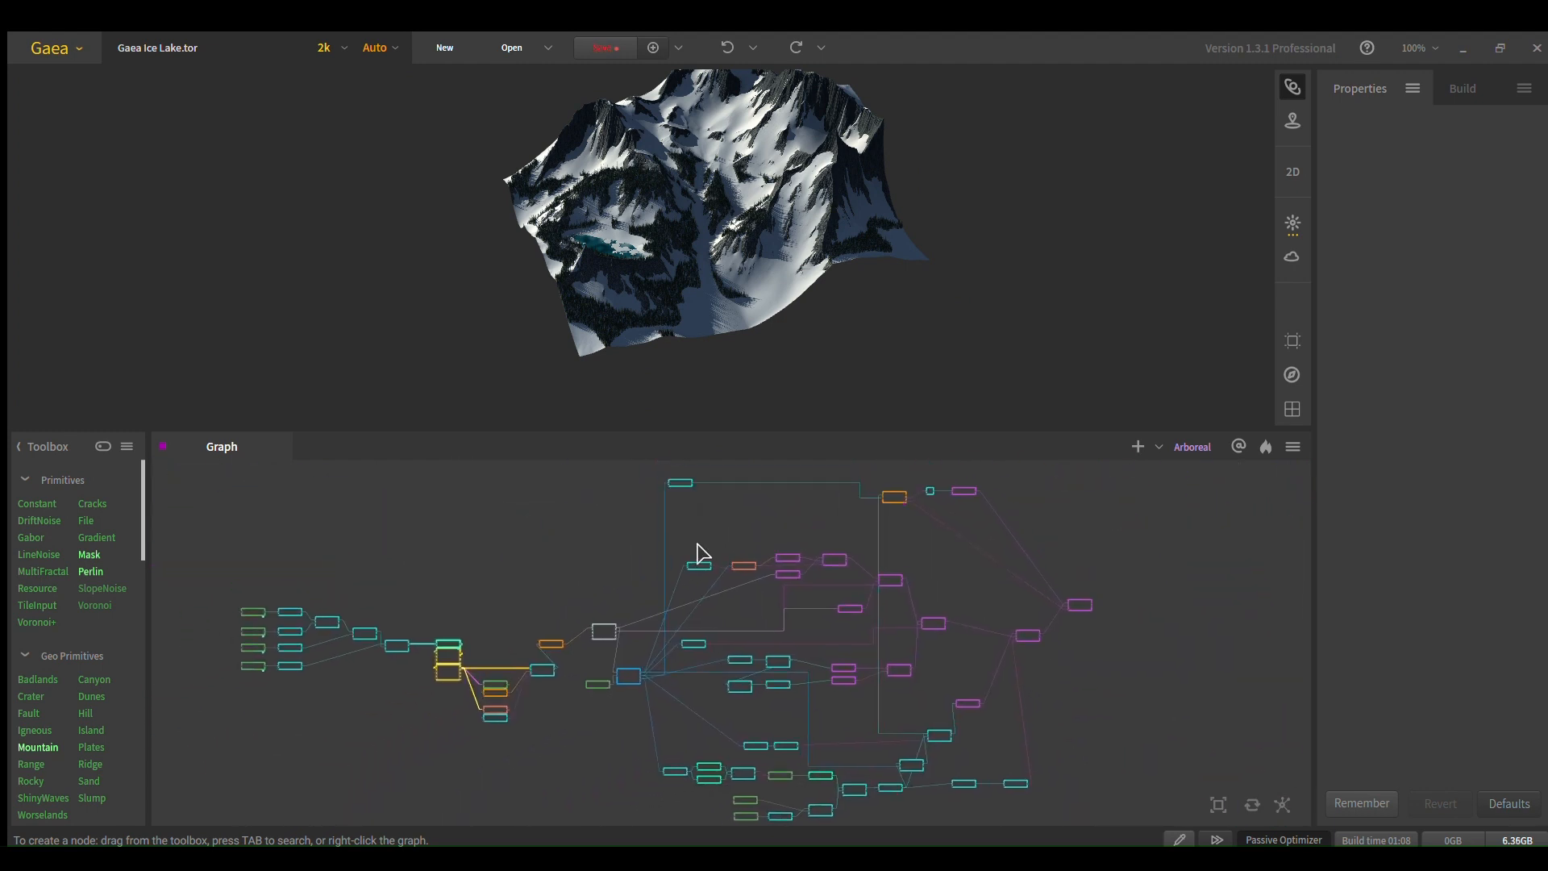
left_click_drag(702, 553, 607, 580)
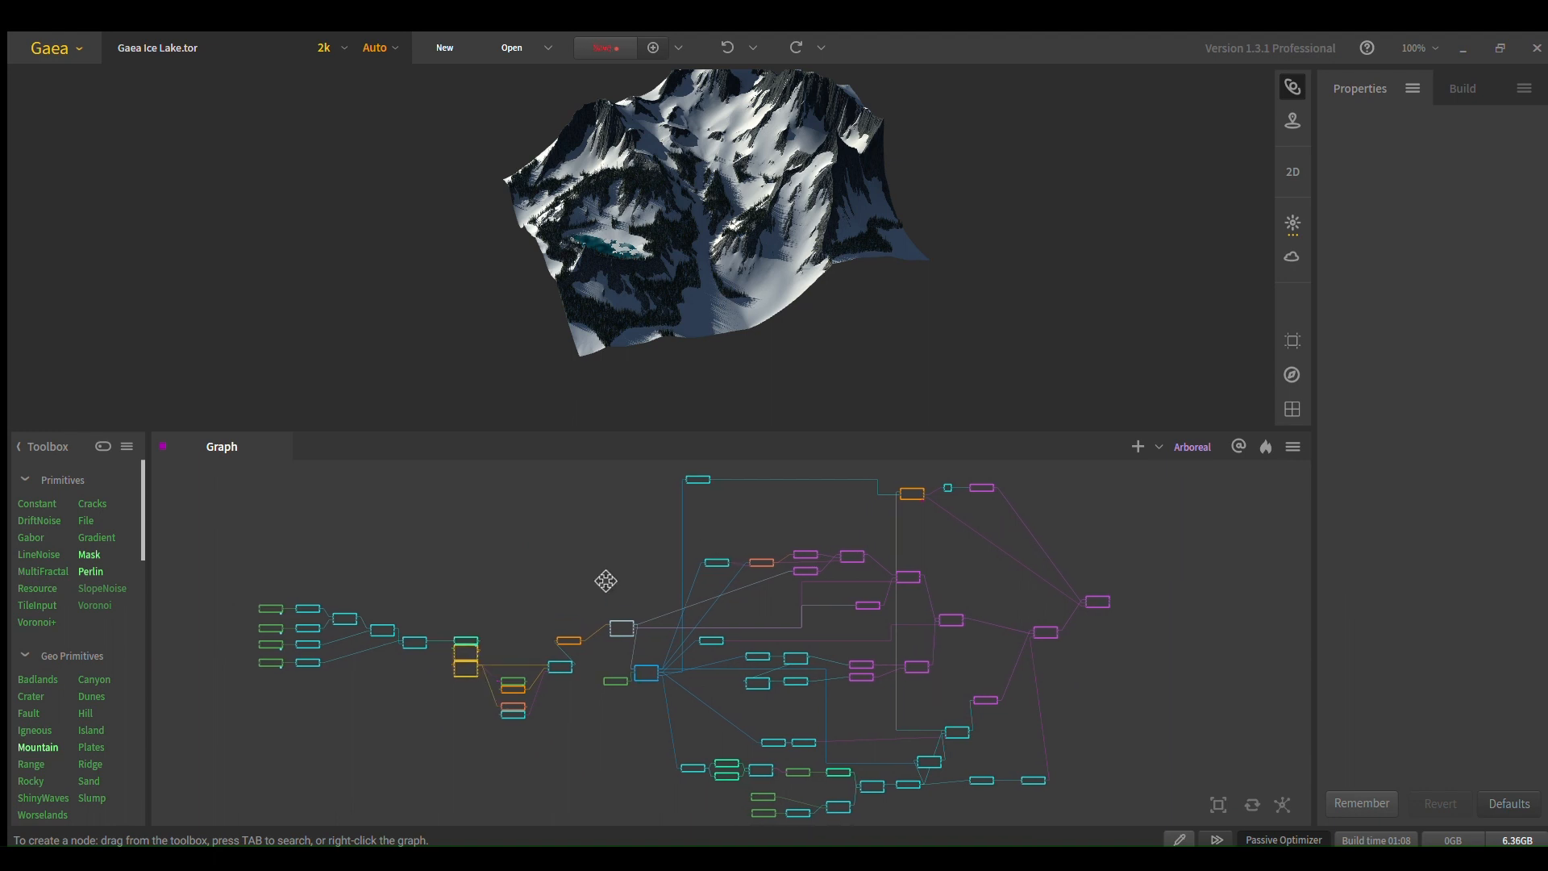
mouse_move(617, 579)
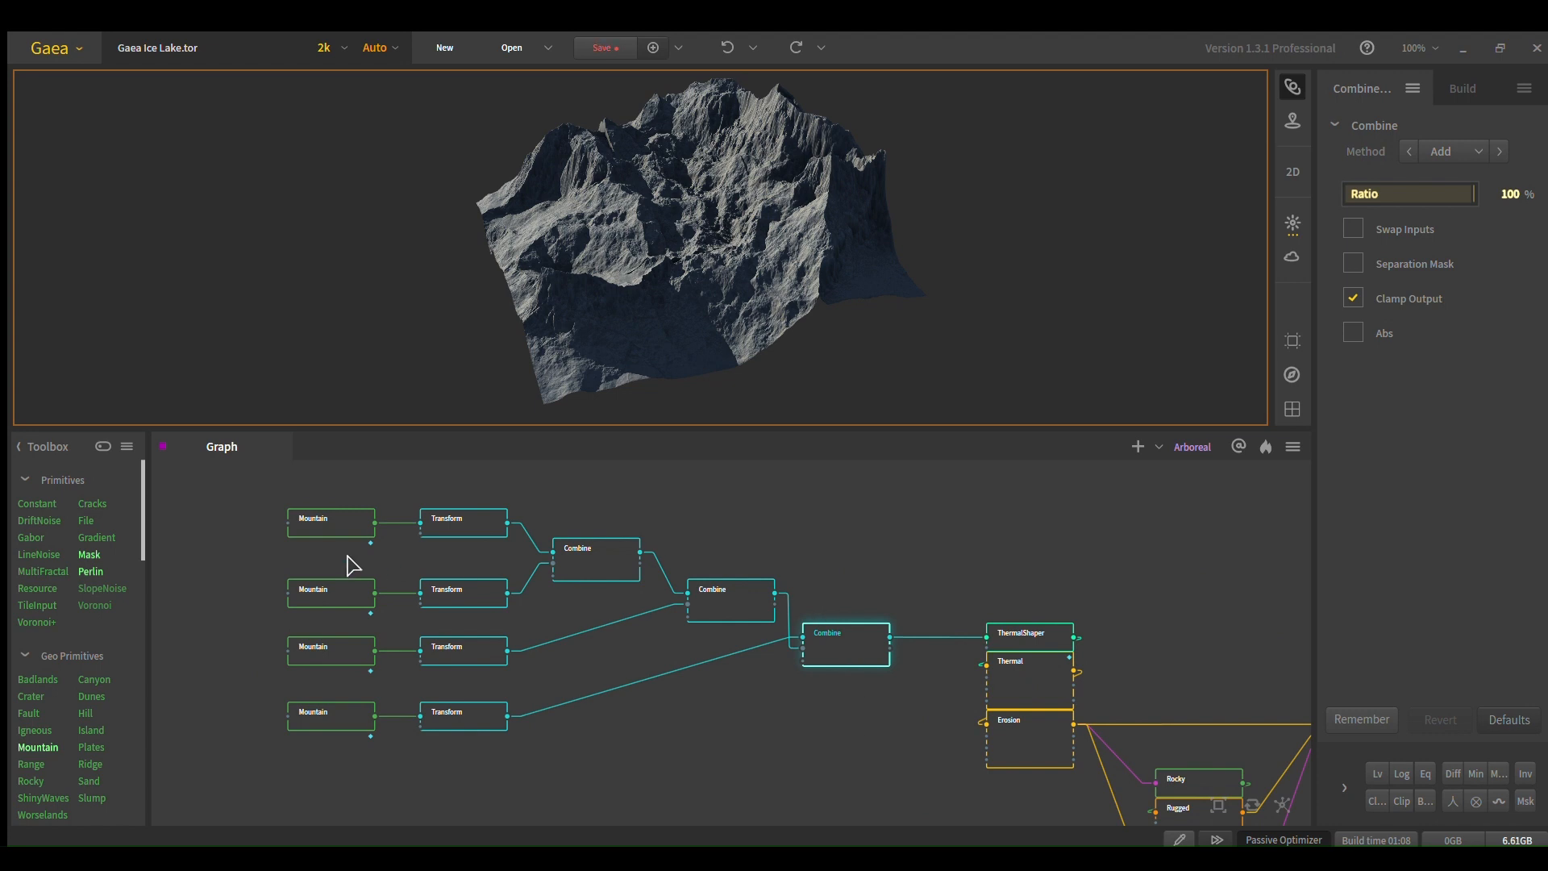
left_click(395, 534)
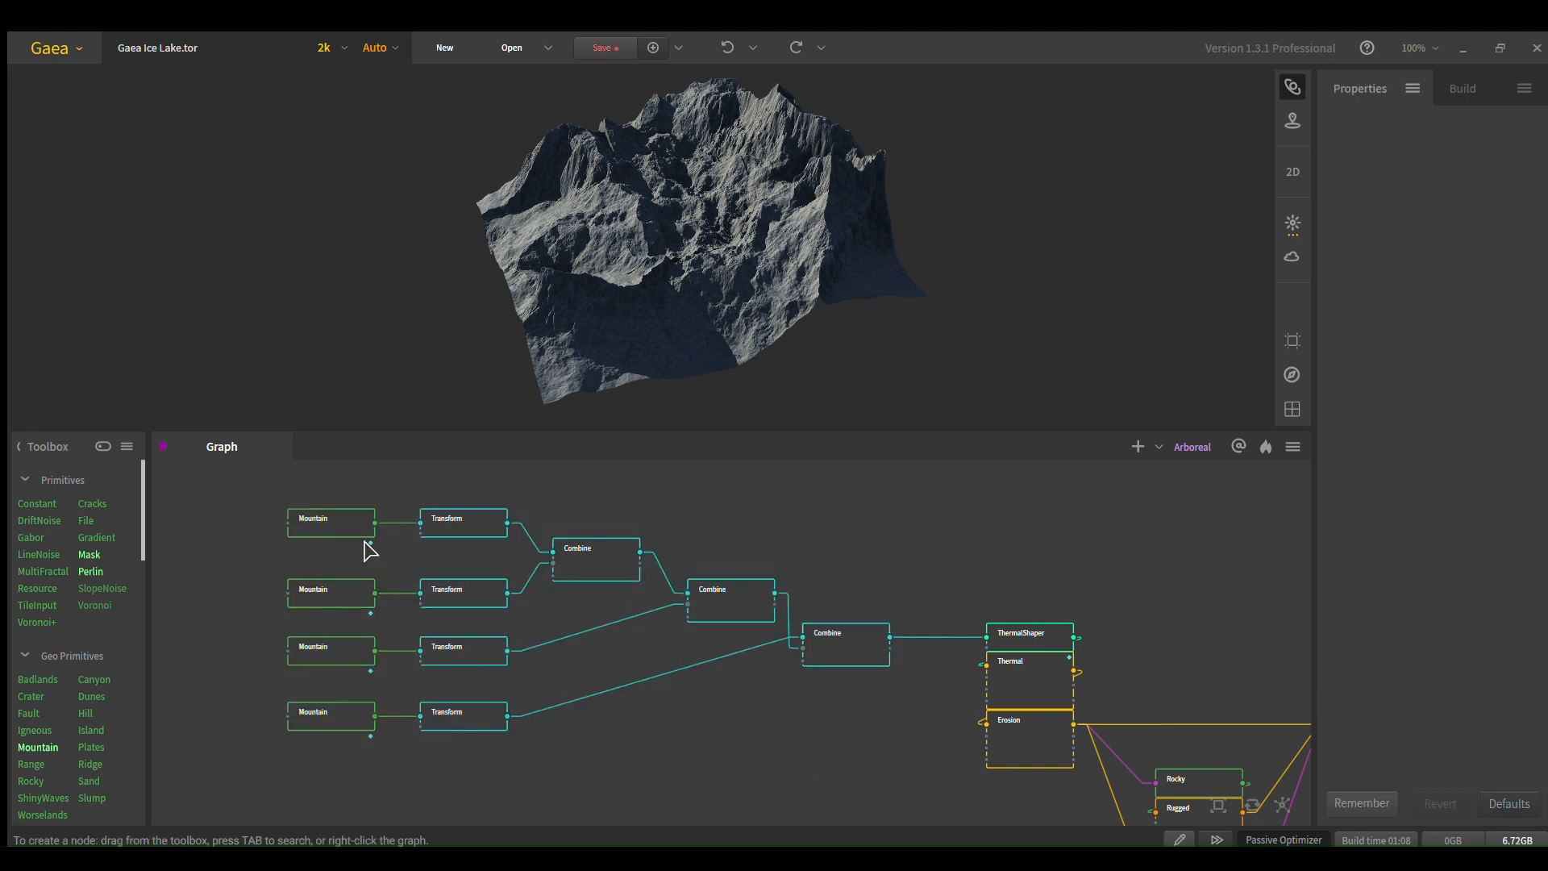
left_click(329, 521)
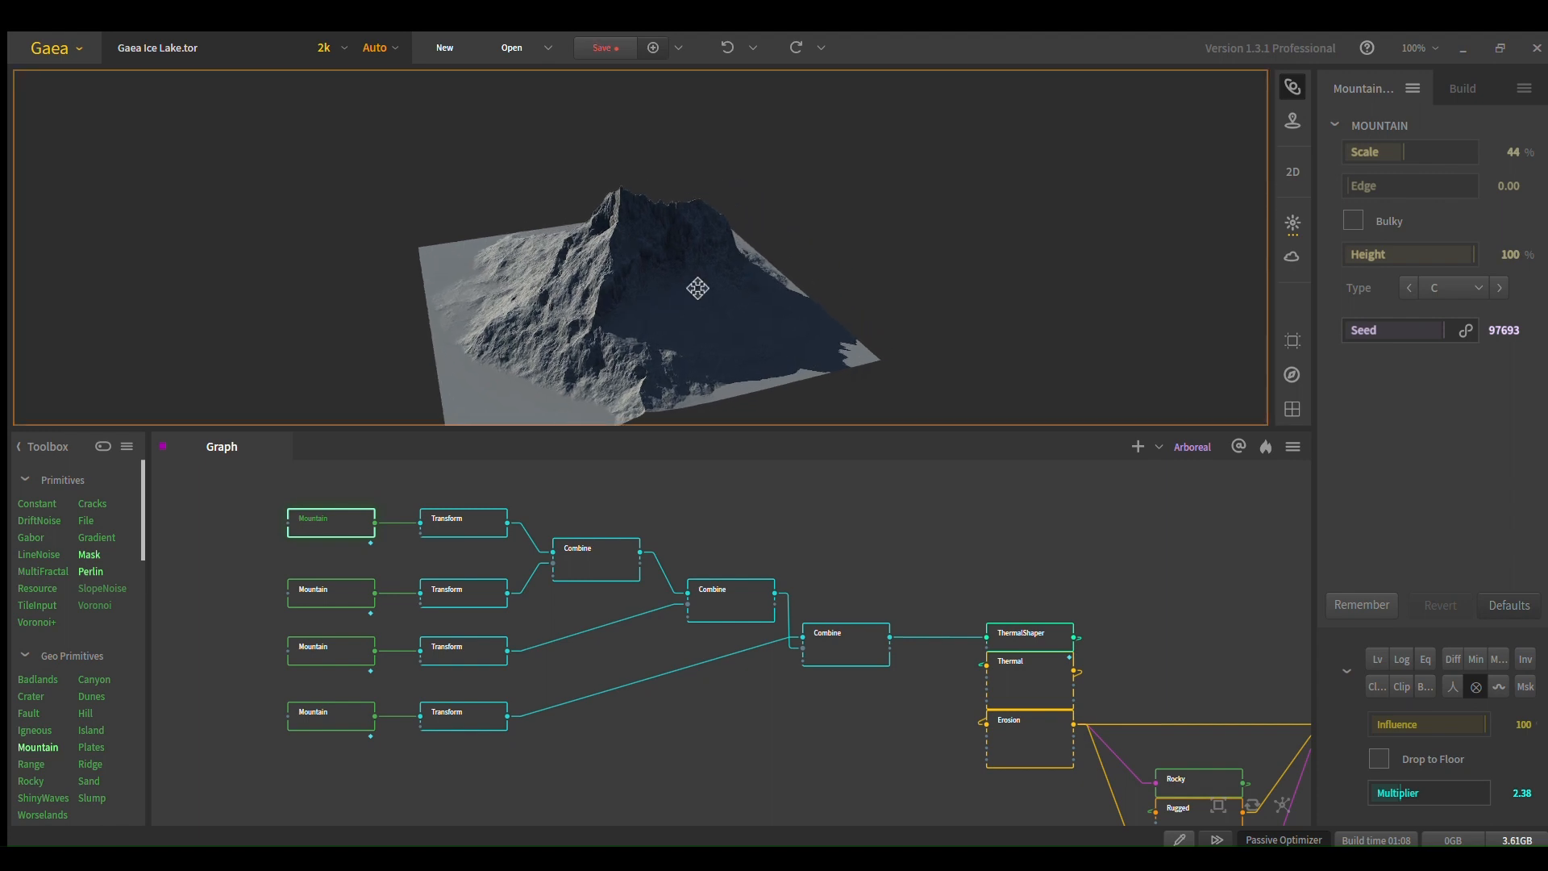
mouse_move(687, 284)
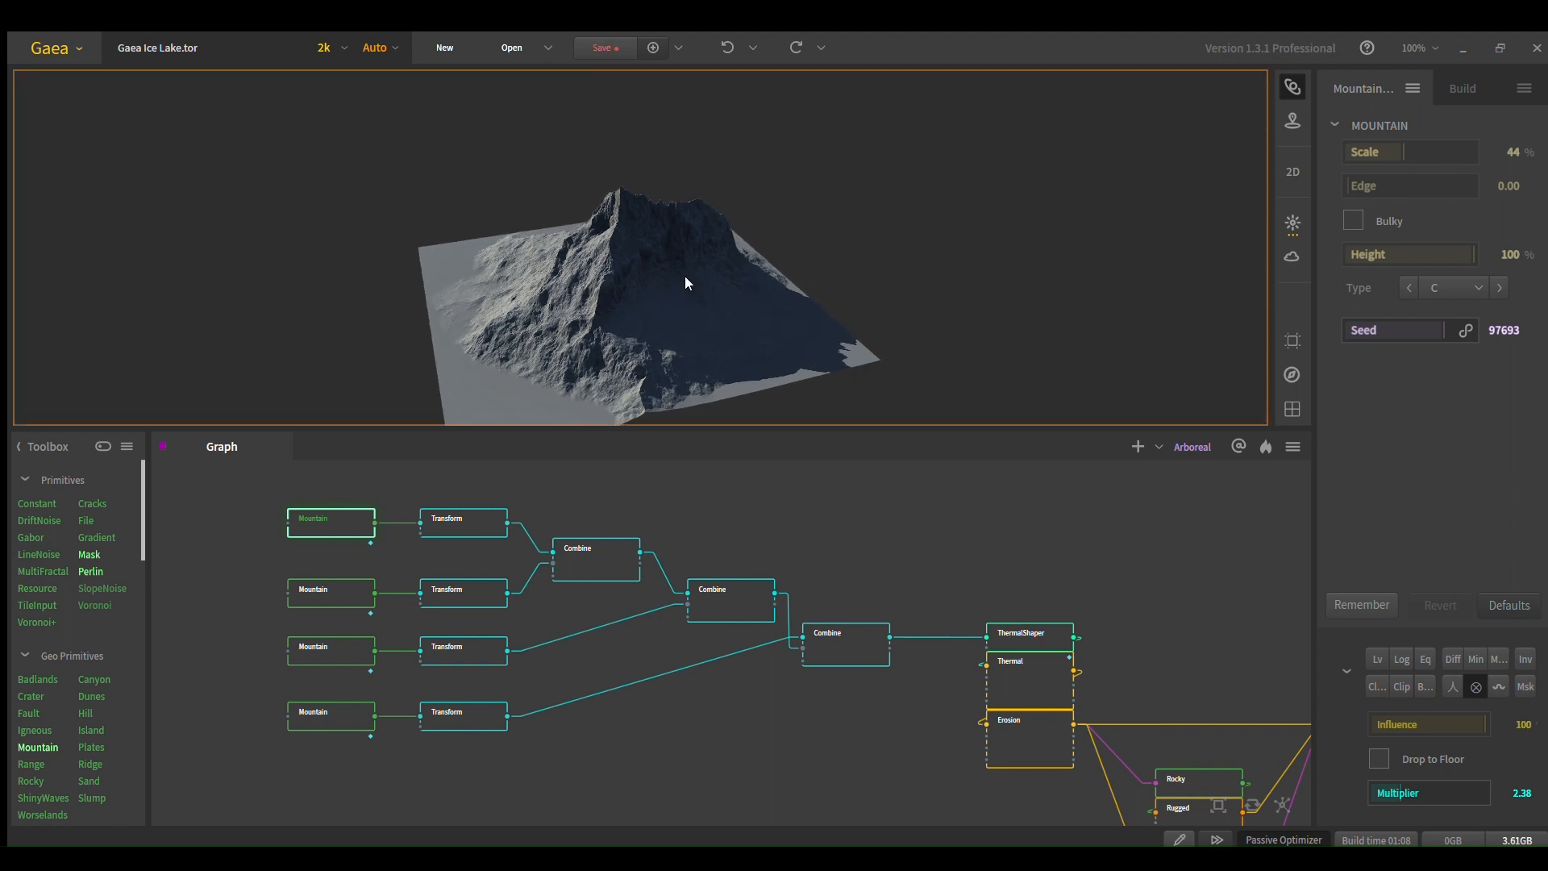
mouse_move(478, 525)
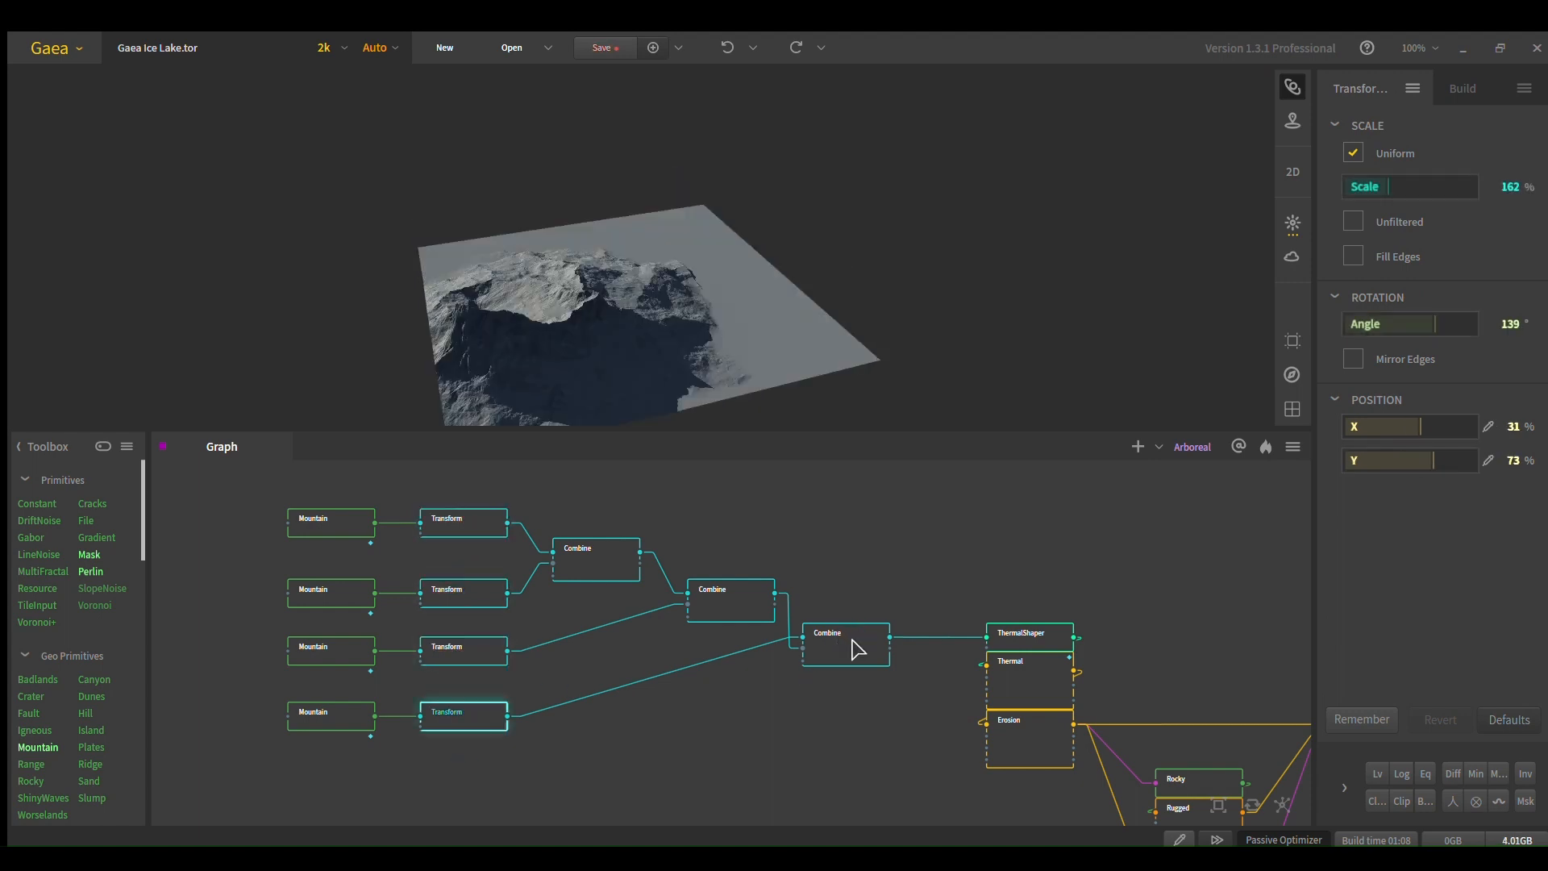
left_click(843, 632)
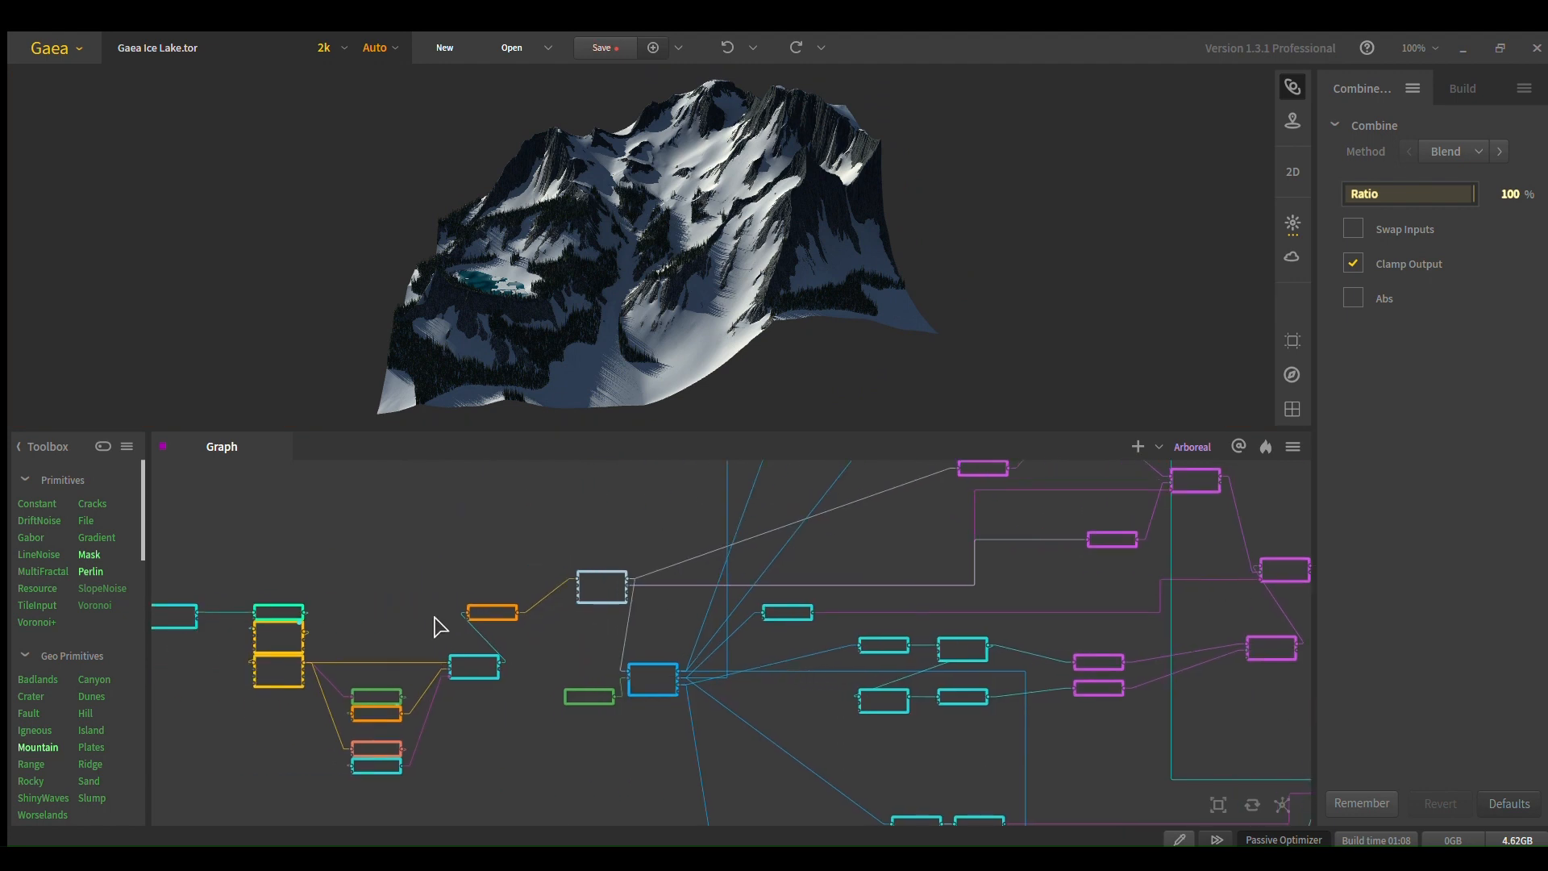
left_click(1448, 151)
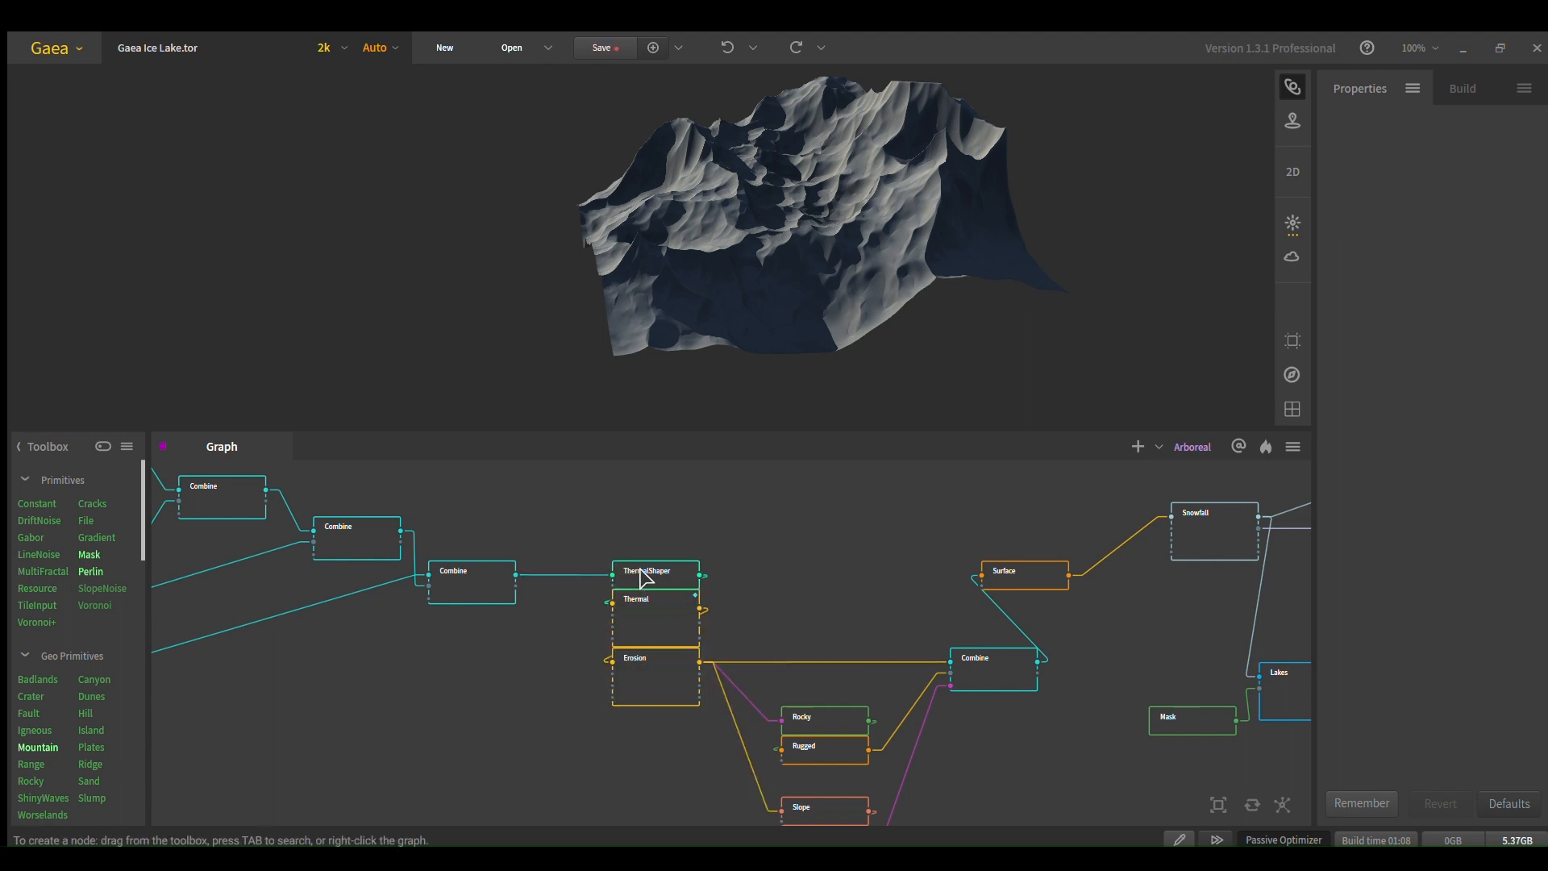
Step: Select the ThermalShaper node to preview its sculpted terrain before erosion and snow
left_click(645, 571)
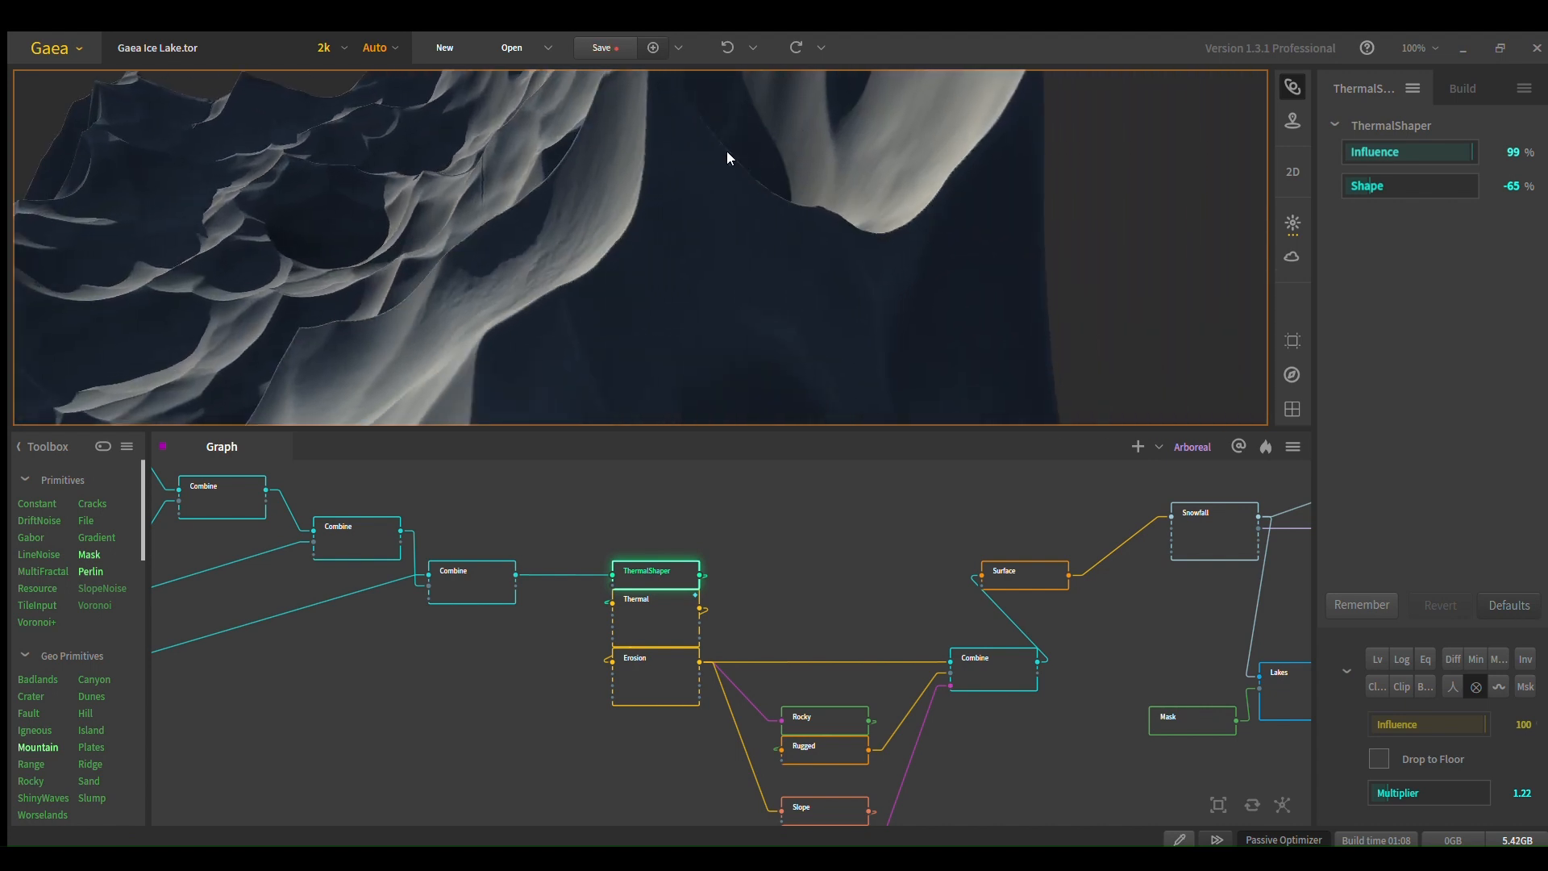
mouse_move(612, 587)
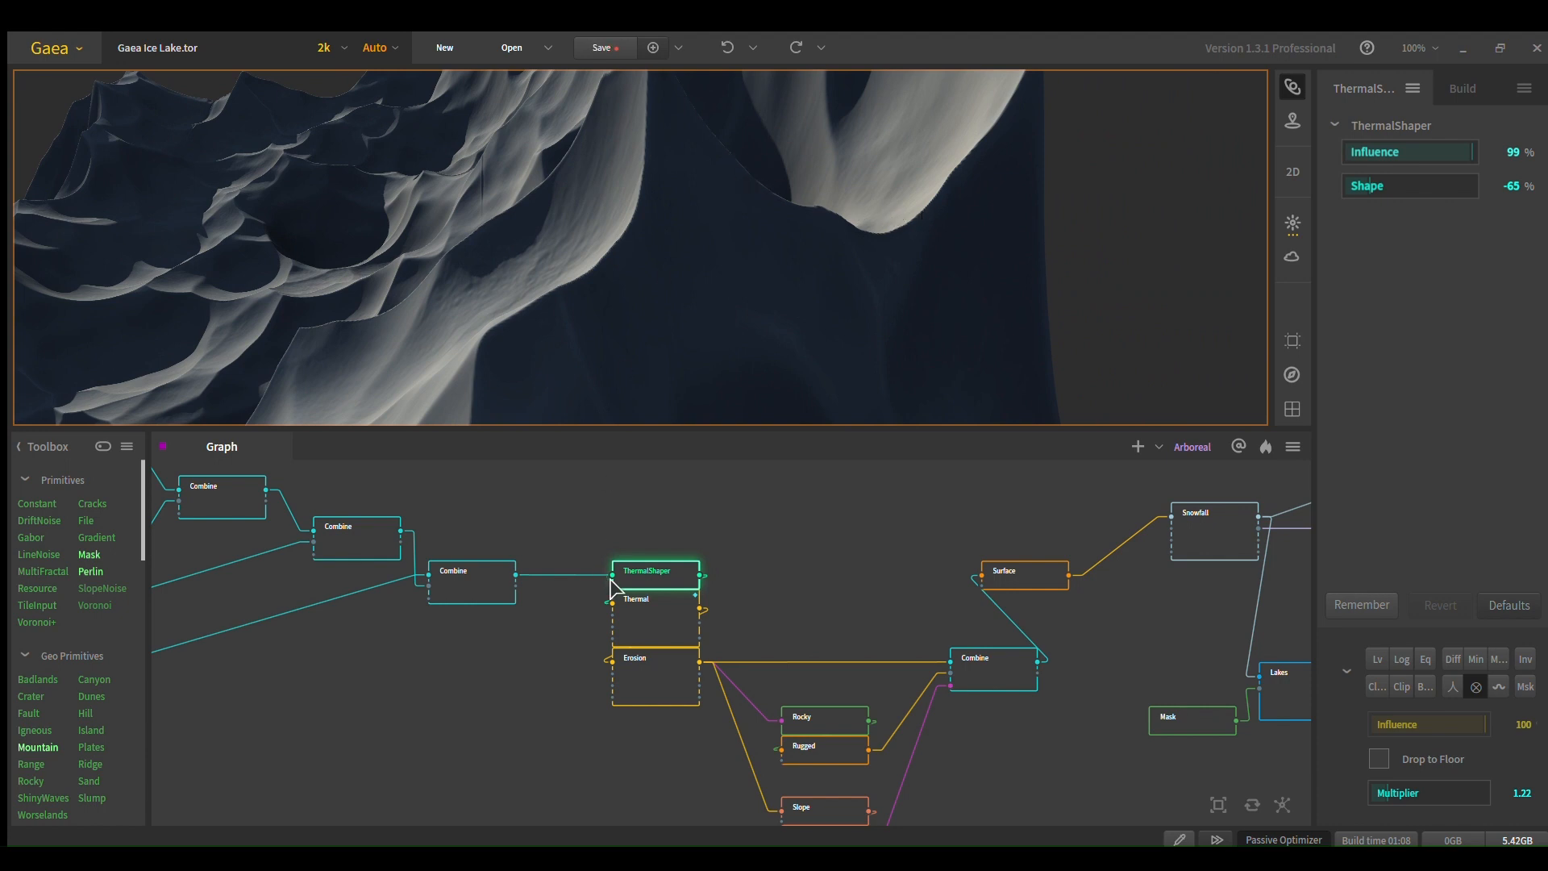
mouse_move(753, 297)
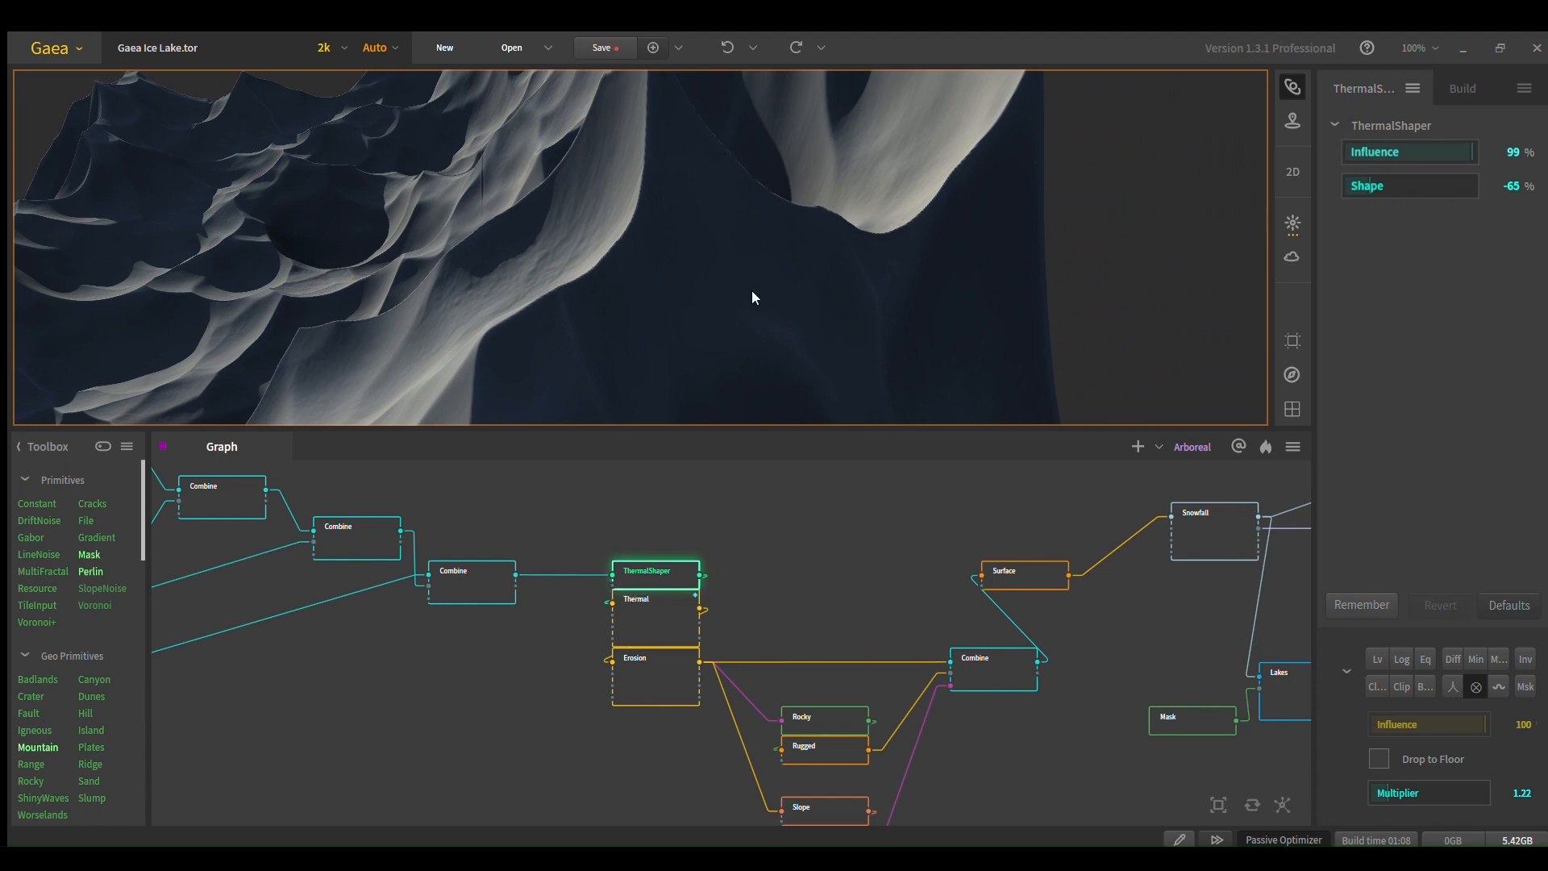
mouse_move(671, 587)
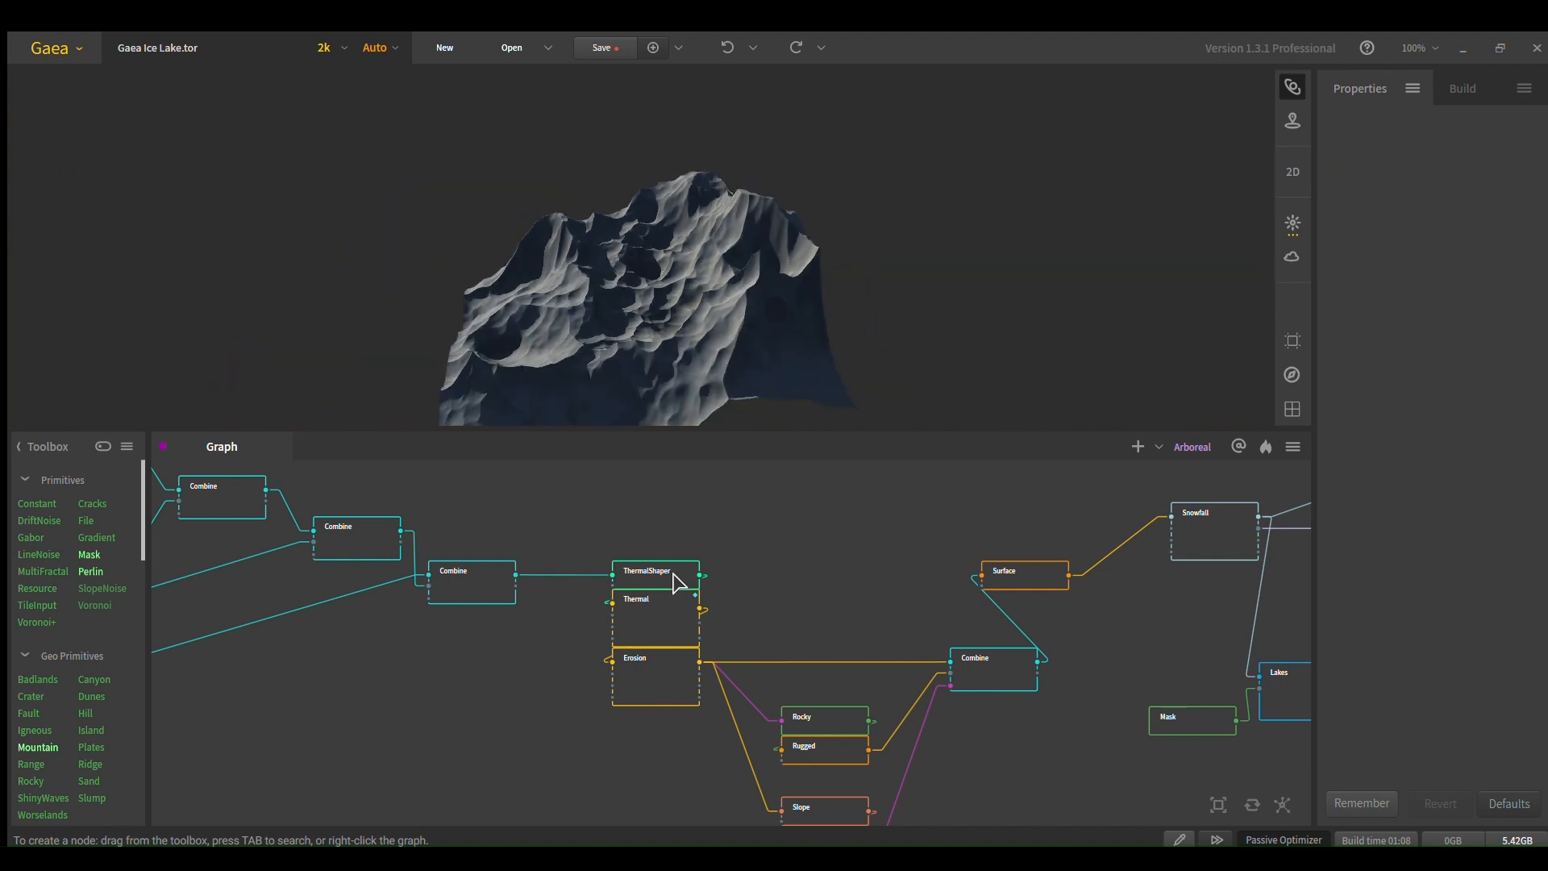
Step: Inspect the post-erosion Combine and Erosion nodes, then bring the Slope and Invert branch into view
left_click(656, 571)
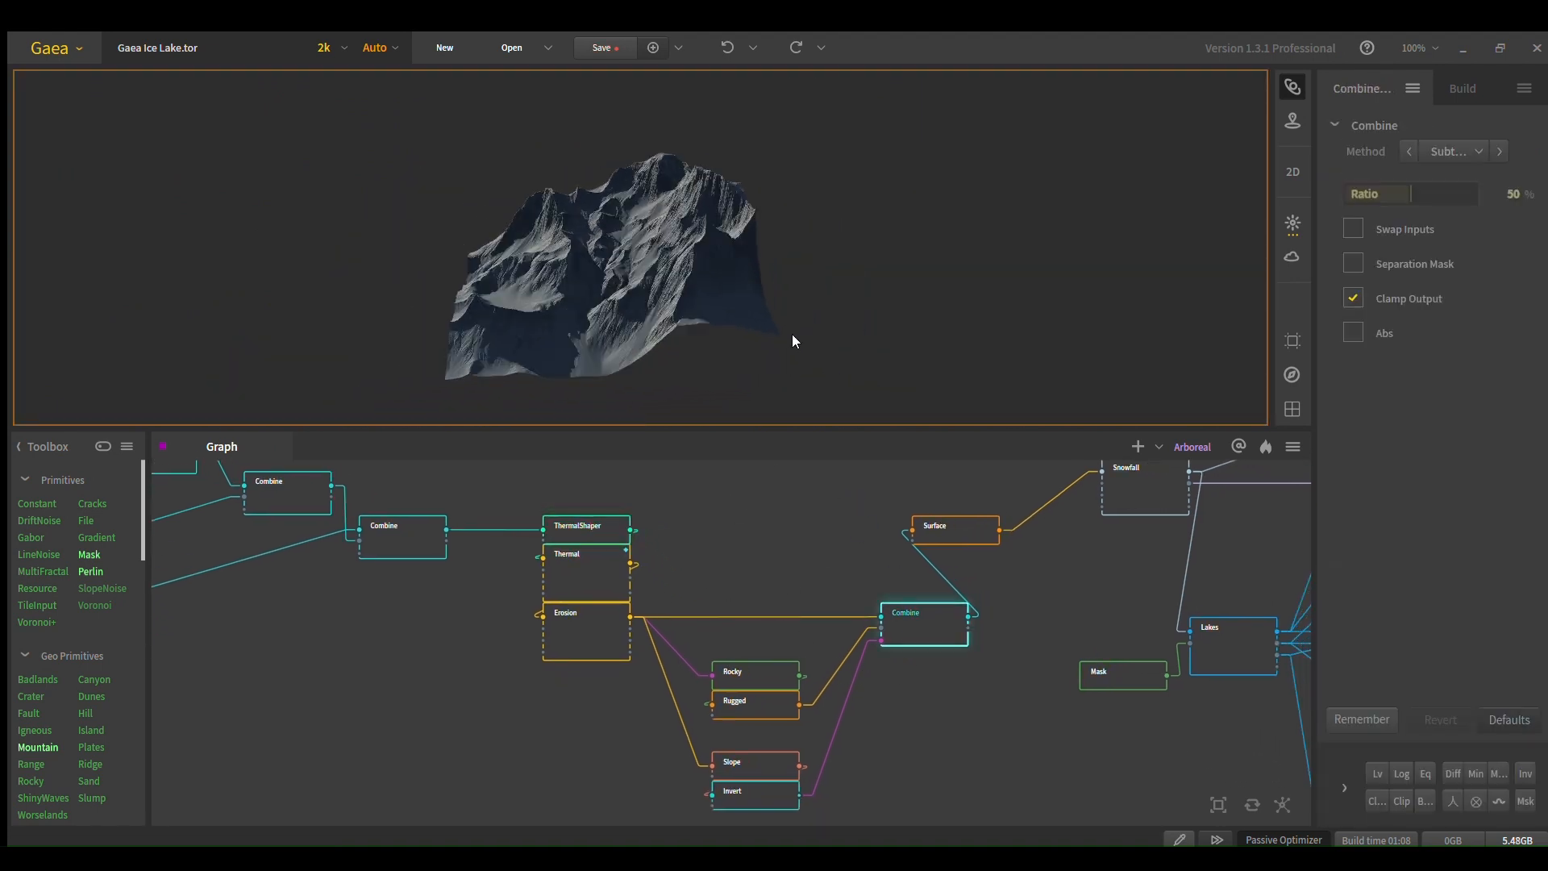
left_click_drag(795, 341, 687, 375)
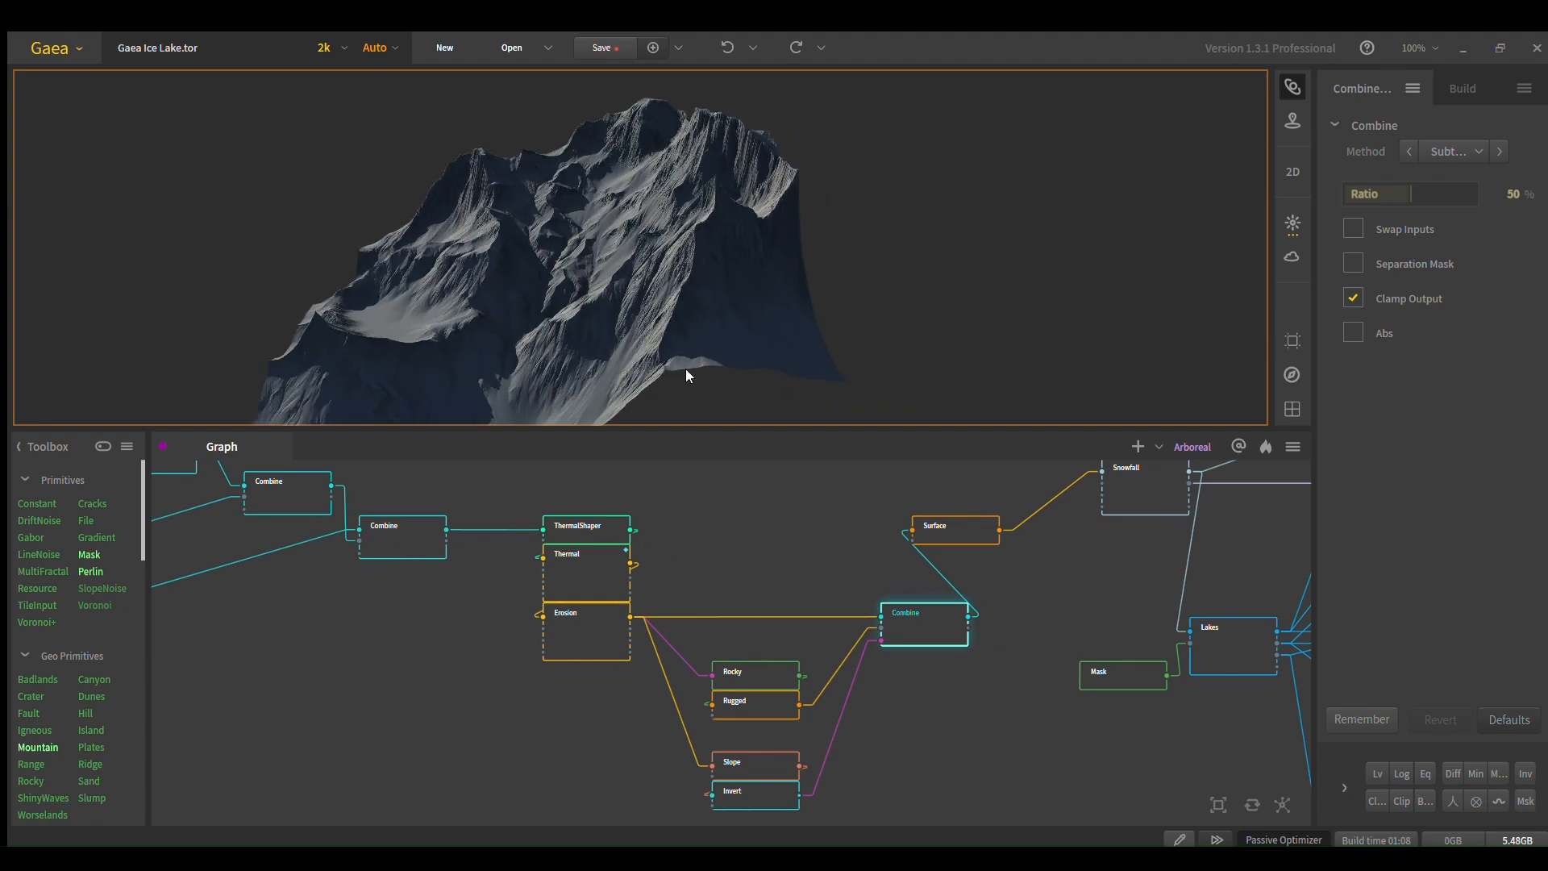
left_click(565, 633)
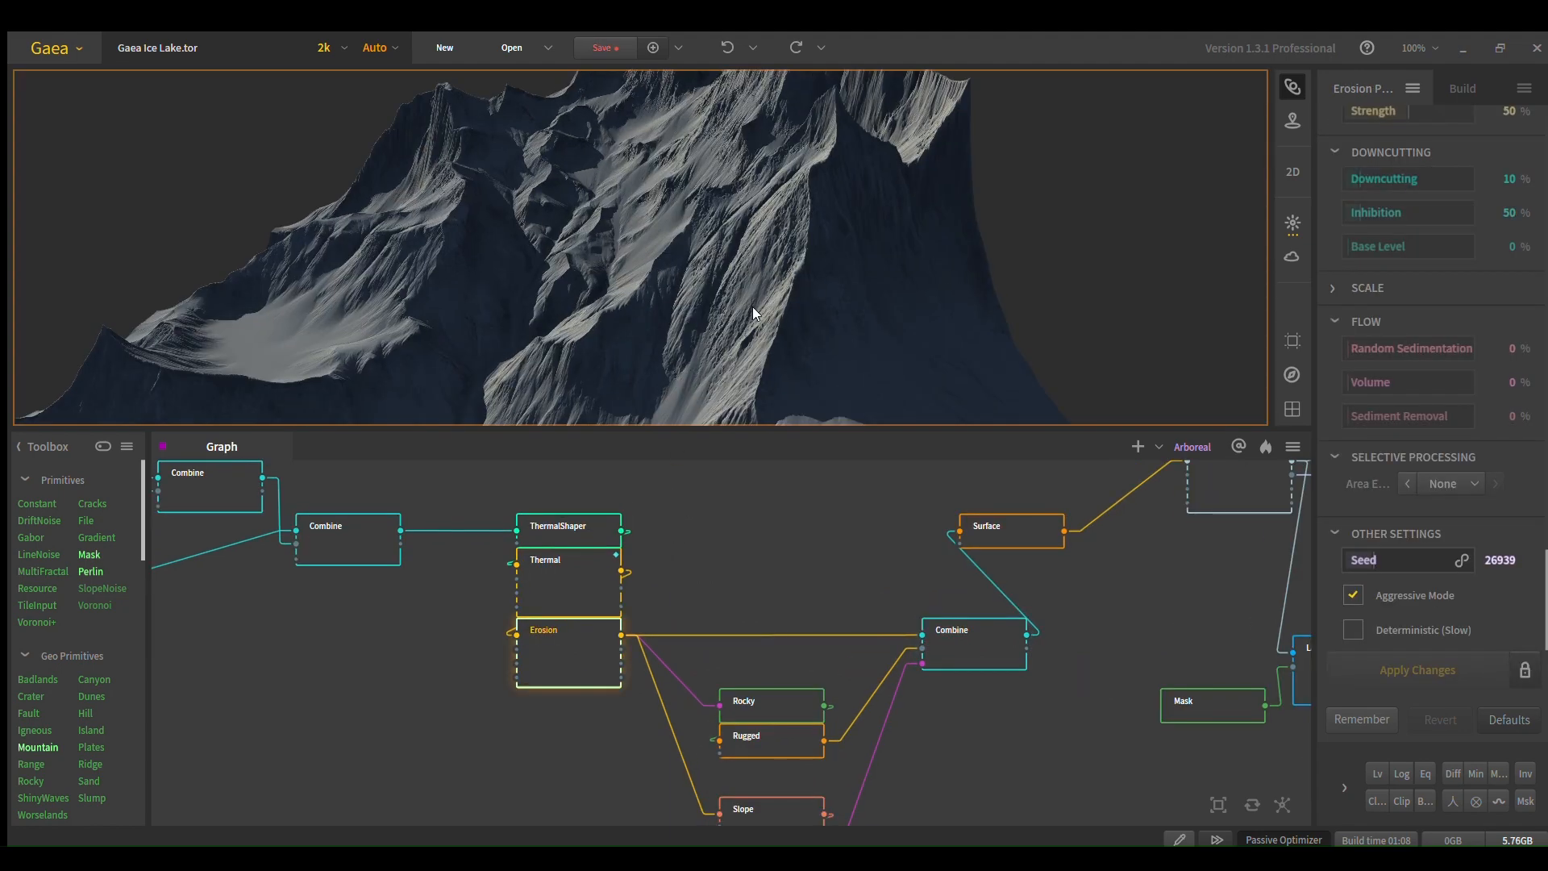
left_click(973, 644)
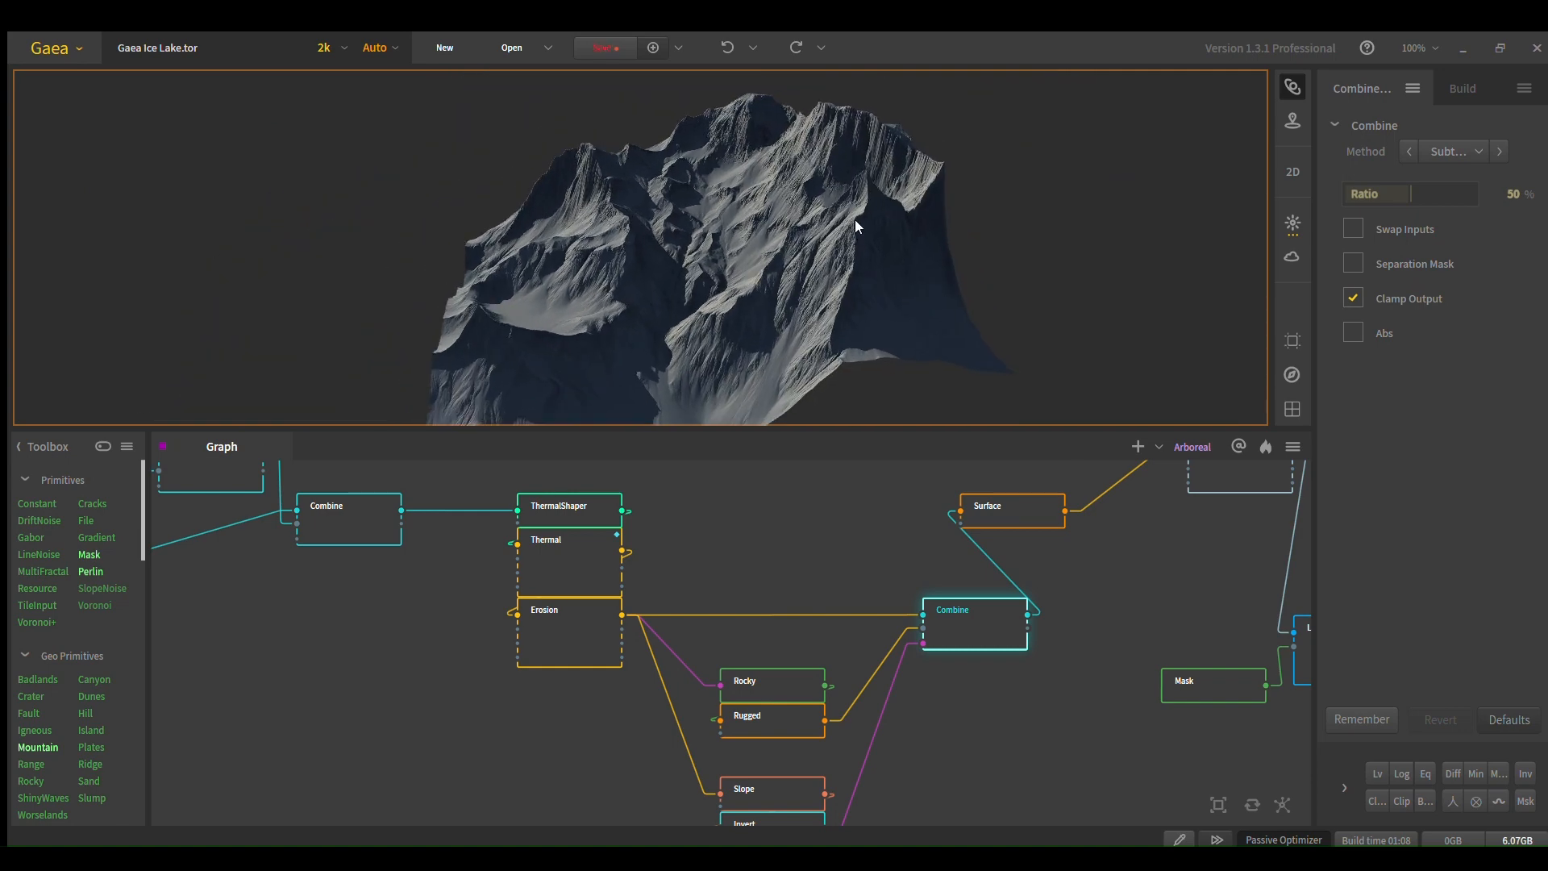
mouse_move(821, 617)
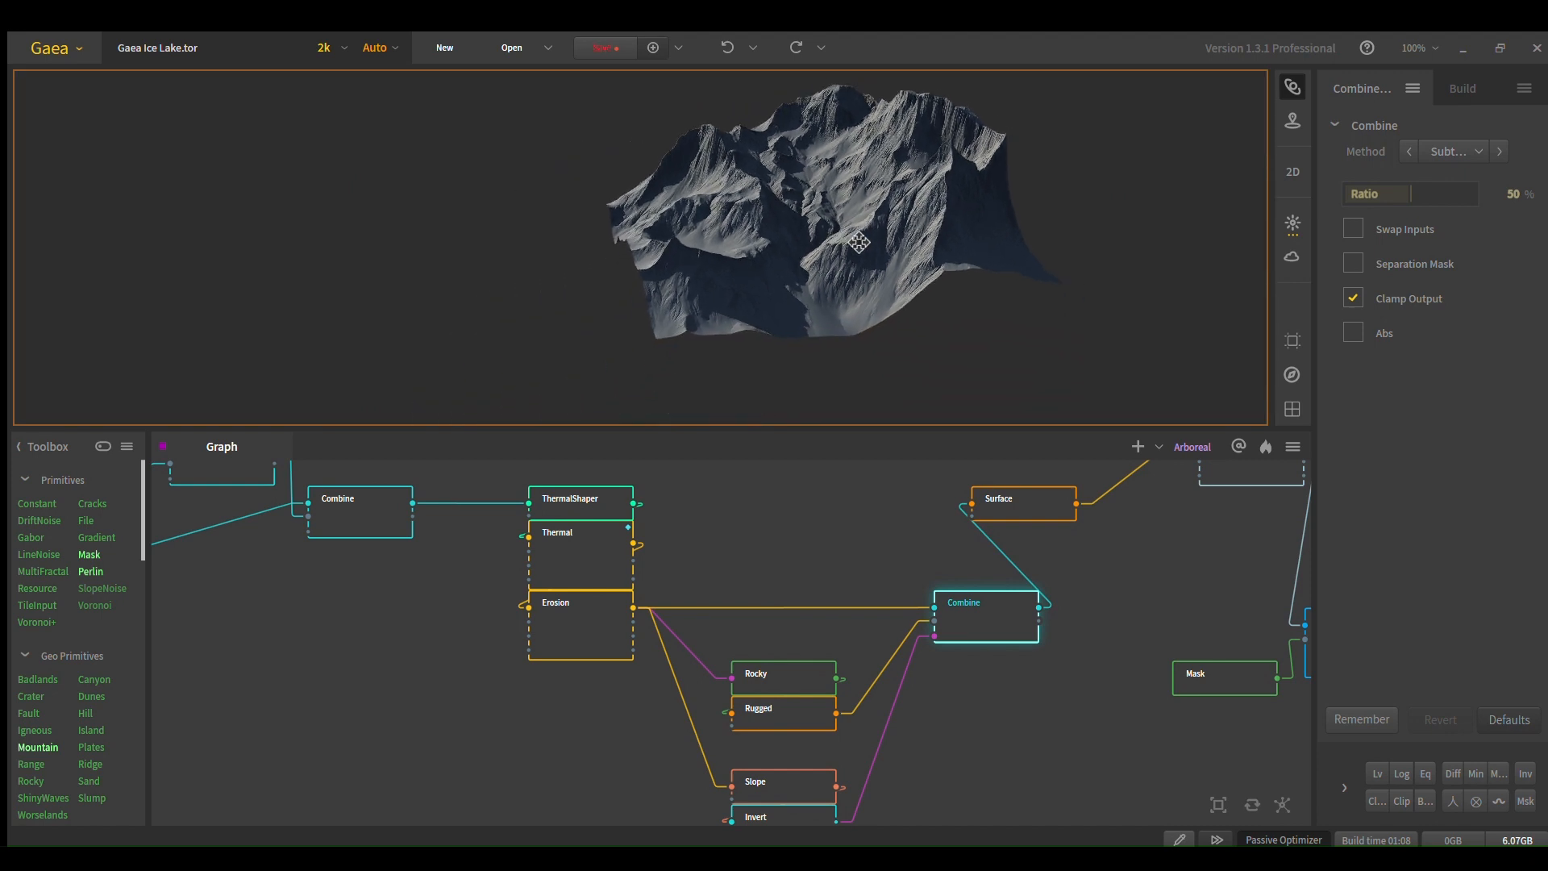
left_click_drag(856, 242, 832, 316)
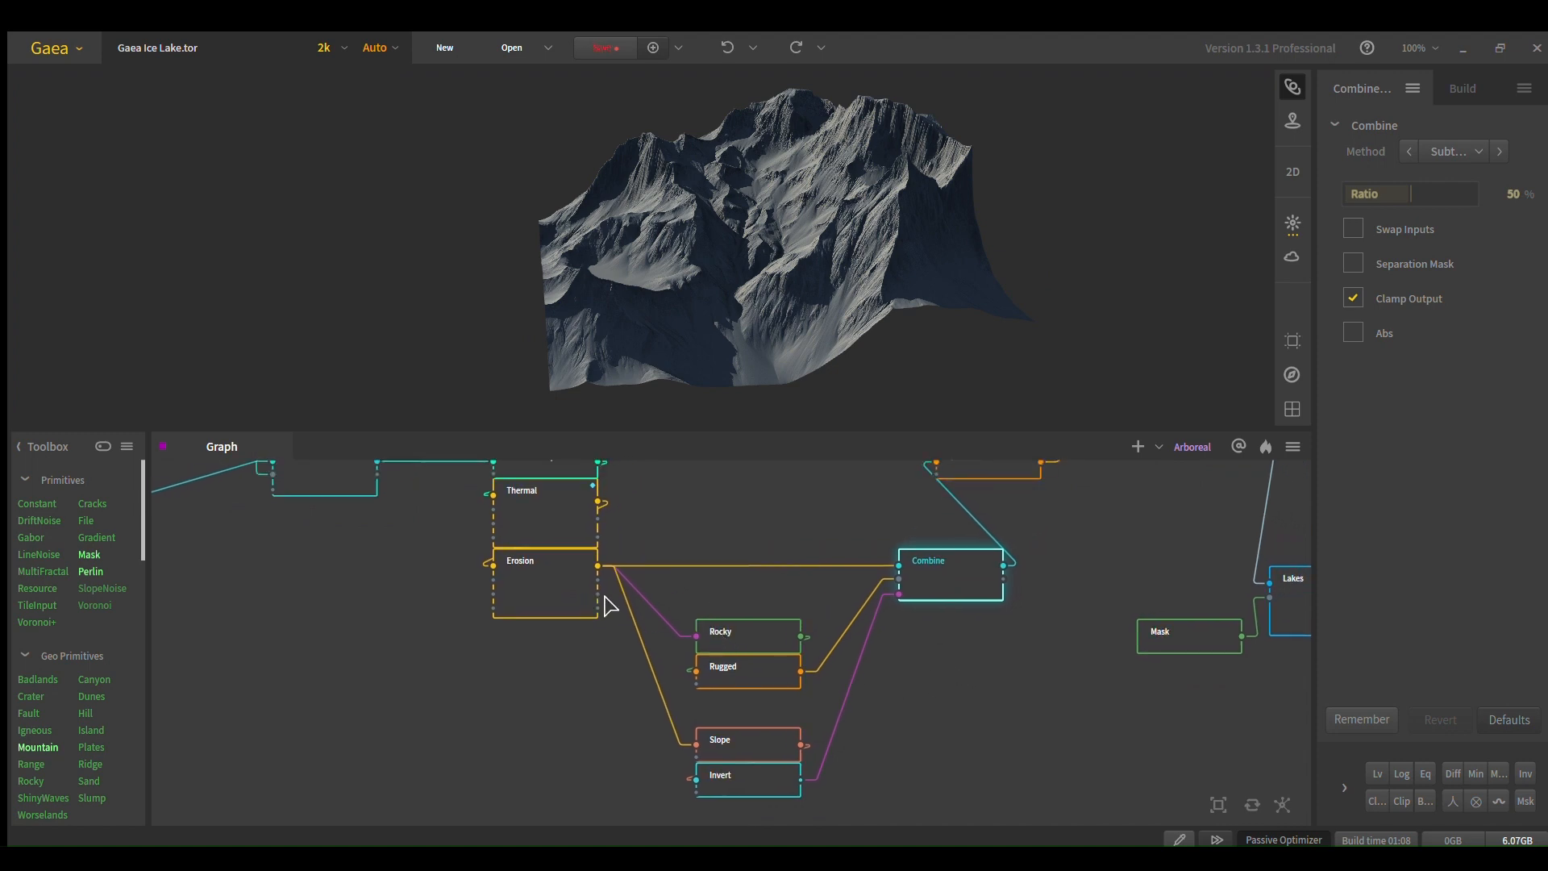
Step: Preview Rocky, Rugged, the 45°/25° Slope mask, its Invert, and the Combine subtracting at 50%
left_click(747, 631)
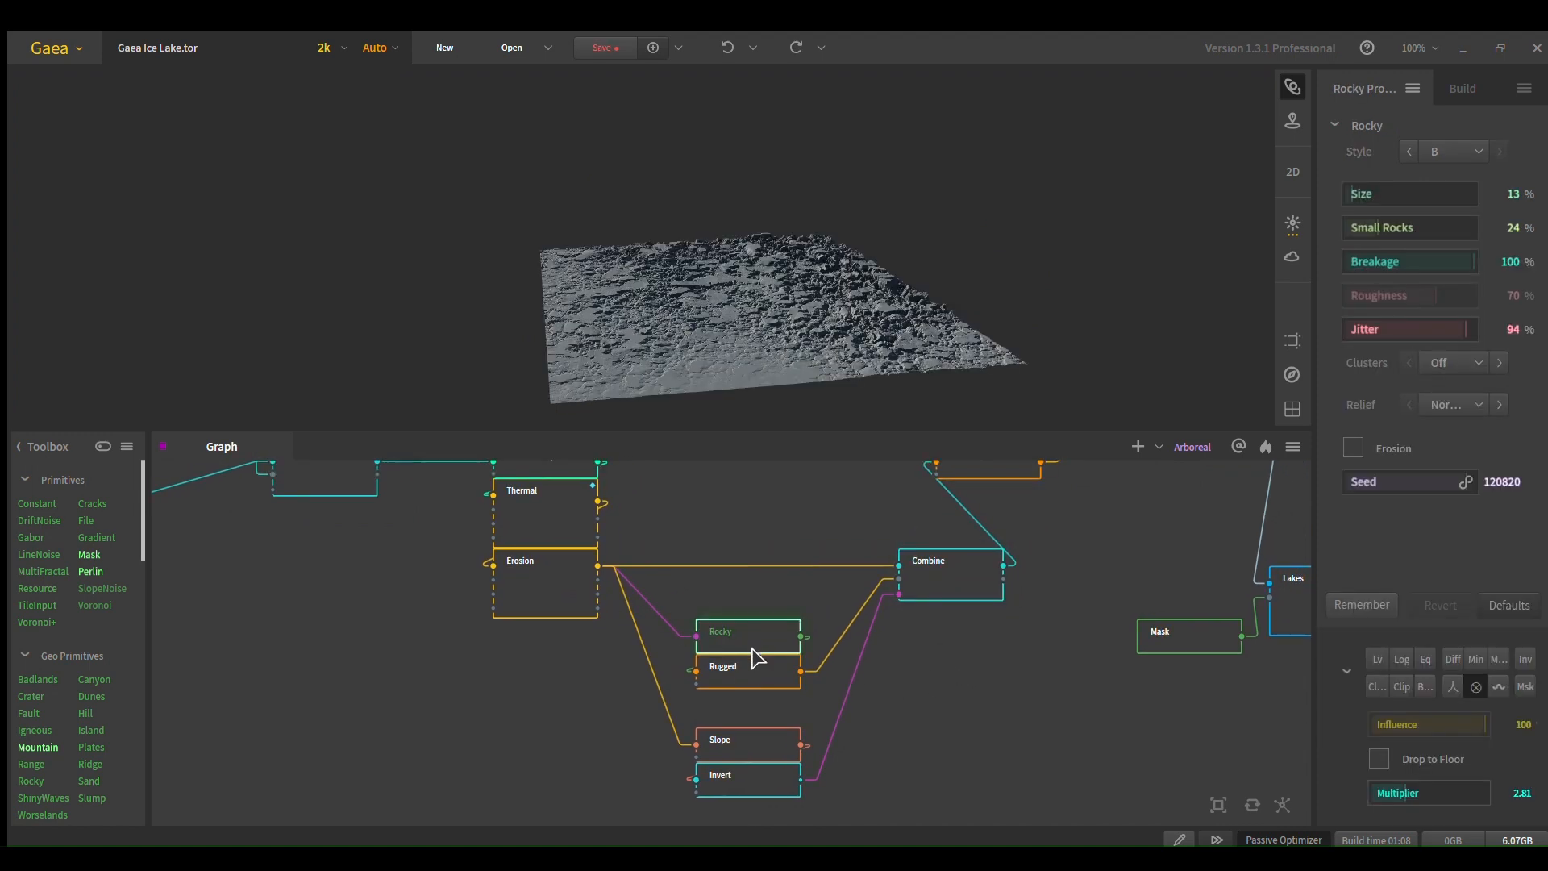
left_click(747, 666)
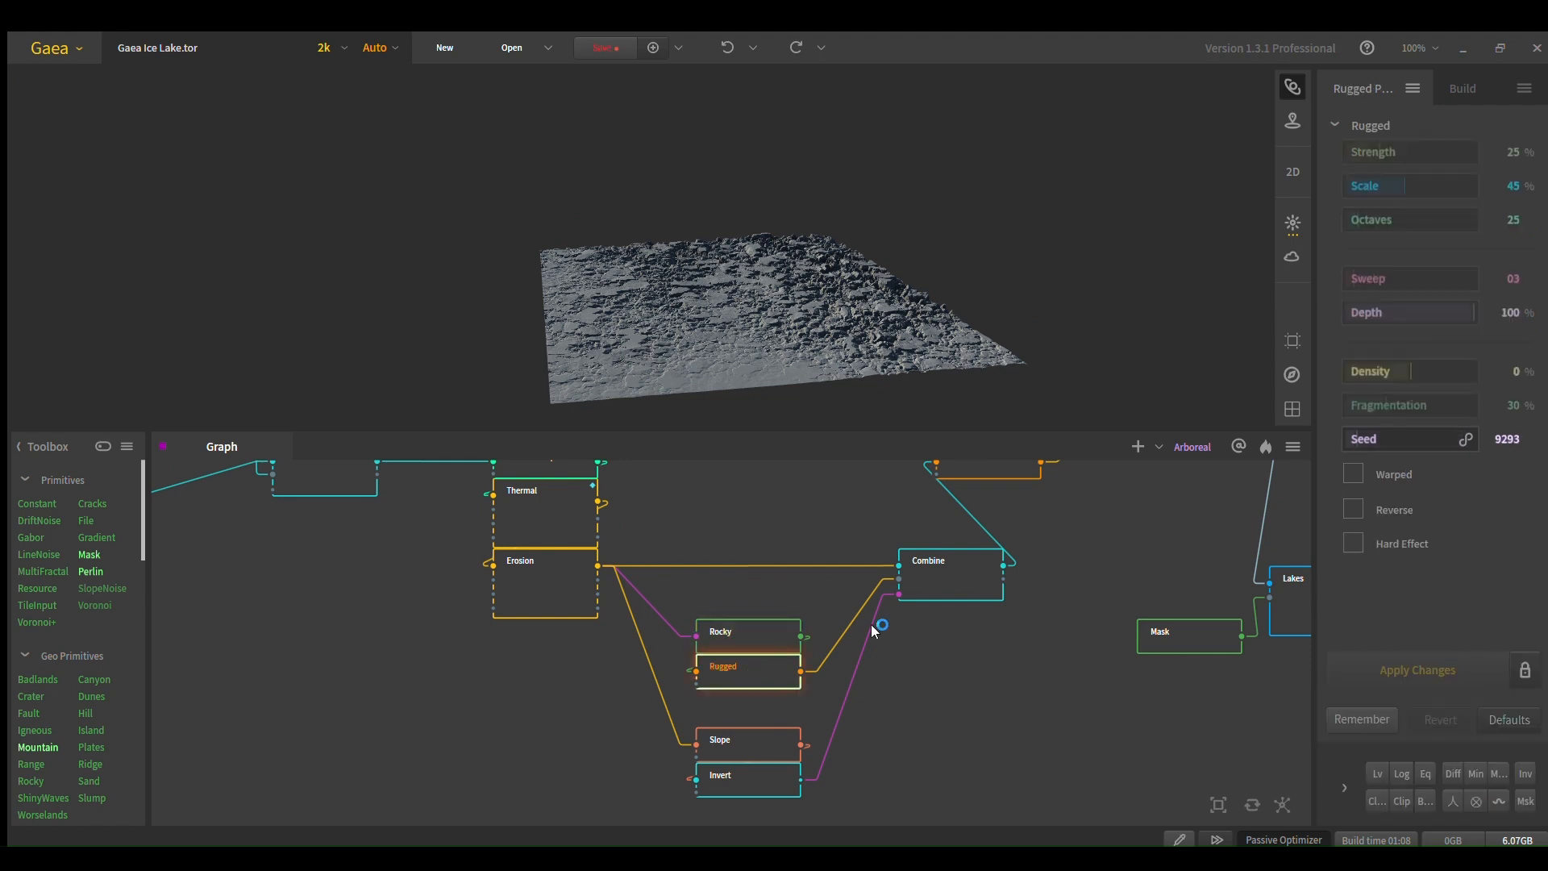
left_click(950, 559)
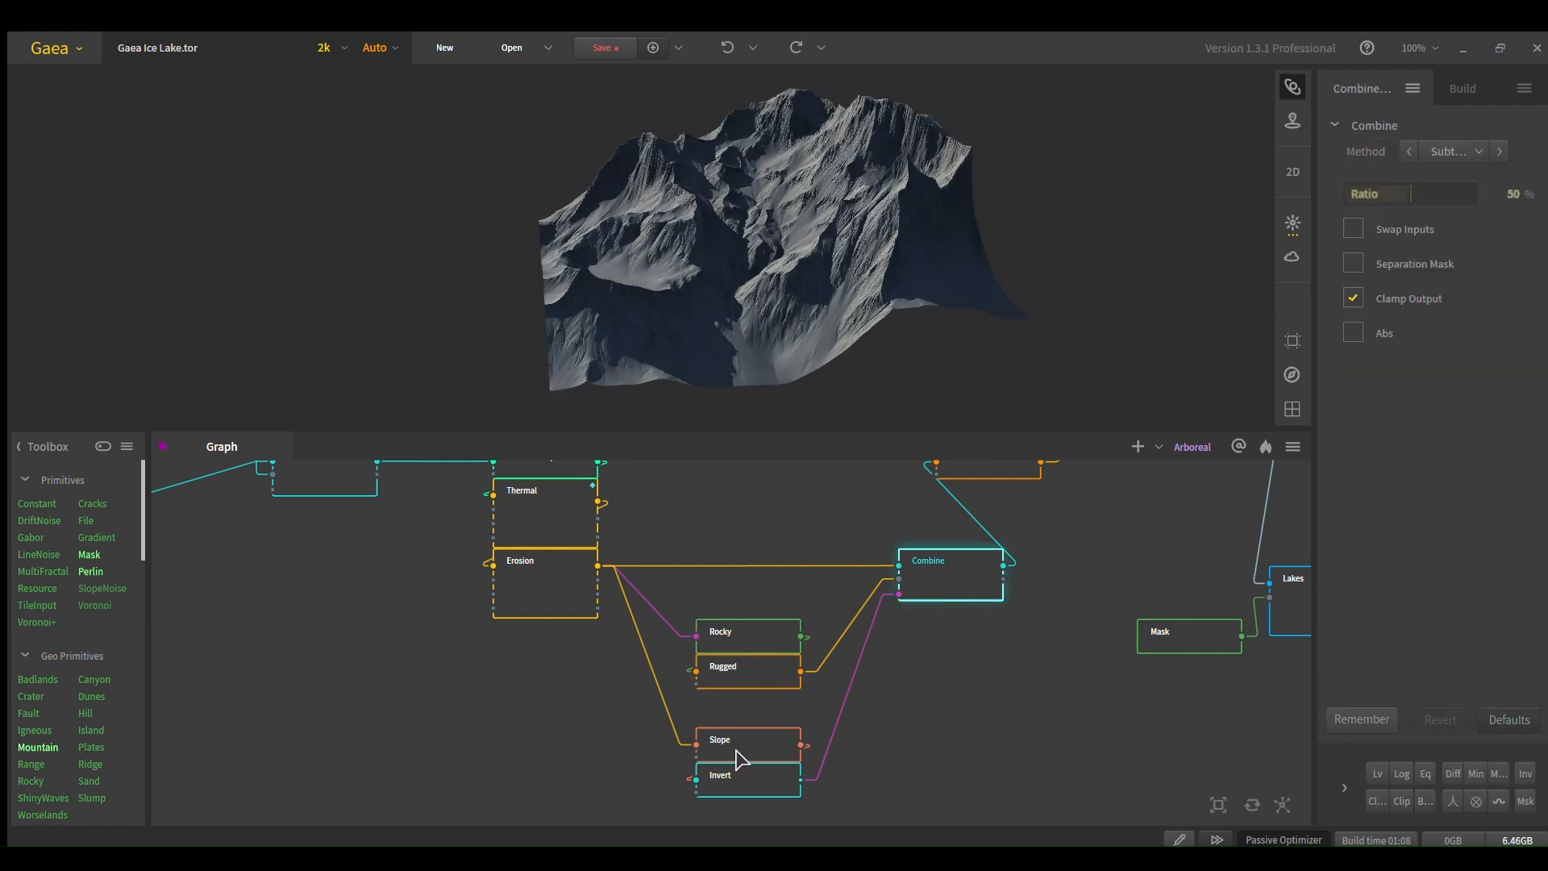
left_click(745, 740)
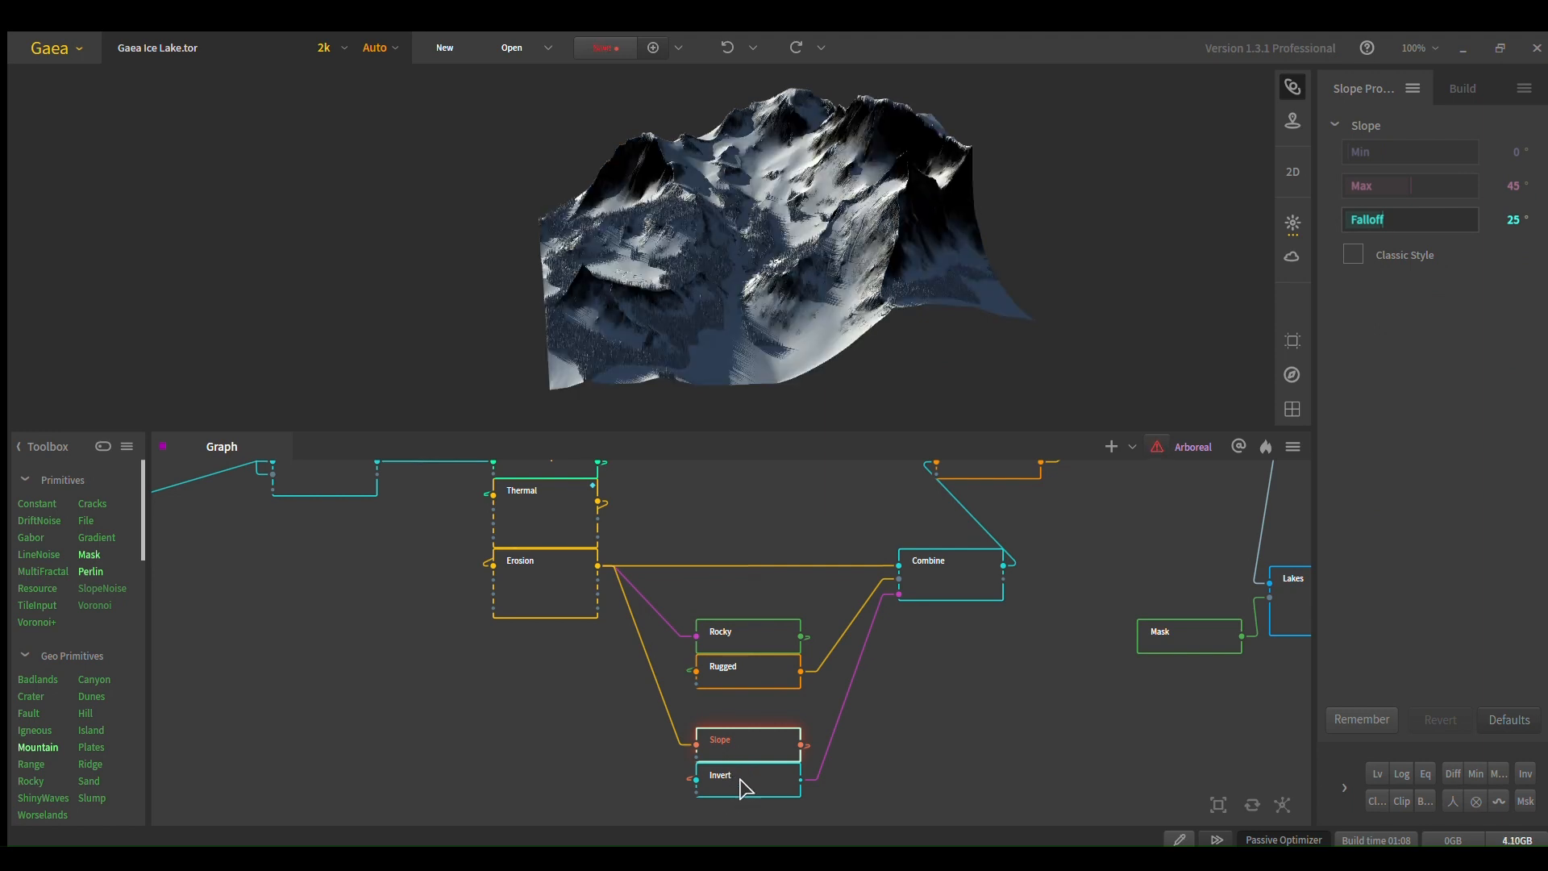
left_click(746, 775)
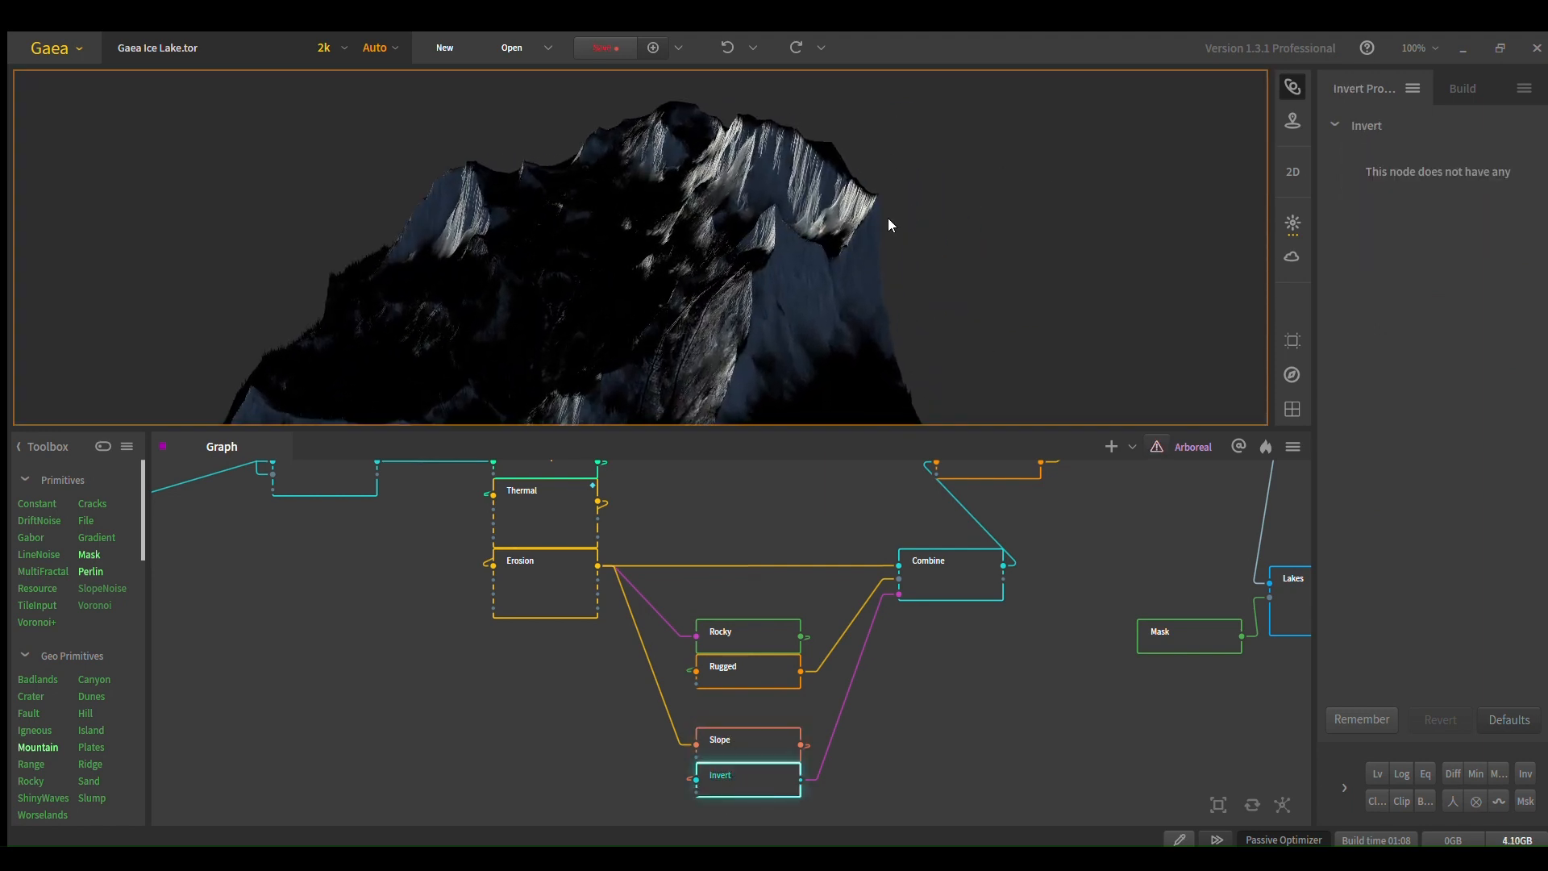
mouse_move(861, 405)
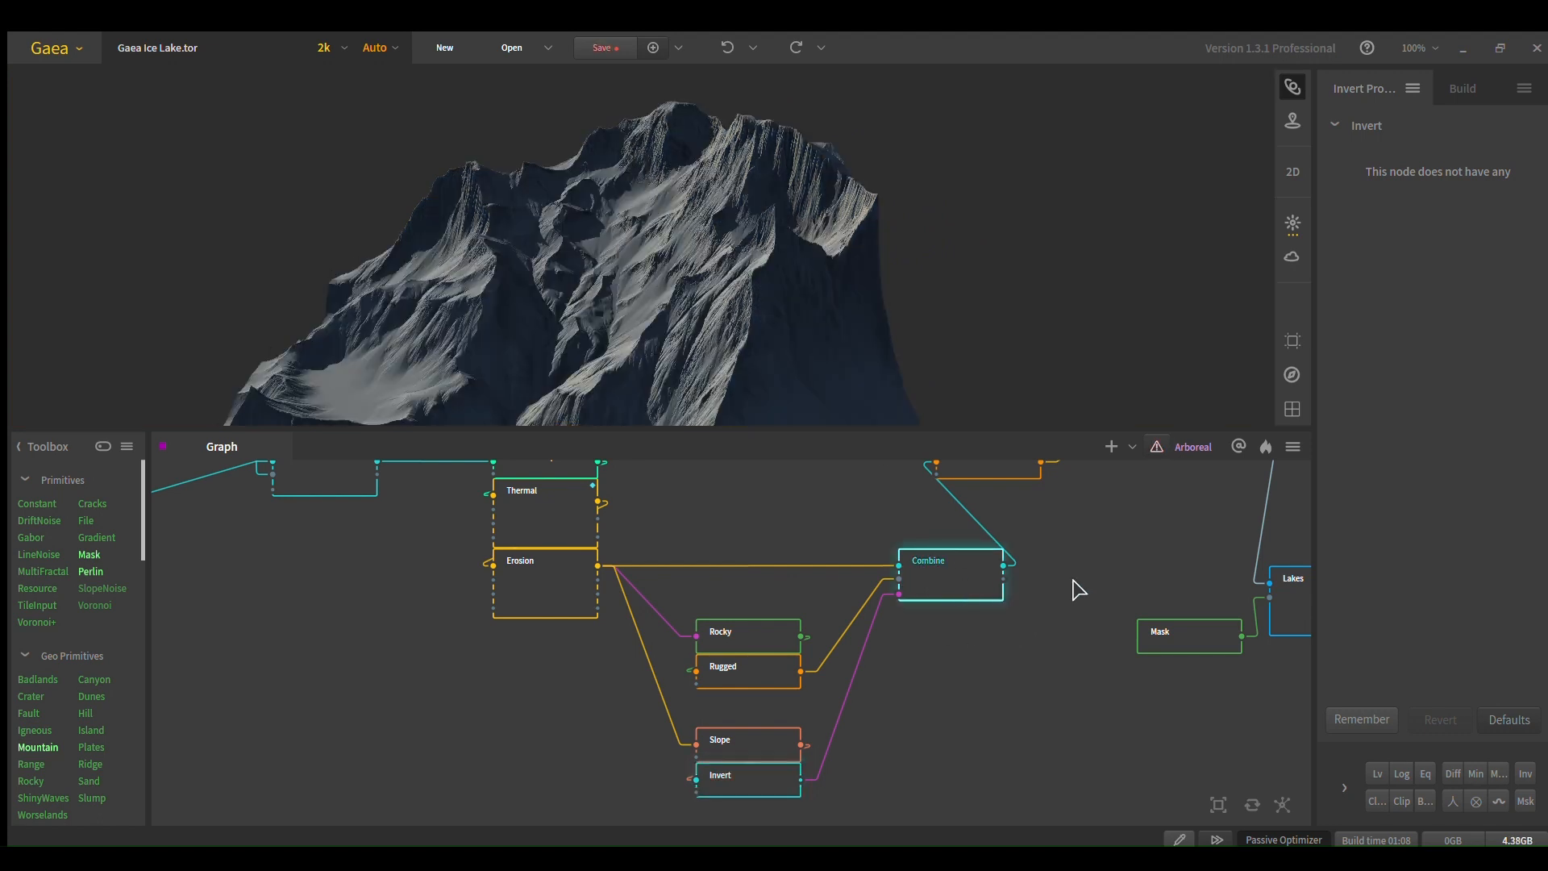
left_click(927, 560)
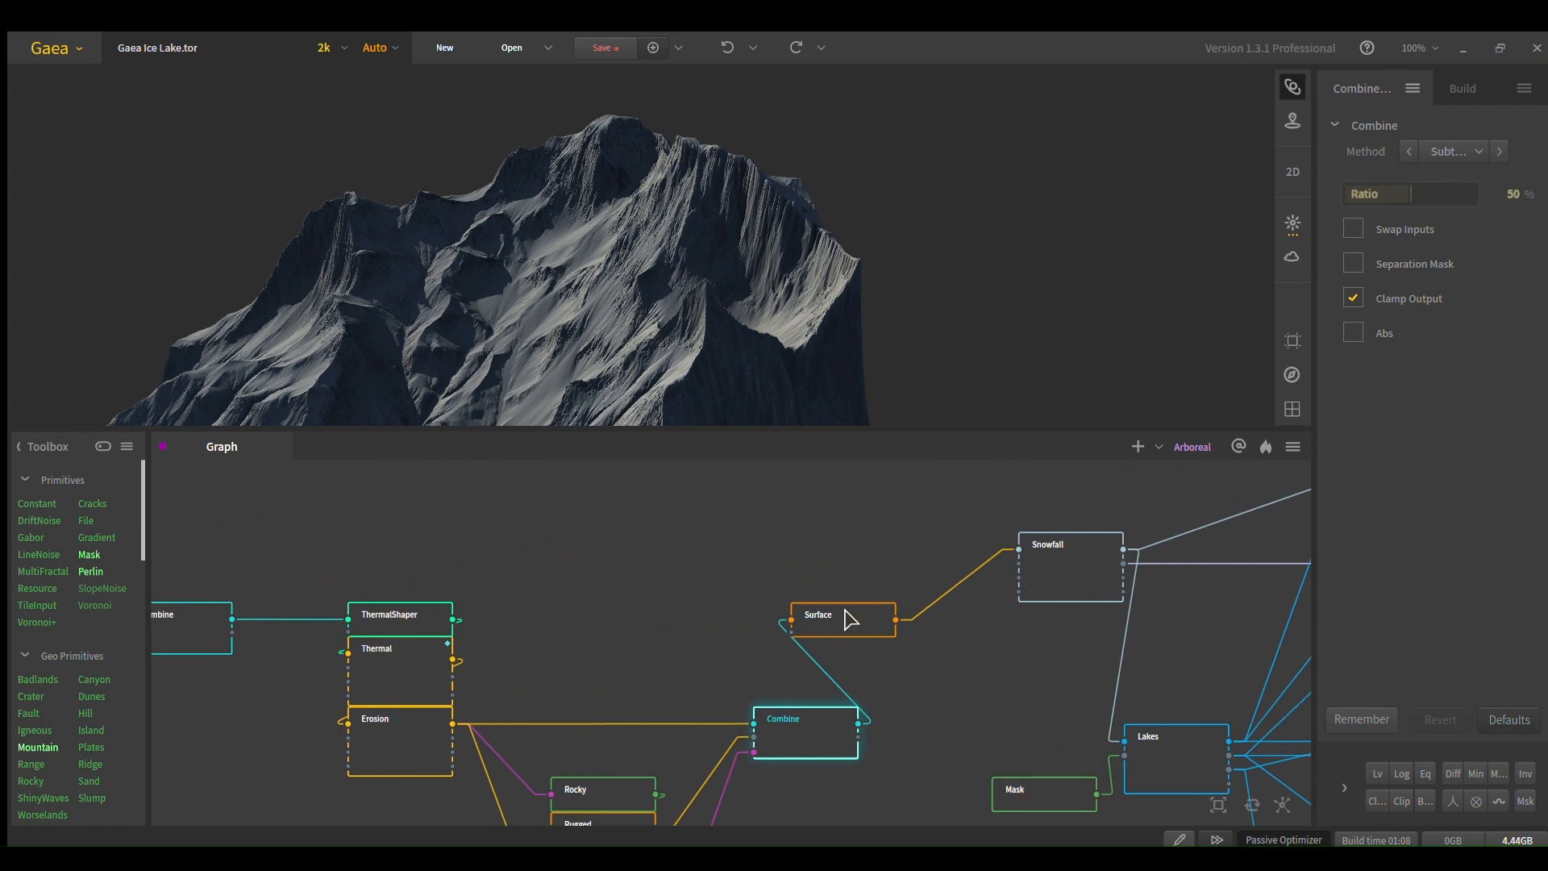
Step: Preview the Snowfall node, then the Lakes node forming the blue lake on the terrain
left_click(844, 614)
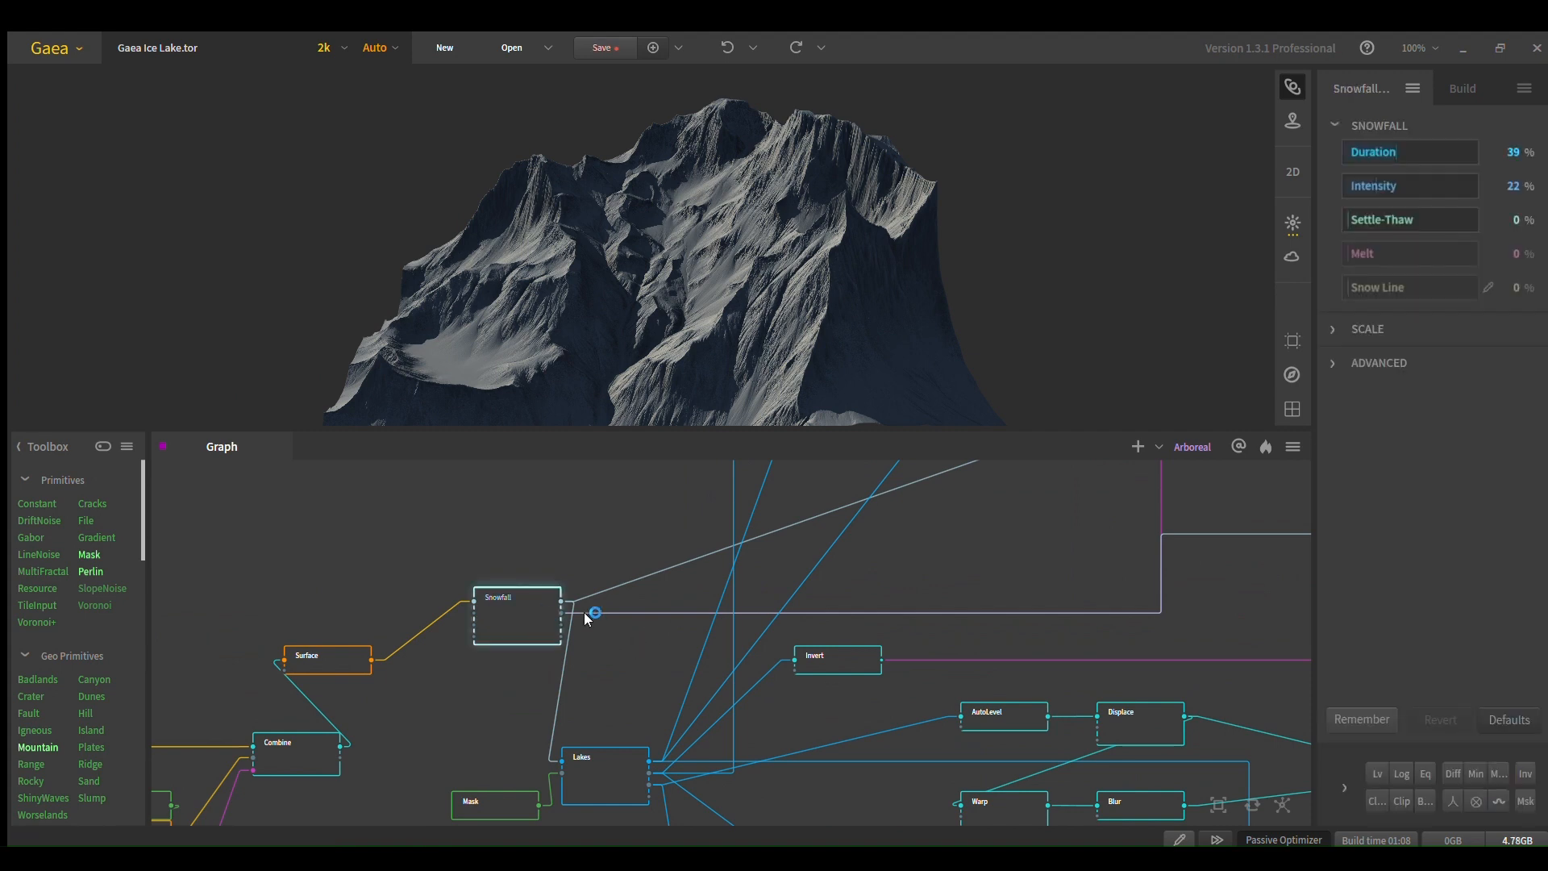
left_click_drag(592, 613, 730, 343)
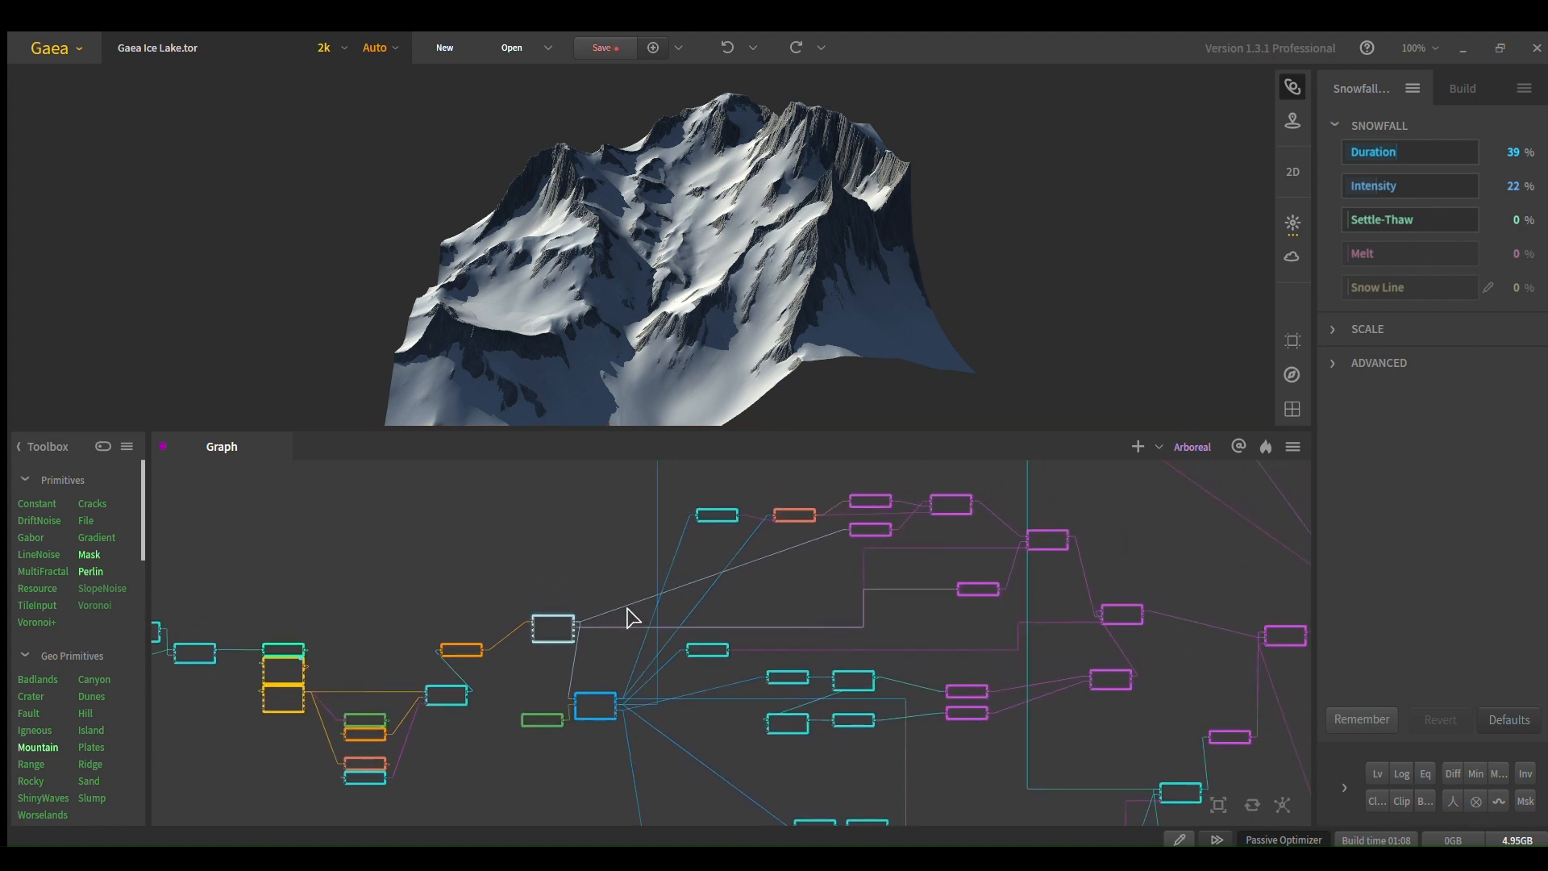
left_click_drag(632, 617, 702, 619)
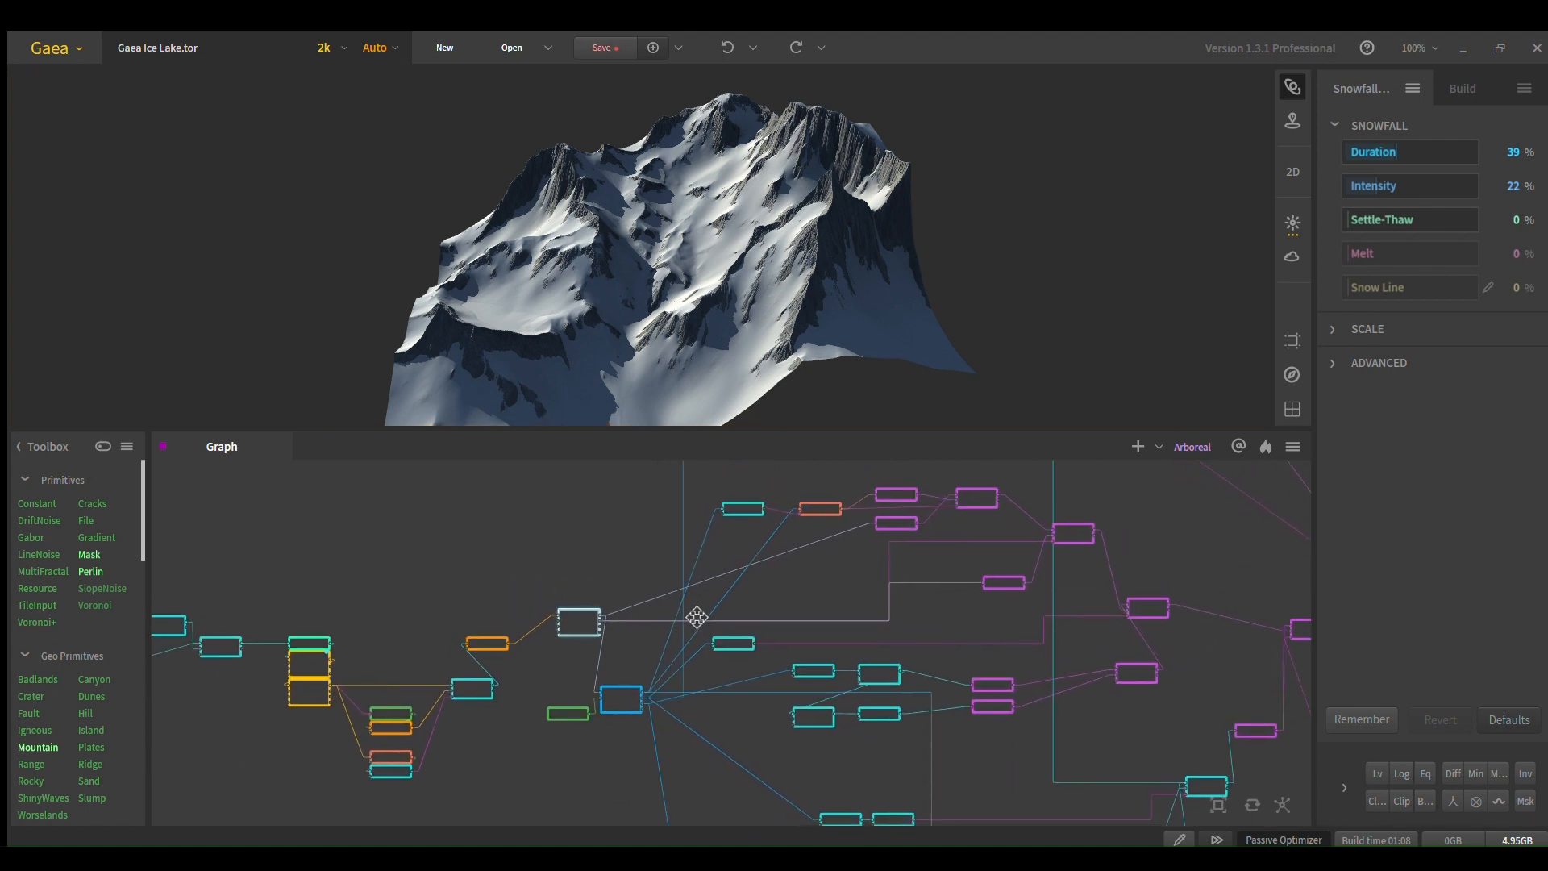
left_click(619, 699)
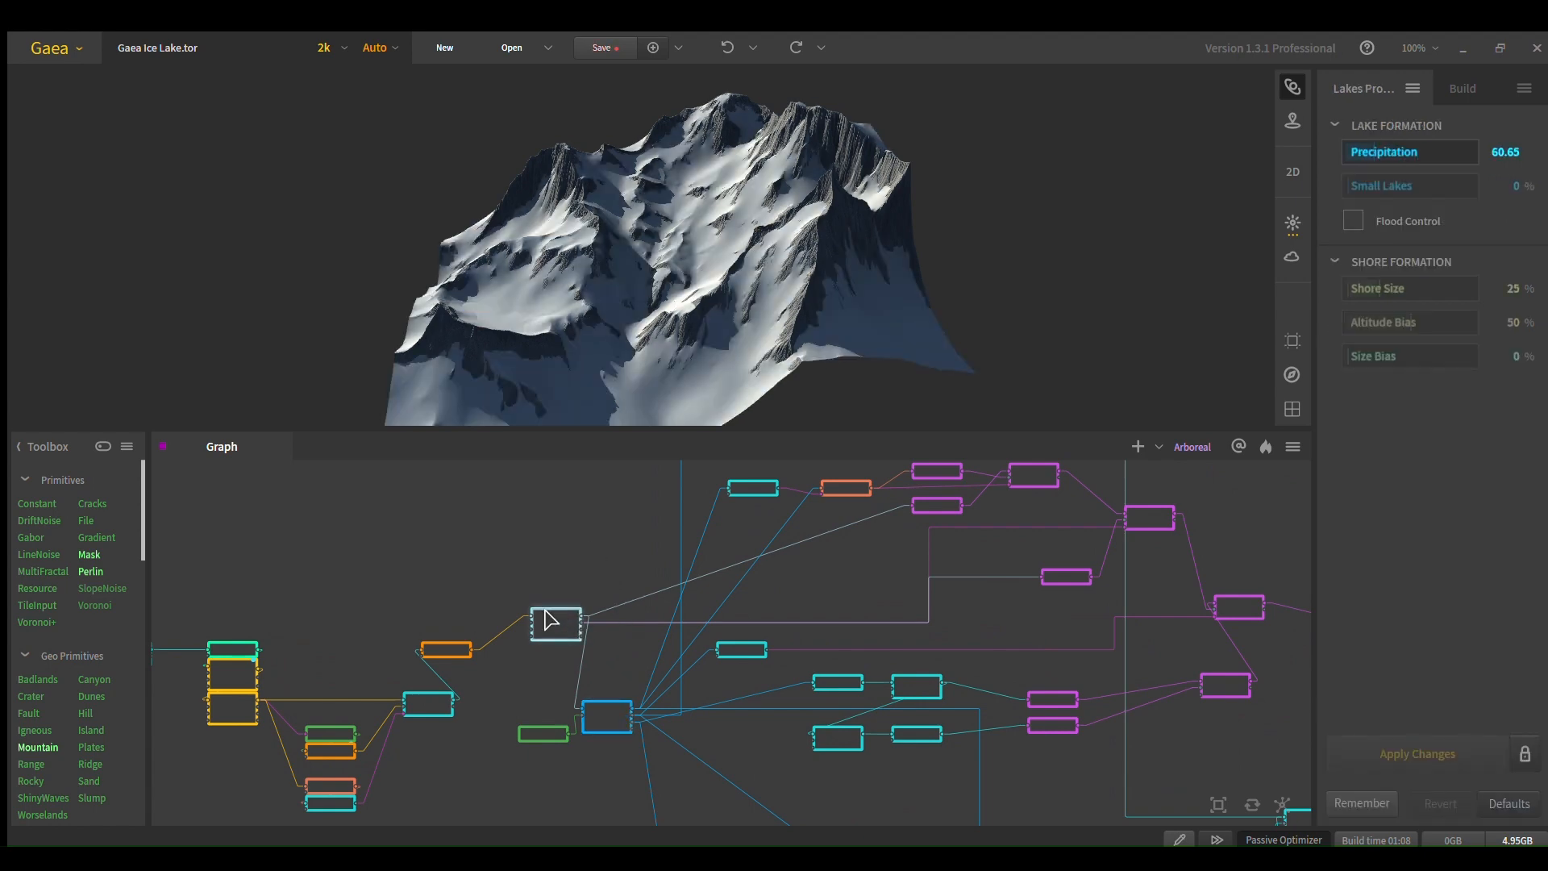
left_click(556, 622)
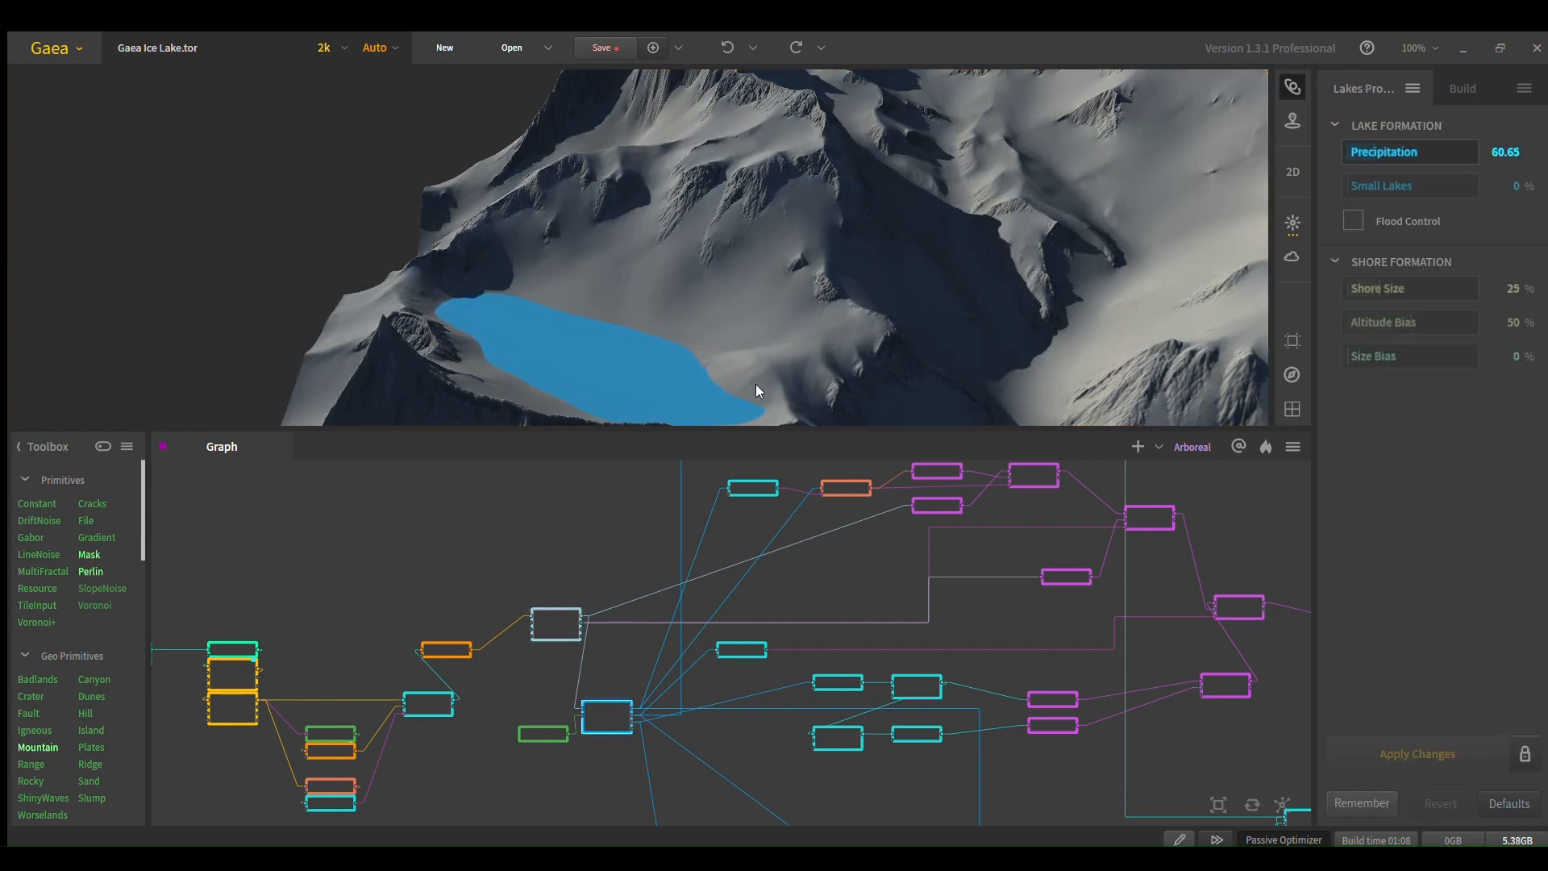
mouse_move(697, 363)
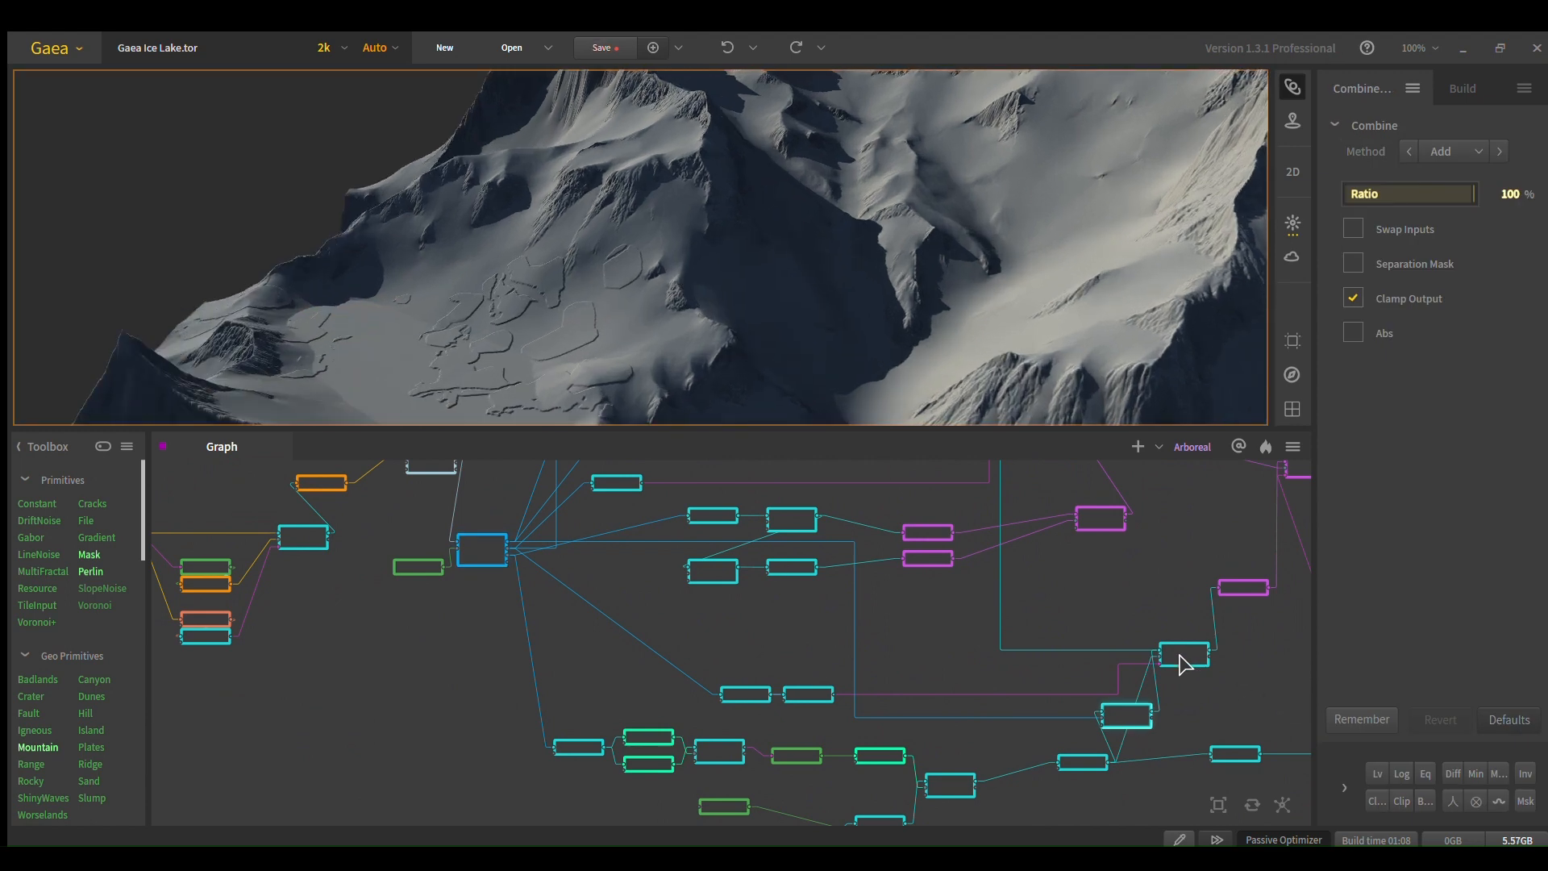
Step: Inspect the detail Combine, then the Arboreal node showing forests over the snowy slopes
left_click(1410, 152)
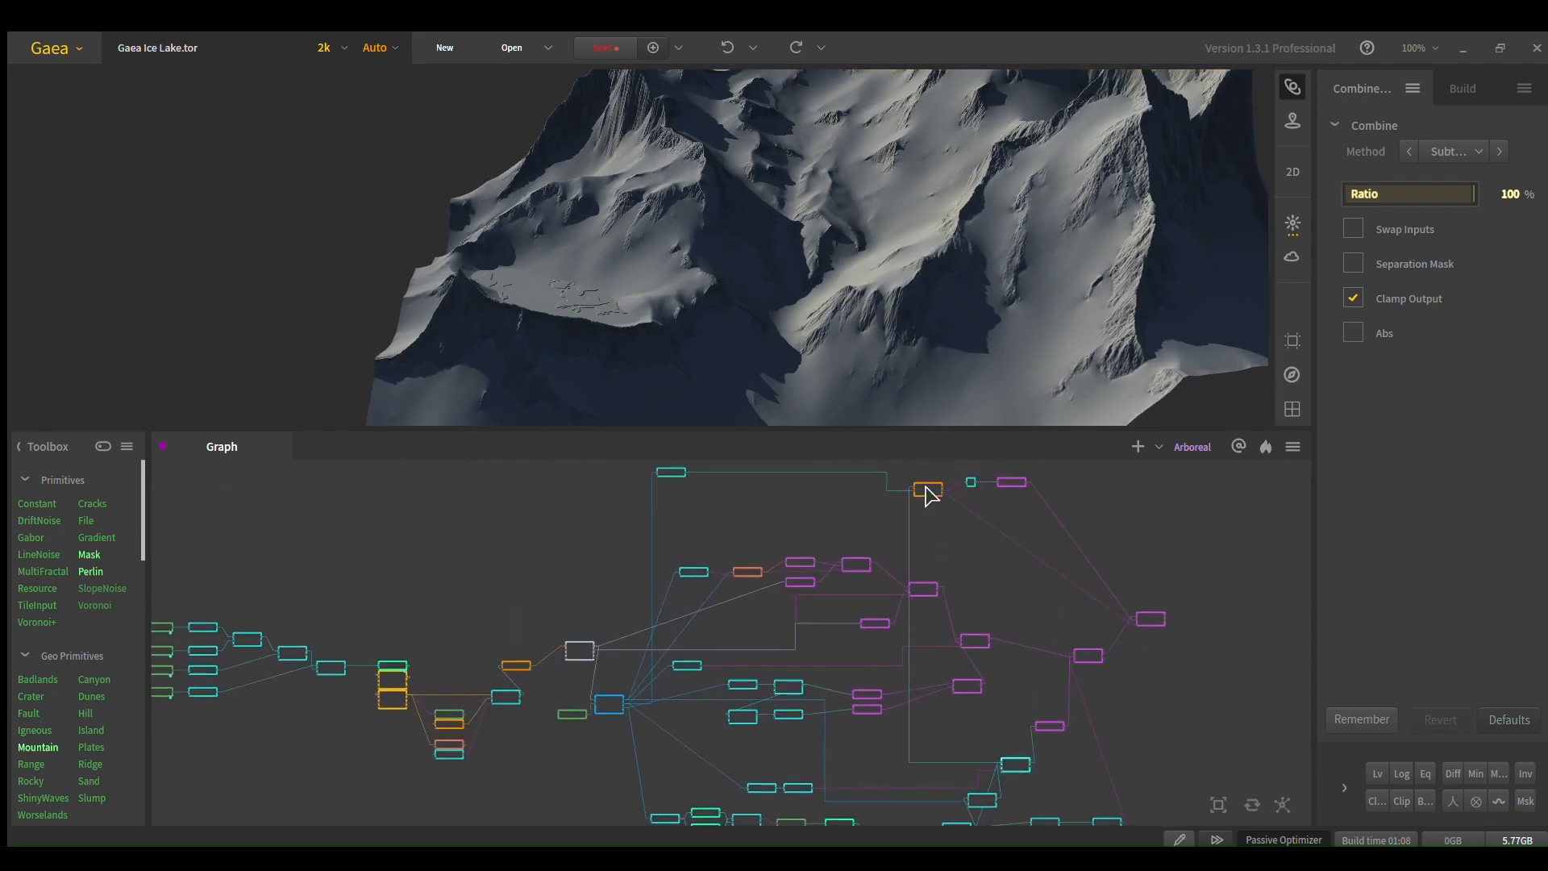
left_click(929, 489)
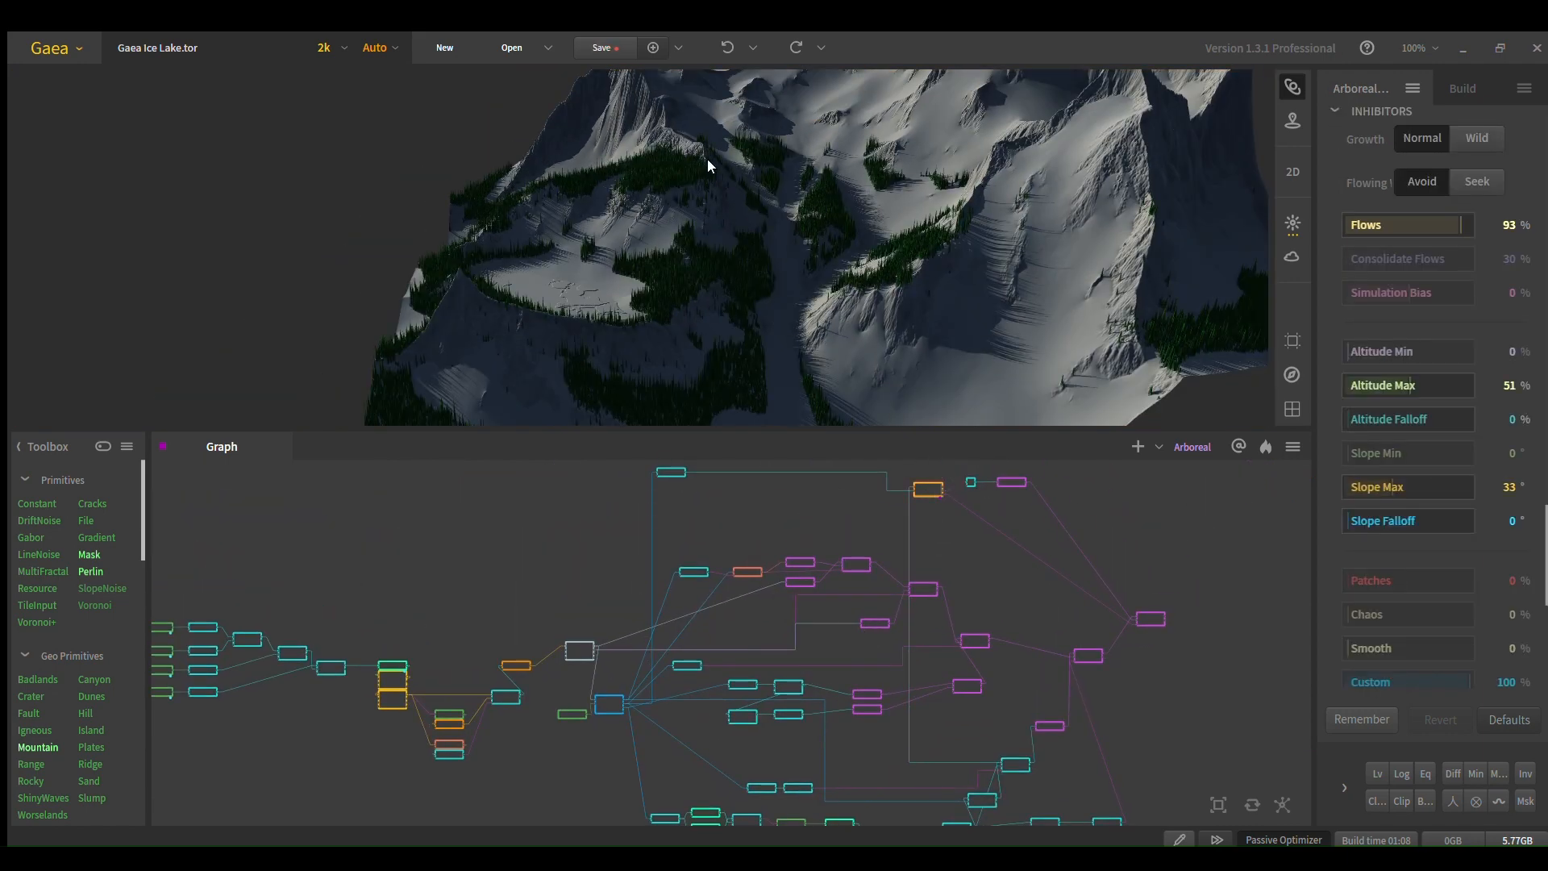
left_click_drag(706, 165, 726, 187)
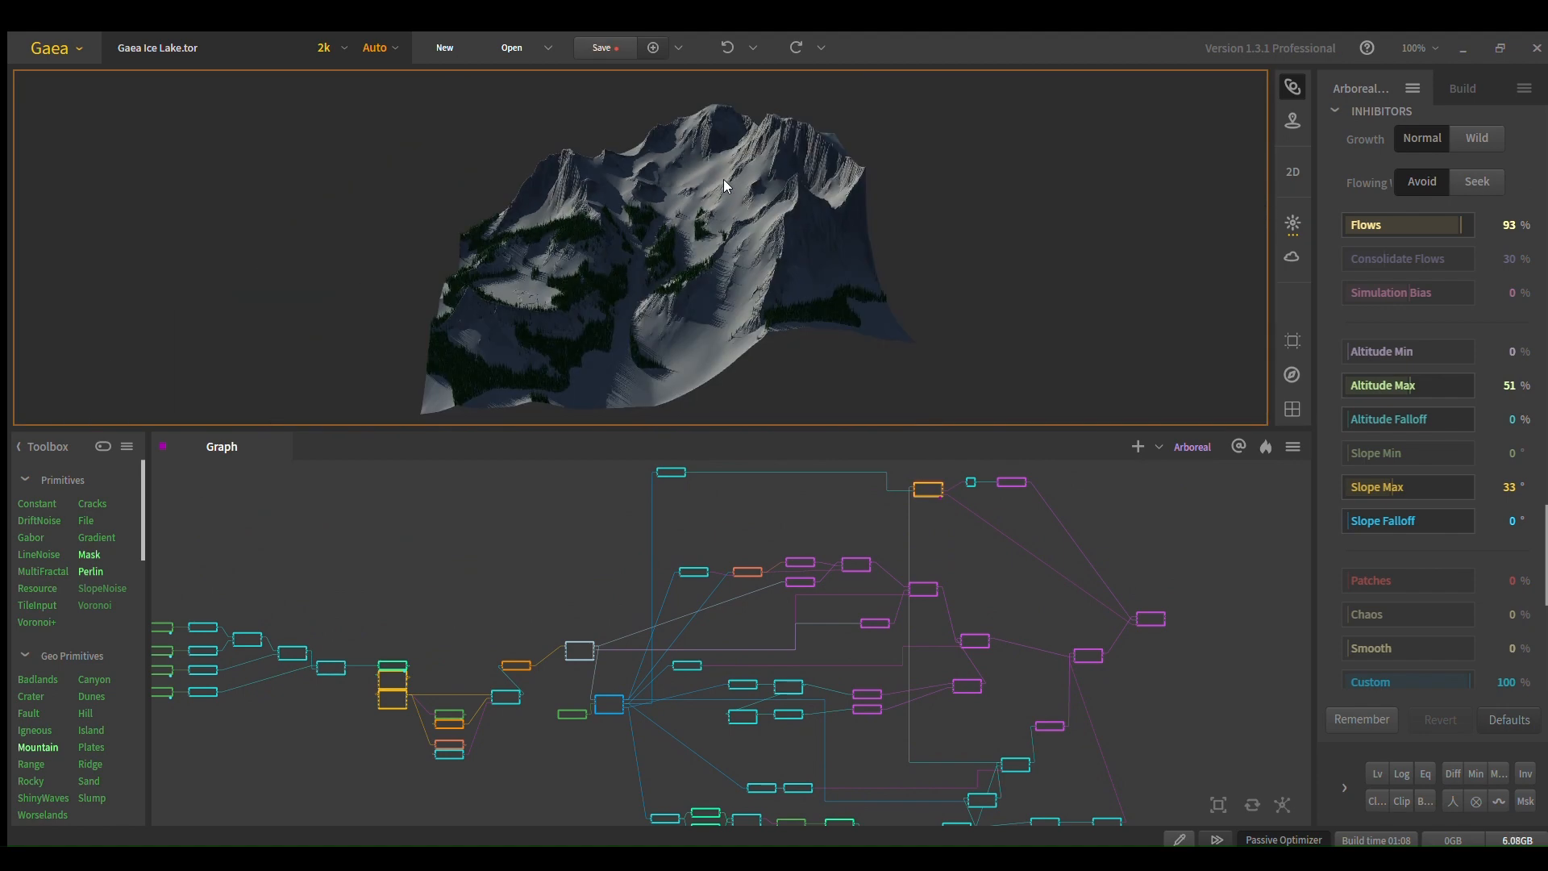
mouse_move(724, 227)
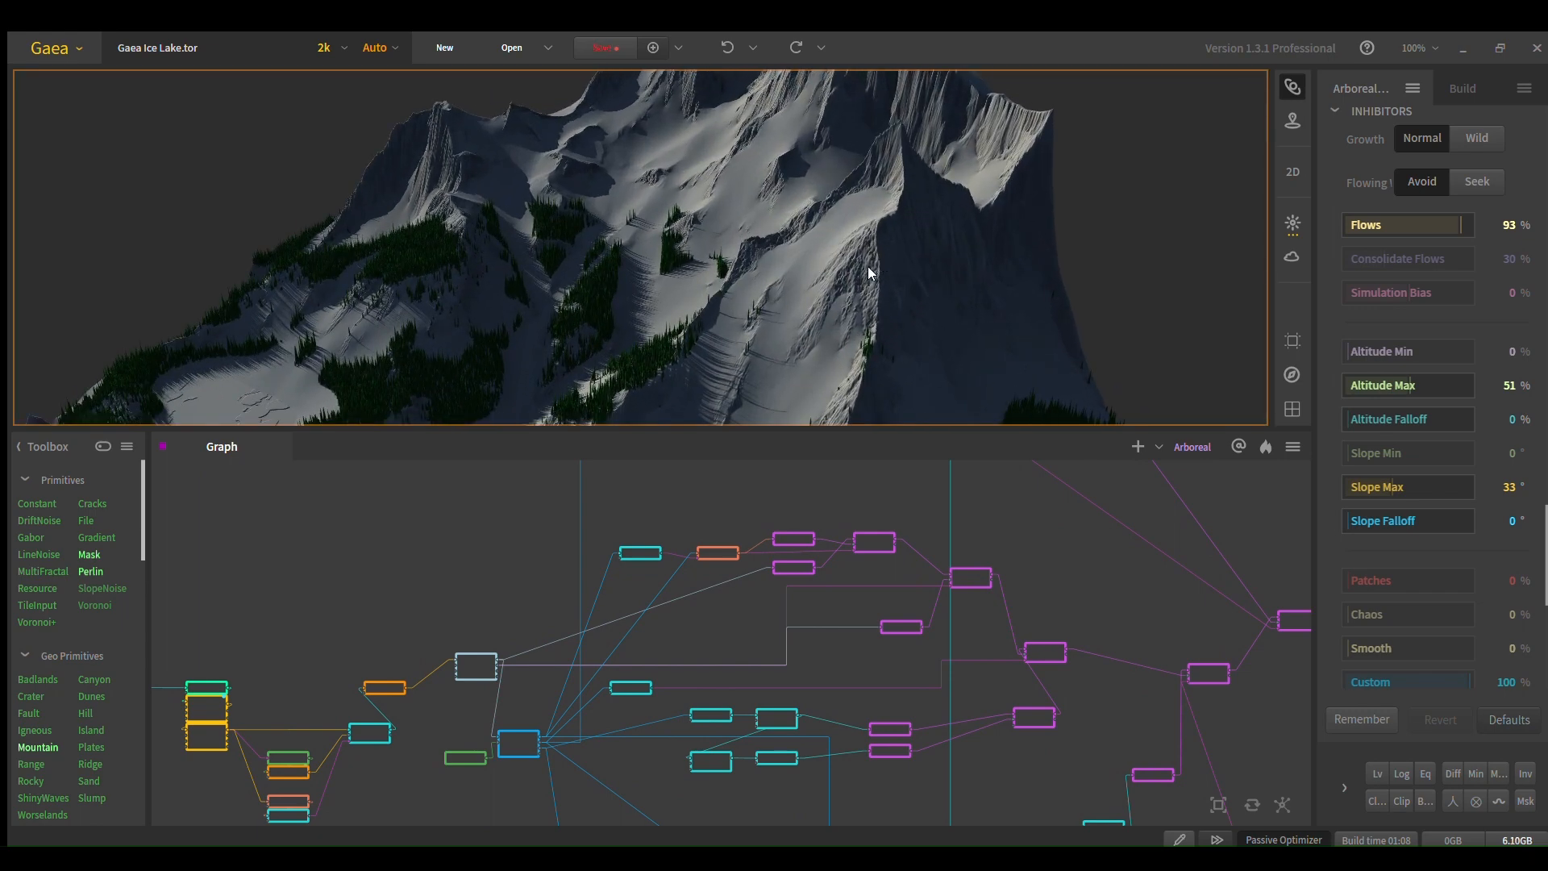
Step: Preview the Invert and SatMaps Combine nodes, viewing the result close over the forested ridge
left_click_drag(869, 274, 716, 340)
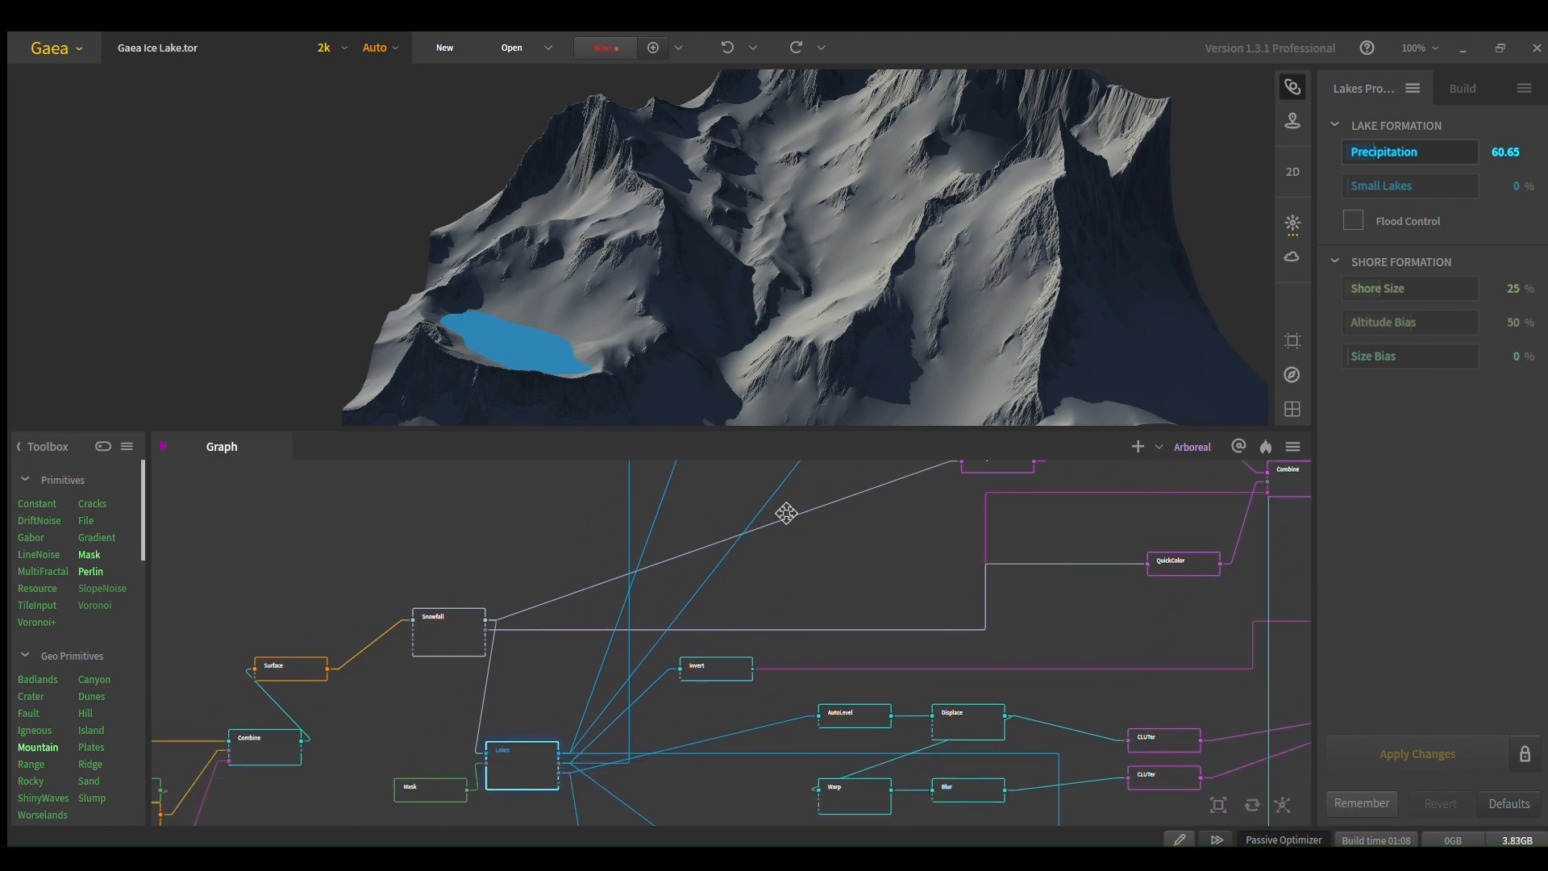
left_click(716, 520)
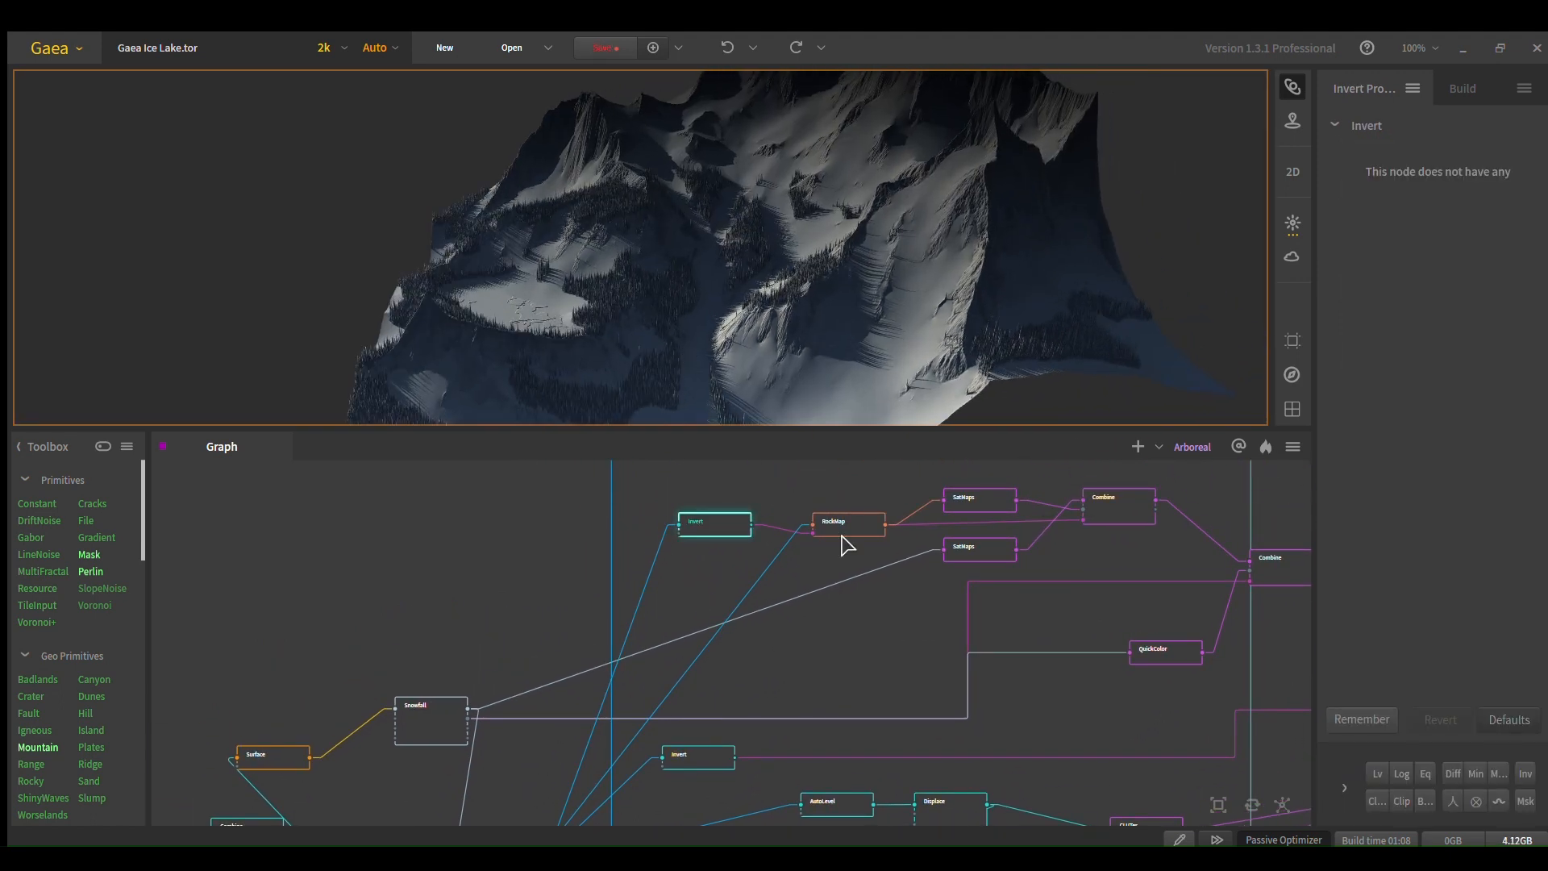
left_click(847, 521)
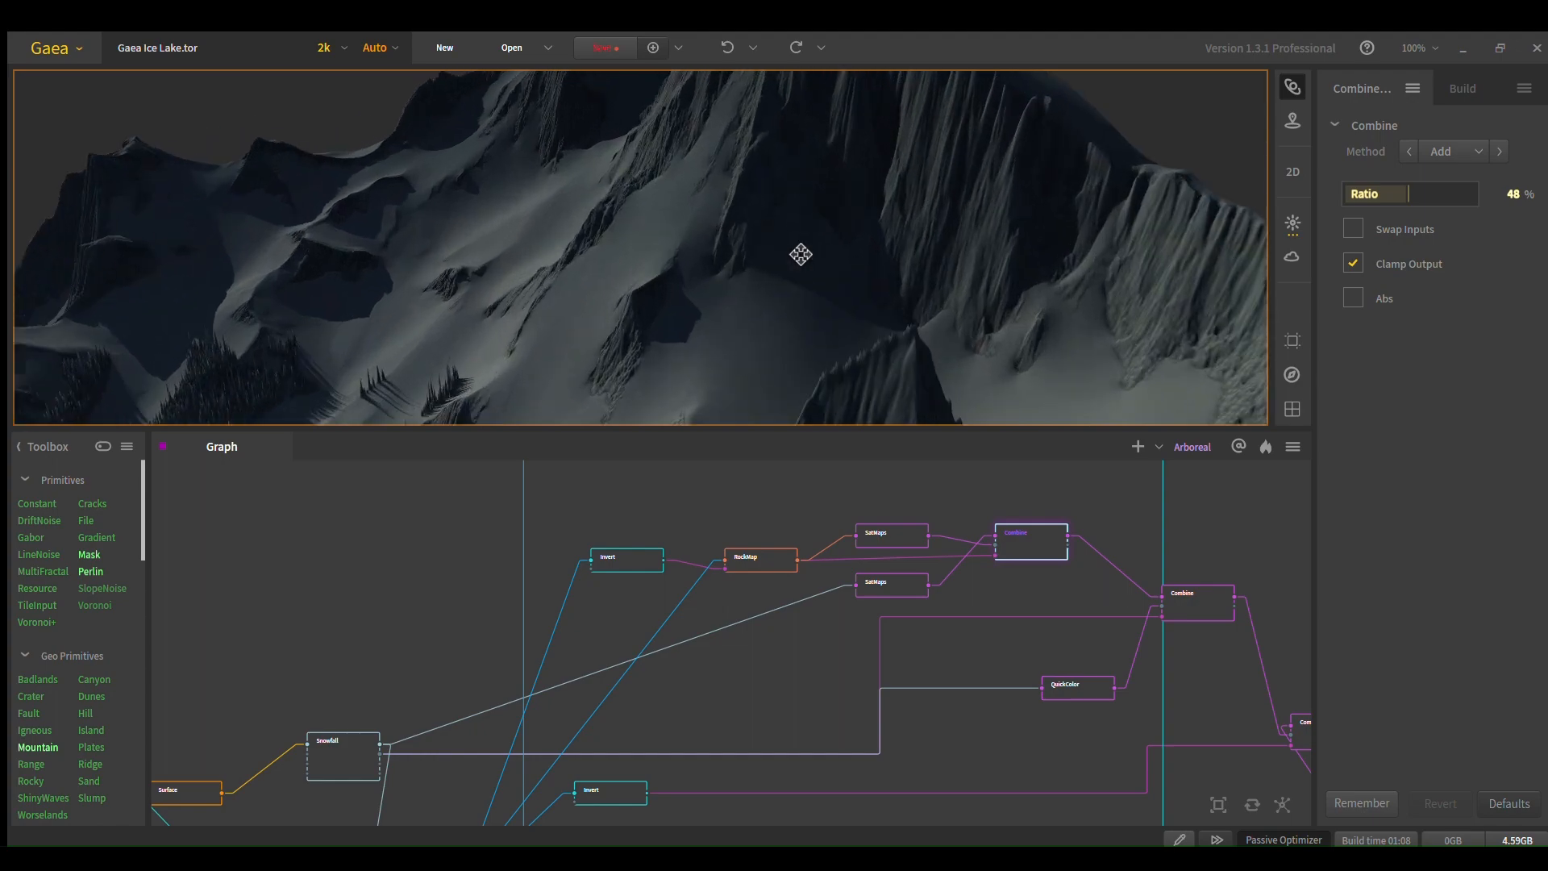
left_click_drag(800, 253, 790, 308)
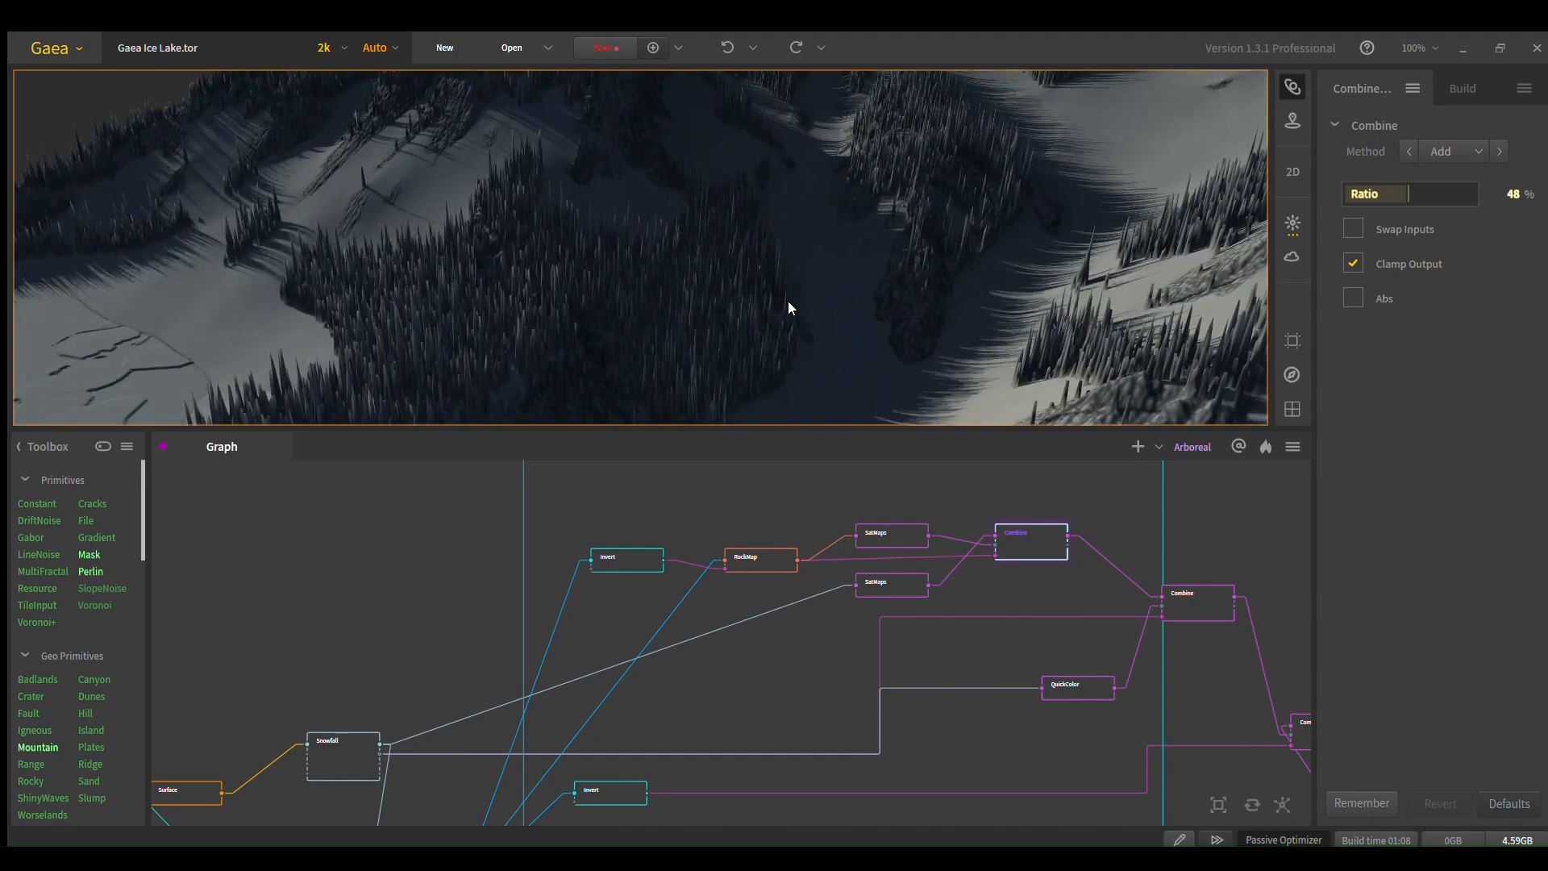
left_click_drag(790, 307, 898, 225)
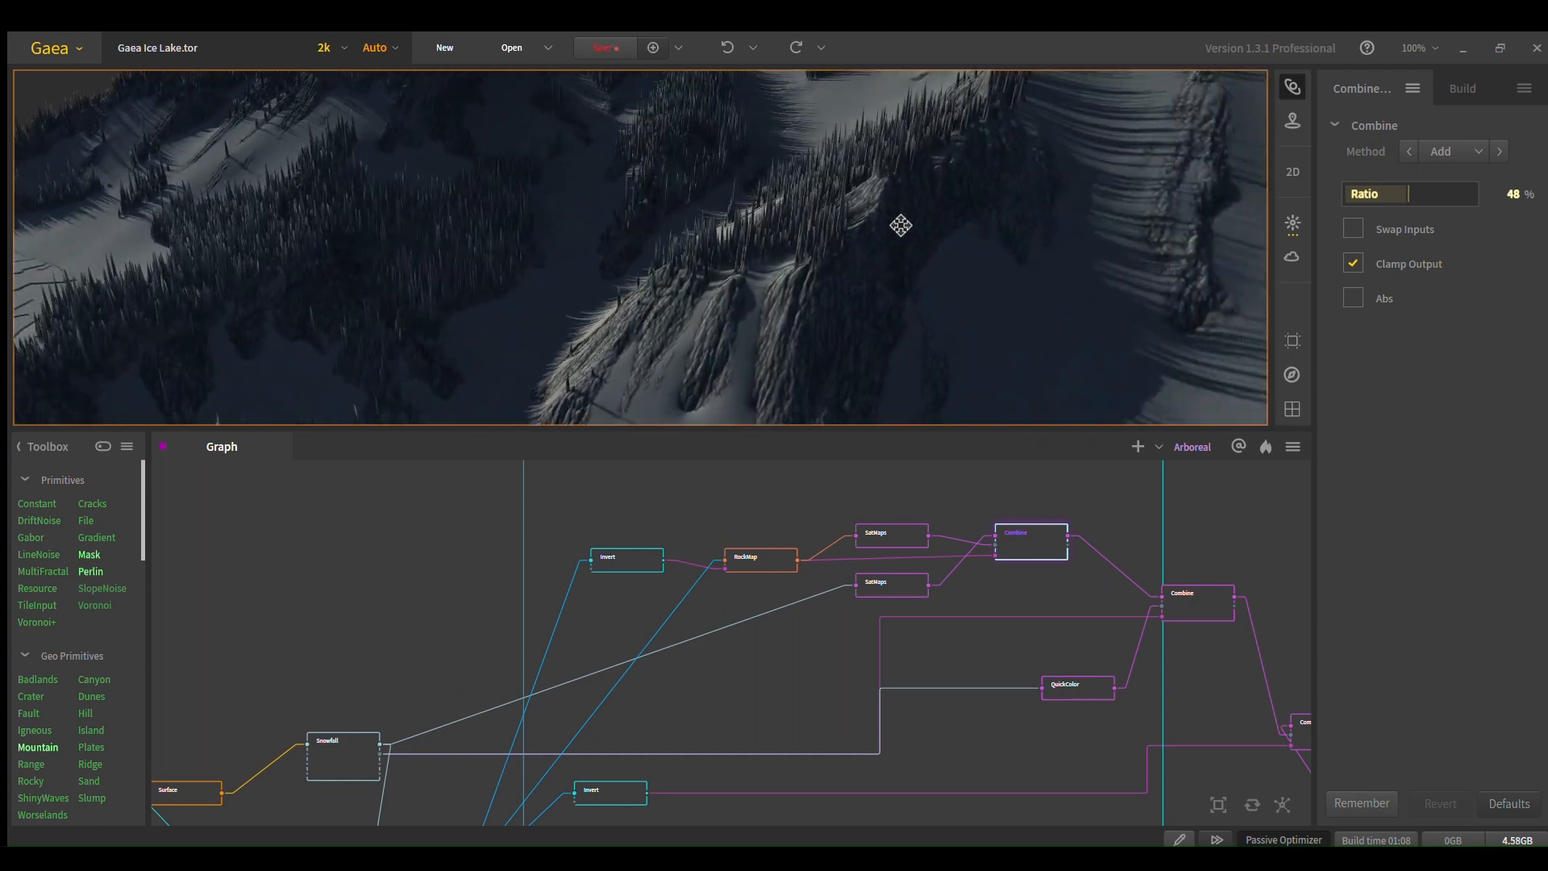
left_click_drag(900, 225, 727, 316)
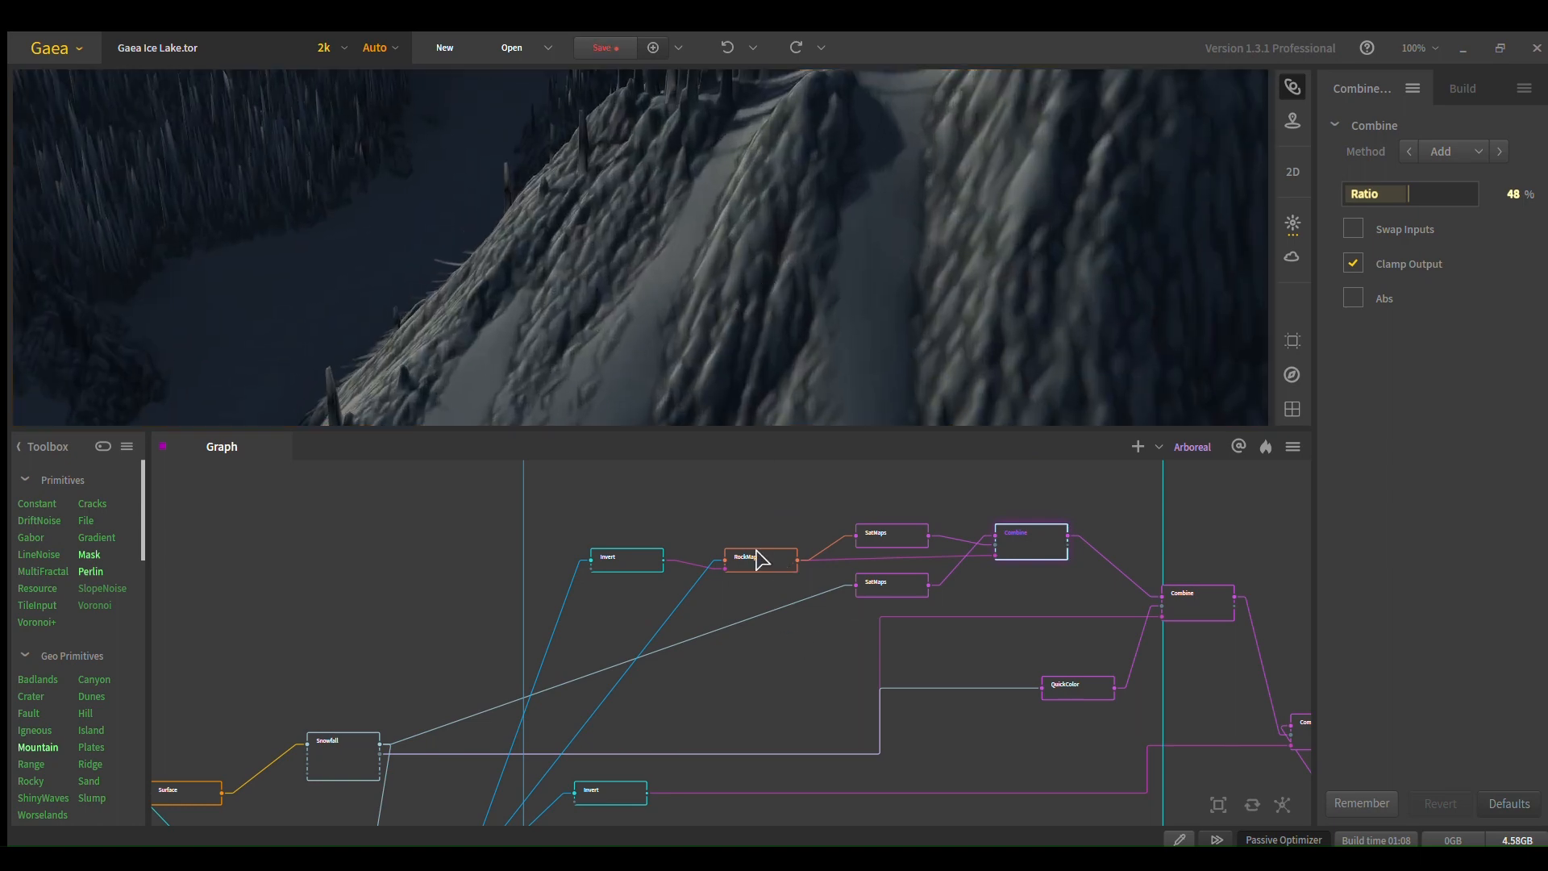
Step: Reselect Invert and the SatMaps Combine, then move toward the downstream Blend Combine at 100%
left_click(759, 556)
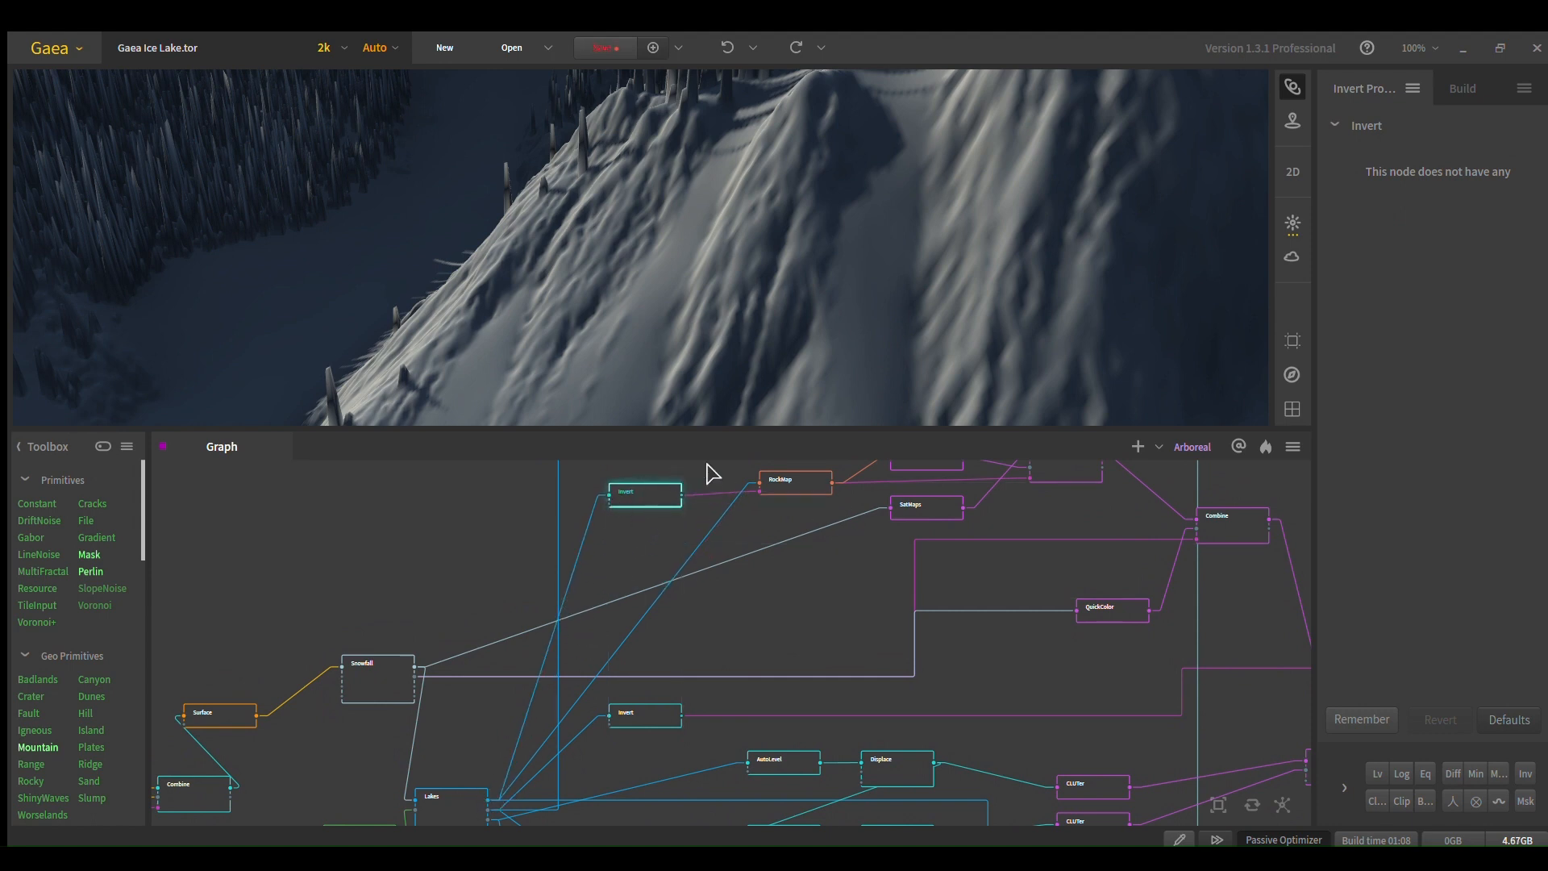
left_click(777, 494)
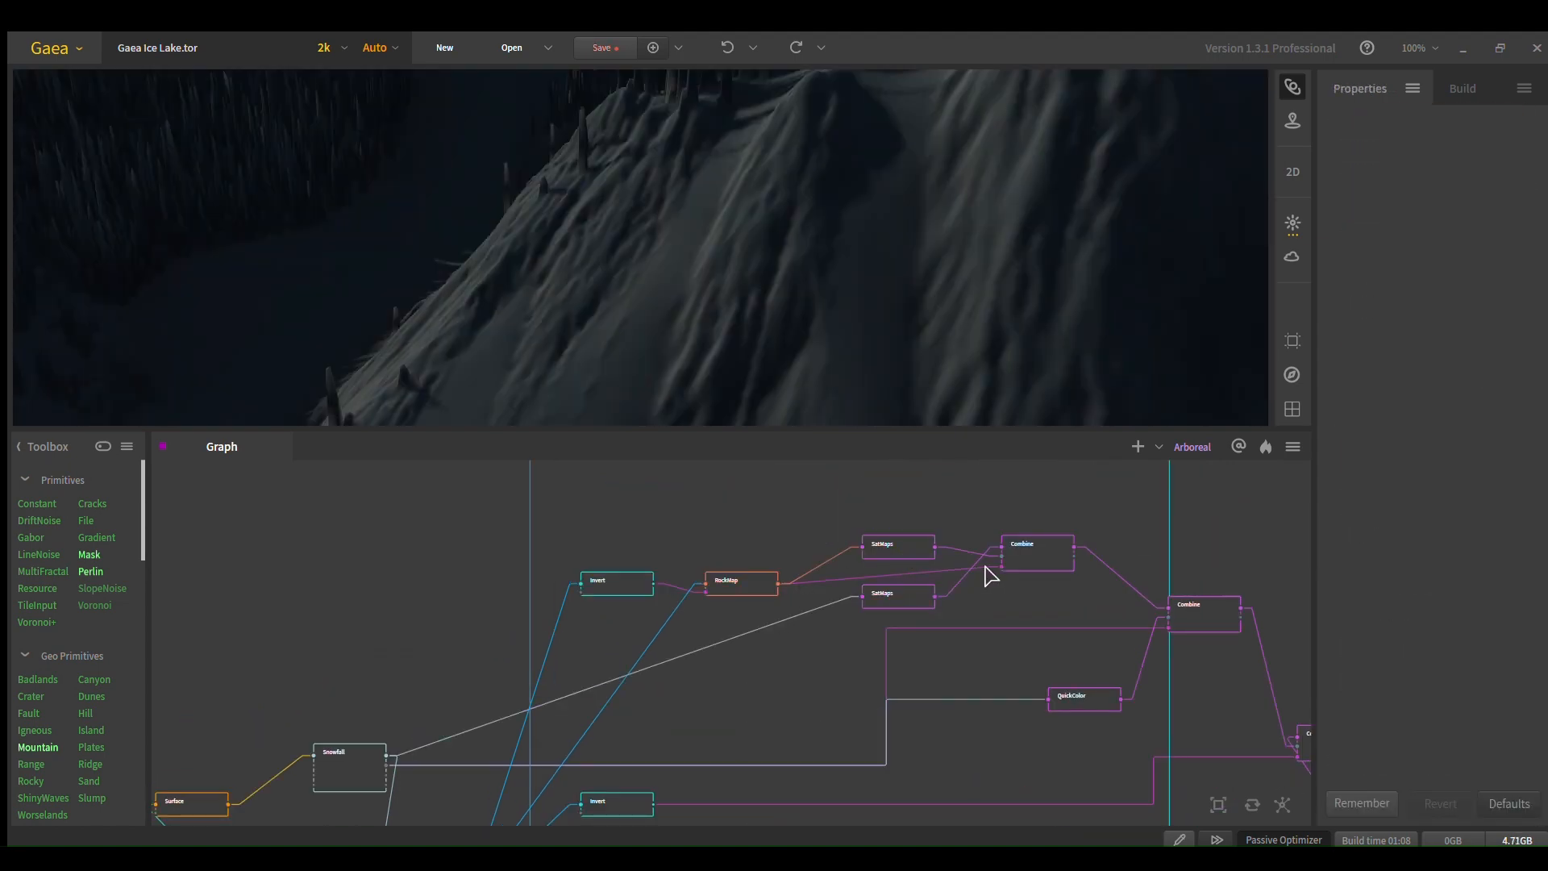
left_click(1036, 544)
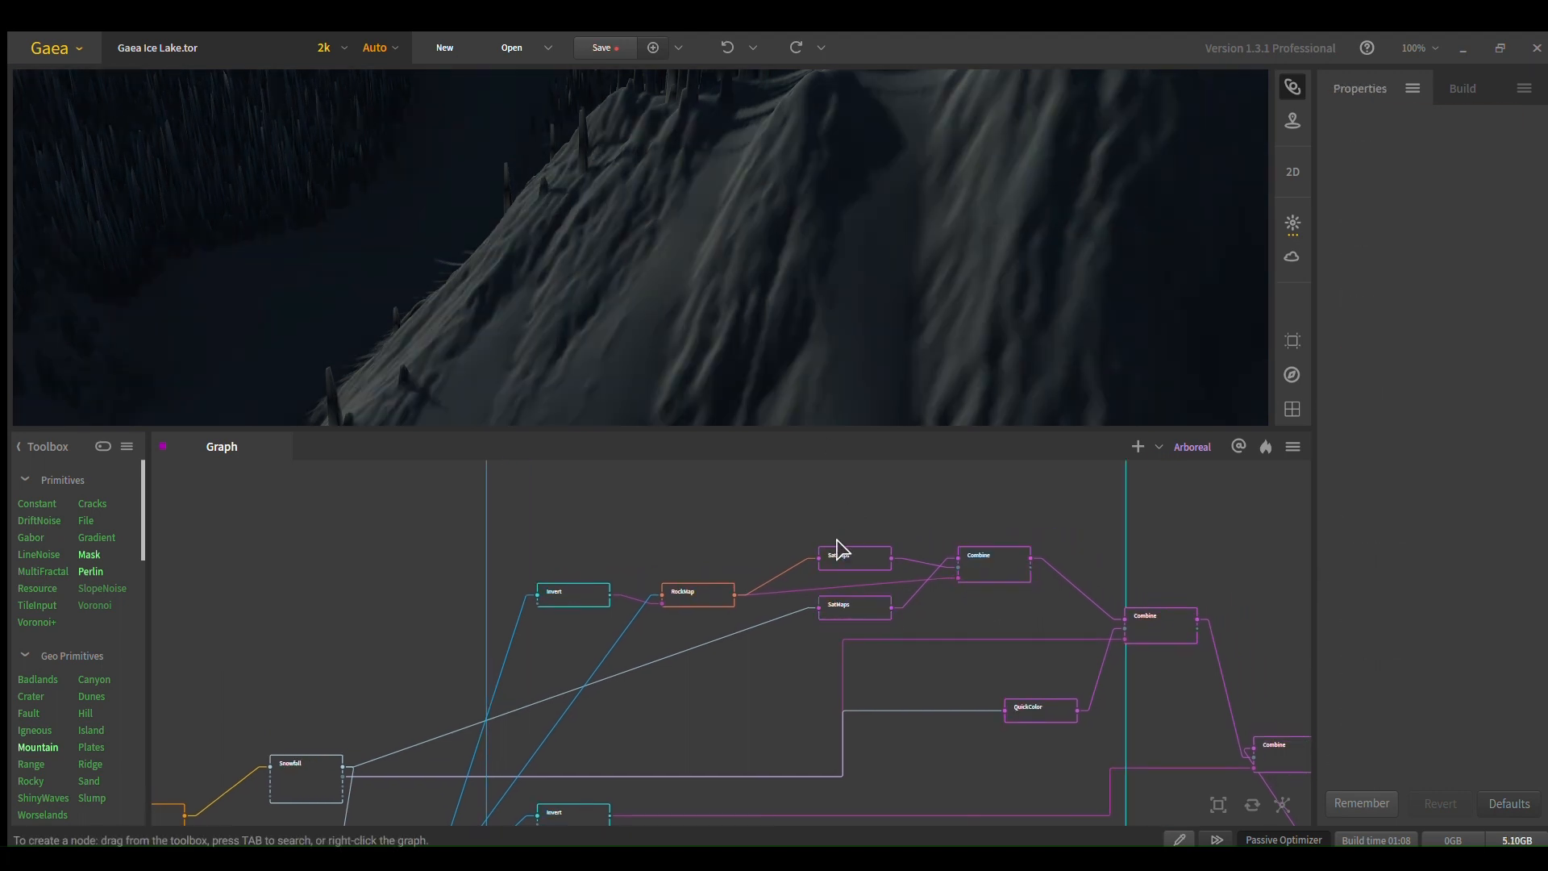
left_click(993, 555)
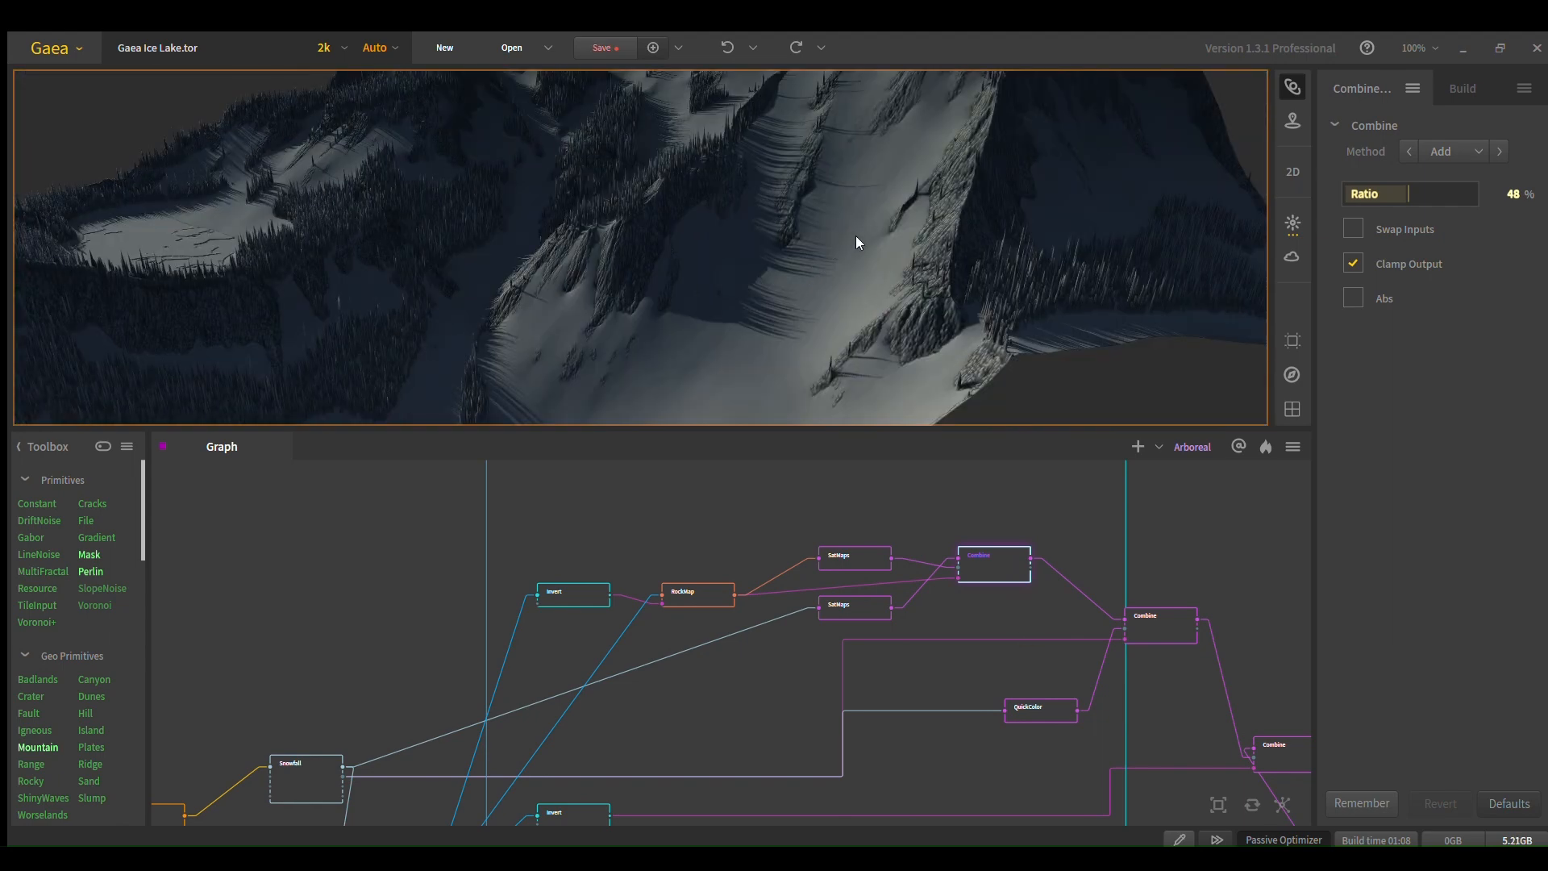
left_click_drag(857, 243, 921, 373)
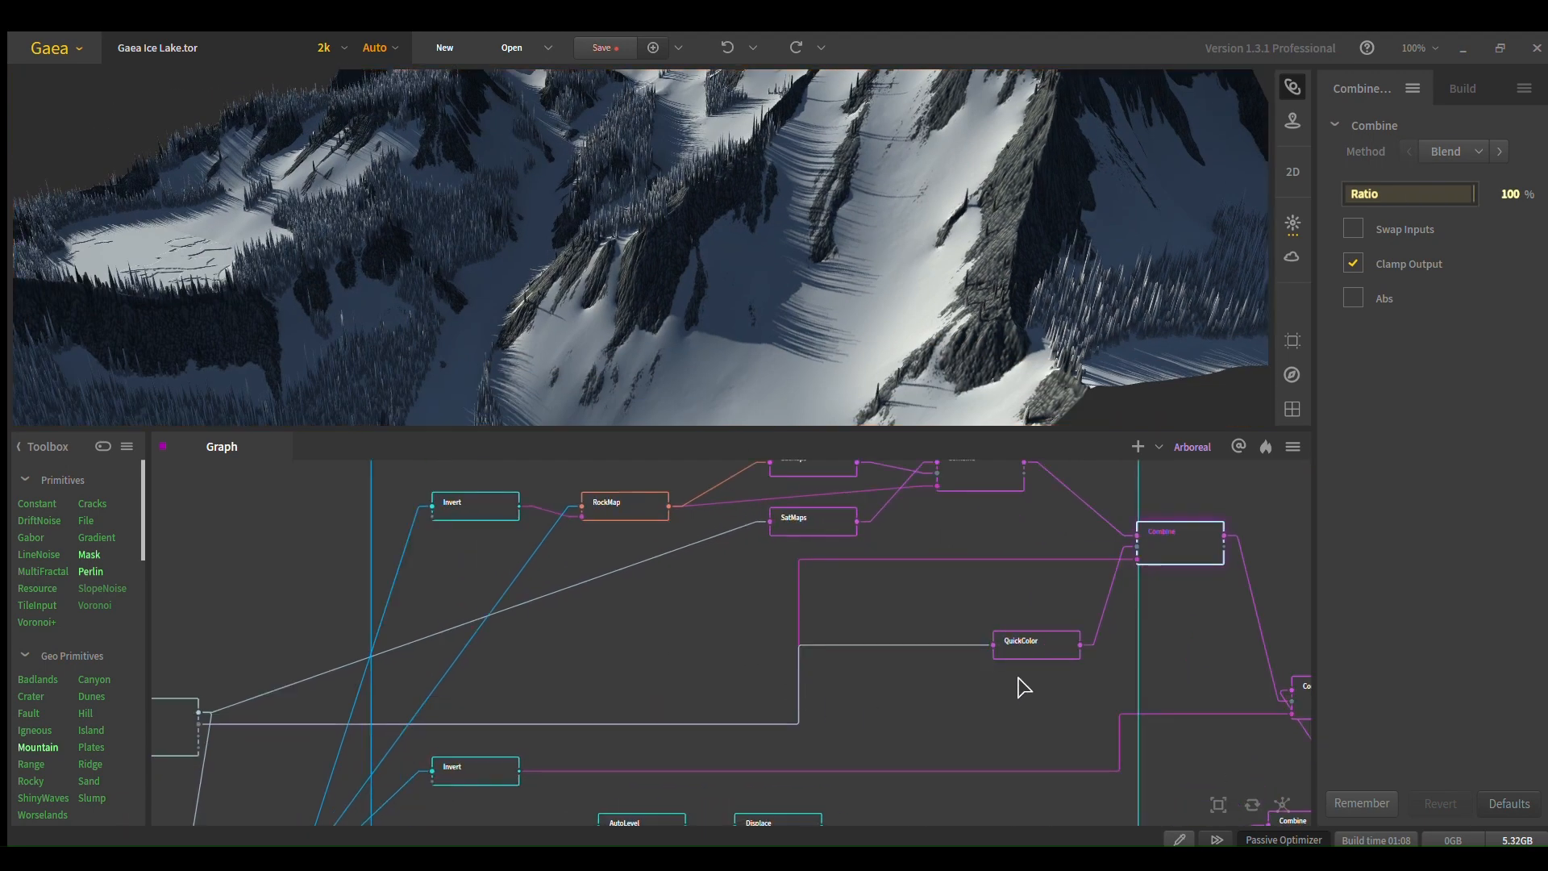
Step: Preview QuickColor, then the Combine blending the terrain layers with the teal frozen lake
left_click(1035, 640)
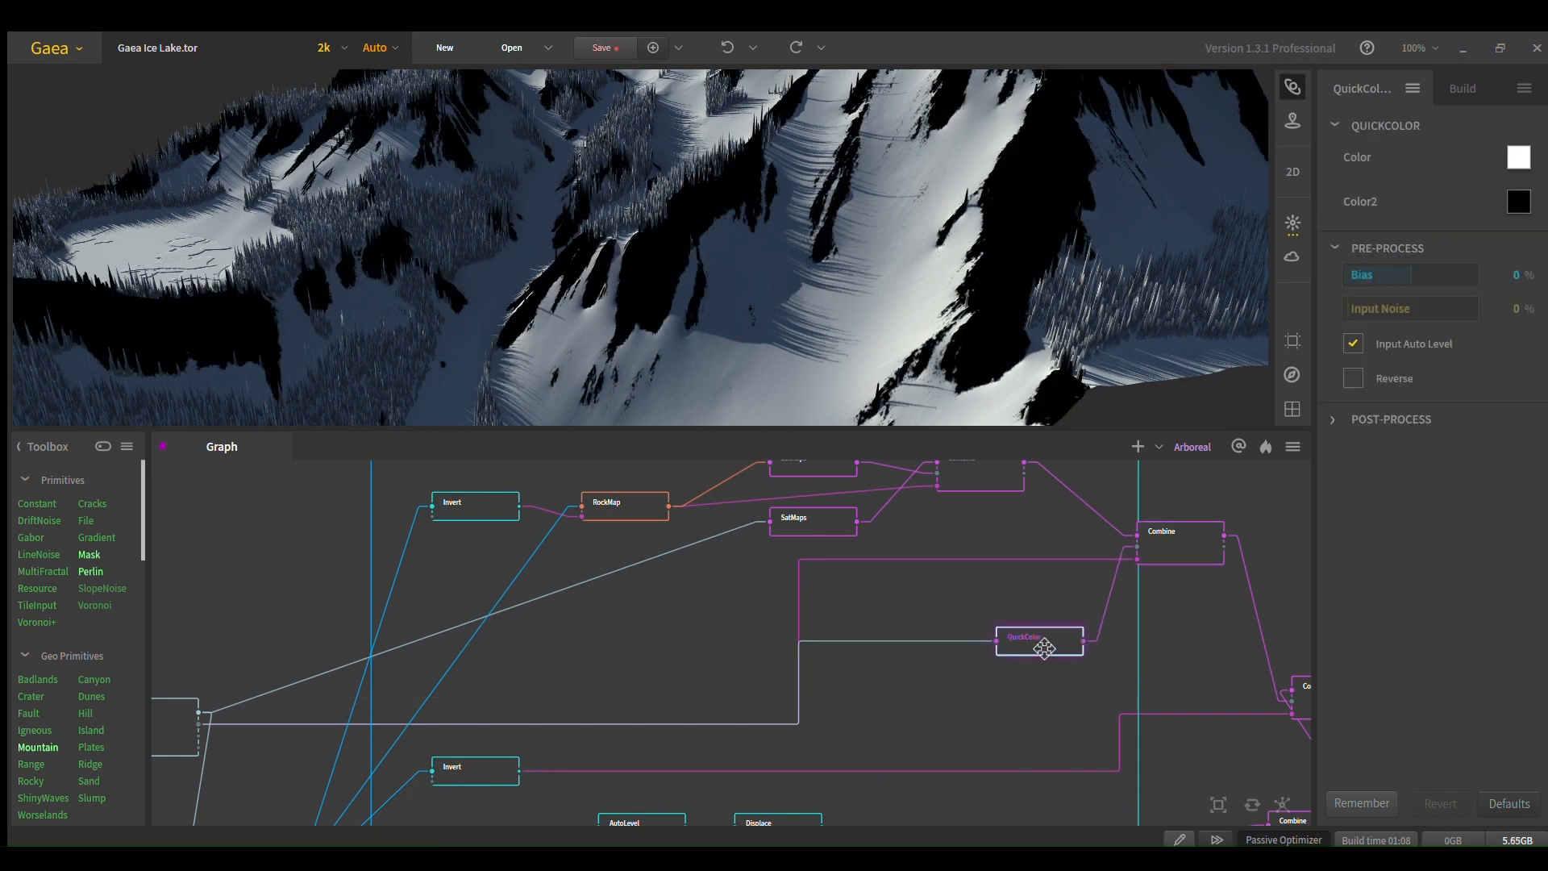
left_click_drag(1039, 638, 724, 612)
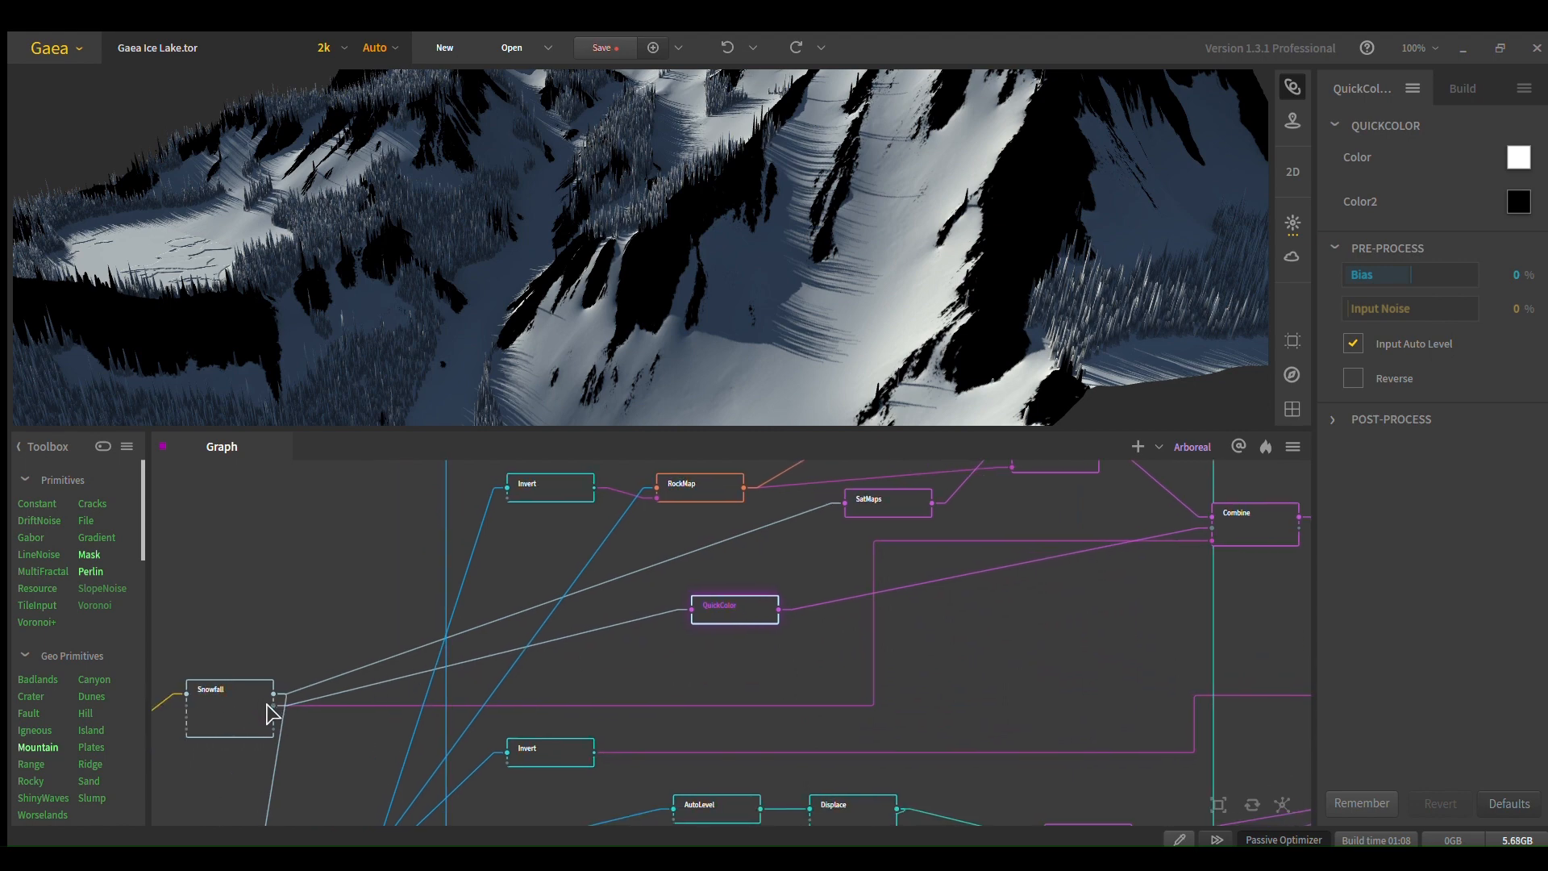
mouse_move(808, 602)
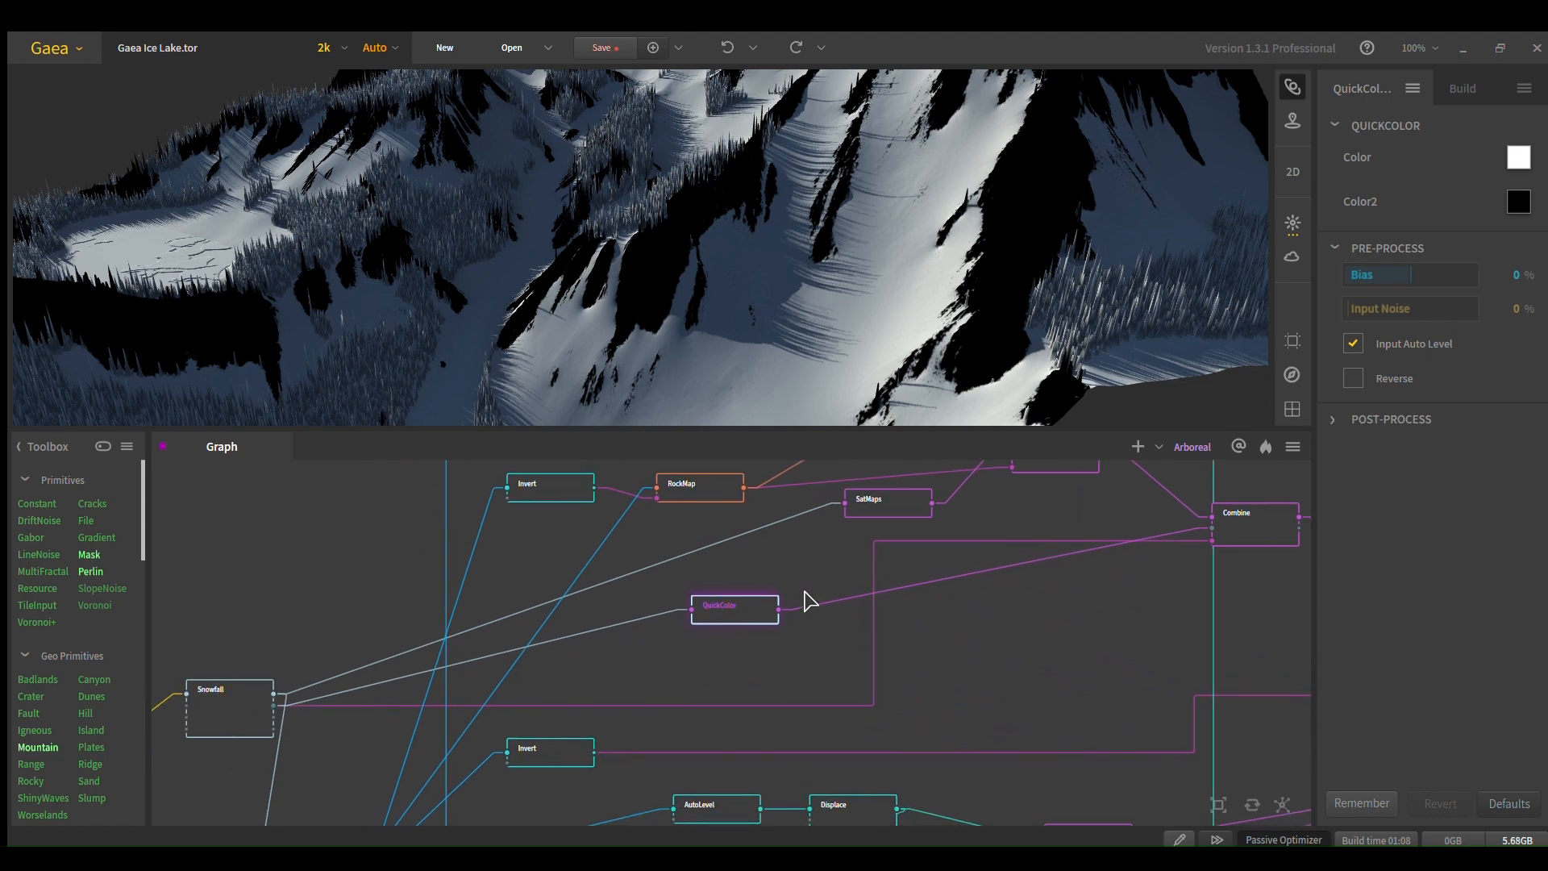
left_click_drag(735, 604, 680, 628)
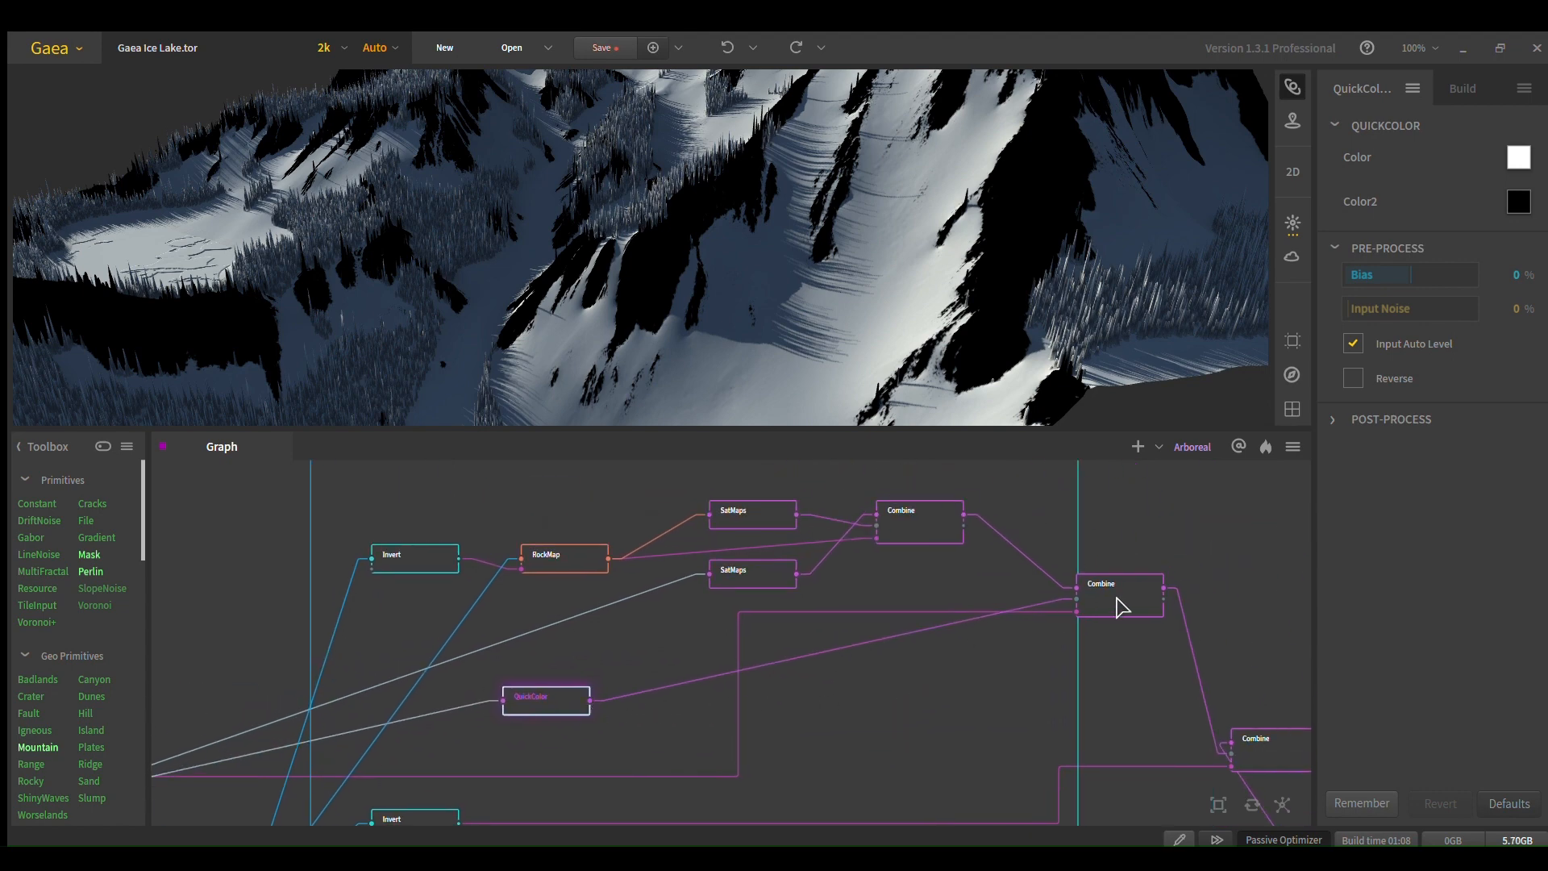
left_click(1116, 595)
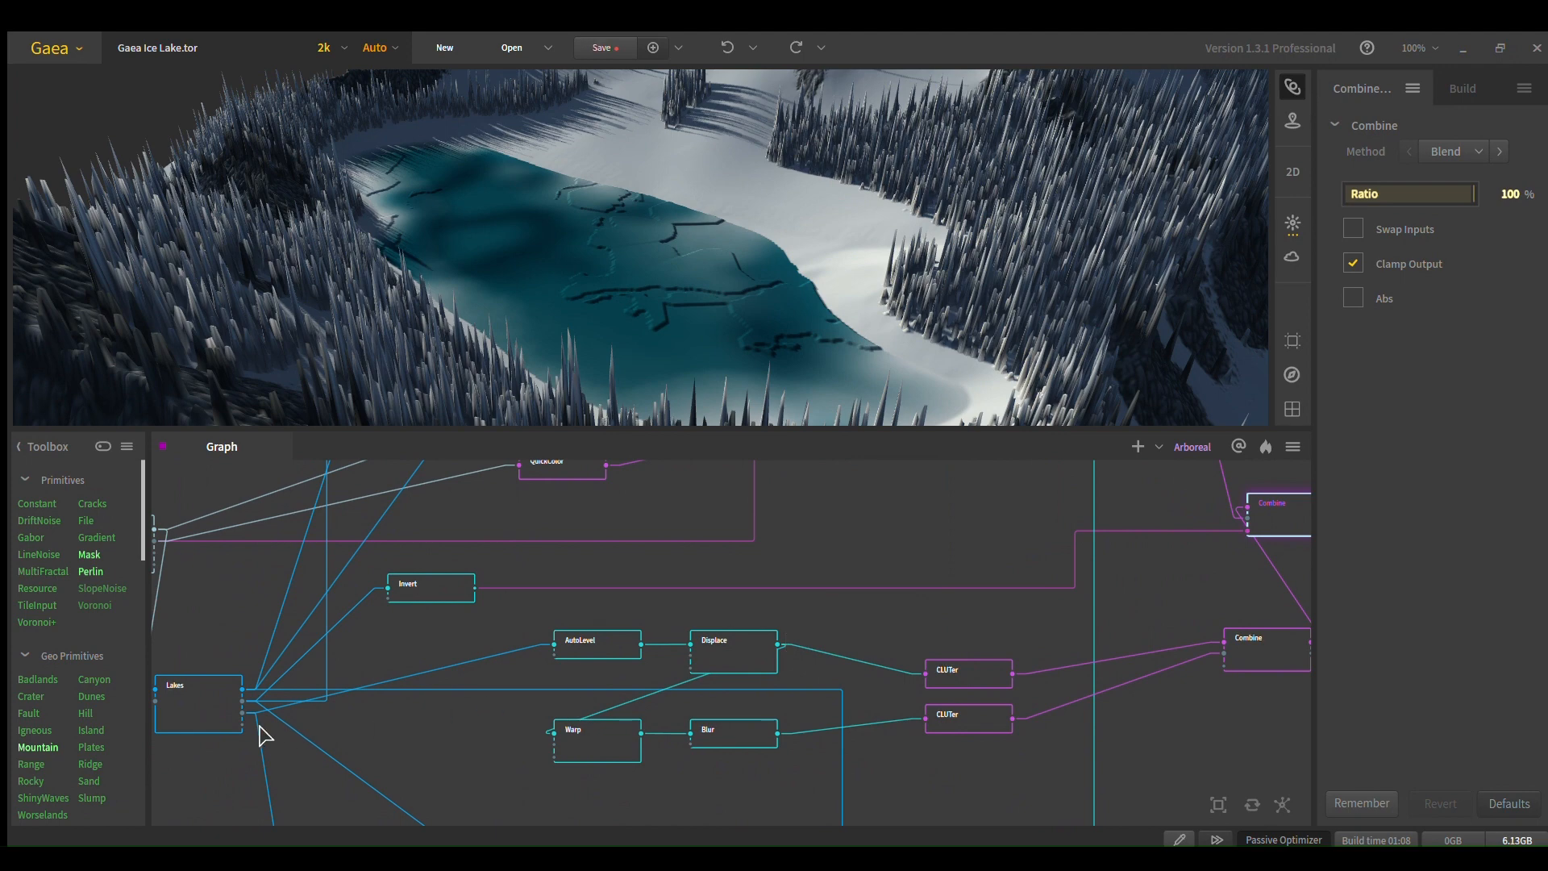
left_click(595, 645)
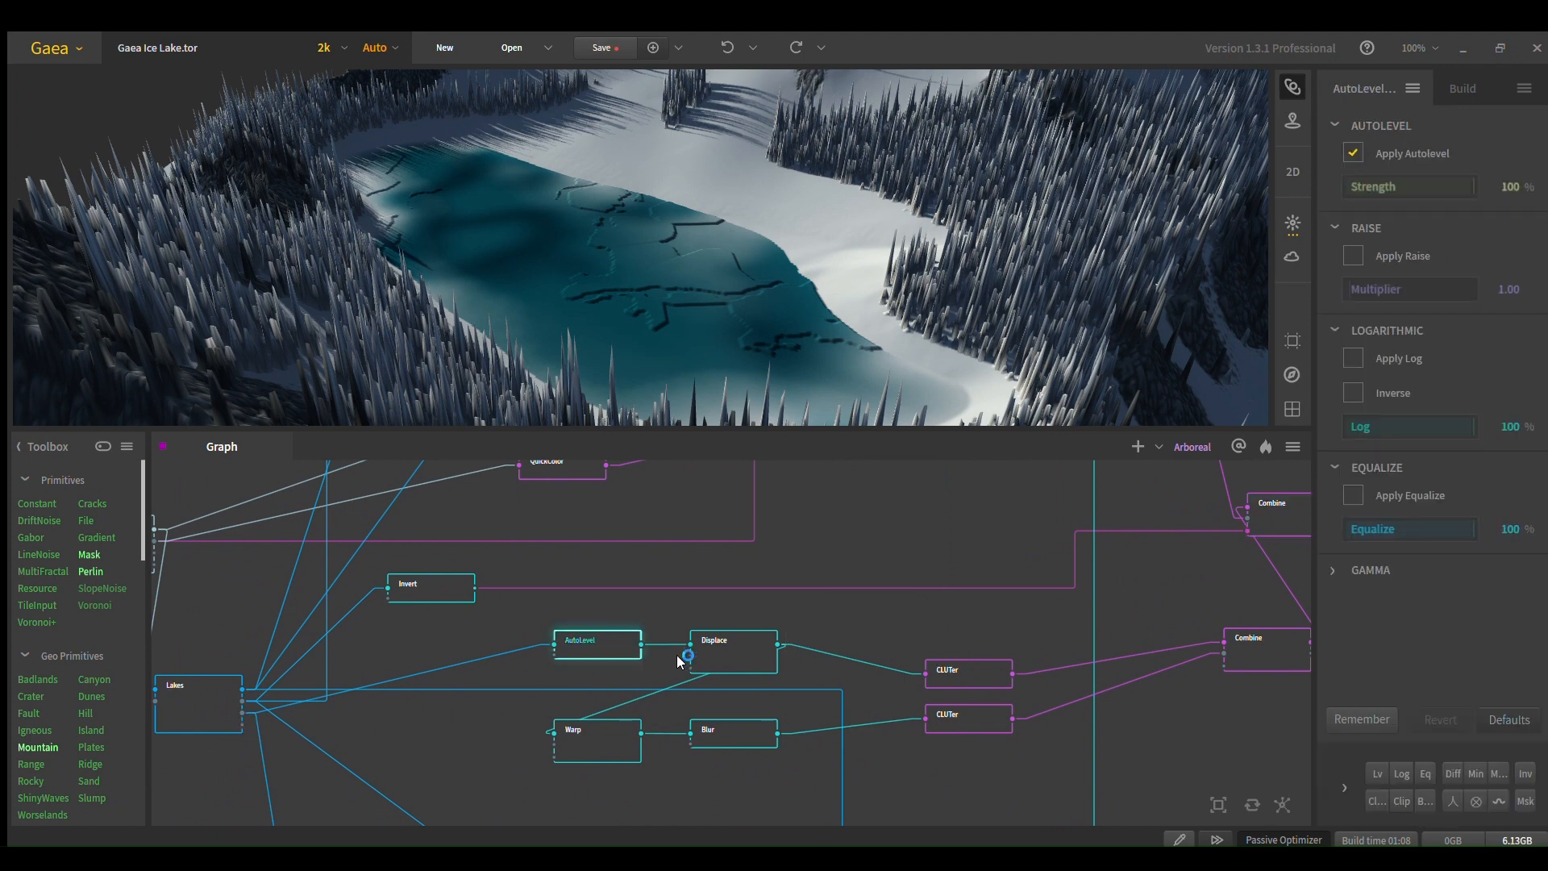
left_click(732, 650)
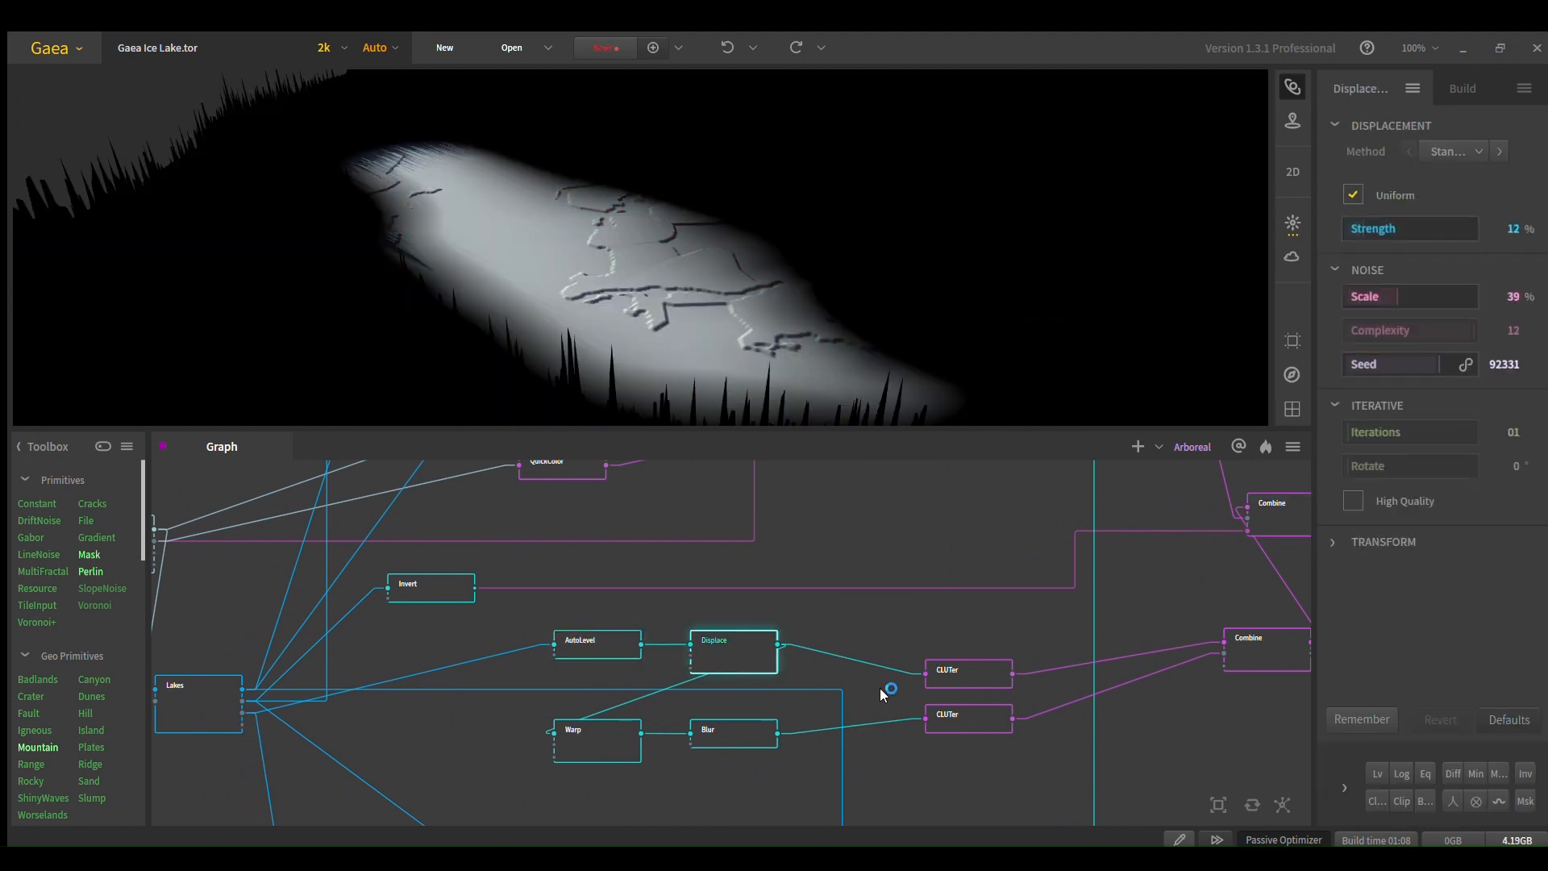
left_click(968, 670)
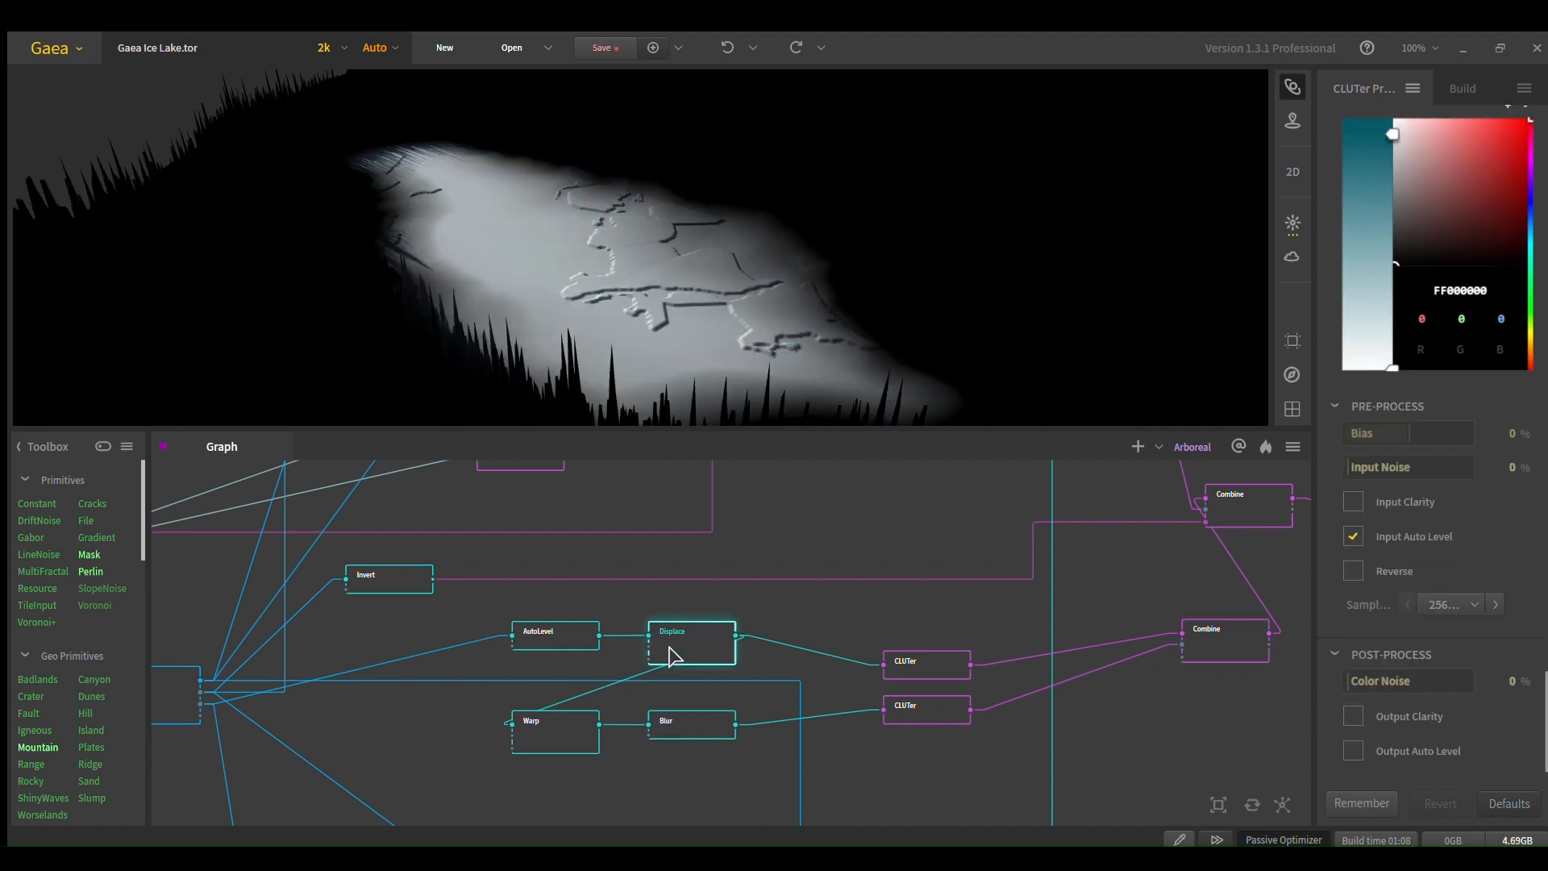
left_click(554, 730)
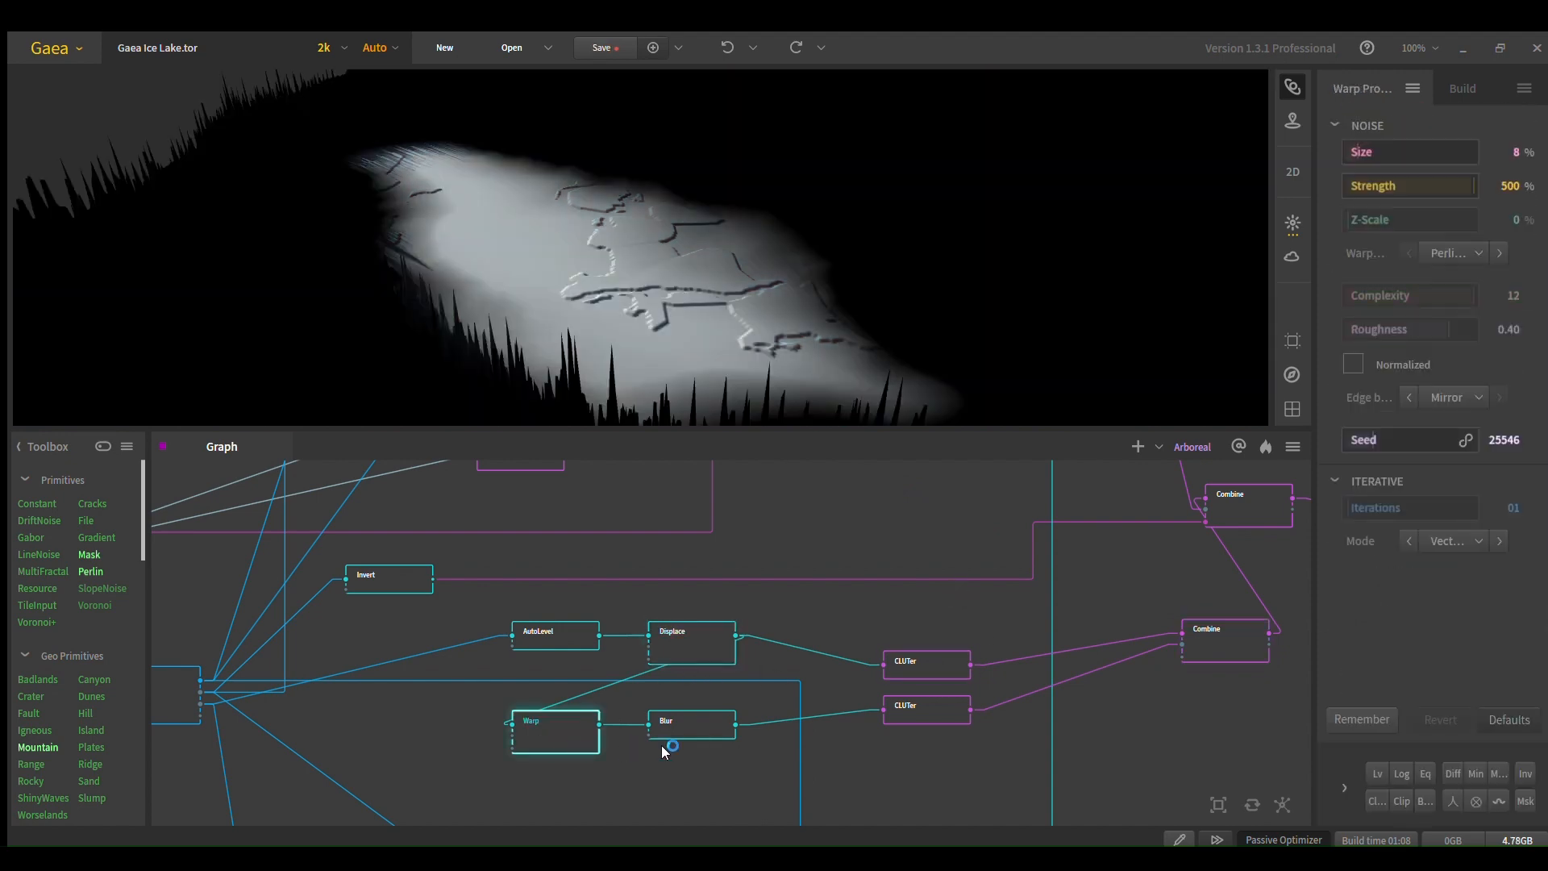
left_click(690, 722)
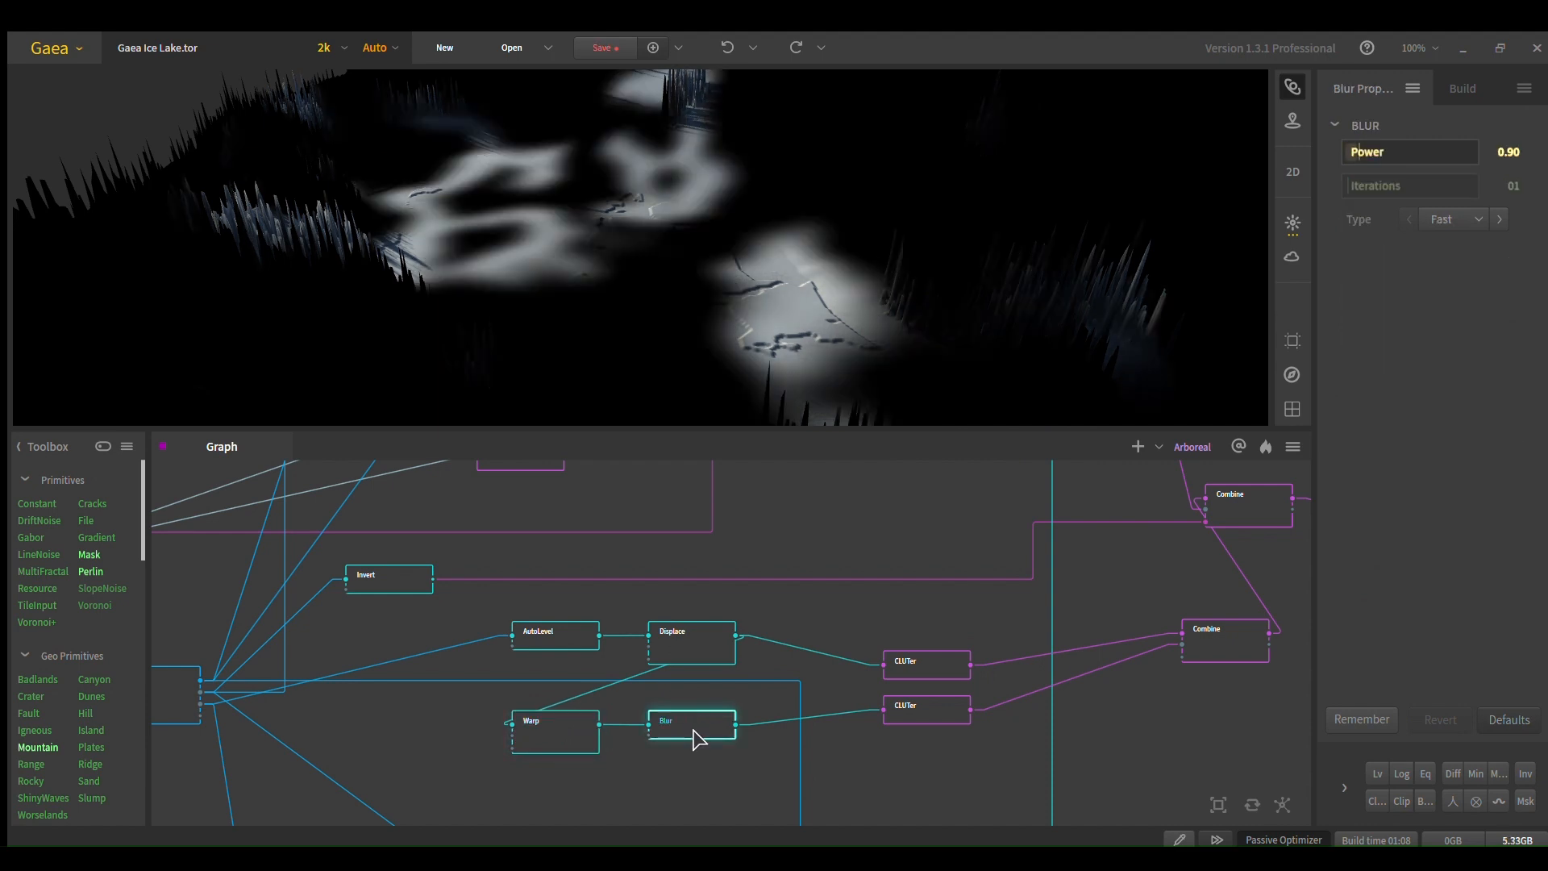
left_click(924, 706)
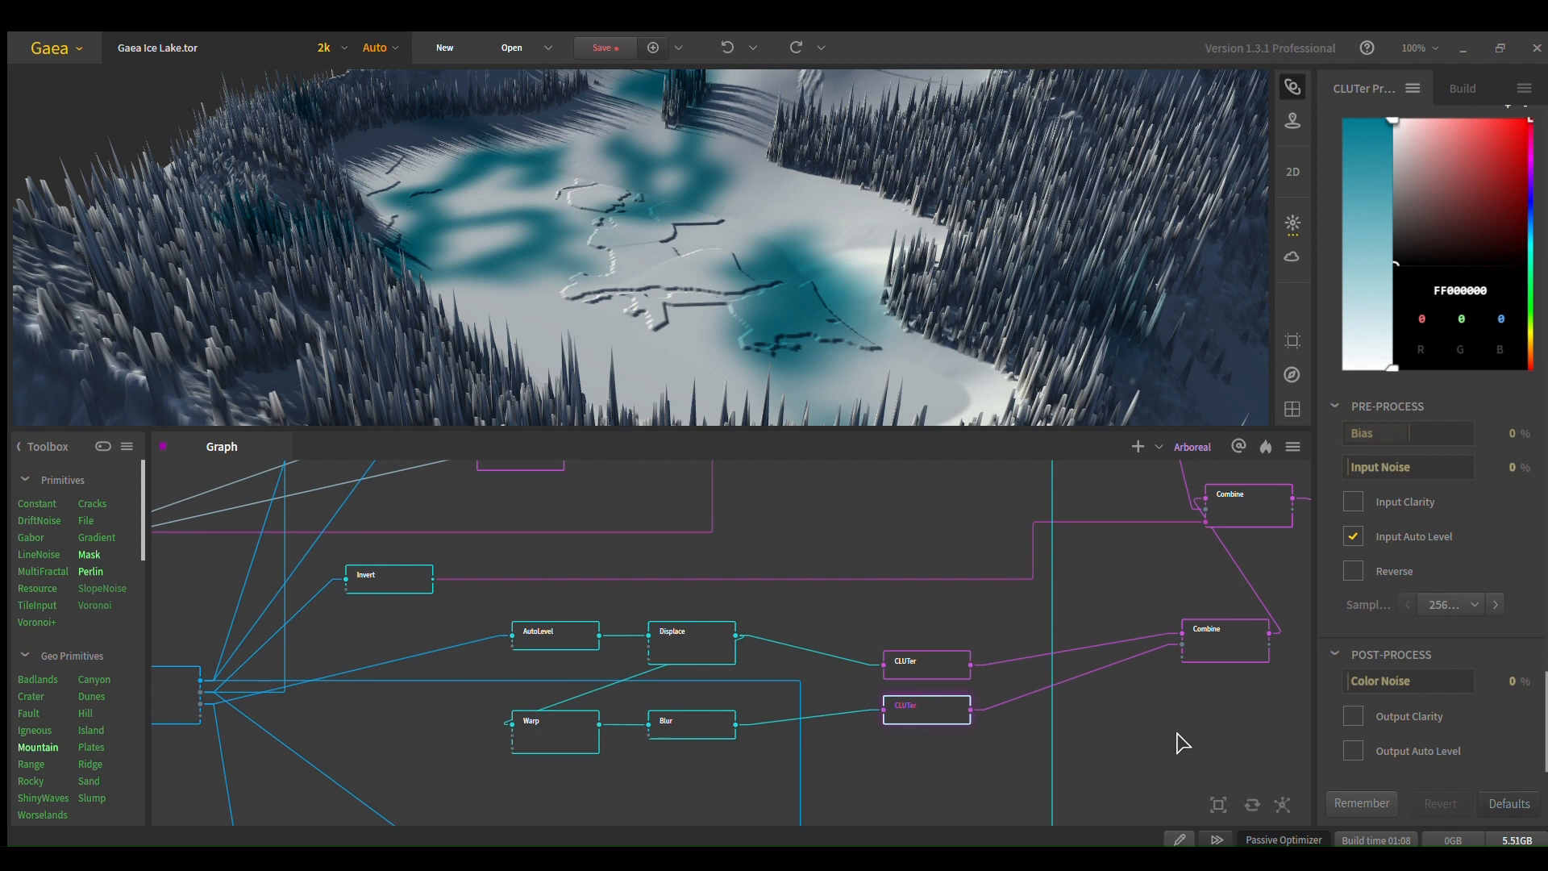
mouse_move(1252, 635)
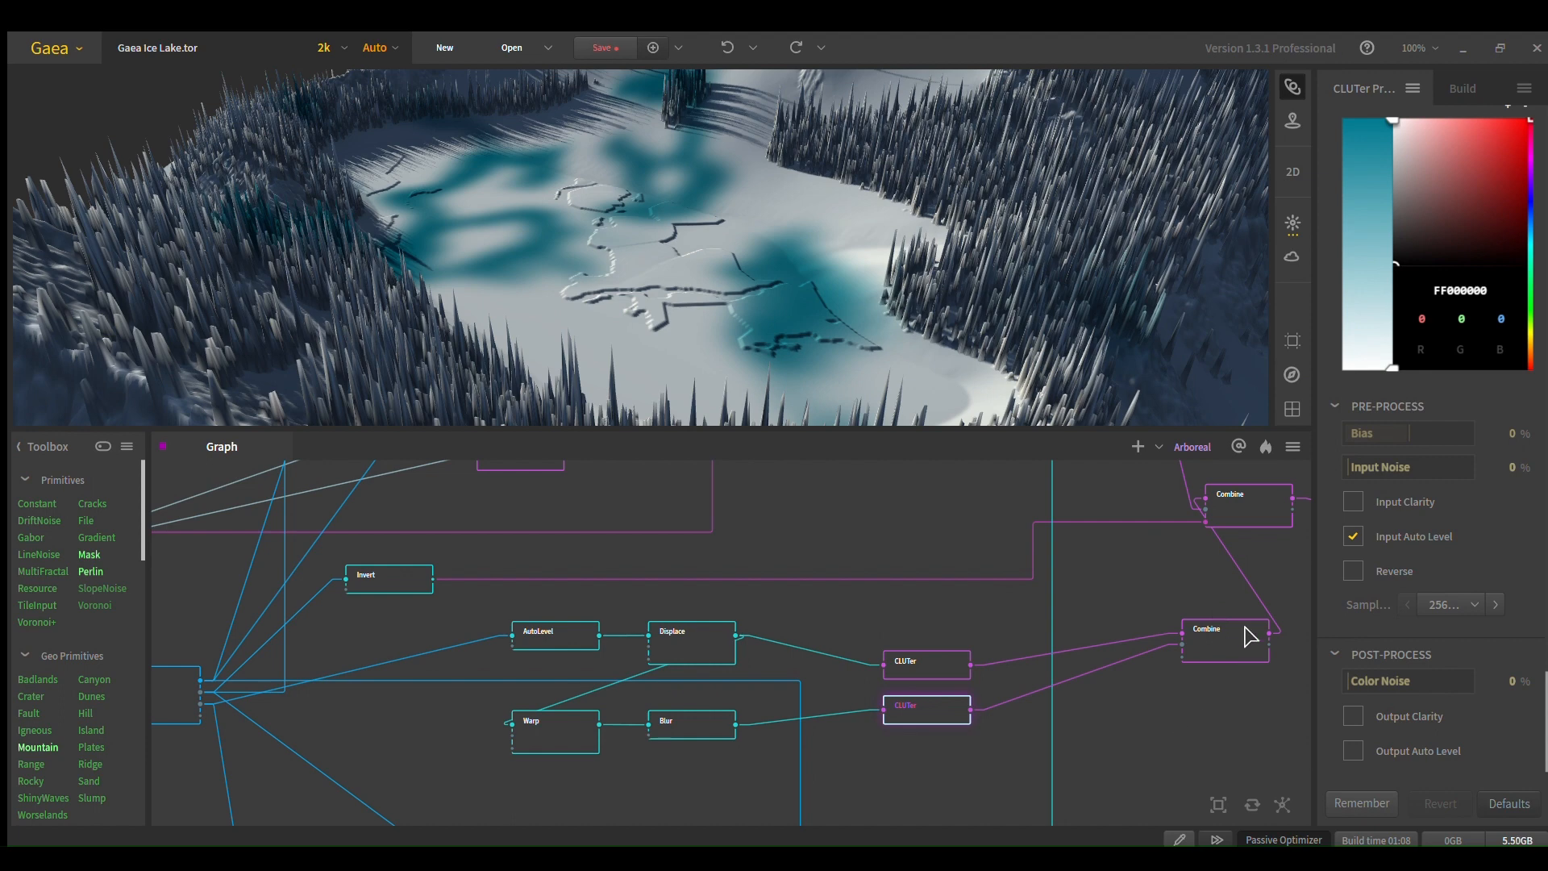
left_click(1224, 641)
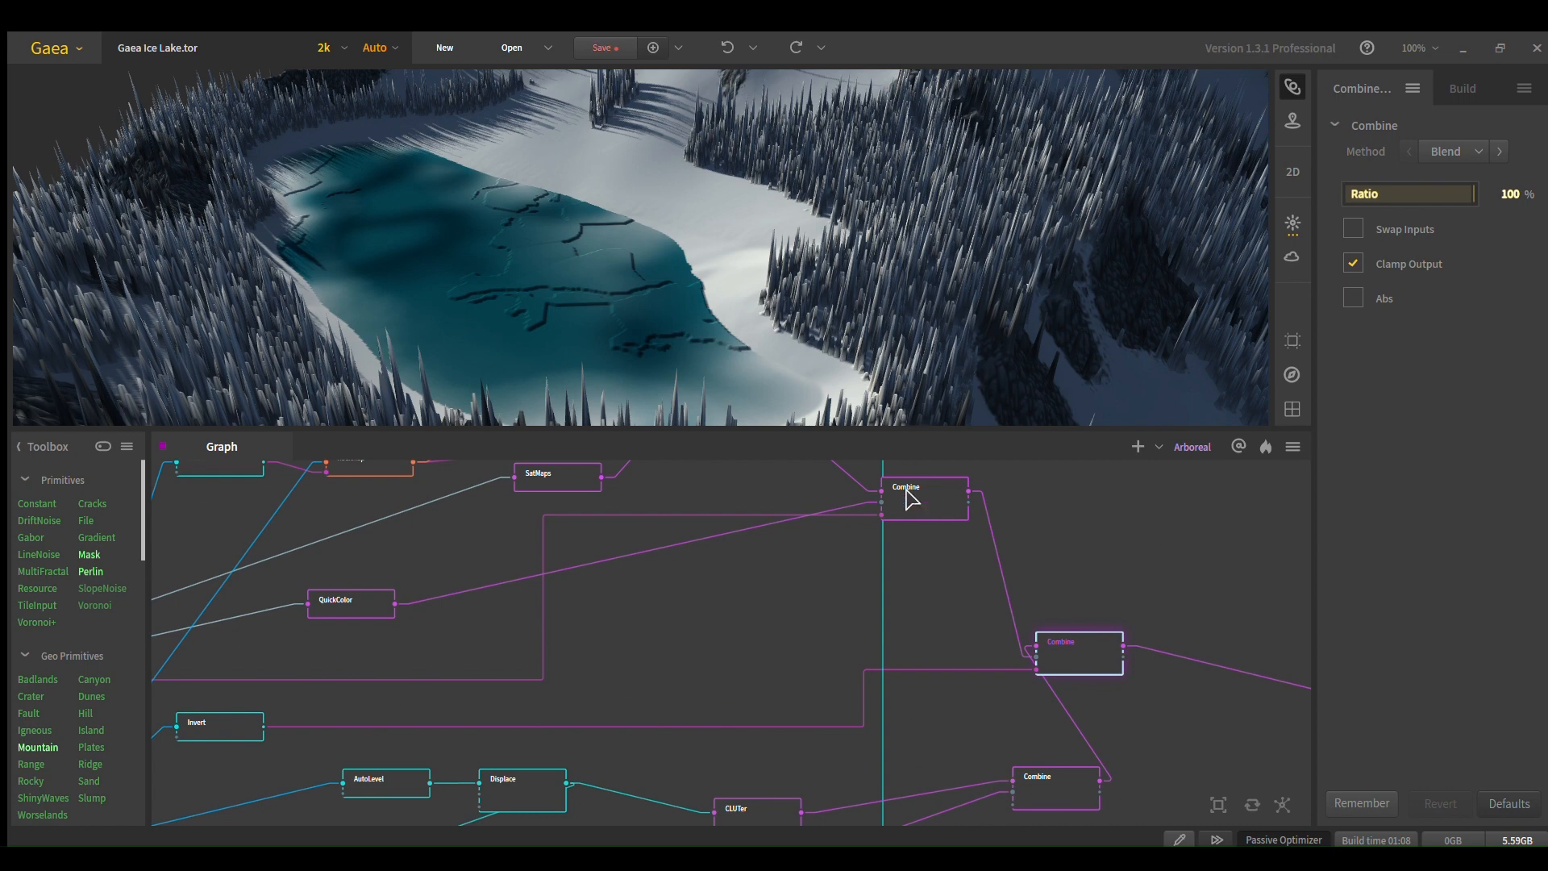
mouse_move(1006, 679)
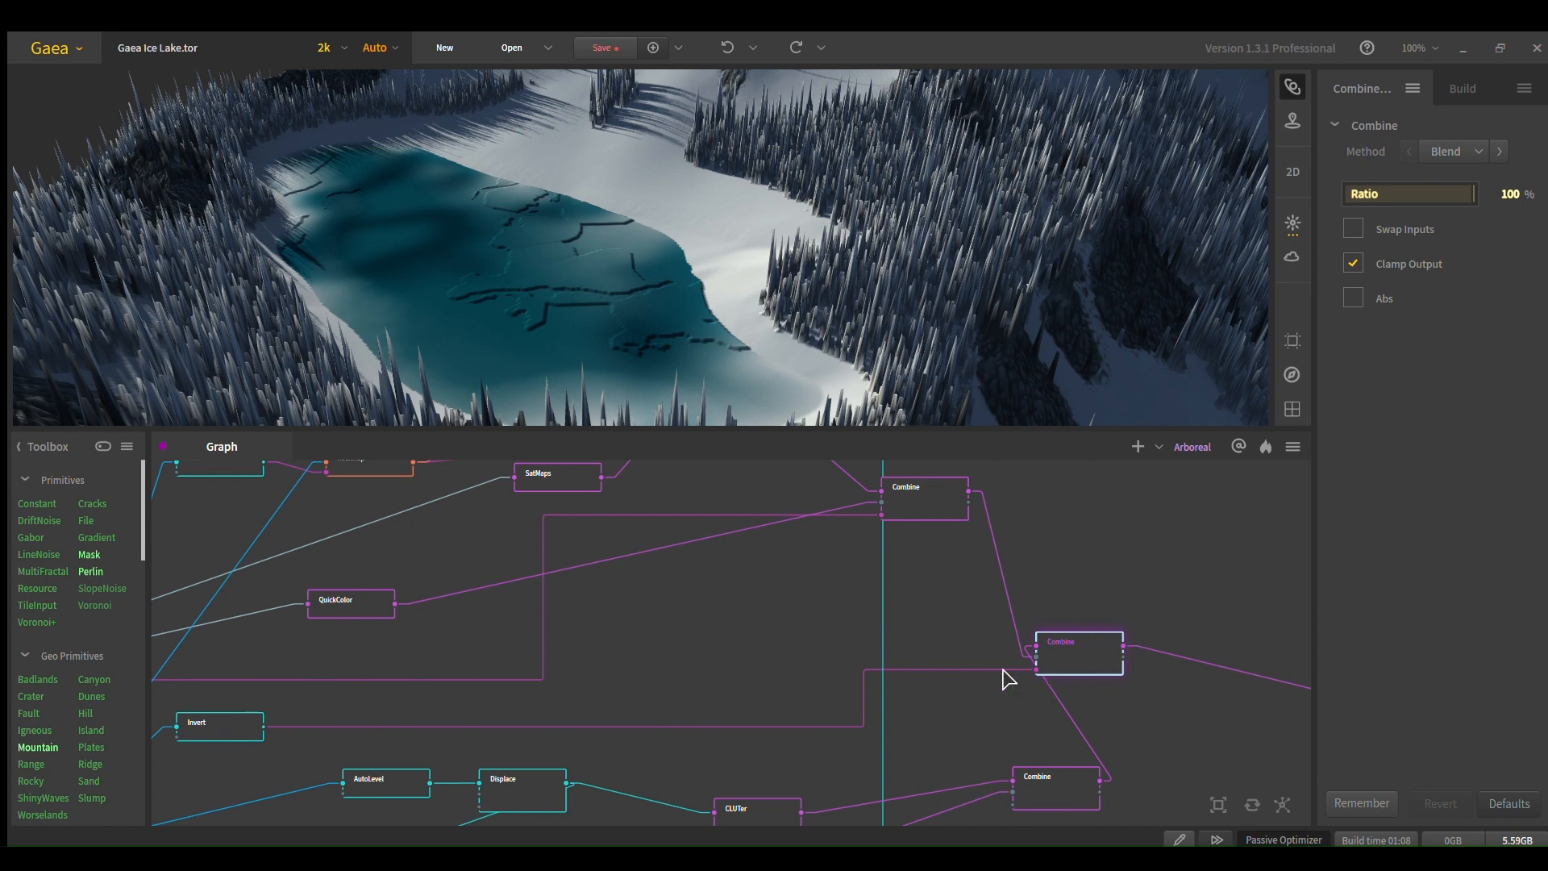
Step: Preview the inverted lake mask, then the downstream Combine showing the whole mountain with its small ice lake
left_click(473, 729)
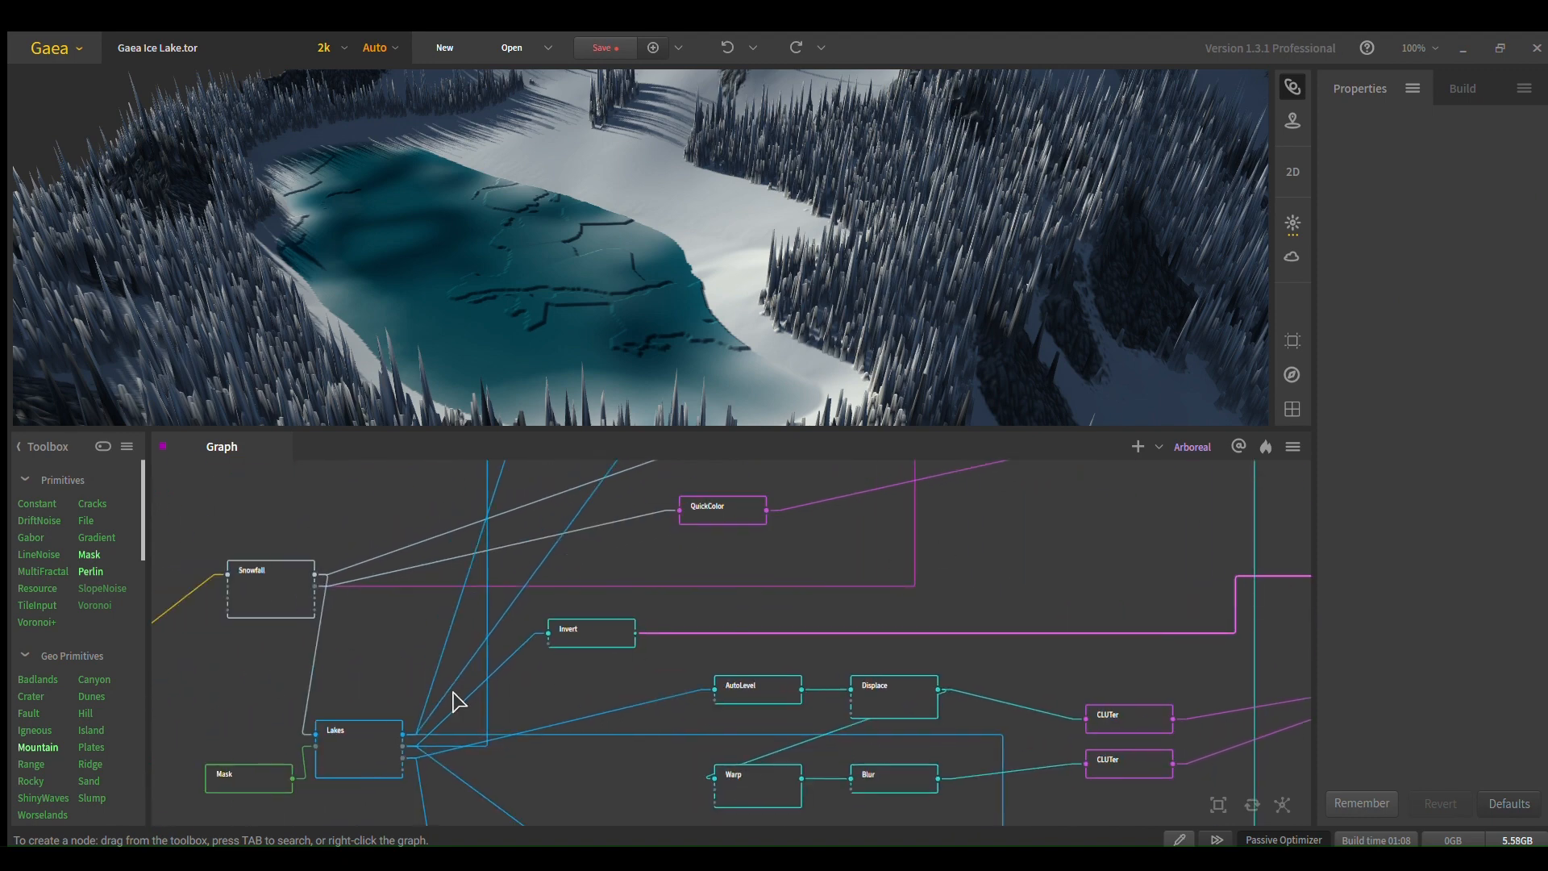
left_click(590, 631)
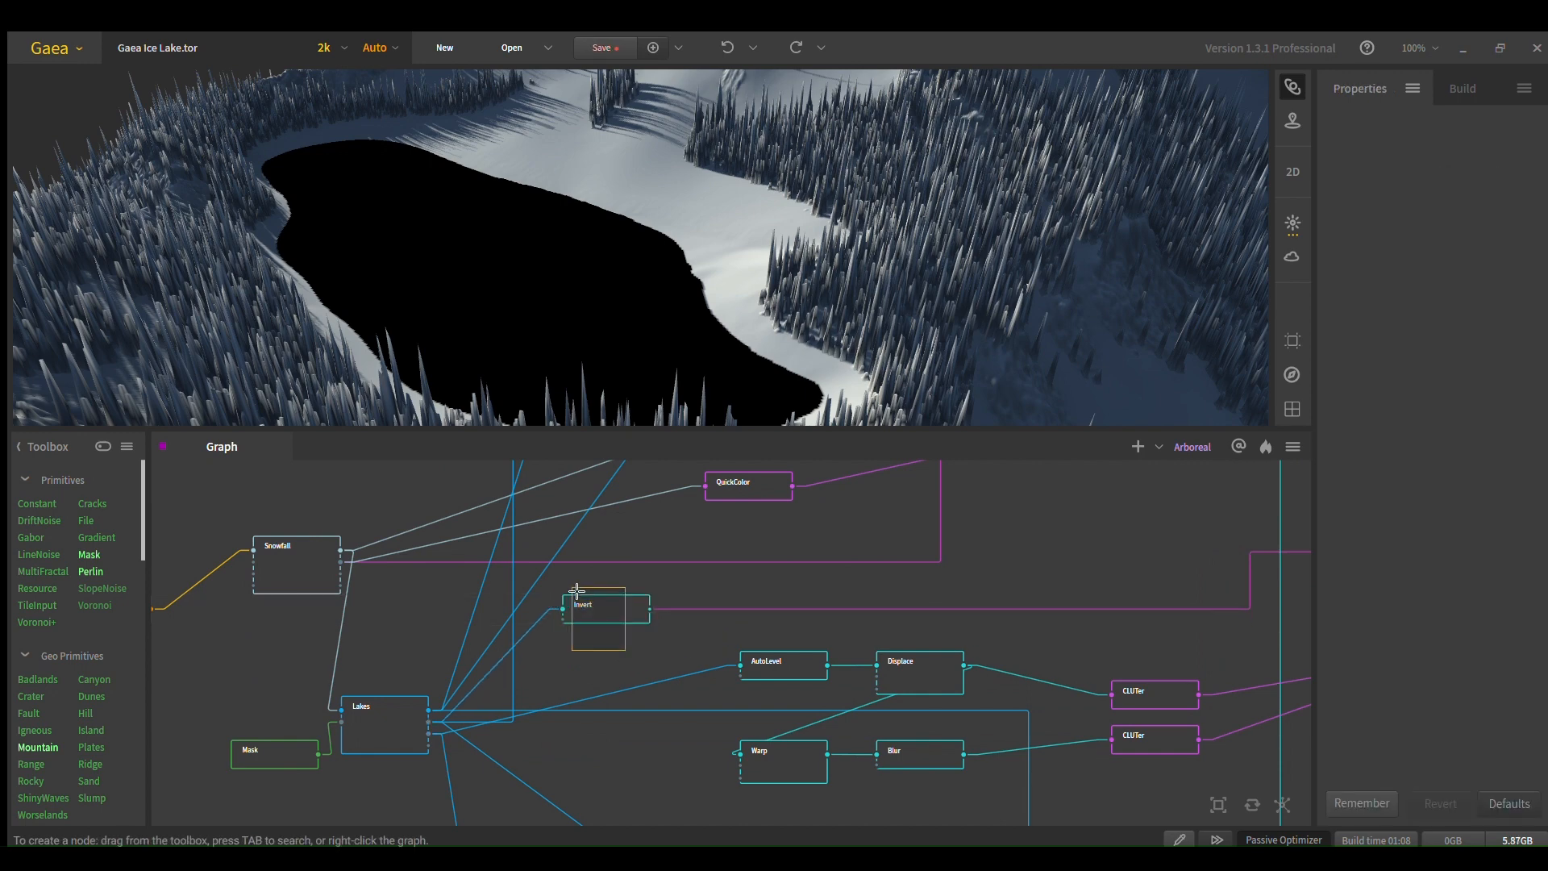
left_click(603, 608)
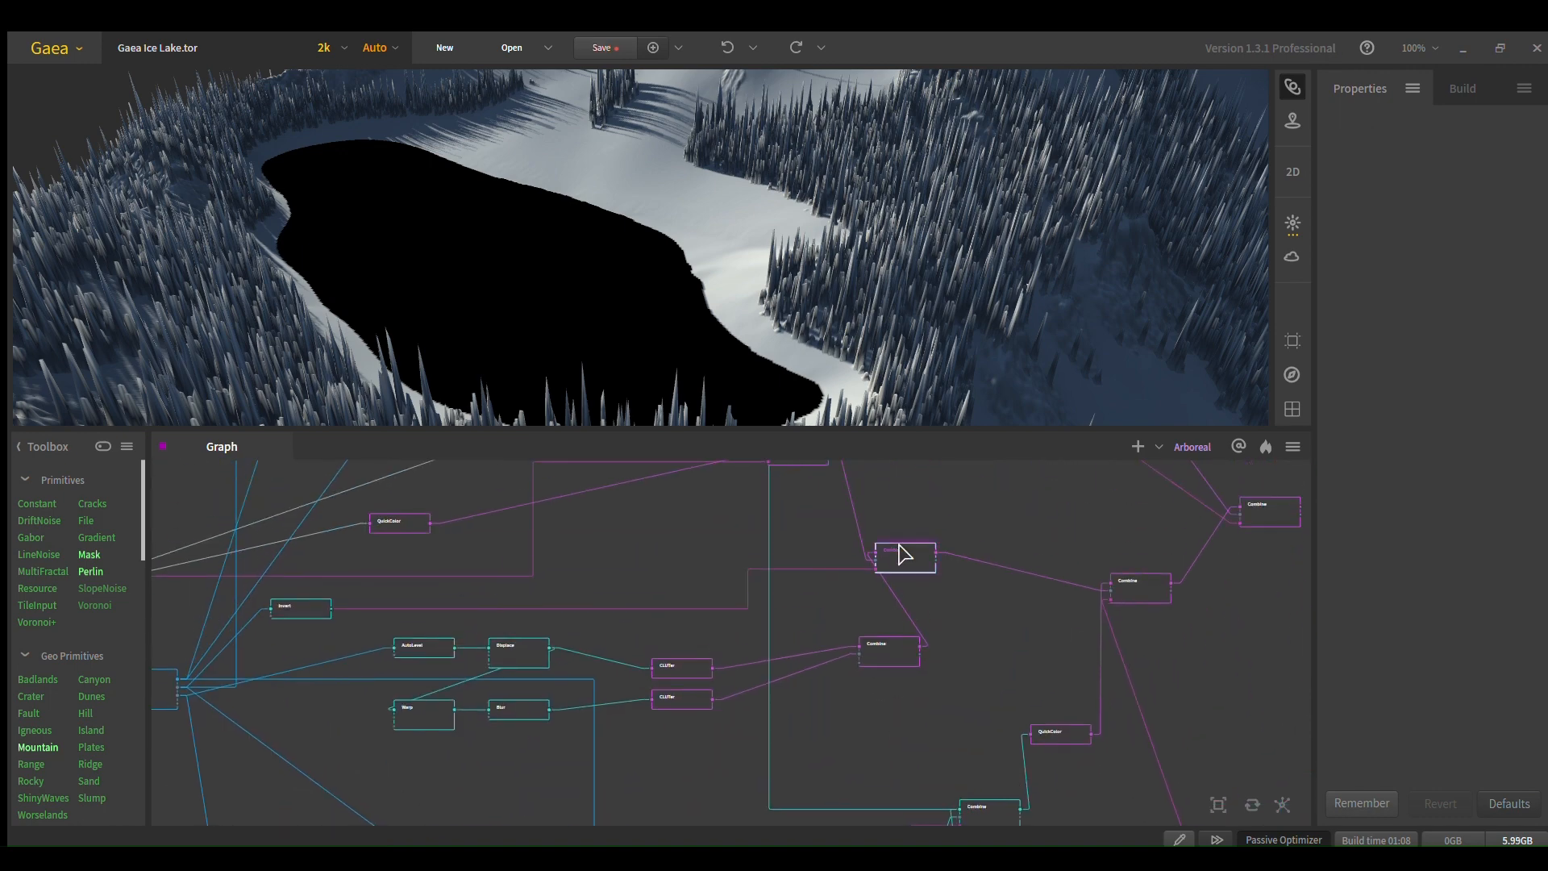
left_click(903, 556)
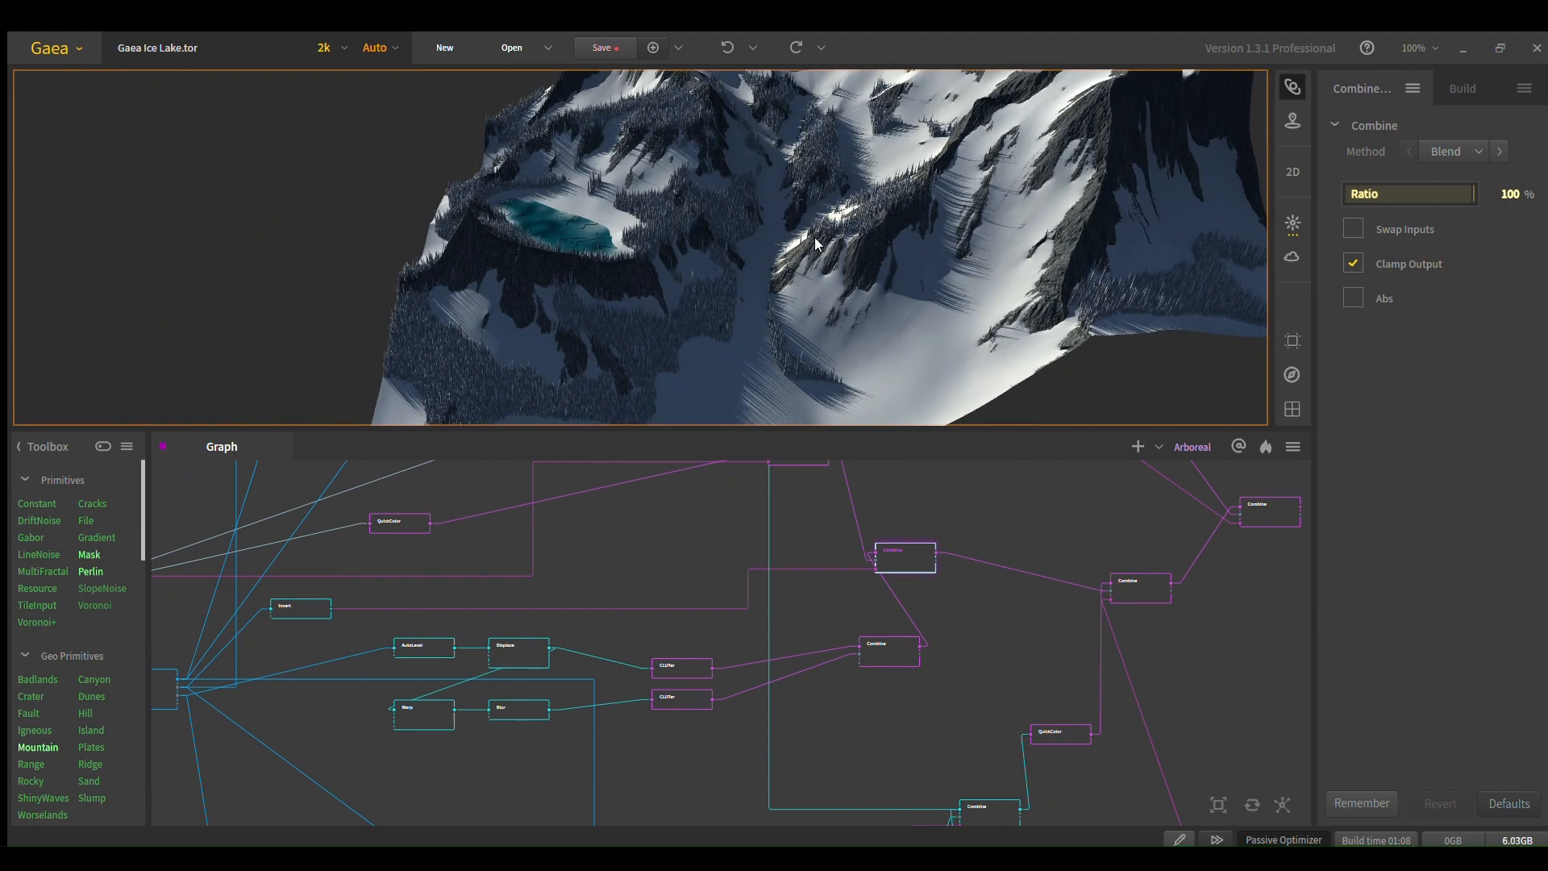
mouse_move(1103, 635)
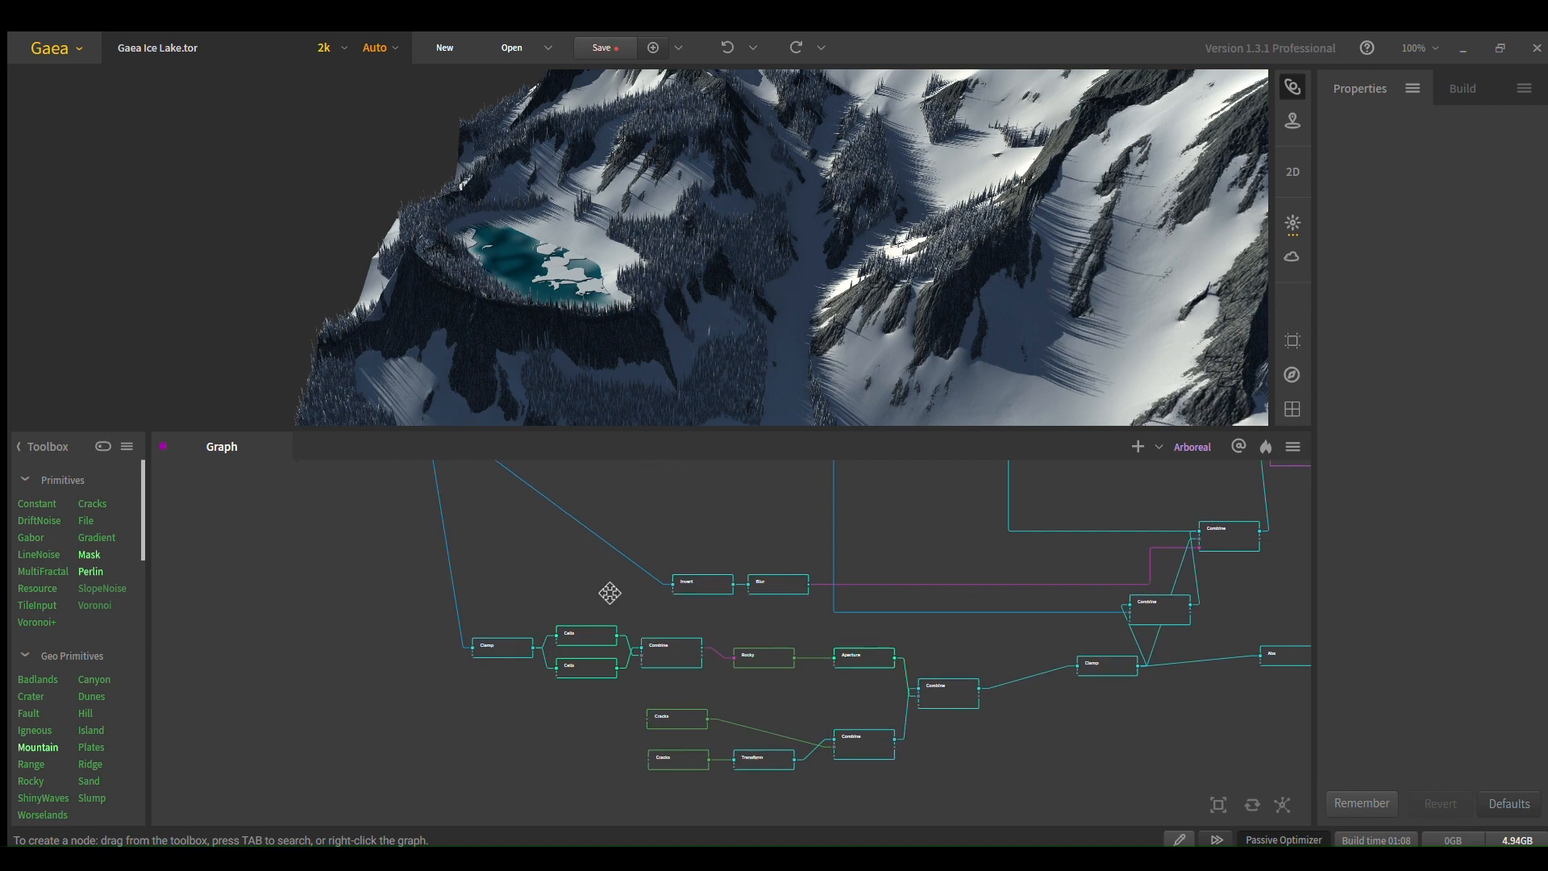
Step: Preview the Cells Max Combine, Rocky slabs, Aperture expansion, merging Combine and first Cracks pattern
left_click_drag(609, 592, 493, 579)
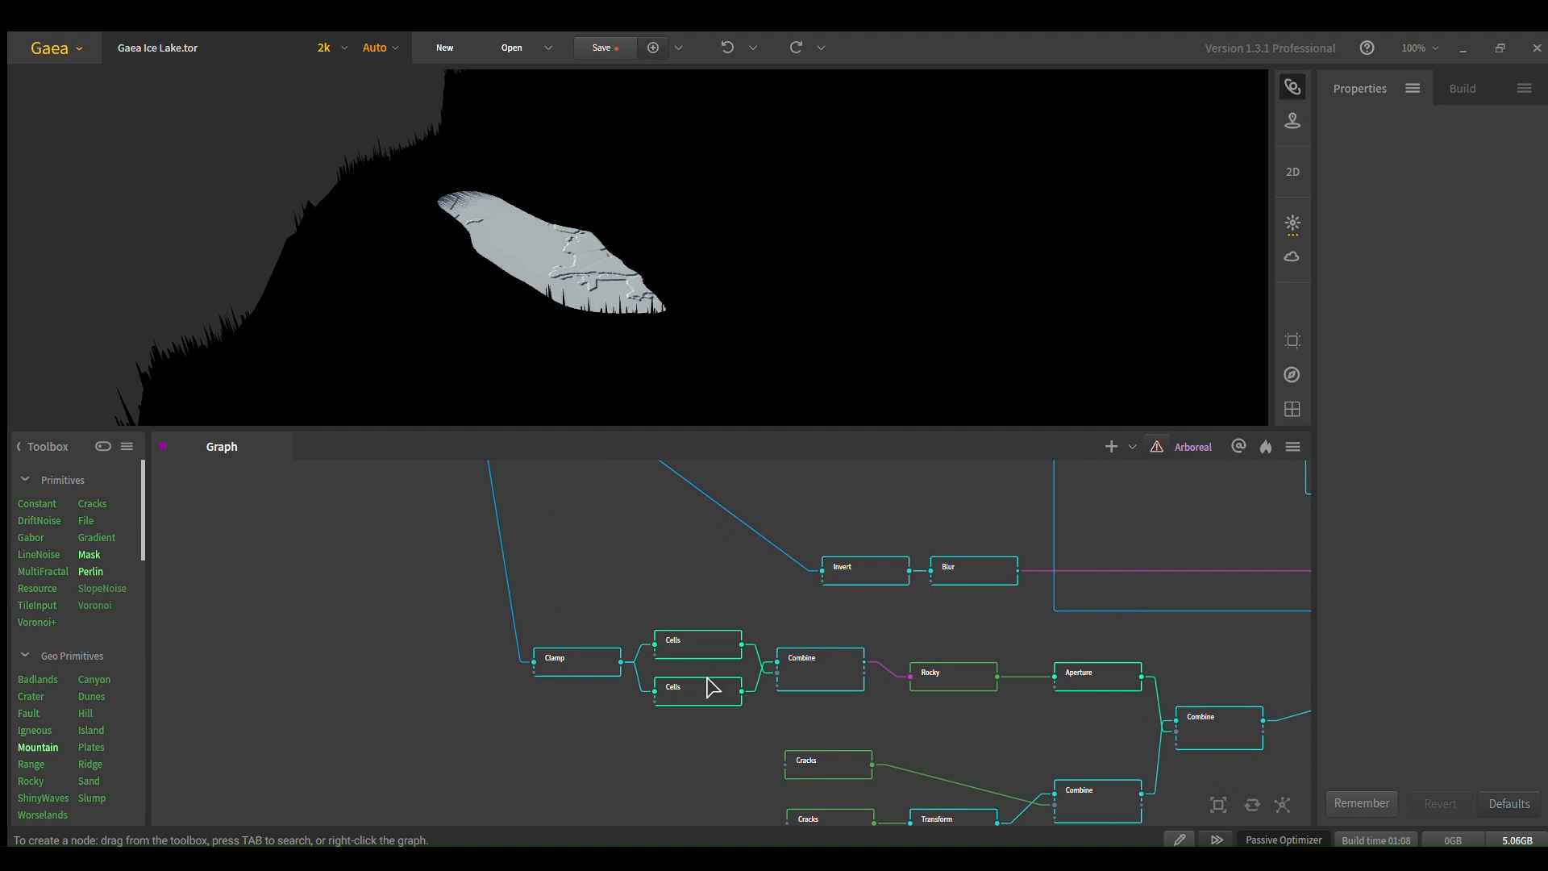
left_click(697, 640)
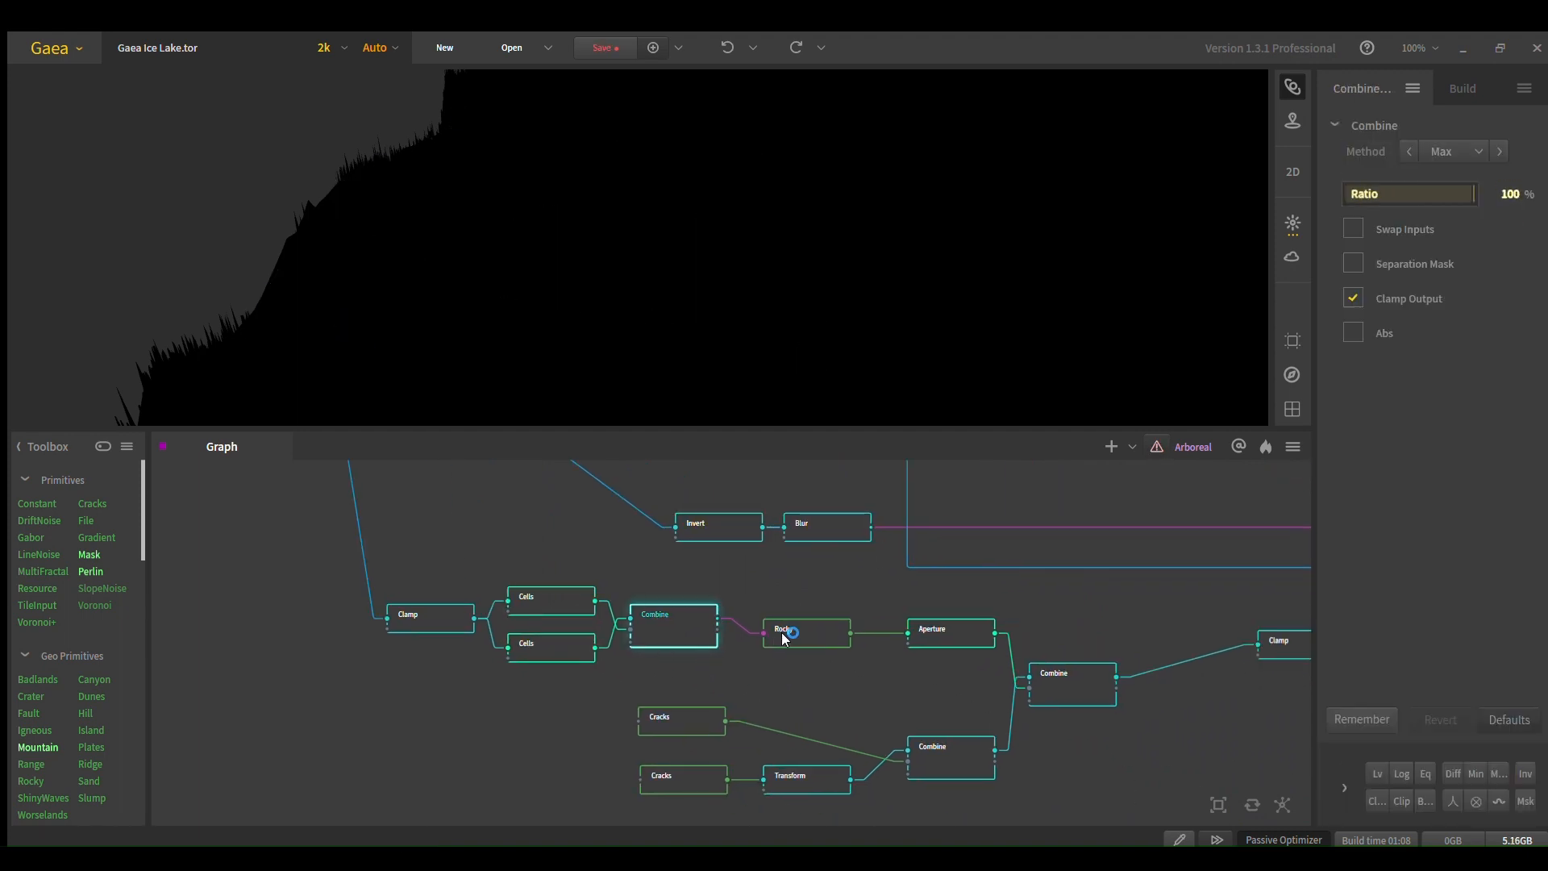
left_click(789, 632)
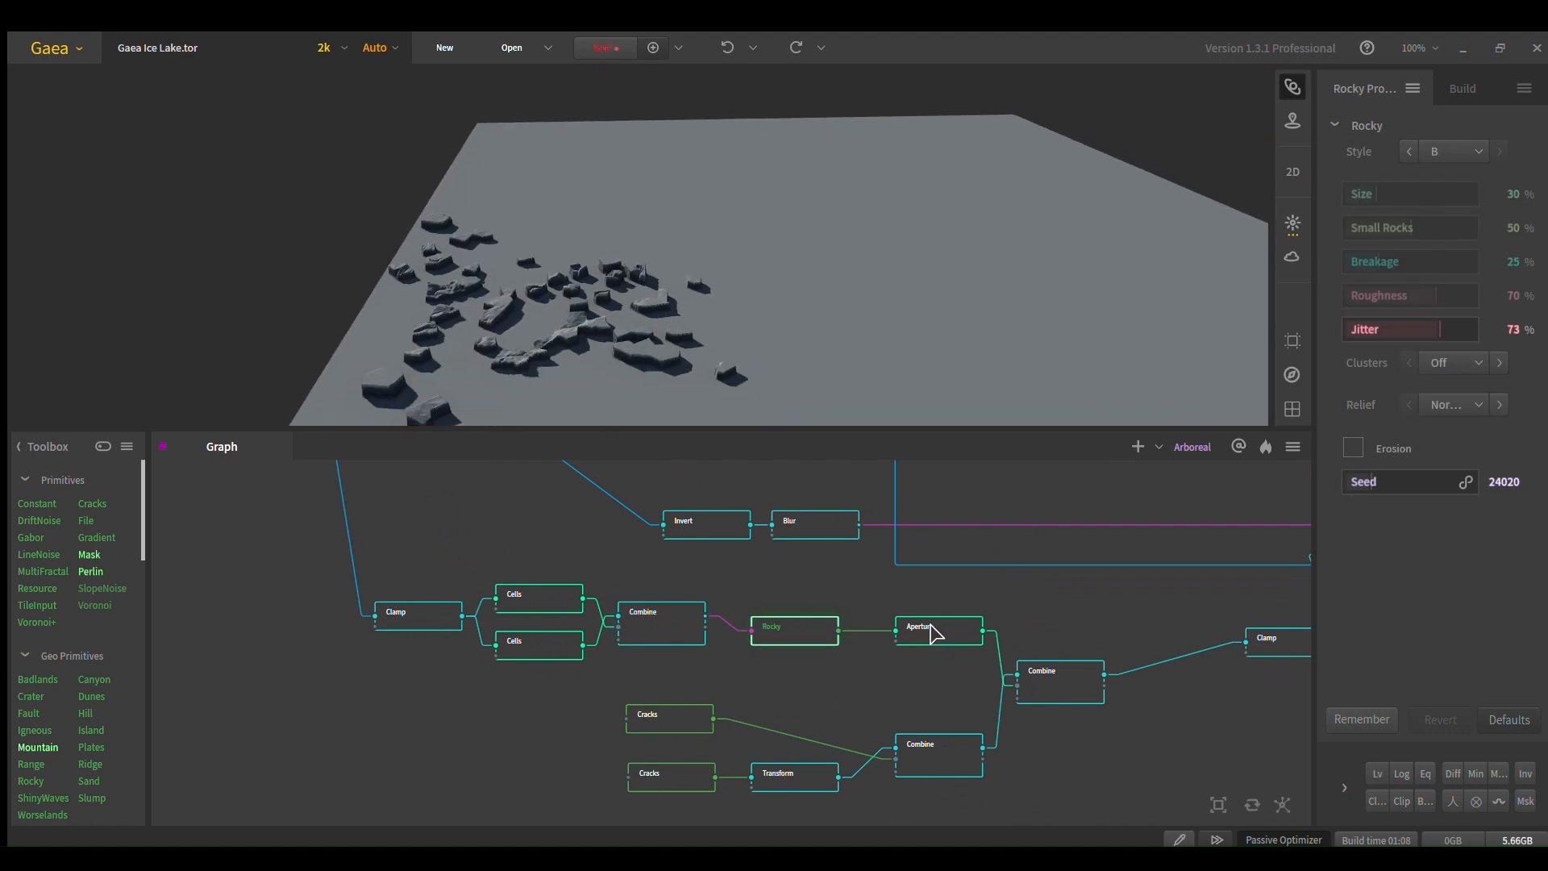
left_click(935, 625)
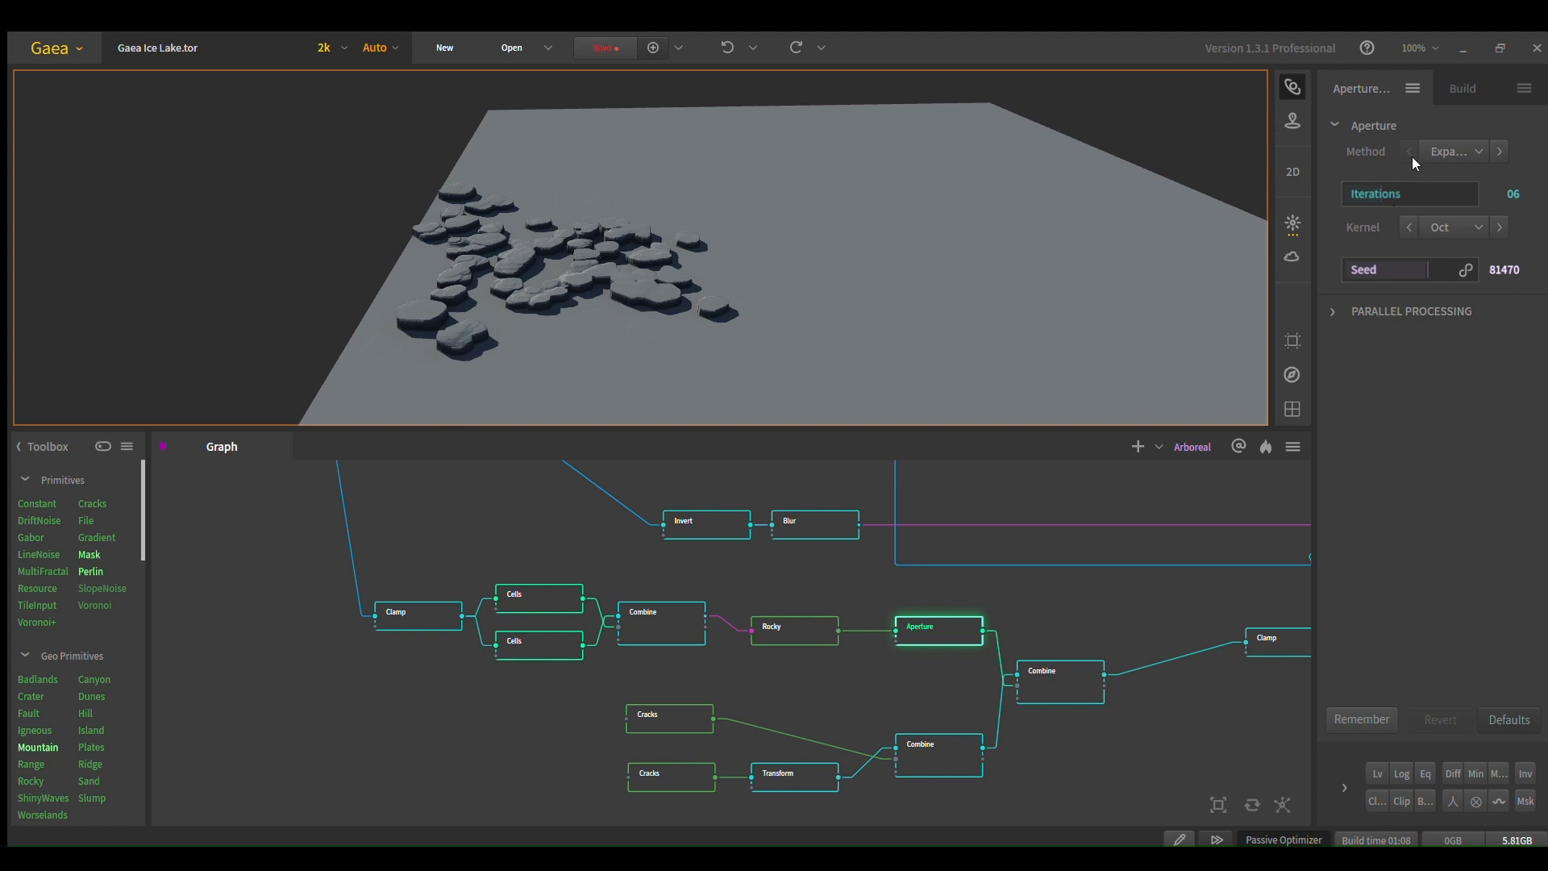
mouse_move(776, 394)
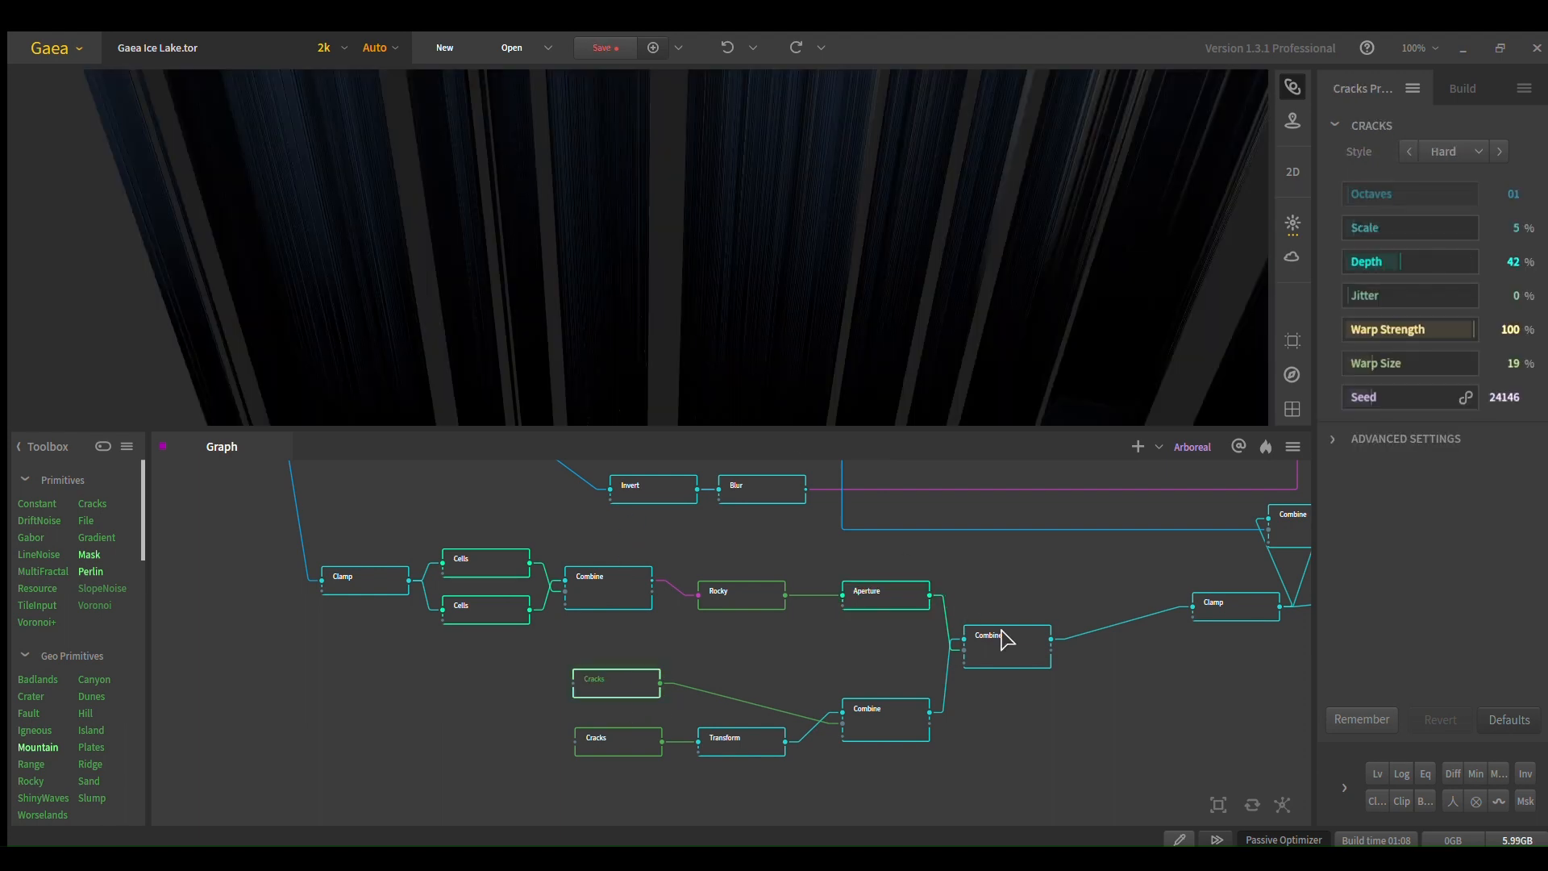
left_click(1007, 635)
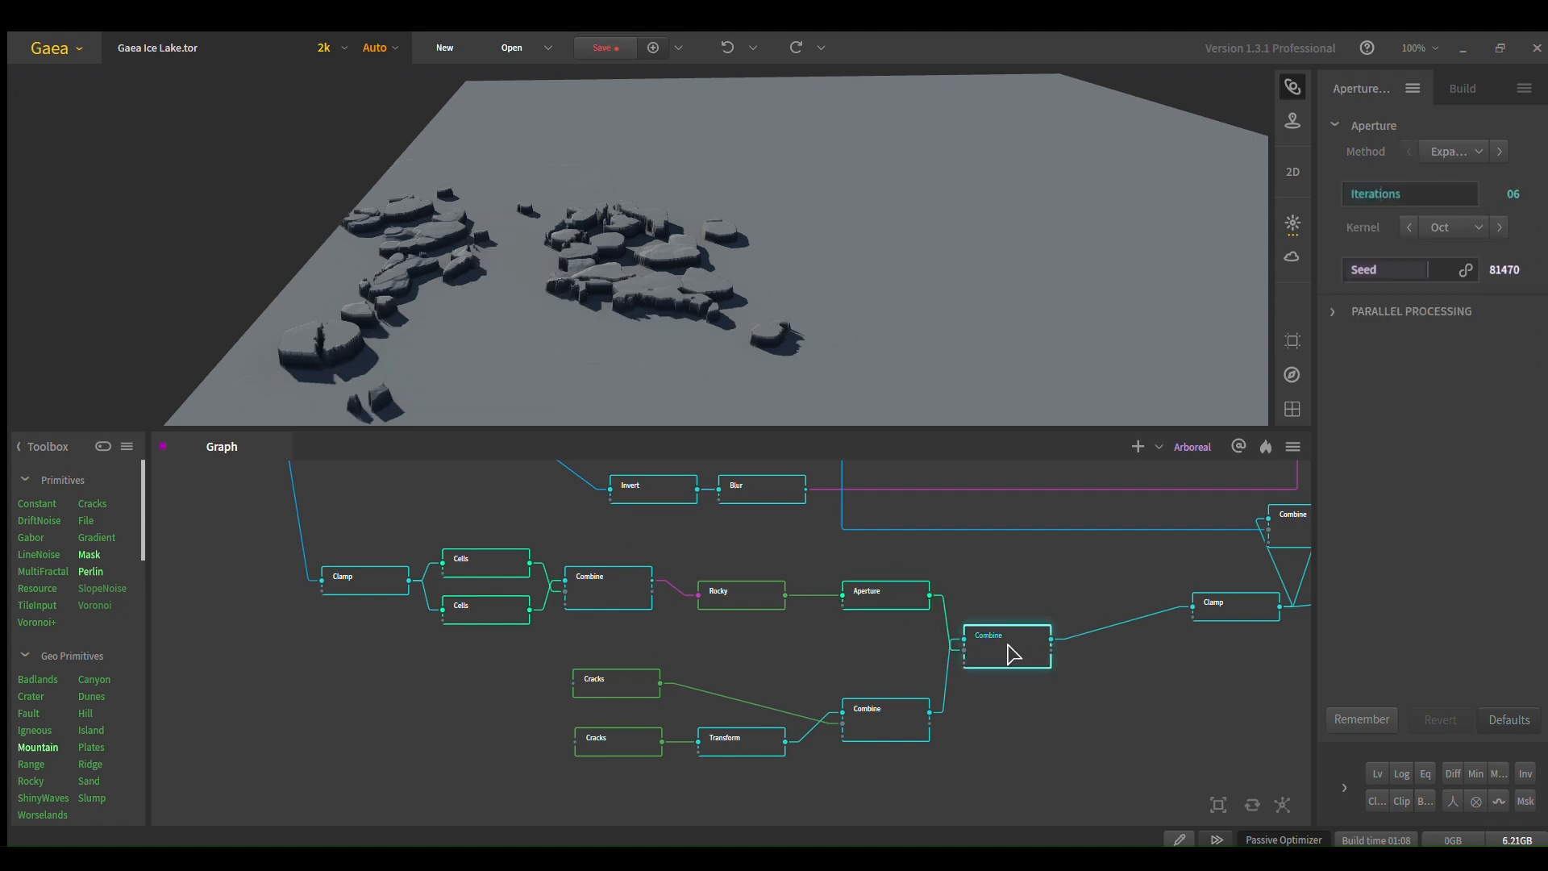
left_click(1005, 647)
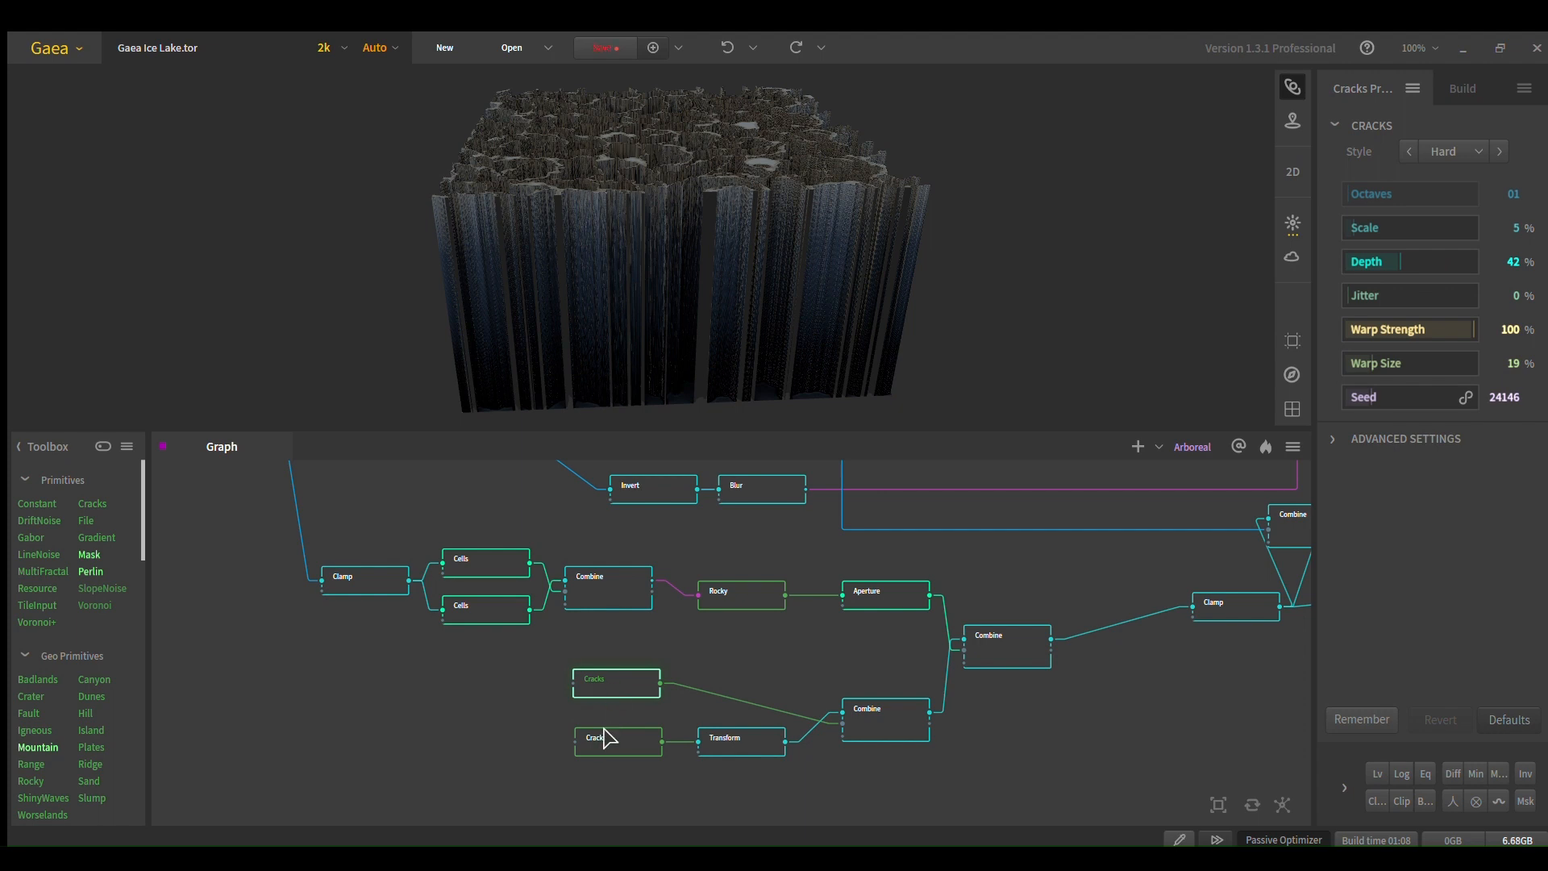
Step: Preview the second and rotated Cracks patterns and their Add Combine over the ice slabs
left_click(616, 738)
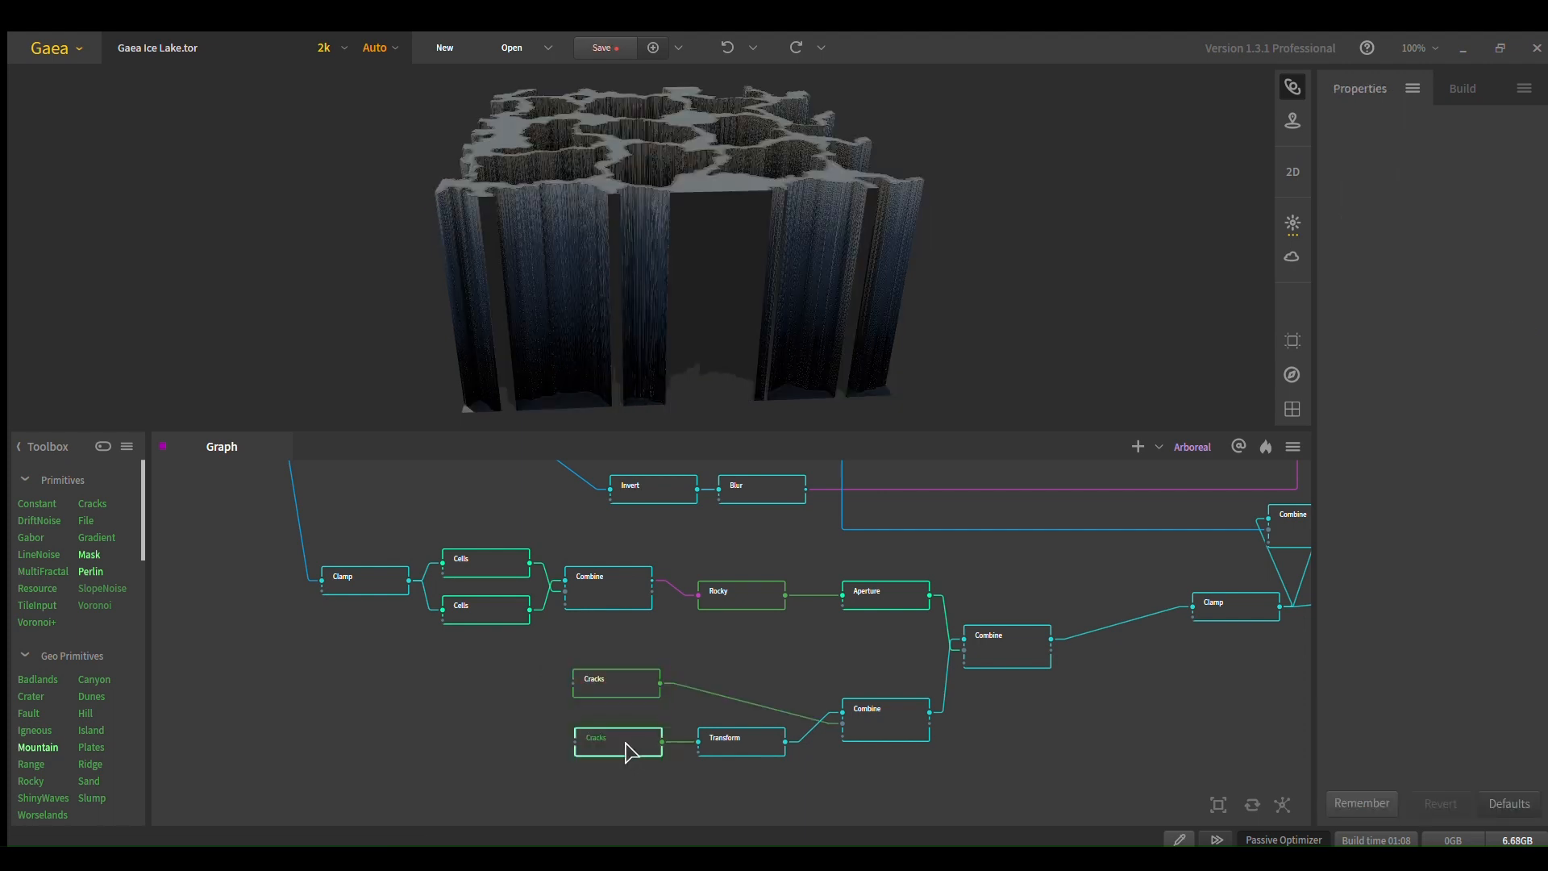
left_click(740, 737)
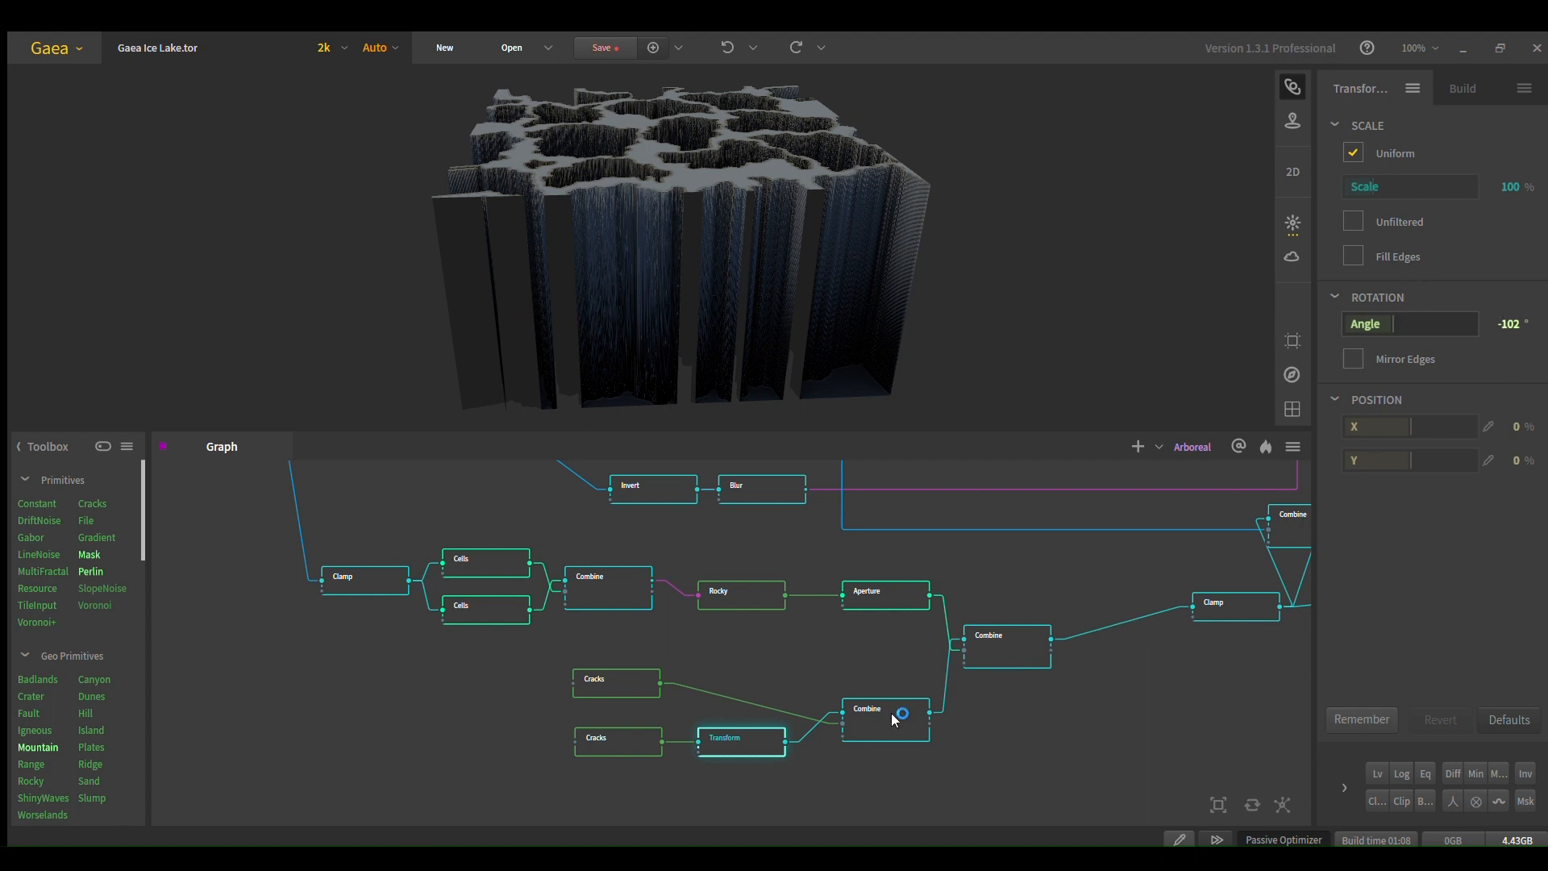
left_click(886, 717)
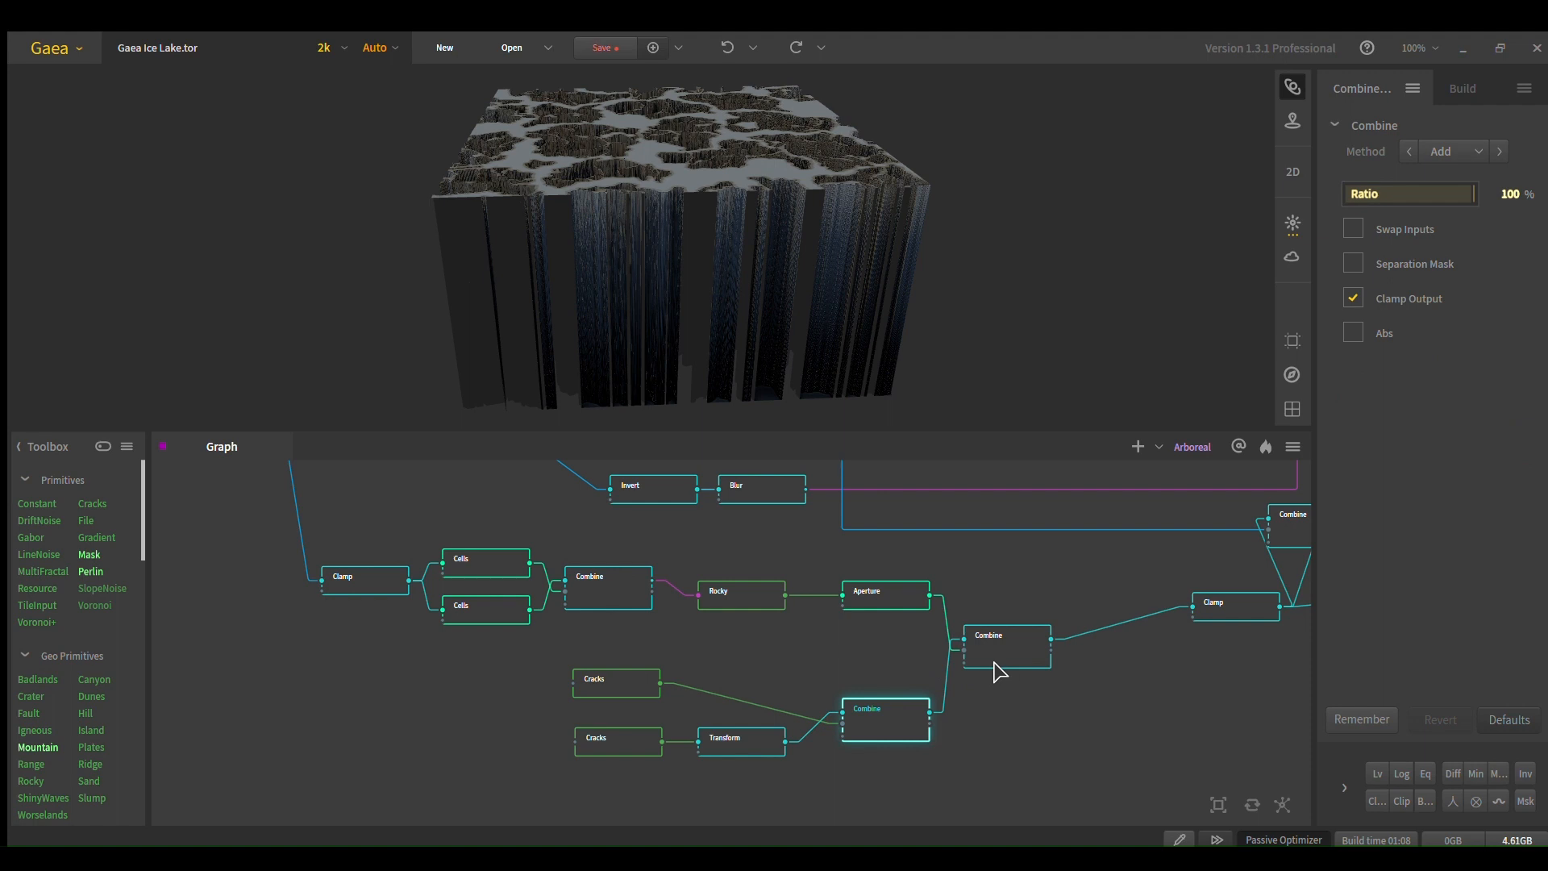
mouse_move(1001, 668)
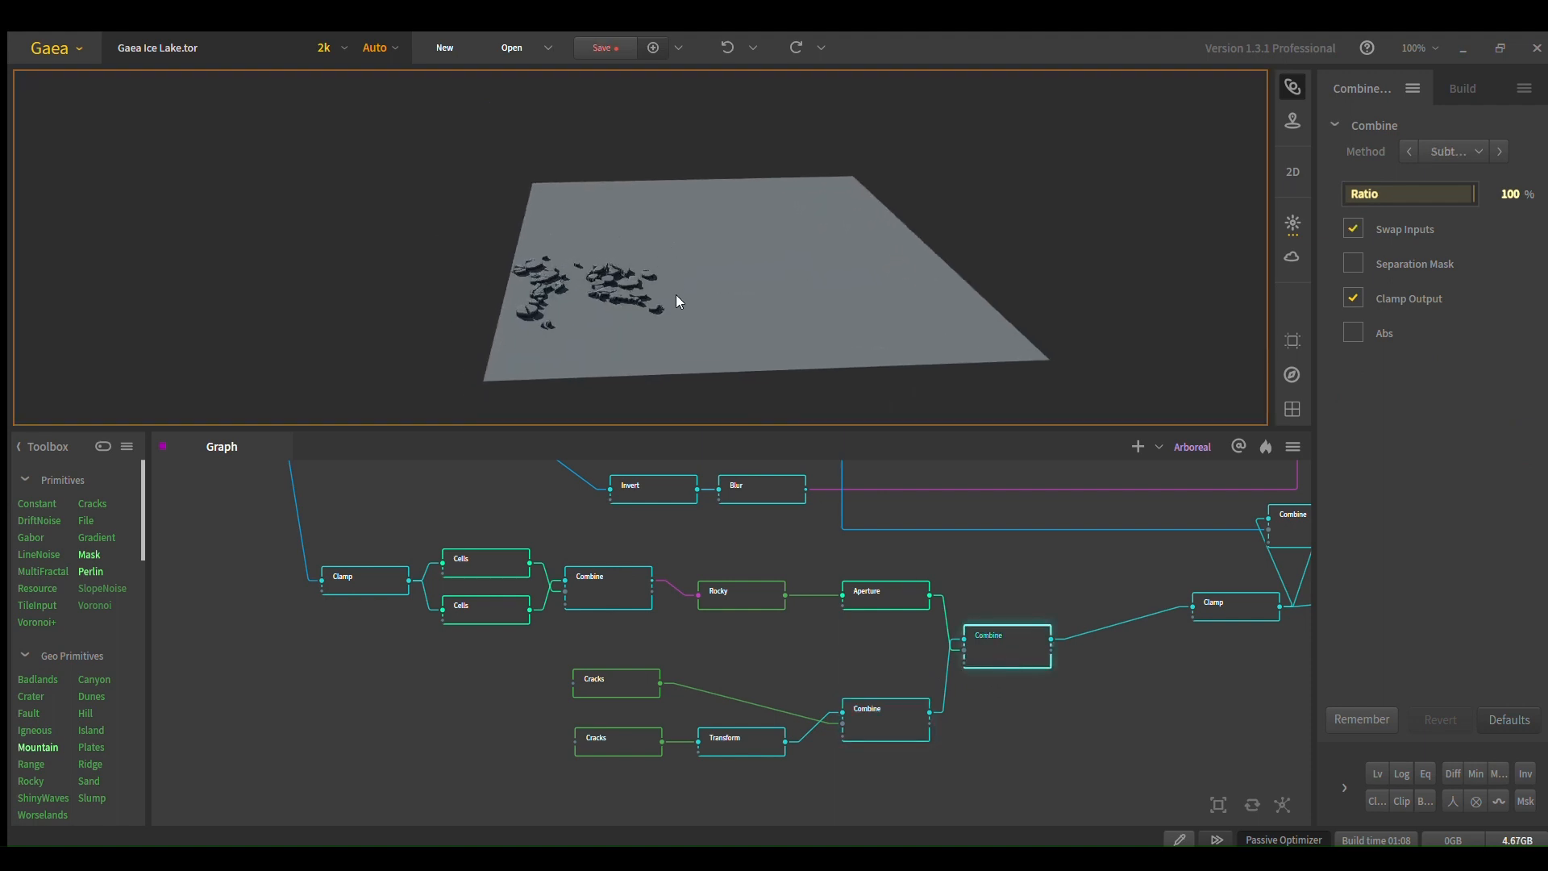
left_click_drag(691, 246, 671, 297)
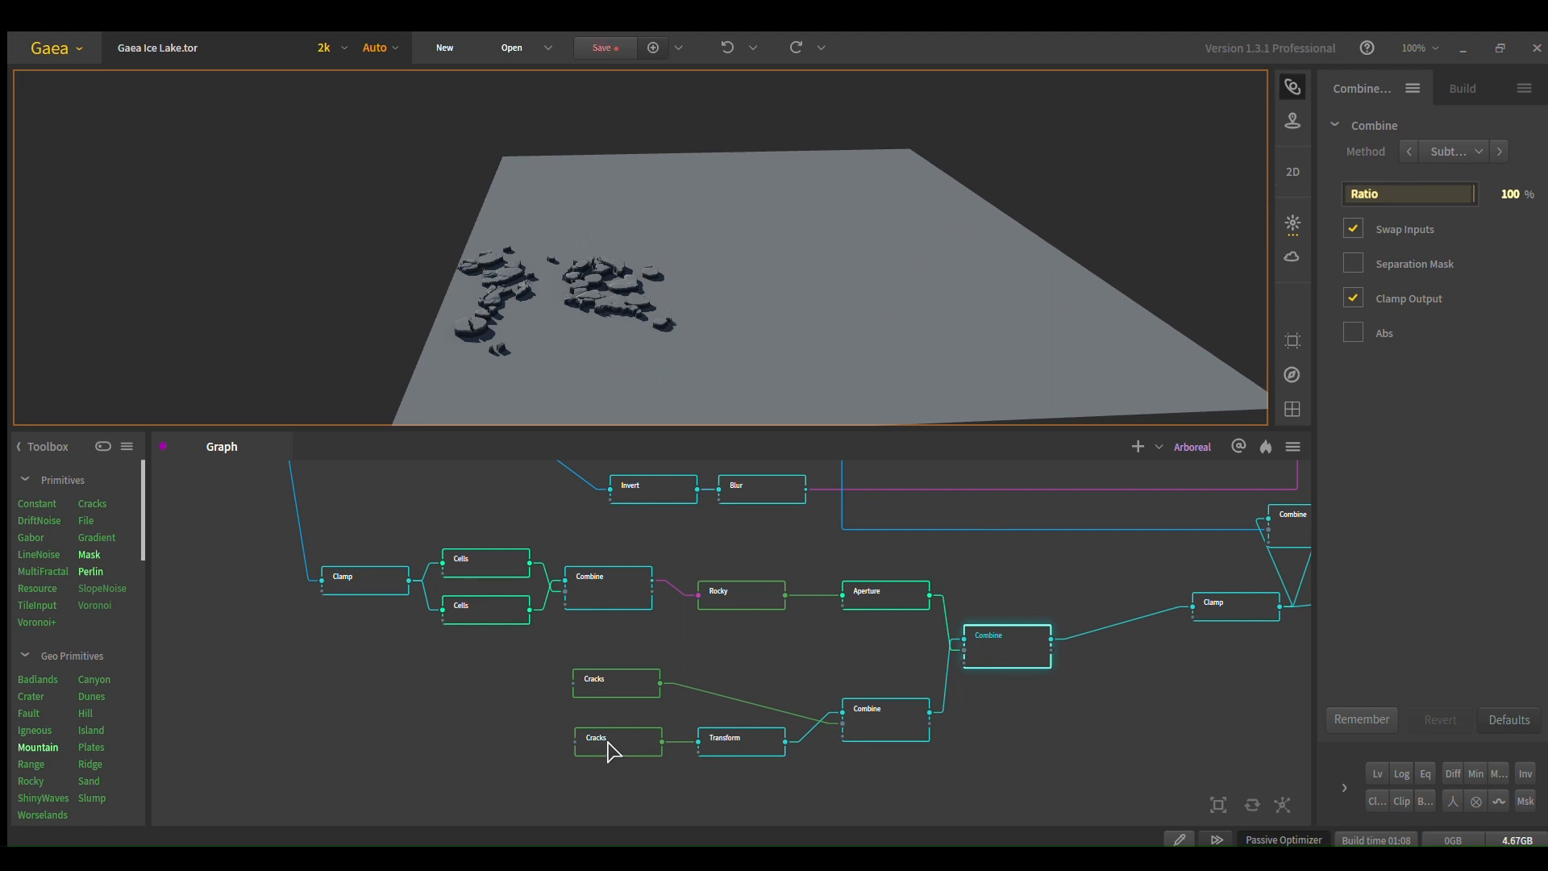
Step: Reduce the second Cracks scale to 27% and preview the lake with floating ice sheets
left_click(616, 742)
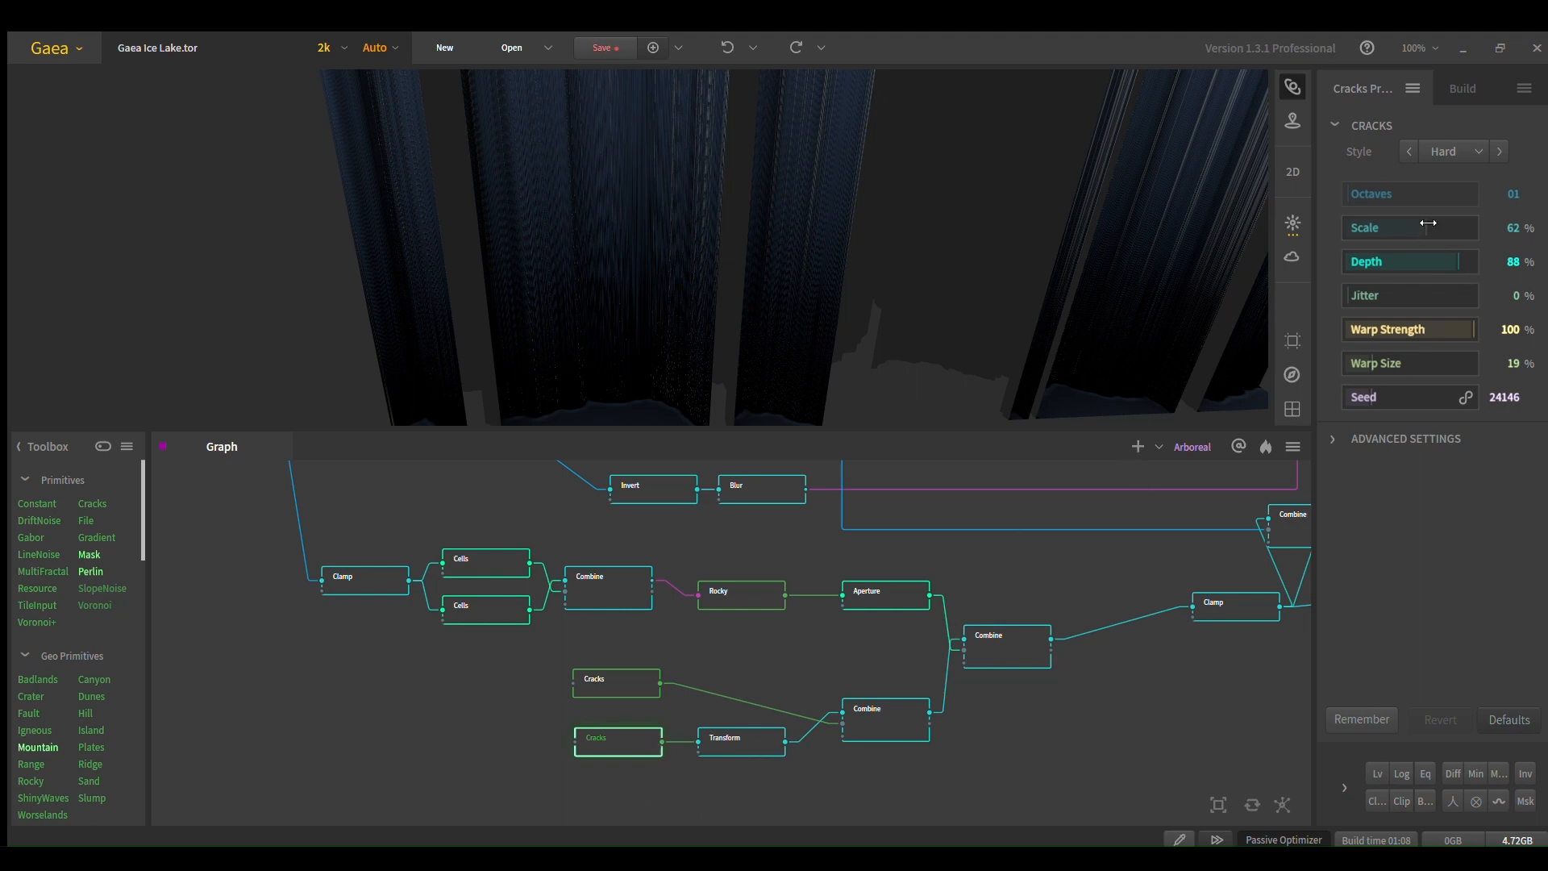
left_click_drag(1428, 228, 1412, 228)
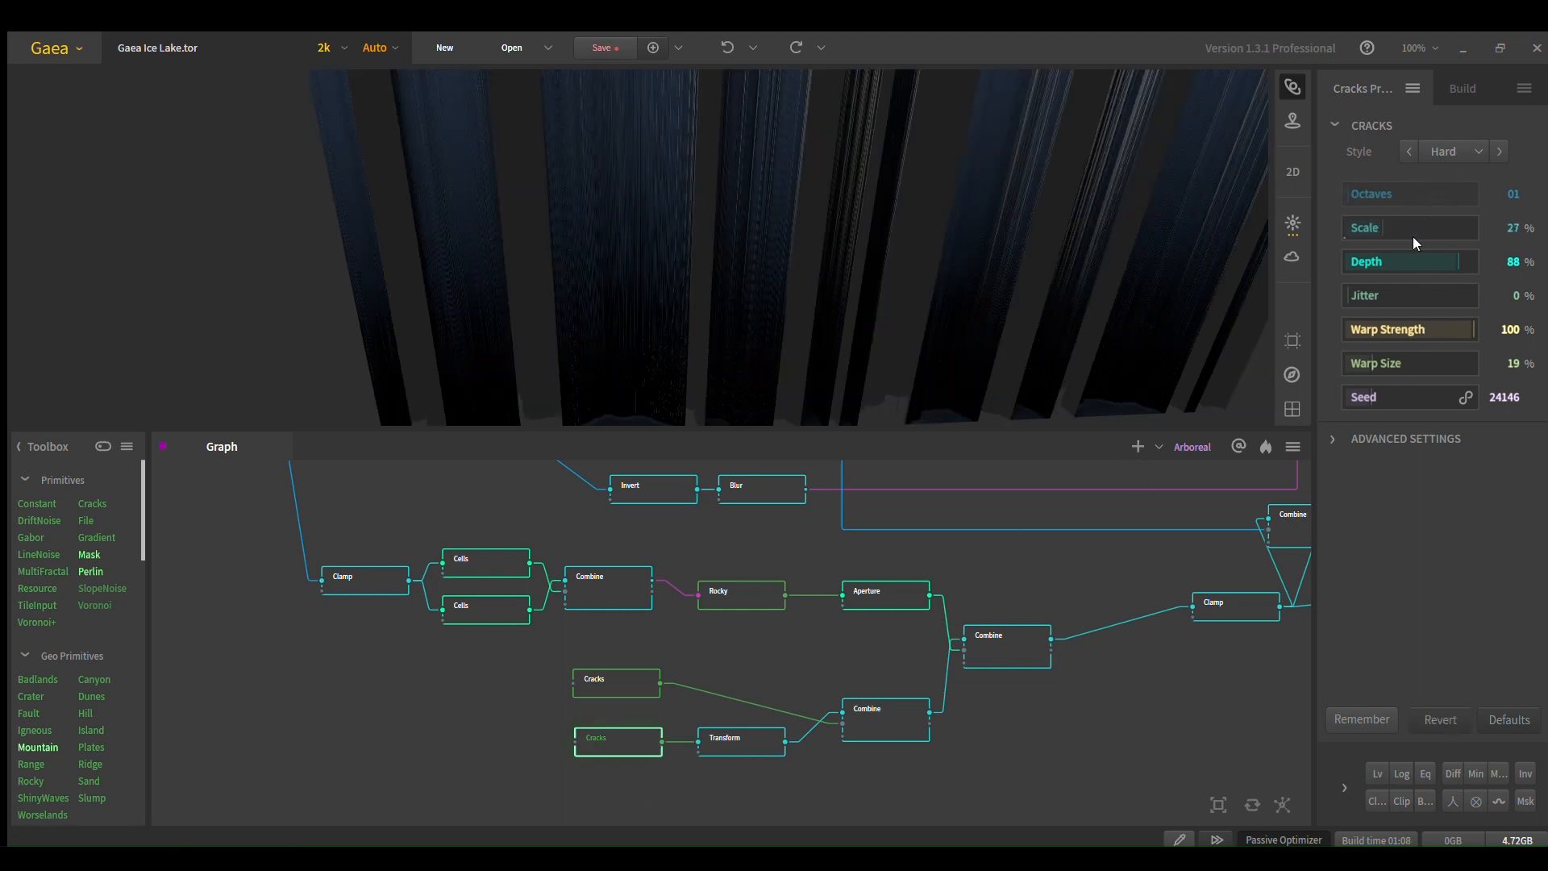
left_click(1006, 635)
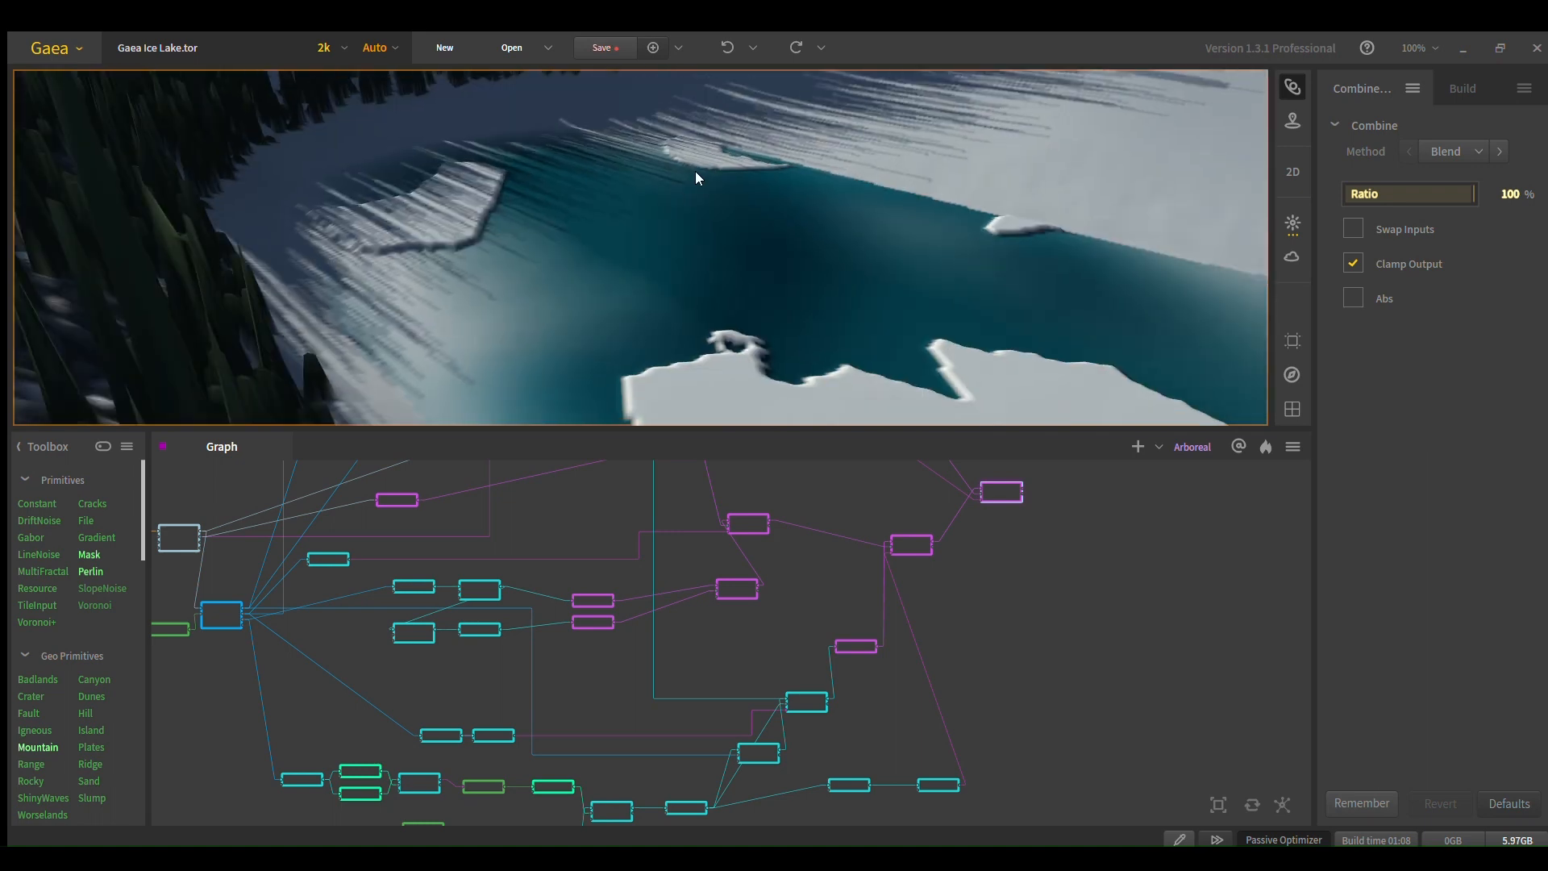
Step: Orbit the preview out over the whole mountain and back in toward the lake and forests
left_click_drag(696, 177, 614, 259)
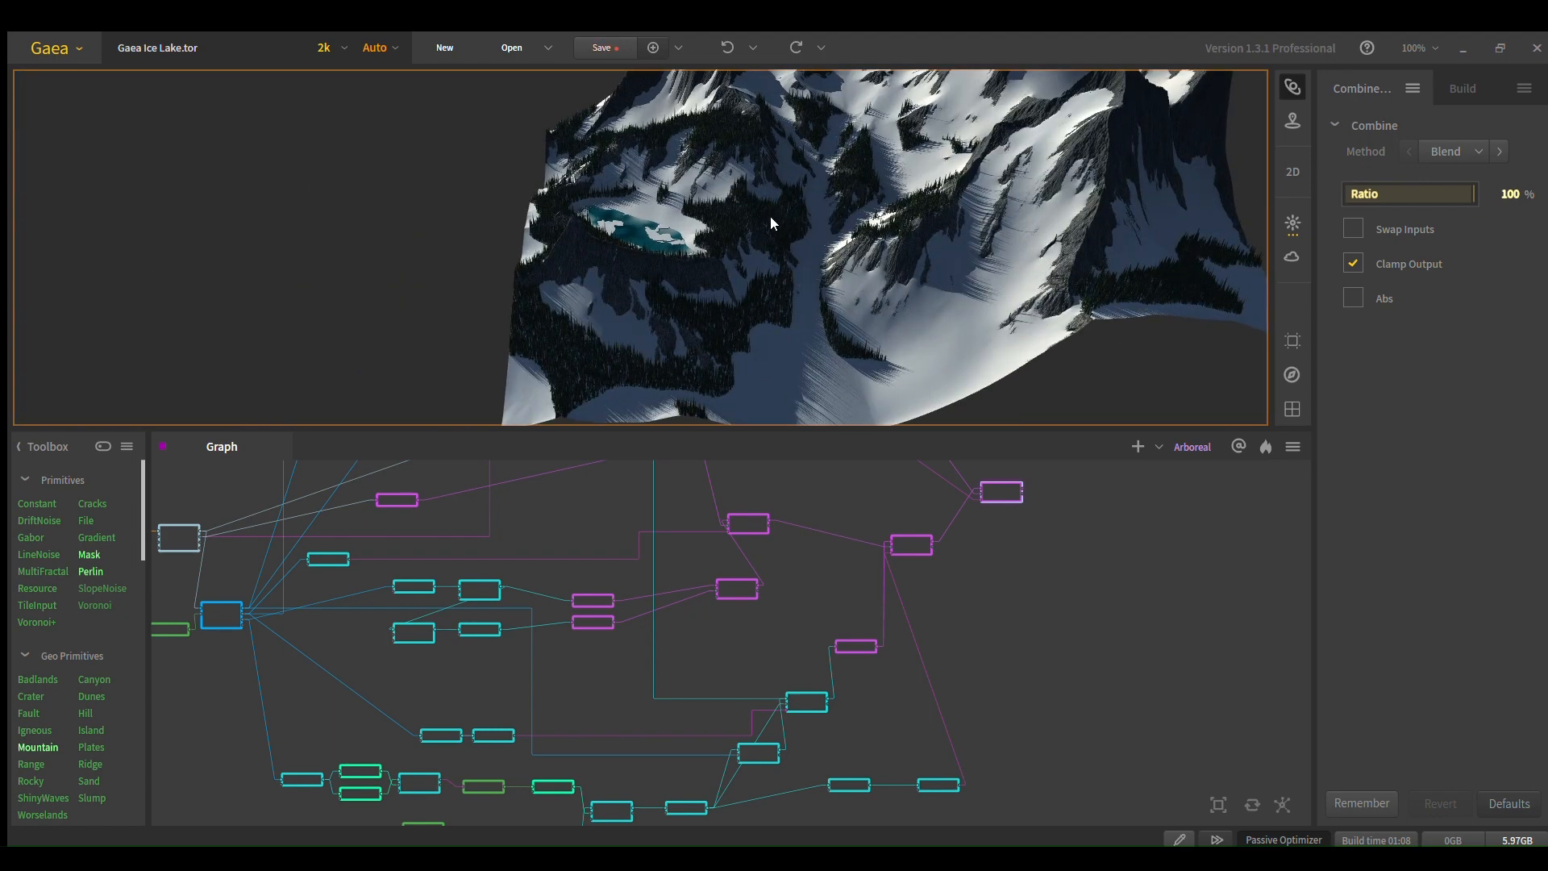
left_click_drag(771, 223, 591, 314)
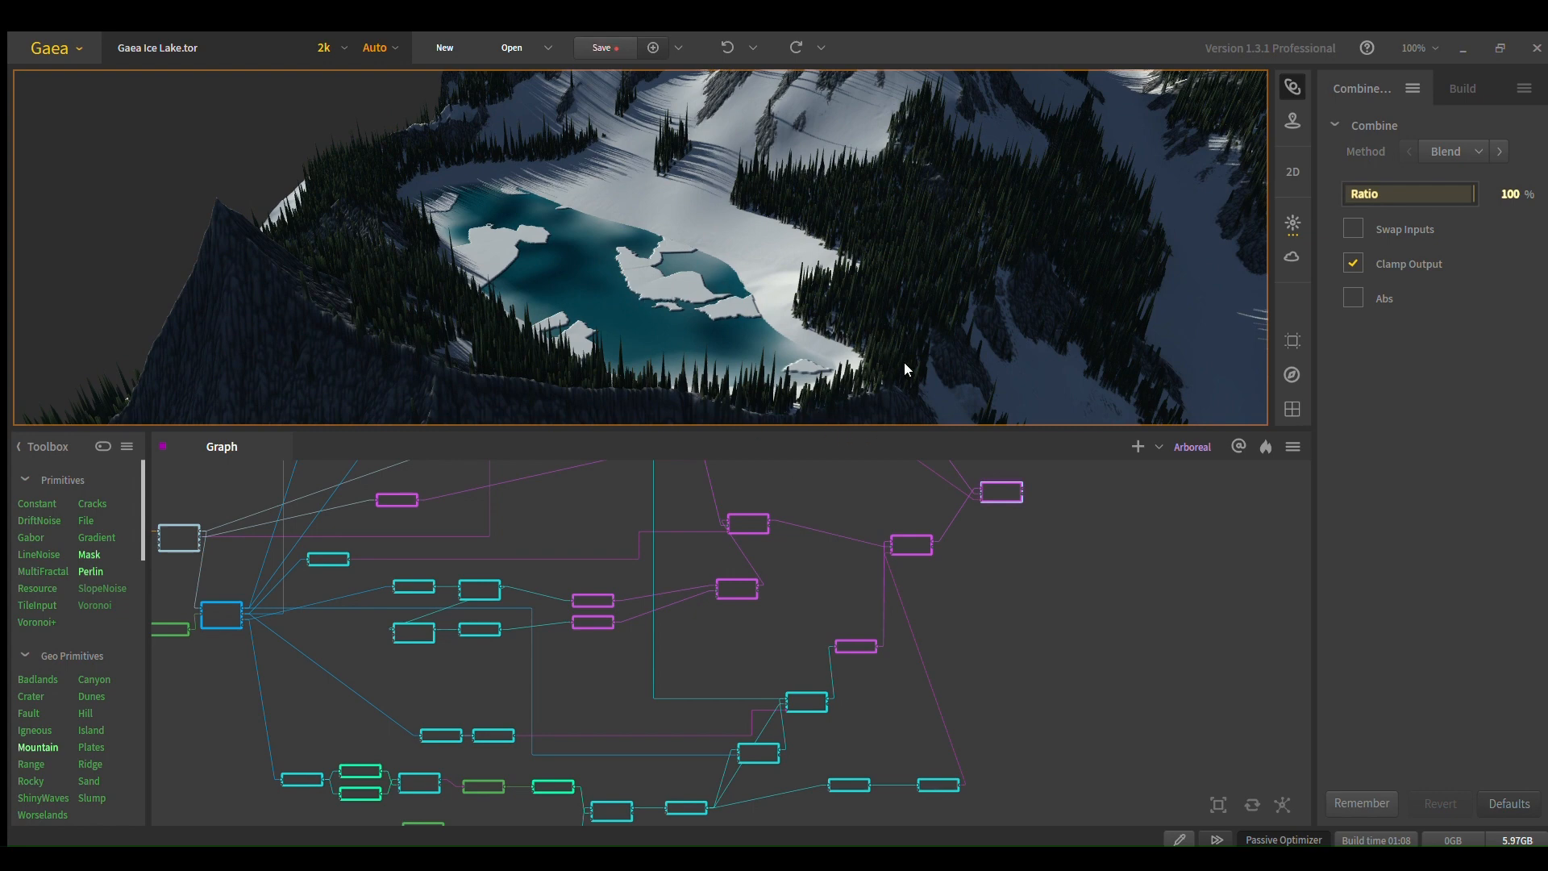
mouse_move(703, 330)
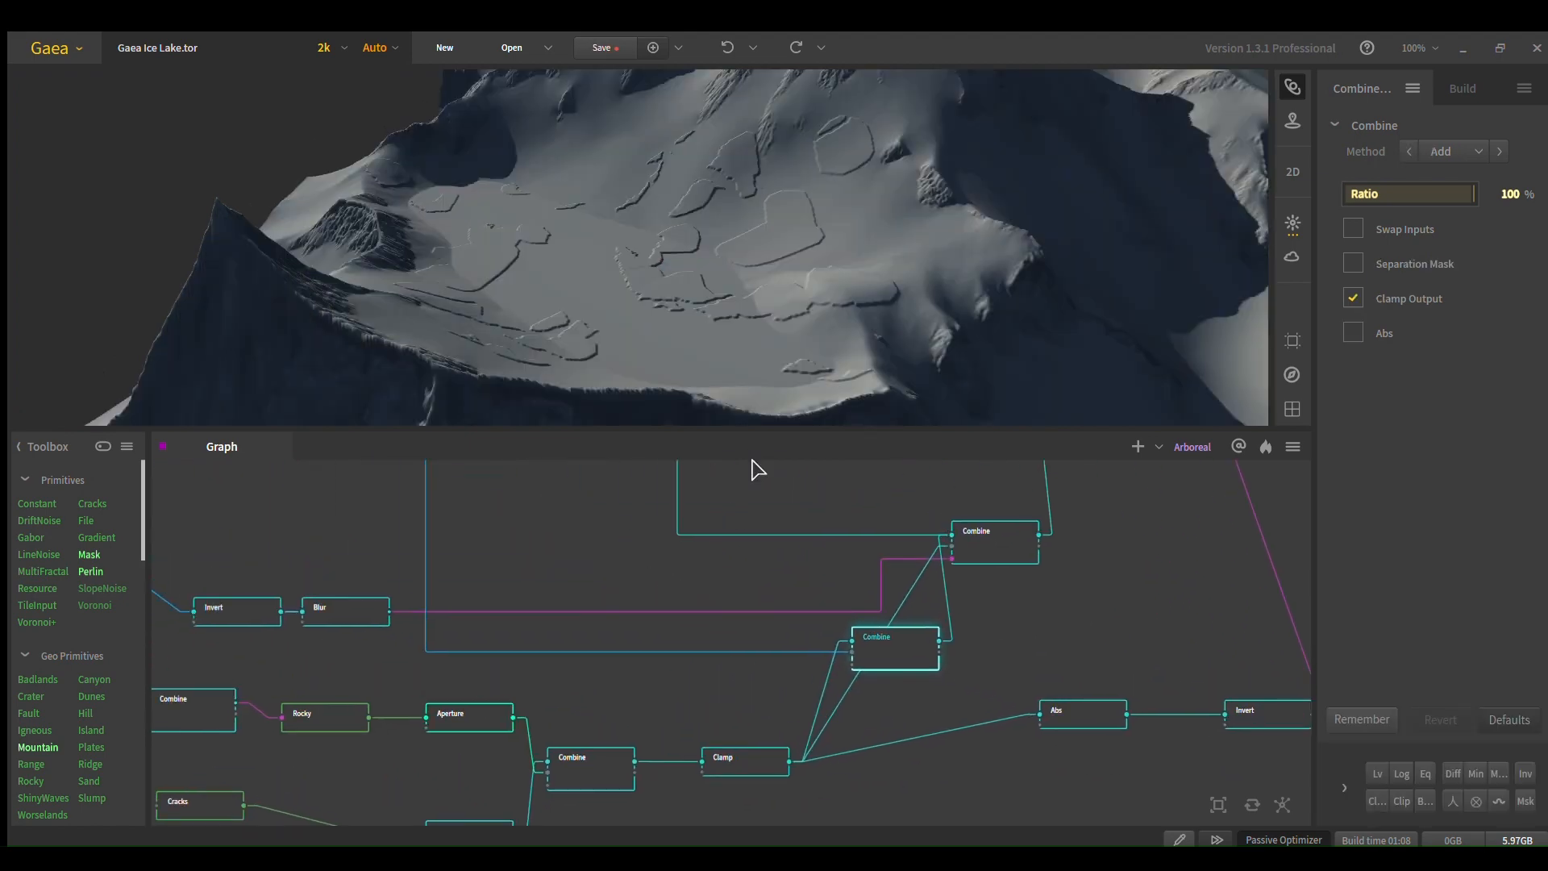
Step: Preview the clamped ice-plate heights and the Combine merging them into the terrain
left_click(745, 758)
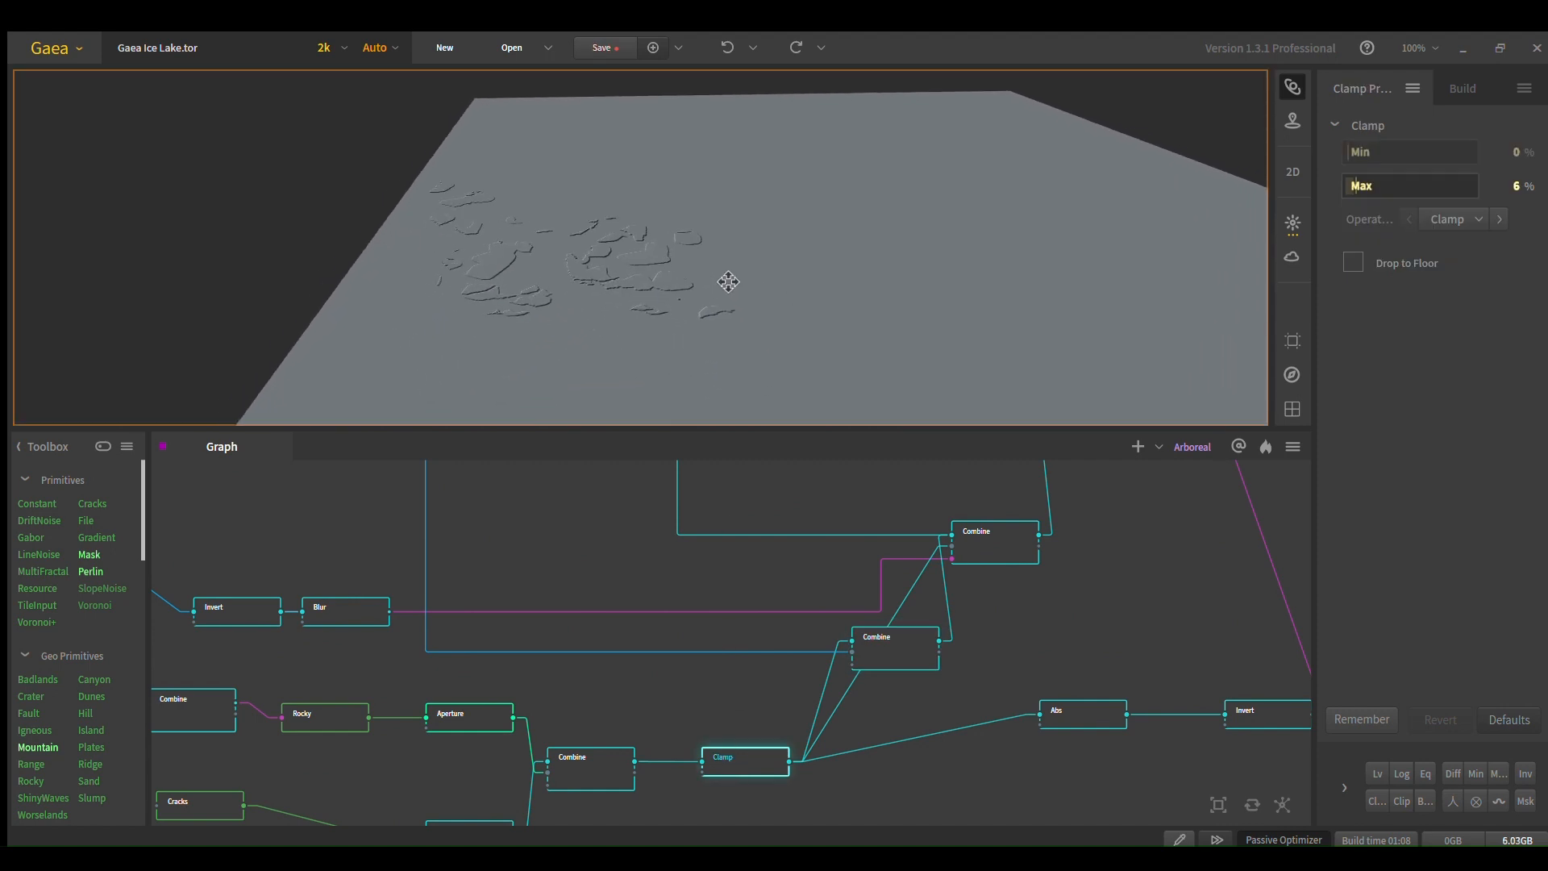
left_click(892, 648)
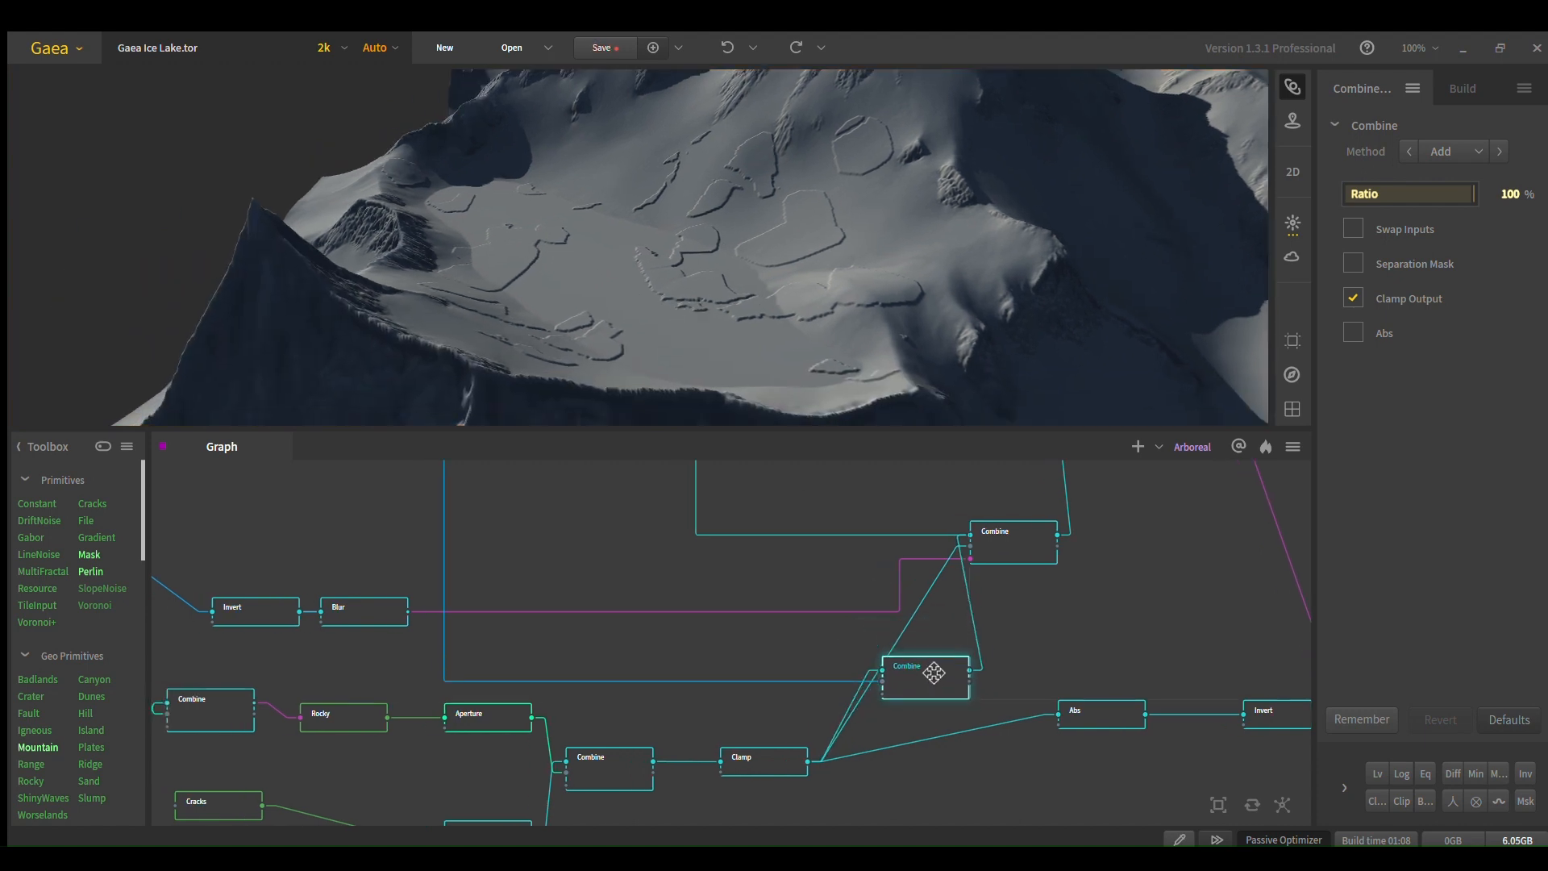
left_click_drag(923, 674, 992, 679)
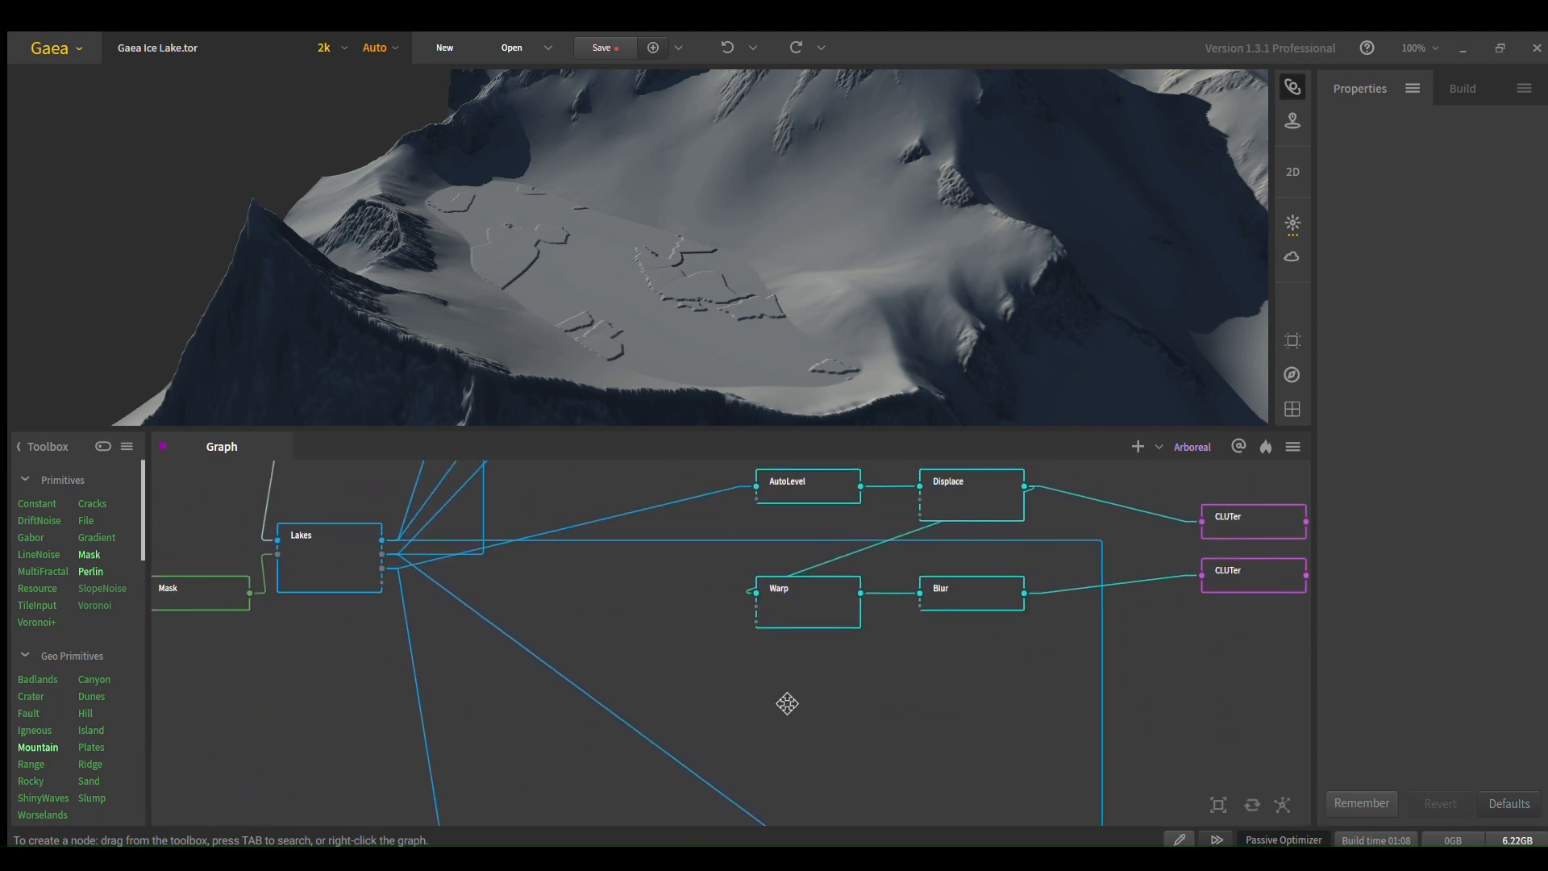
Step: Preview the blurred lake mask, then the Subtract Combine carving the lake basin
left_click(696, 608)
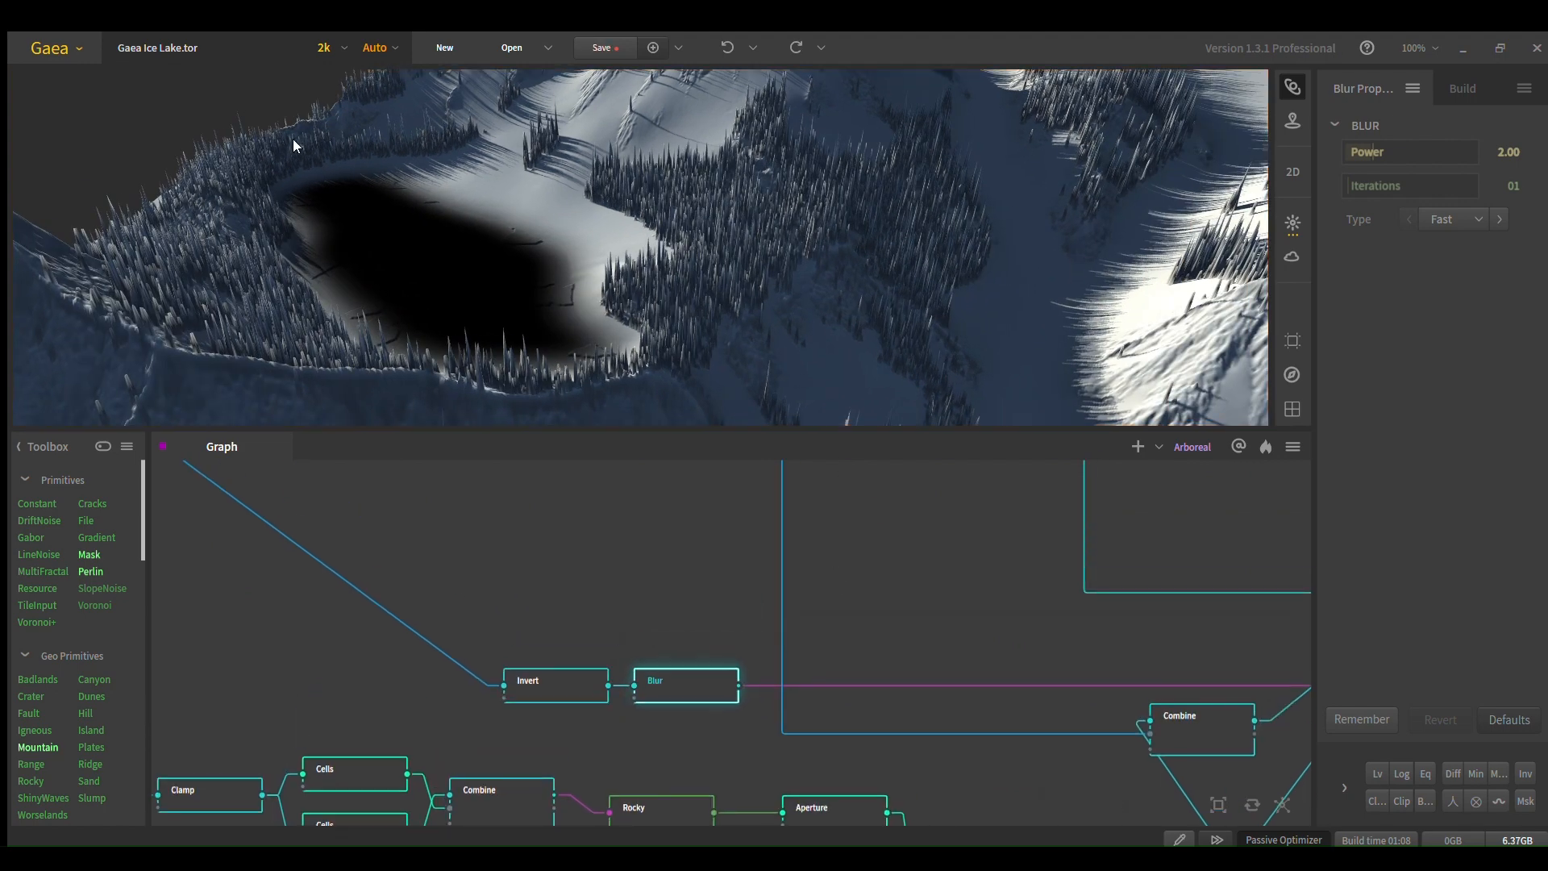
mouse_move(576, 347)
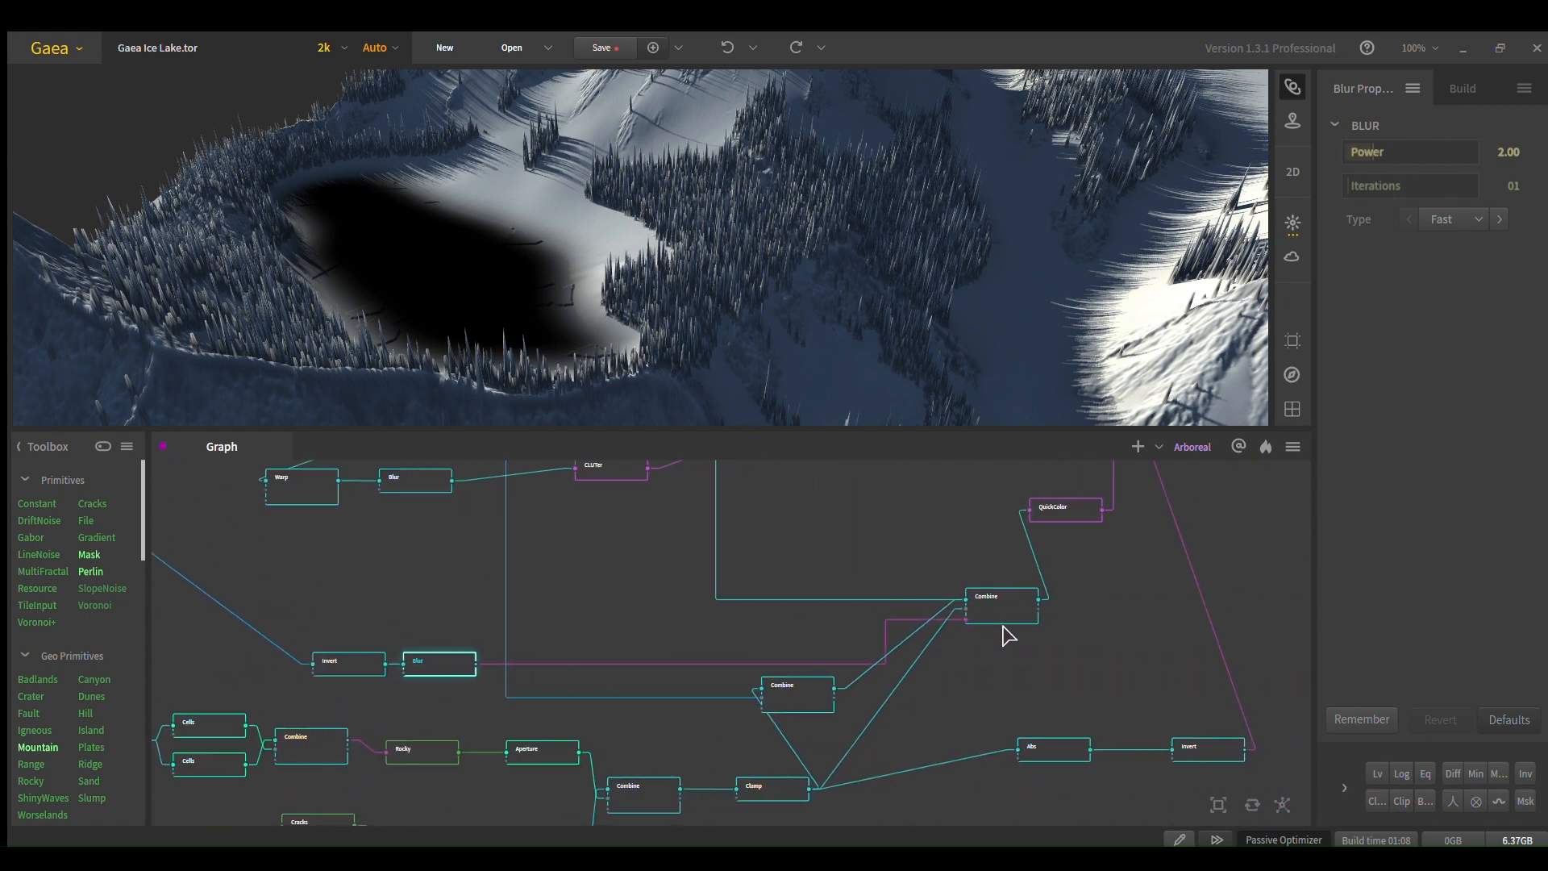
mouse_move(1006, 624)
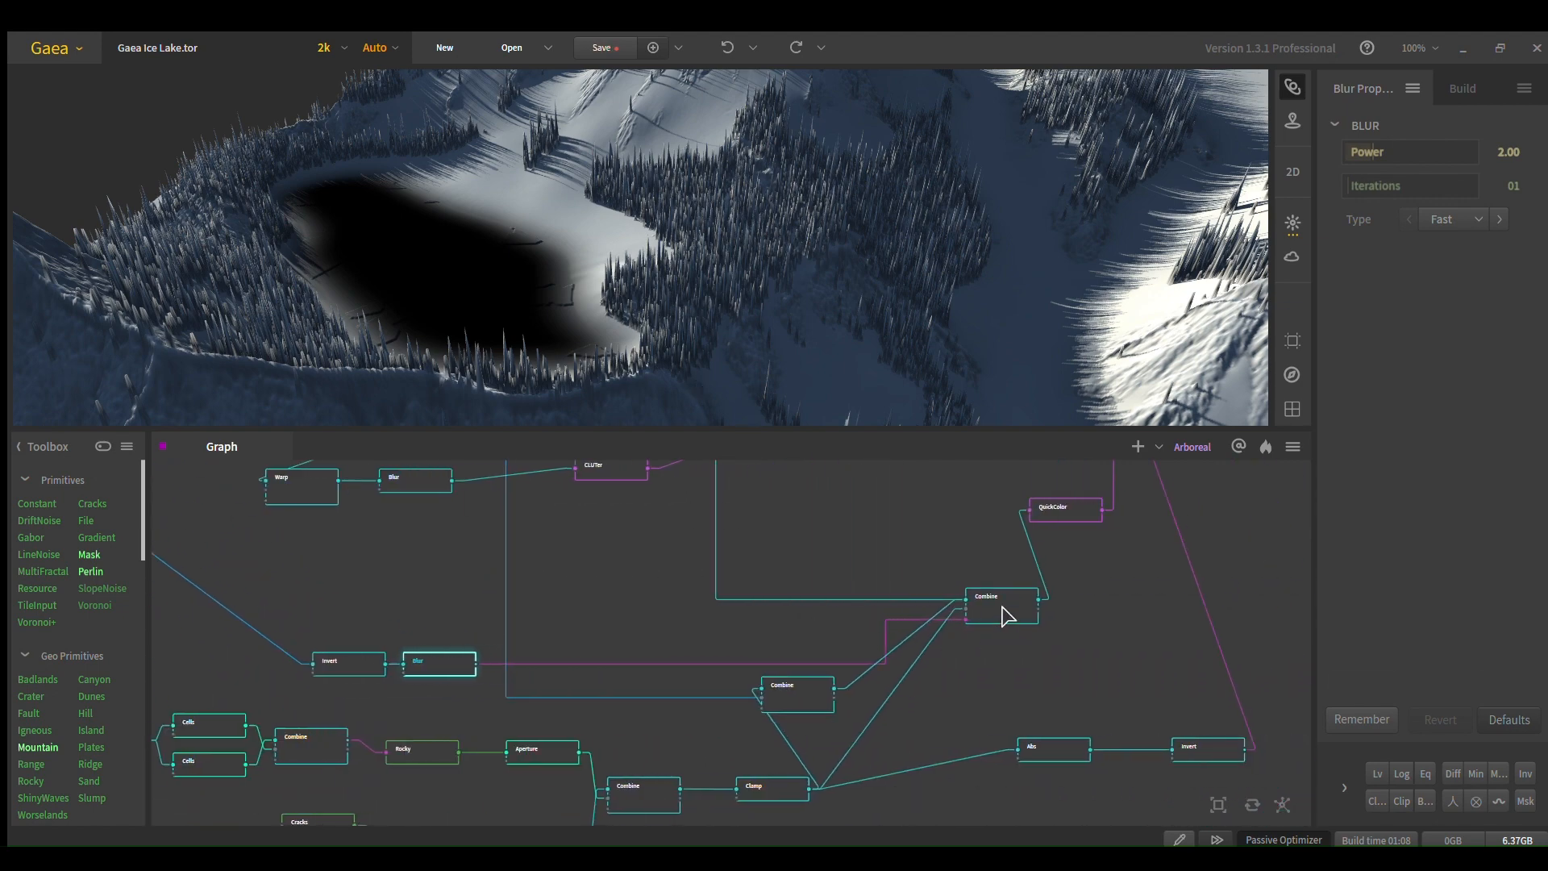
left_click(1000, 601)
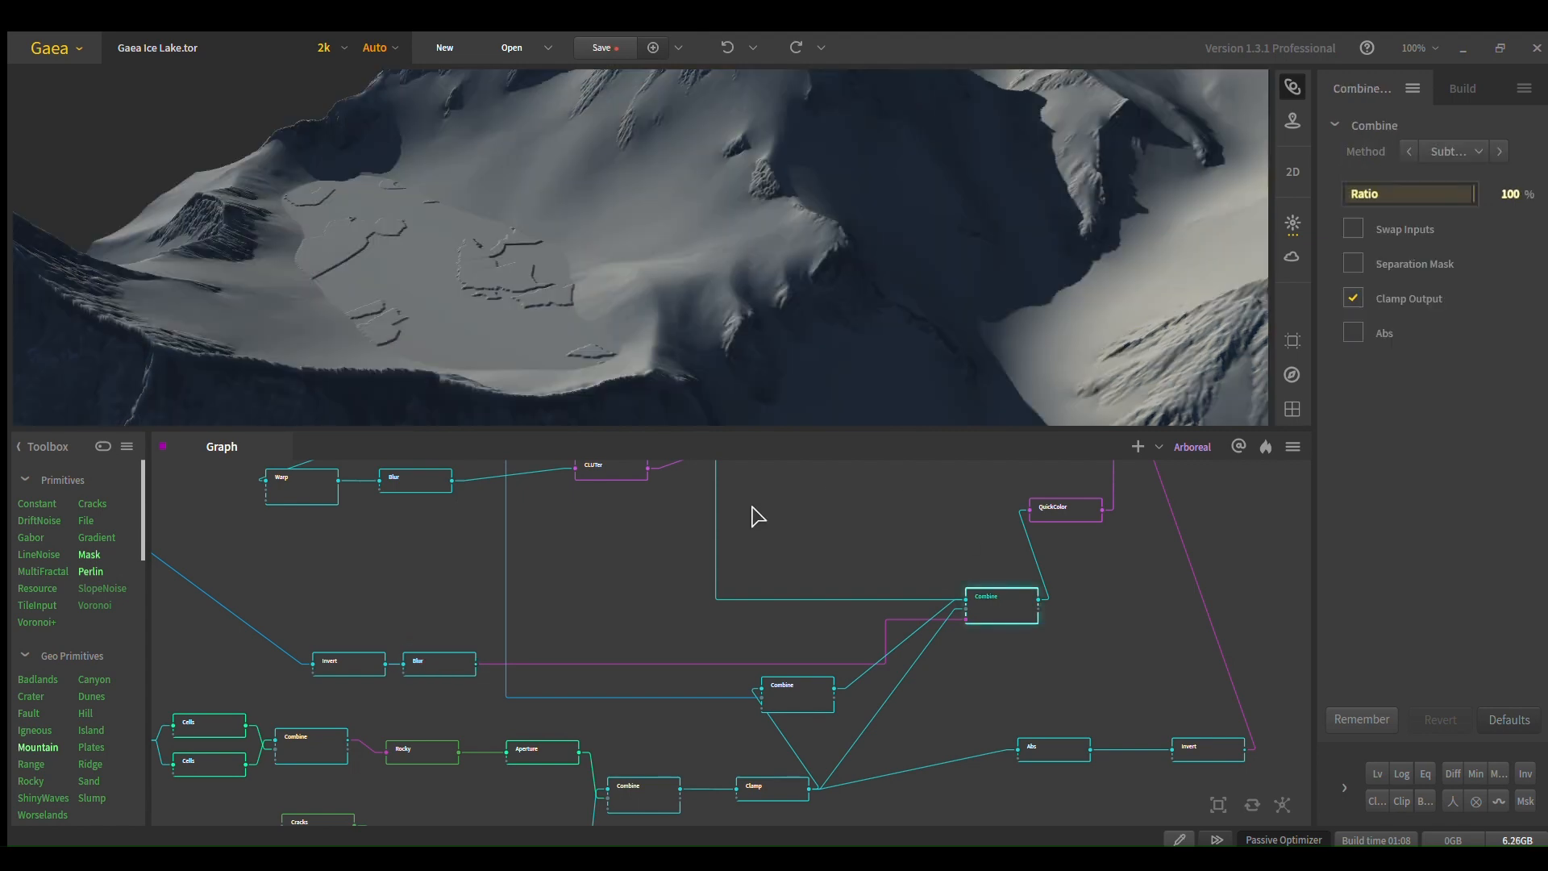
mouse_move(390, 252)
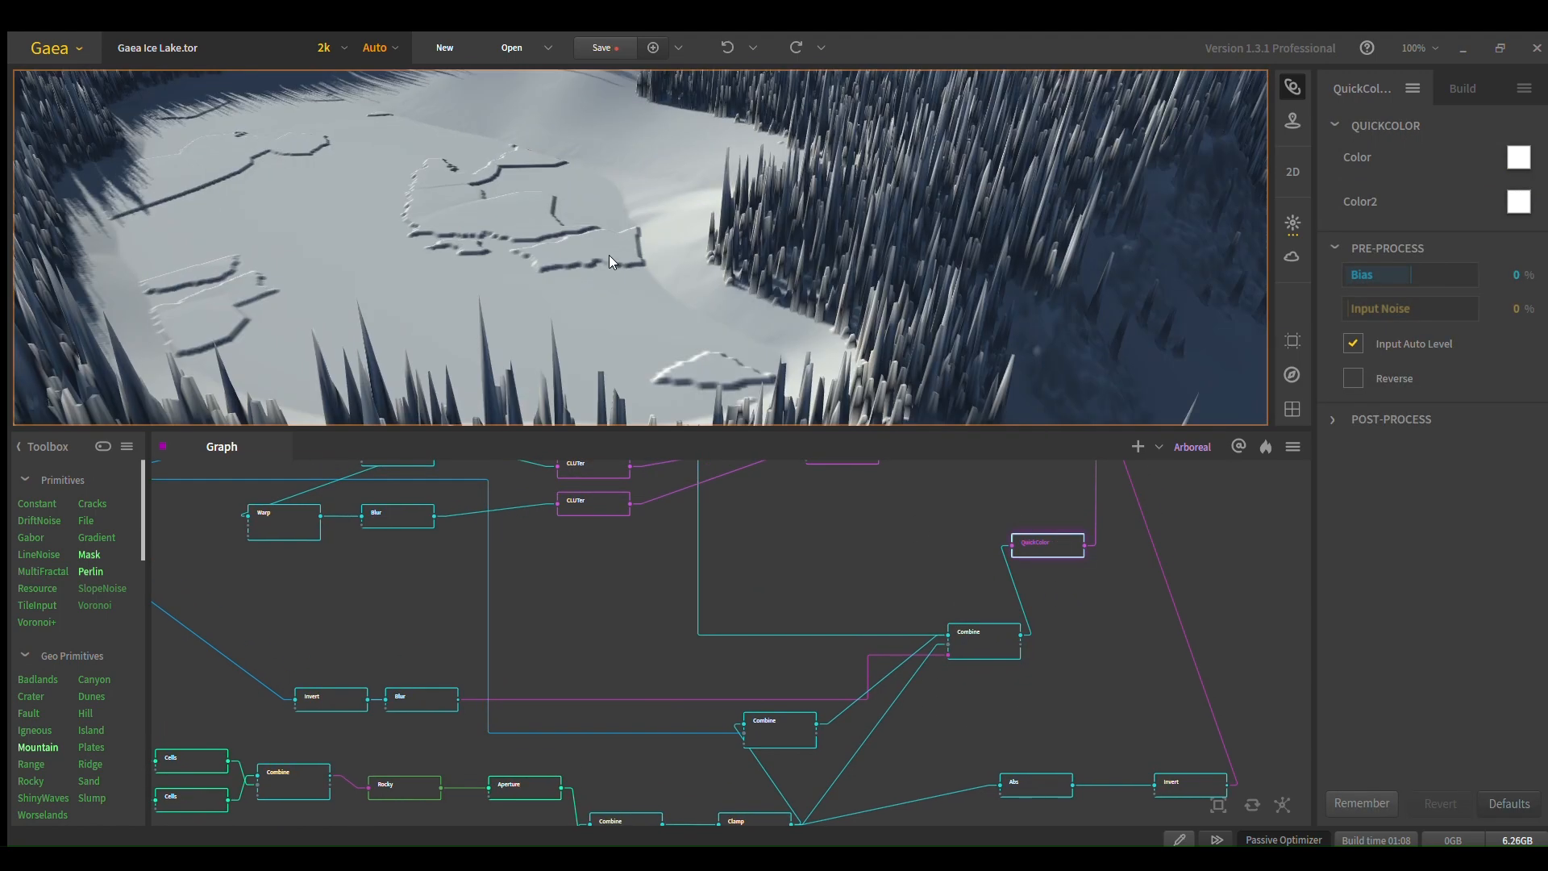
Step: Preview the QuickColor node's snow-covered, cracked ice lake among dark forests
left_click(1047, 544)
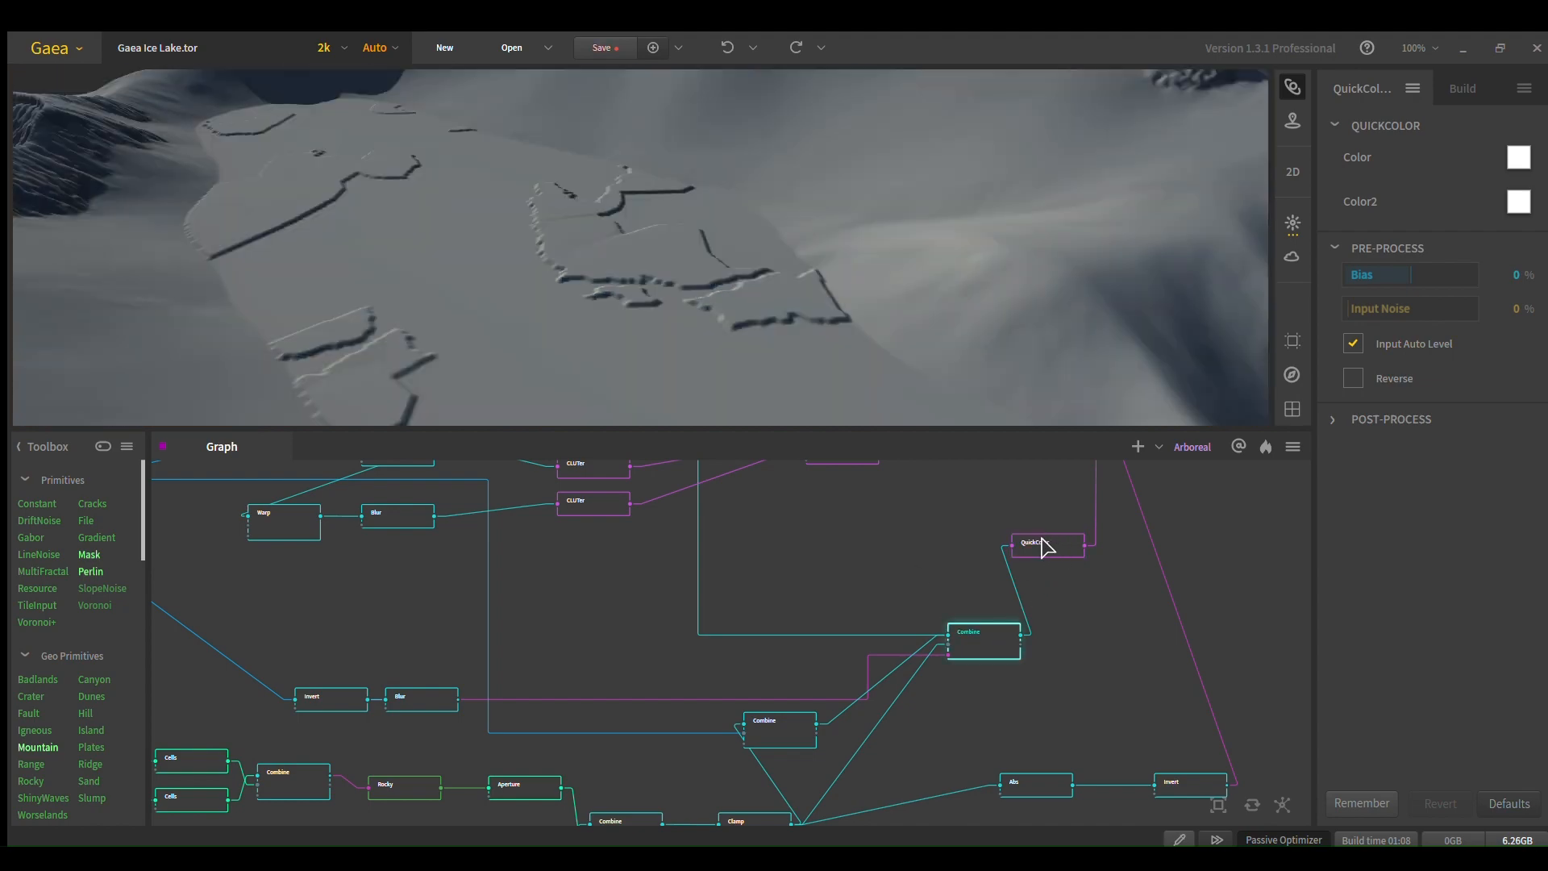
left_click(1045, 541)
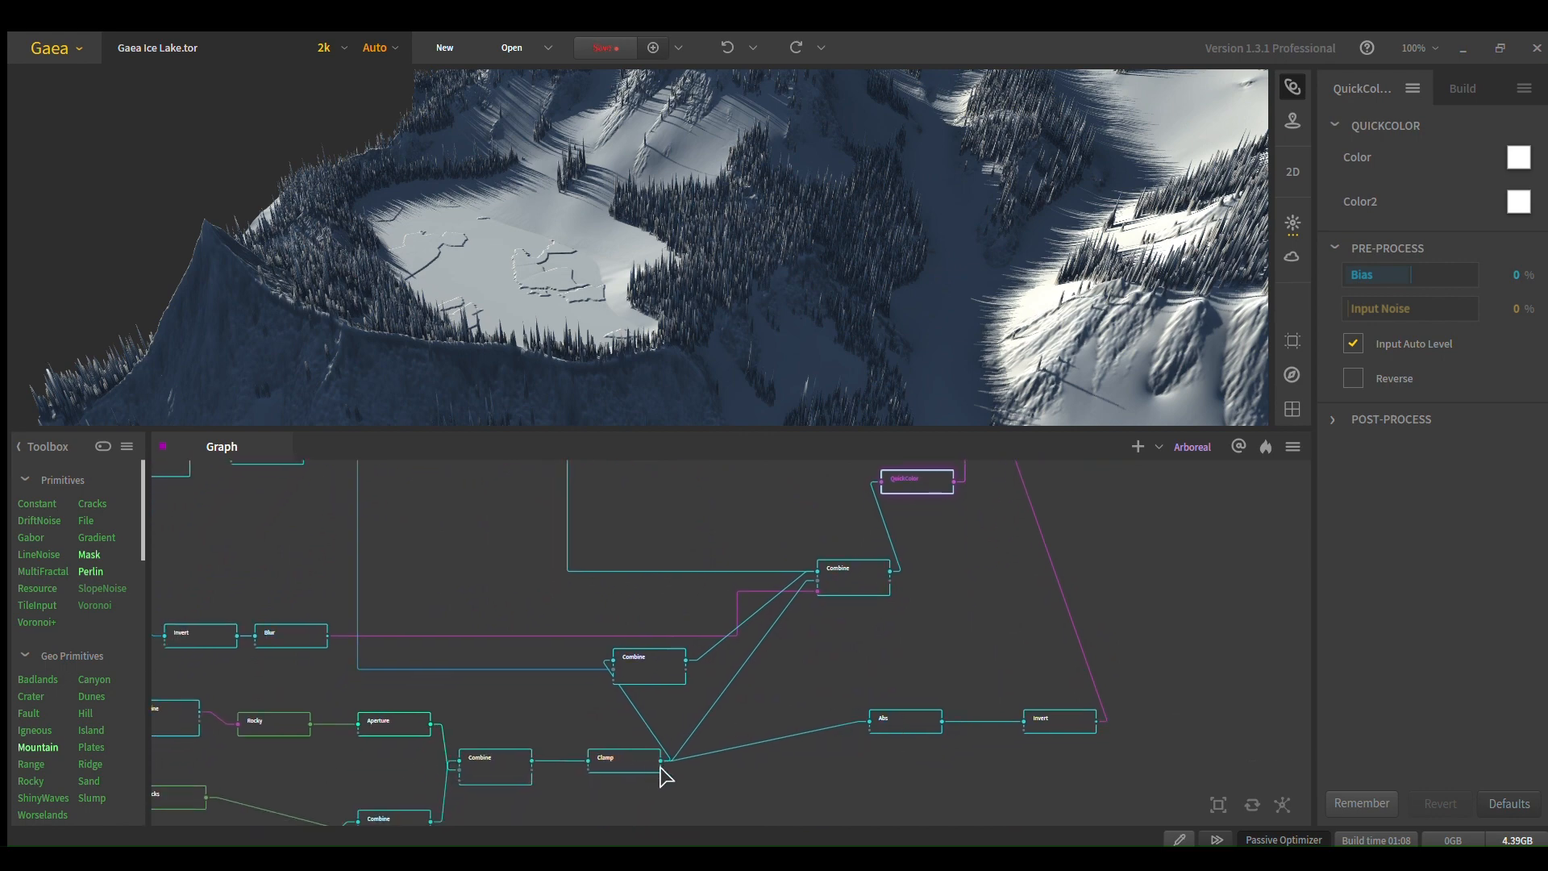
Step: Inspect the Abs, Clamp and Invert stages of the ice-plate mask
left_click(903, 718)
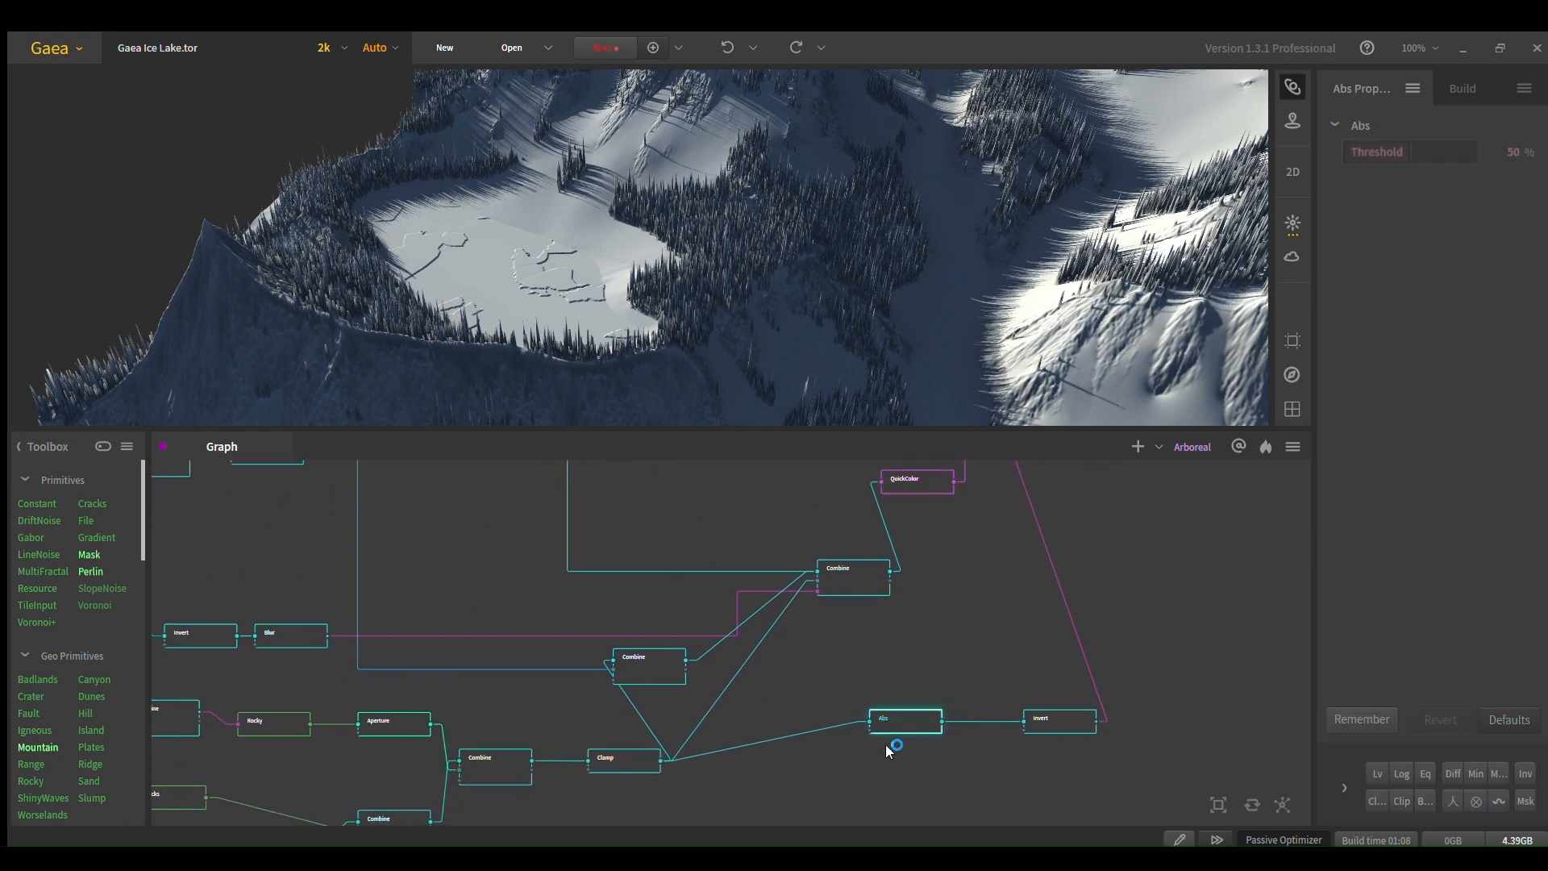
left_click(614, 758)
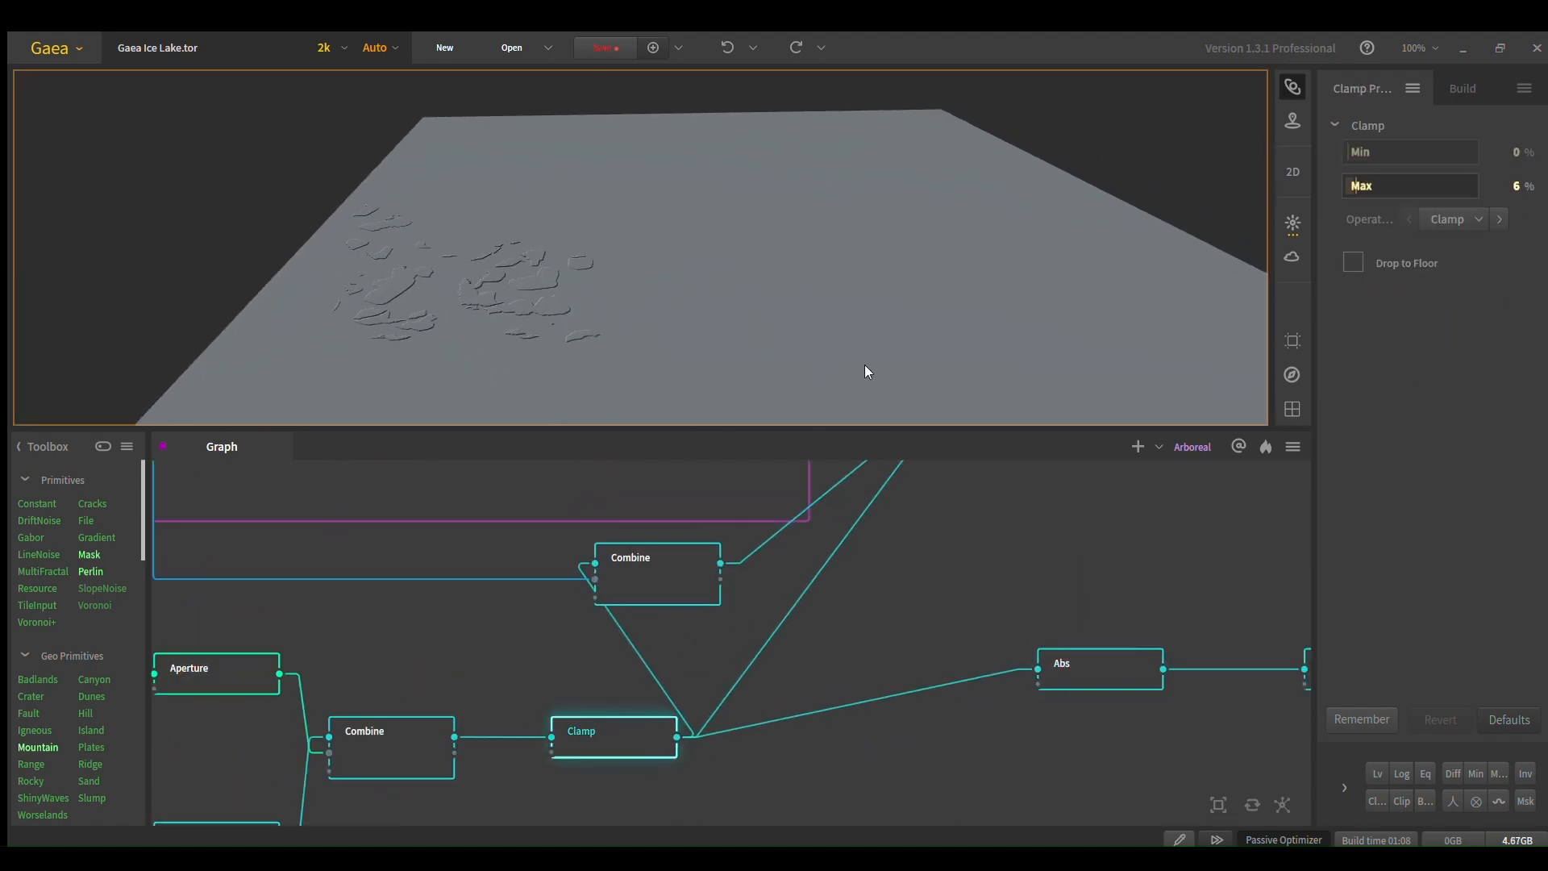
left_click(1098, 663)
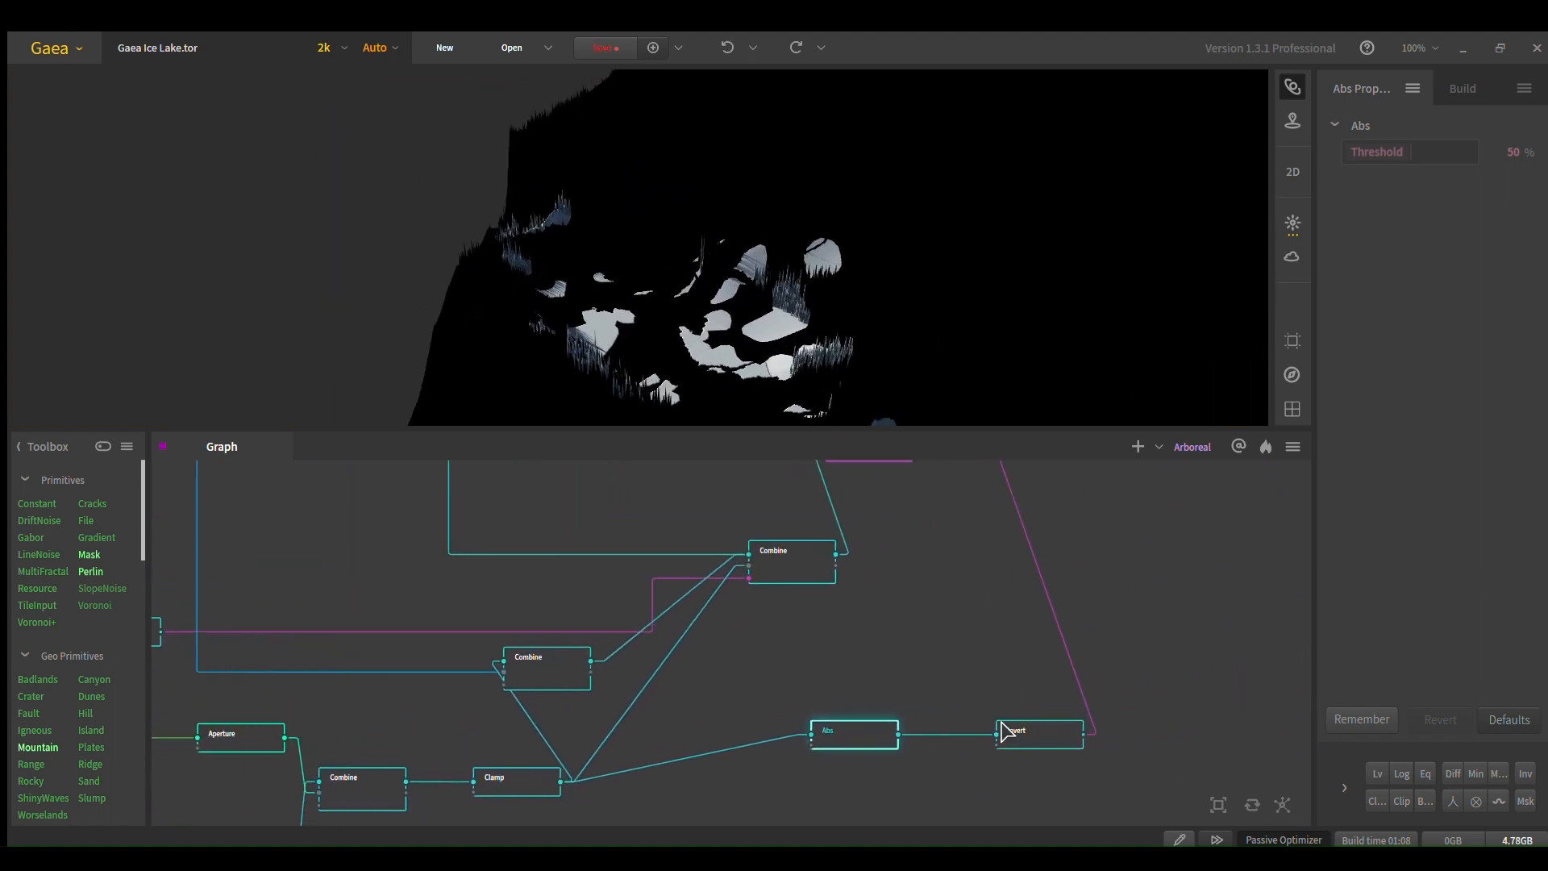
left_click(1039, 731)
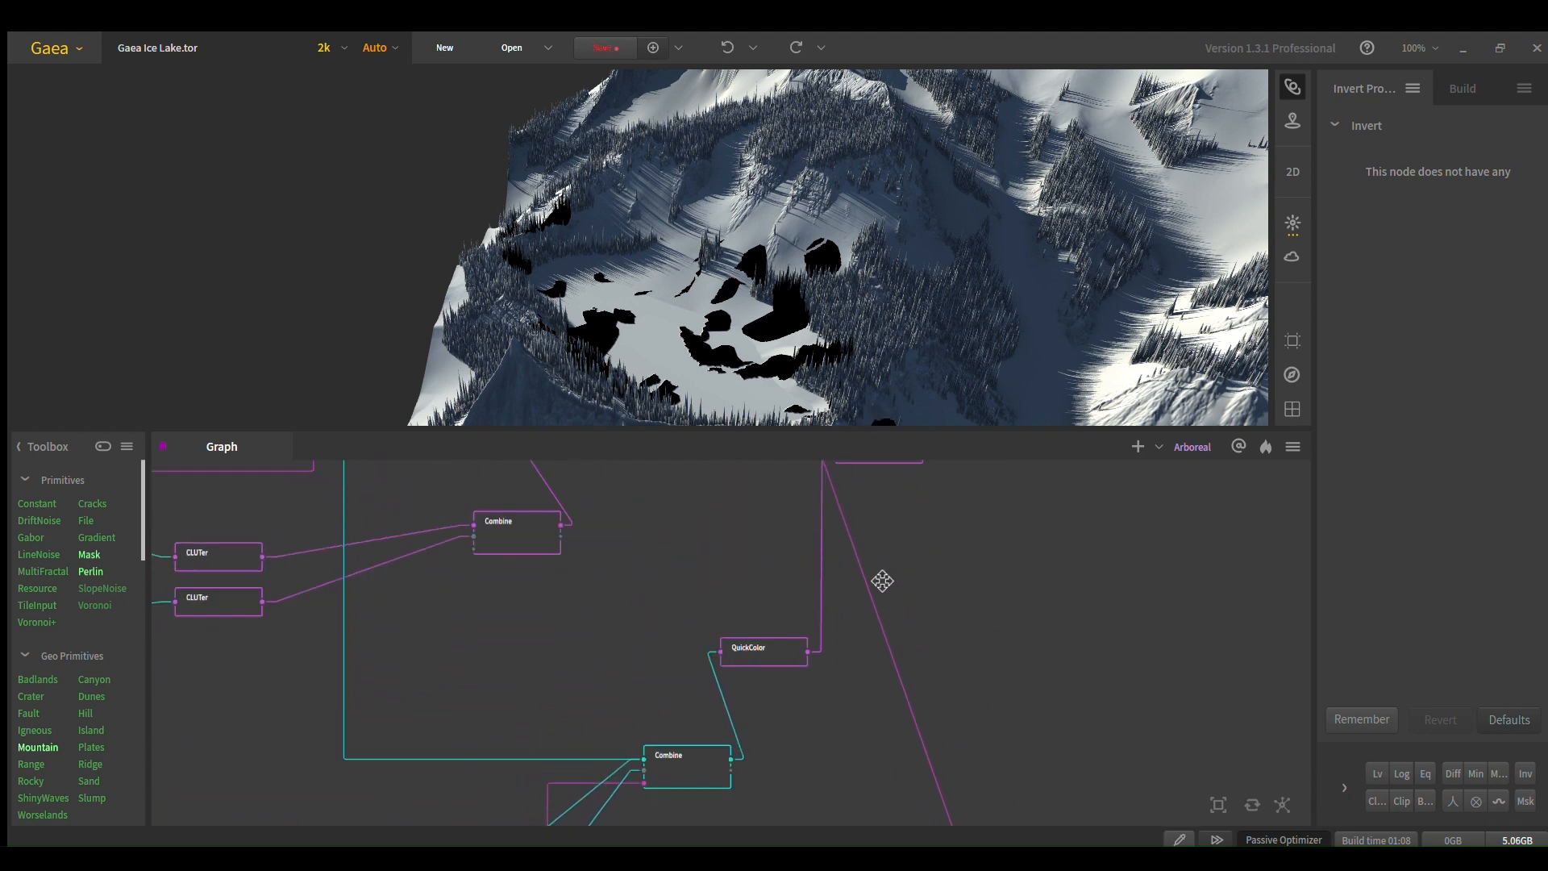
Step: Preview the 100% Blend Combine showing the teal ice lake among forested slopes
left_click_drag(882, 580, 874, 676)
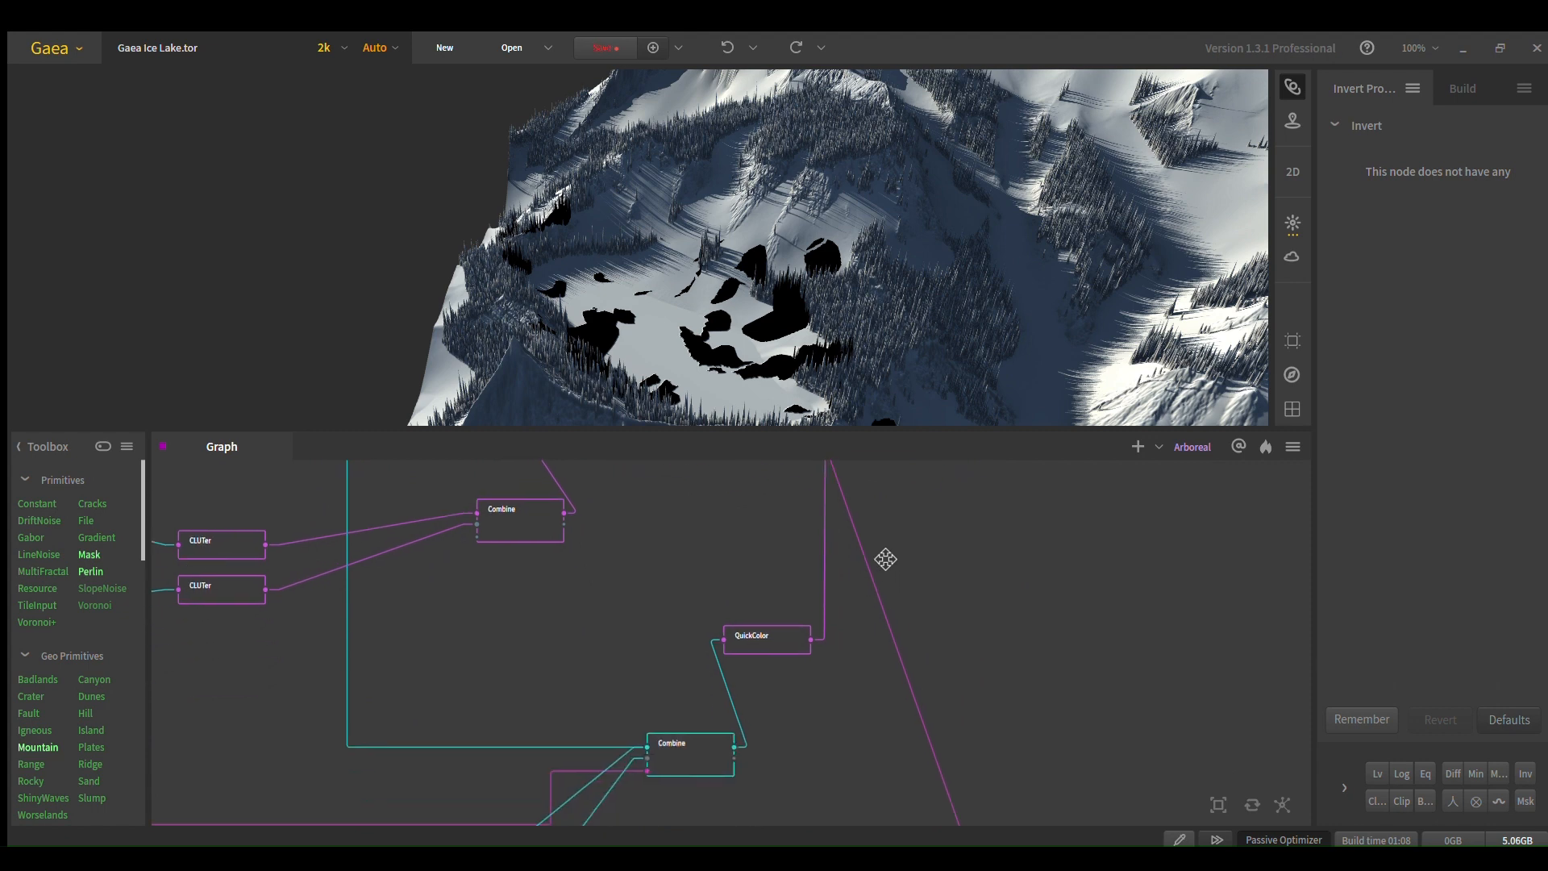
left_click(878, 511)
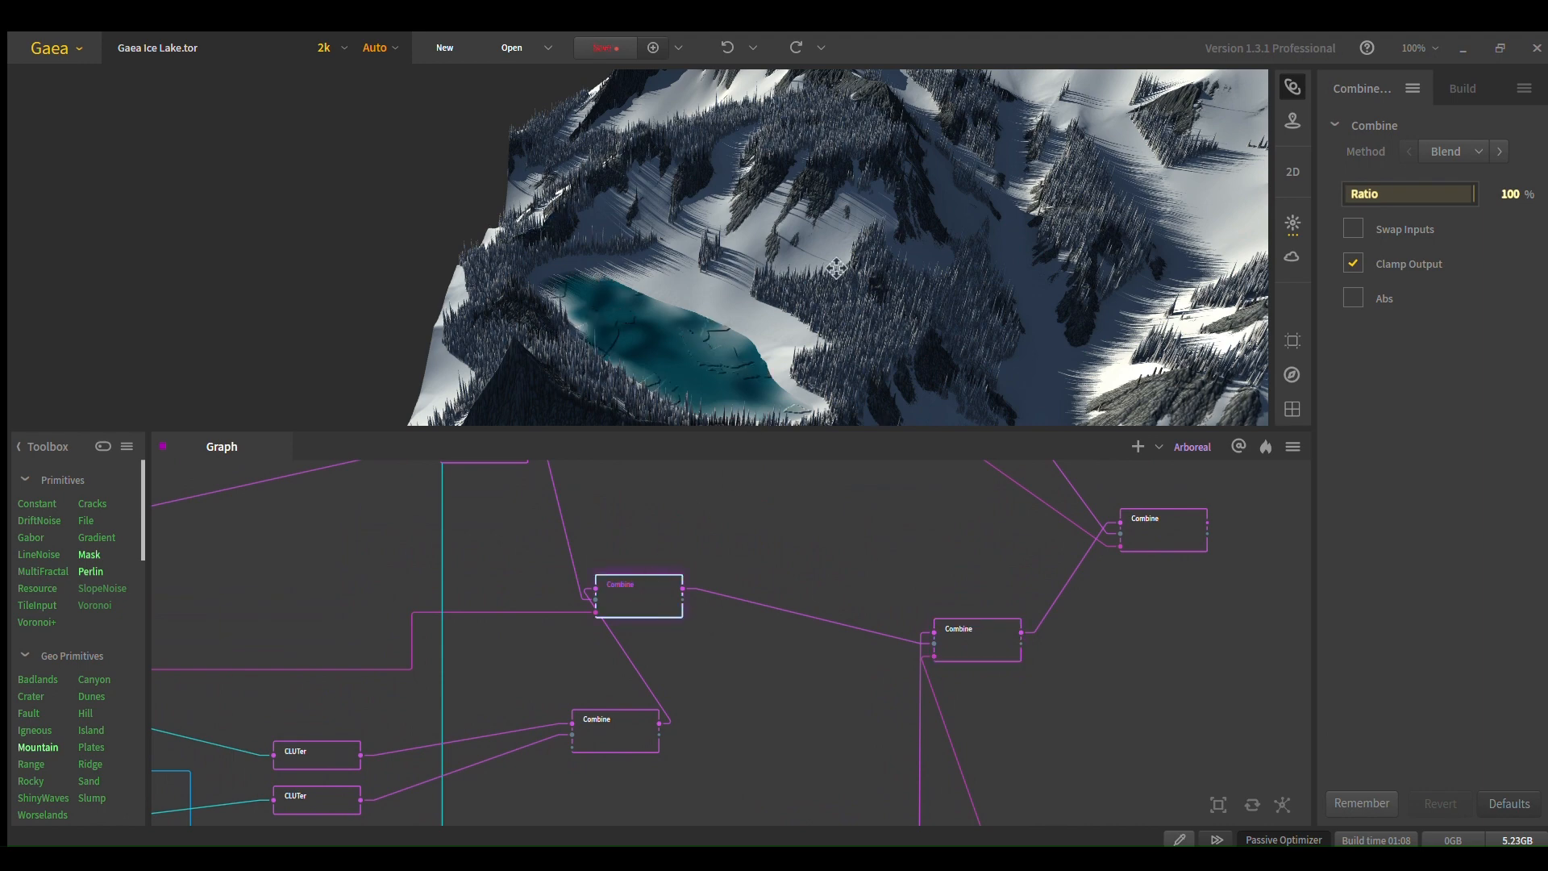
left_click(974, 628)
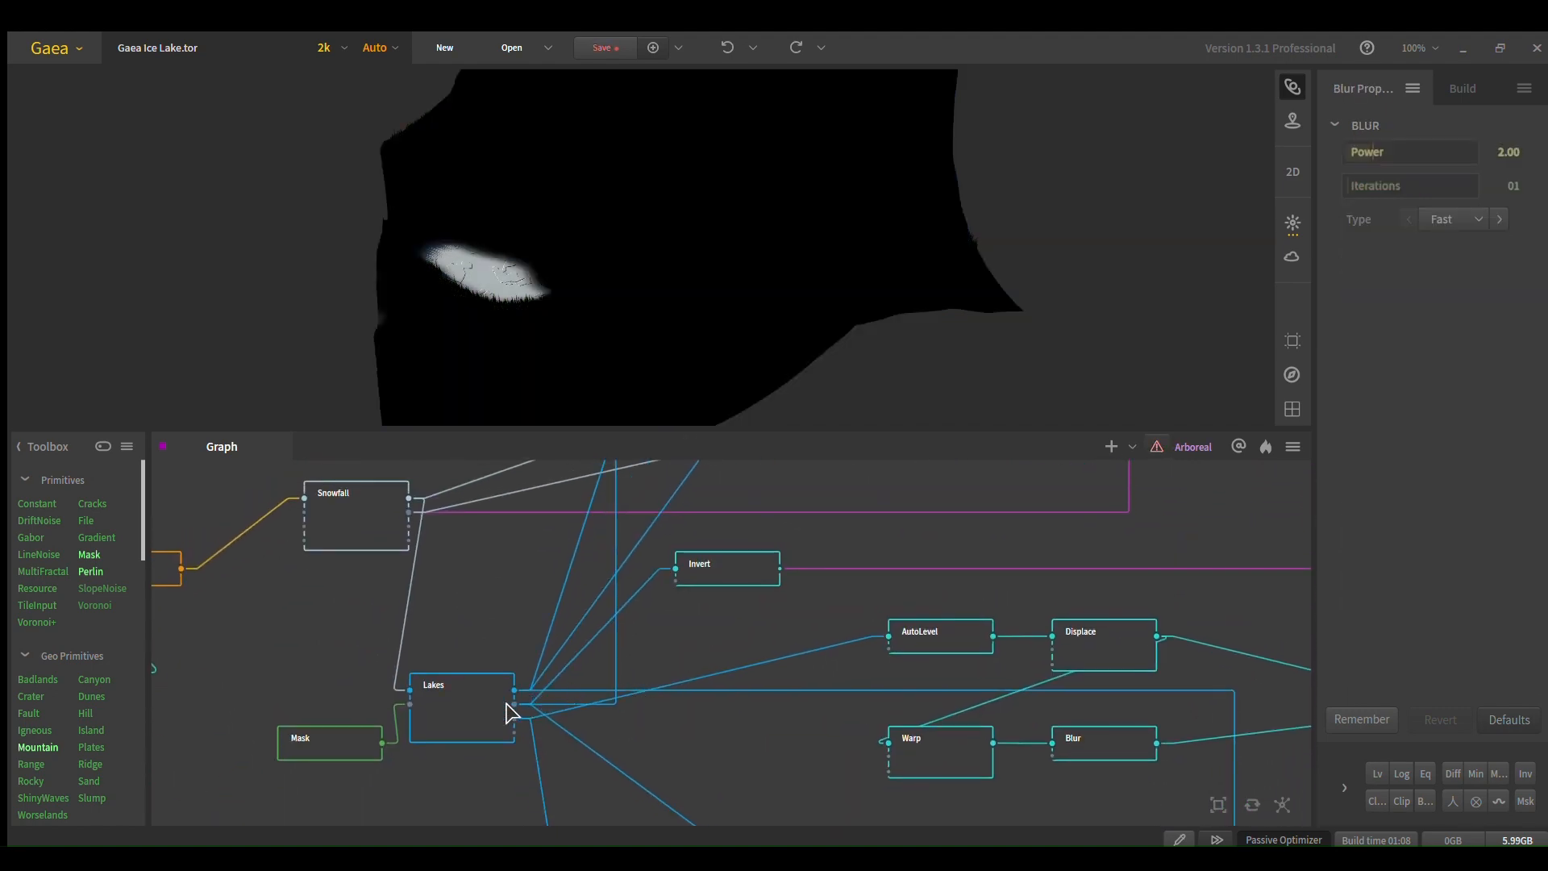
mouse_move(668, 640)
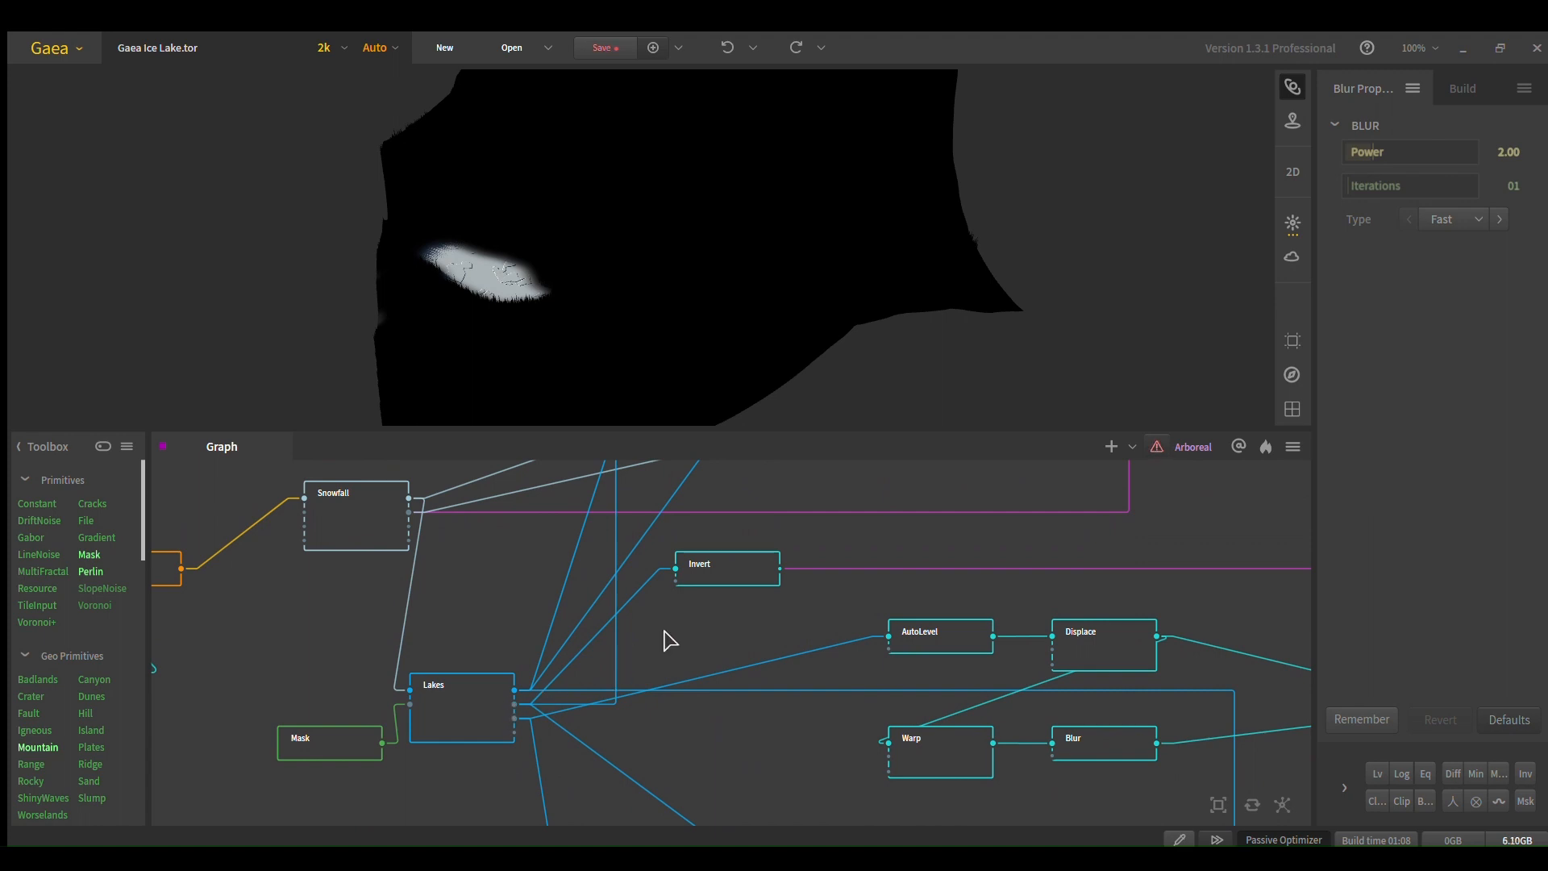
mouse_move(635, 594)
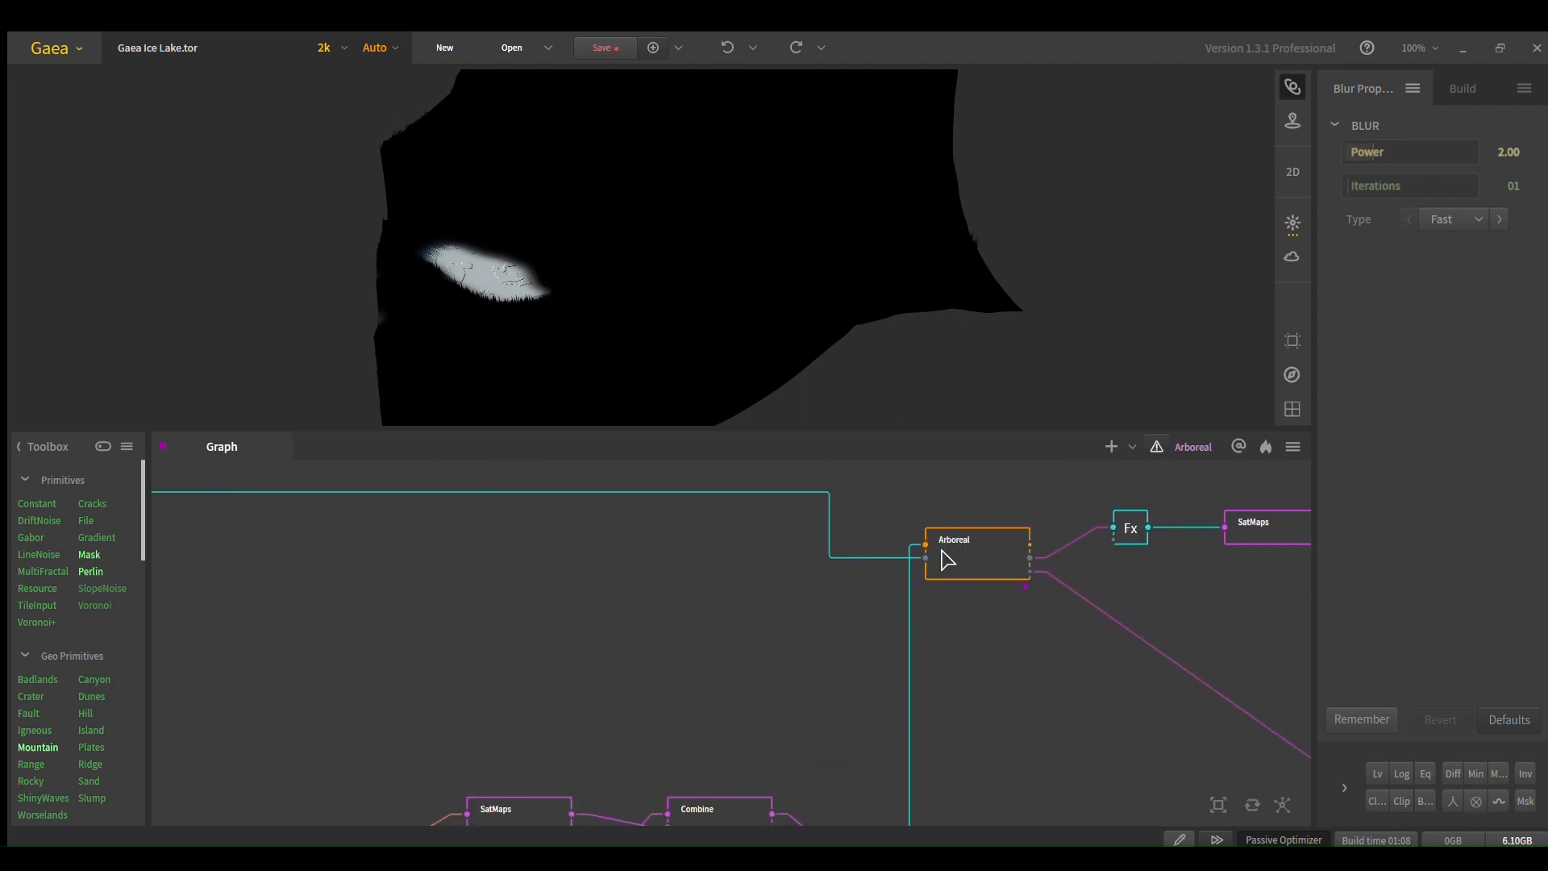
Step: Show the Arboreal forest node's settings with its Fx and SatMaps chain in view
left_click(974, 552)
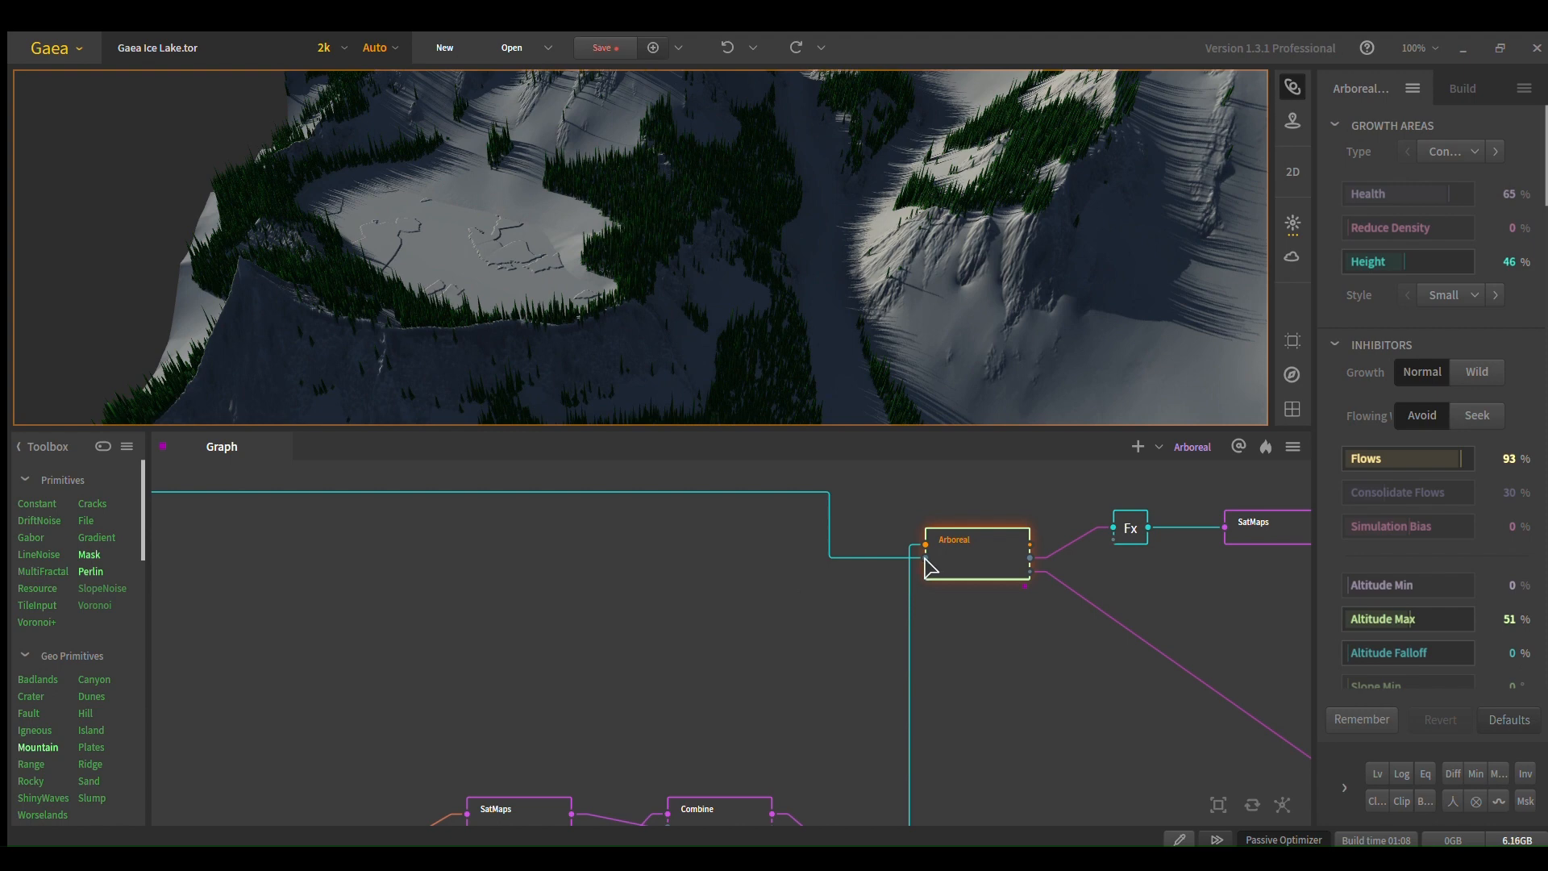
mouse_move(925, 565)
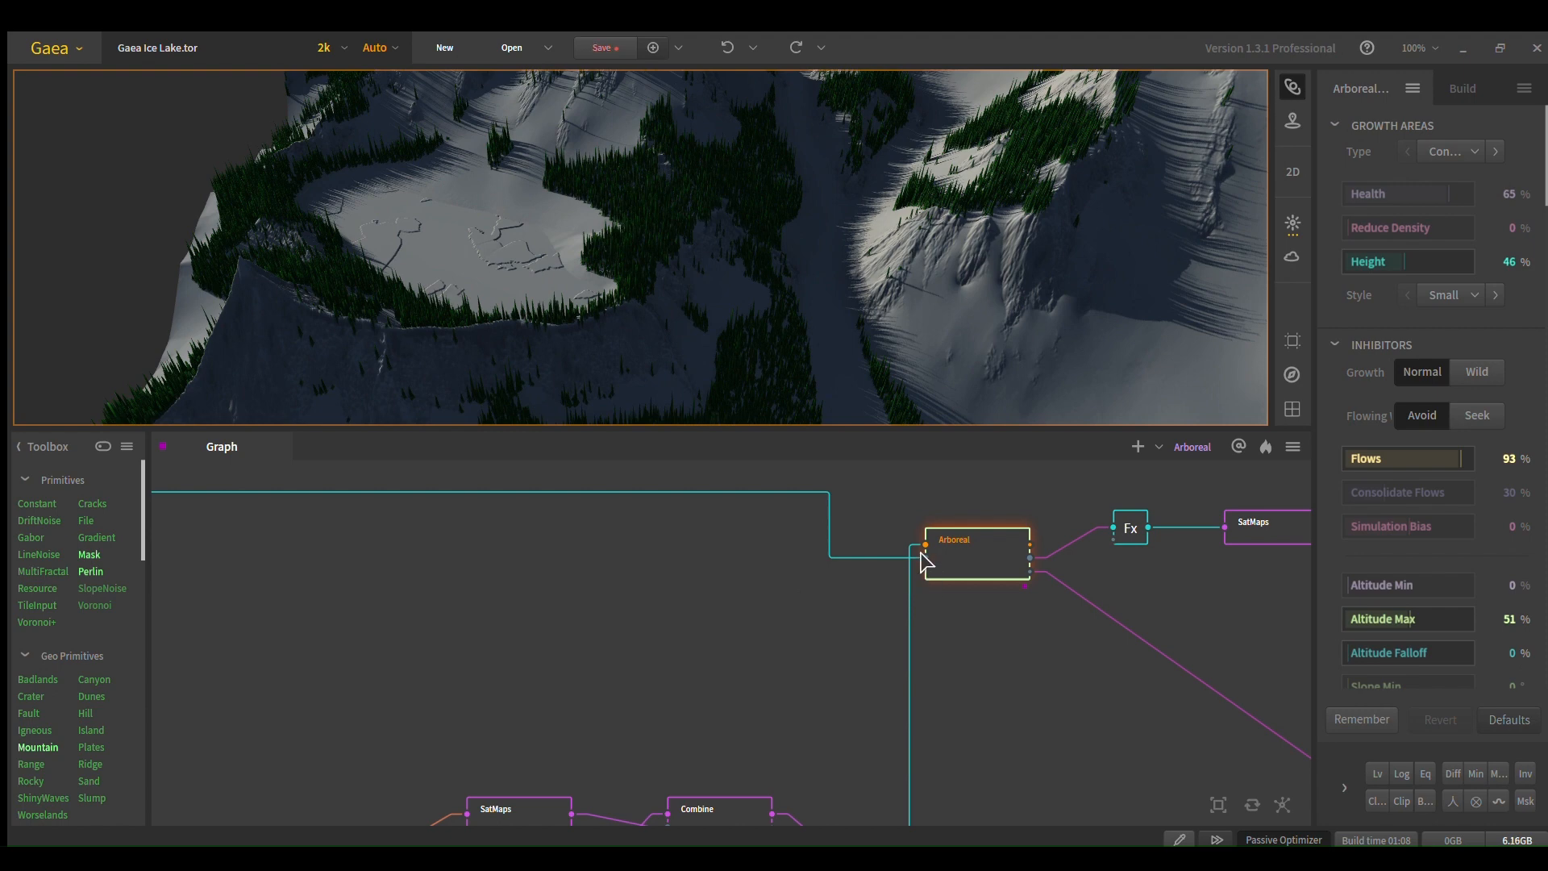
mouse_move(984, 716)
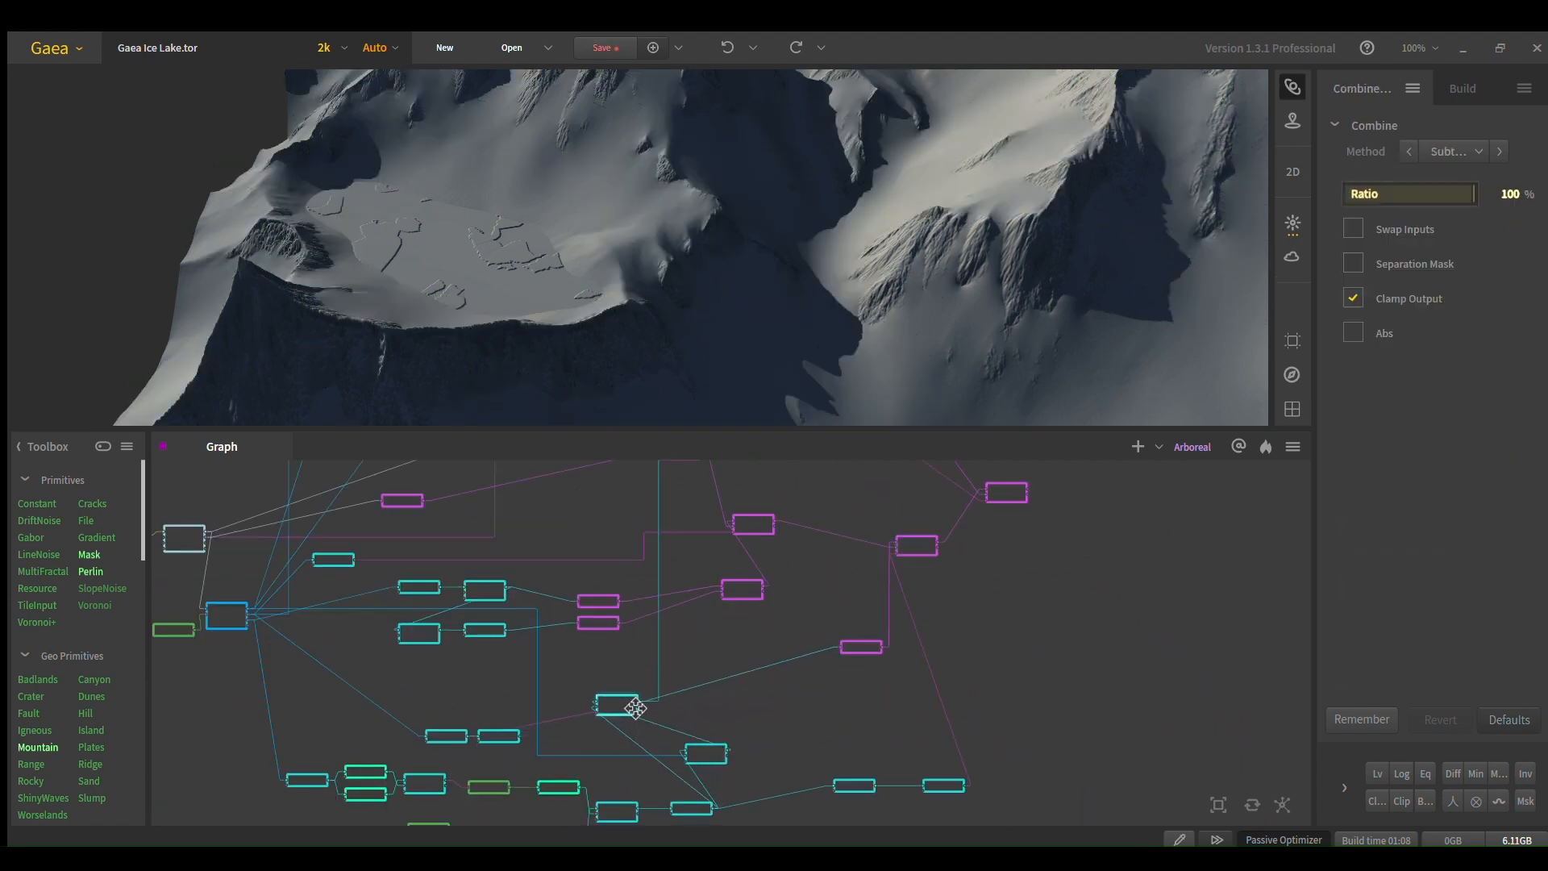
left_click_drag(617, 705, 800, 689)
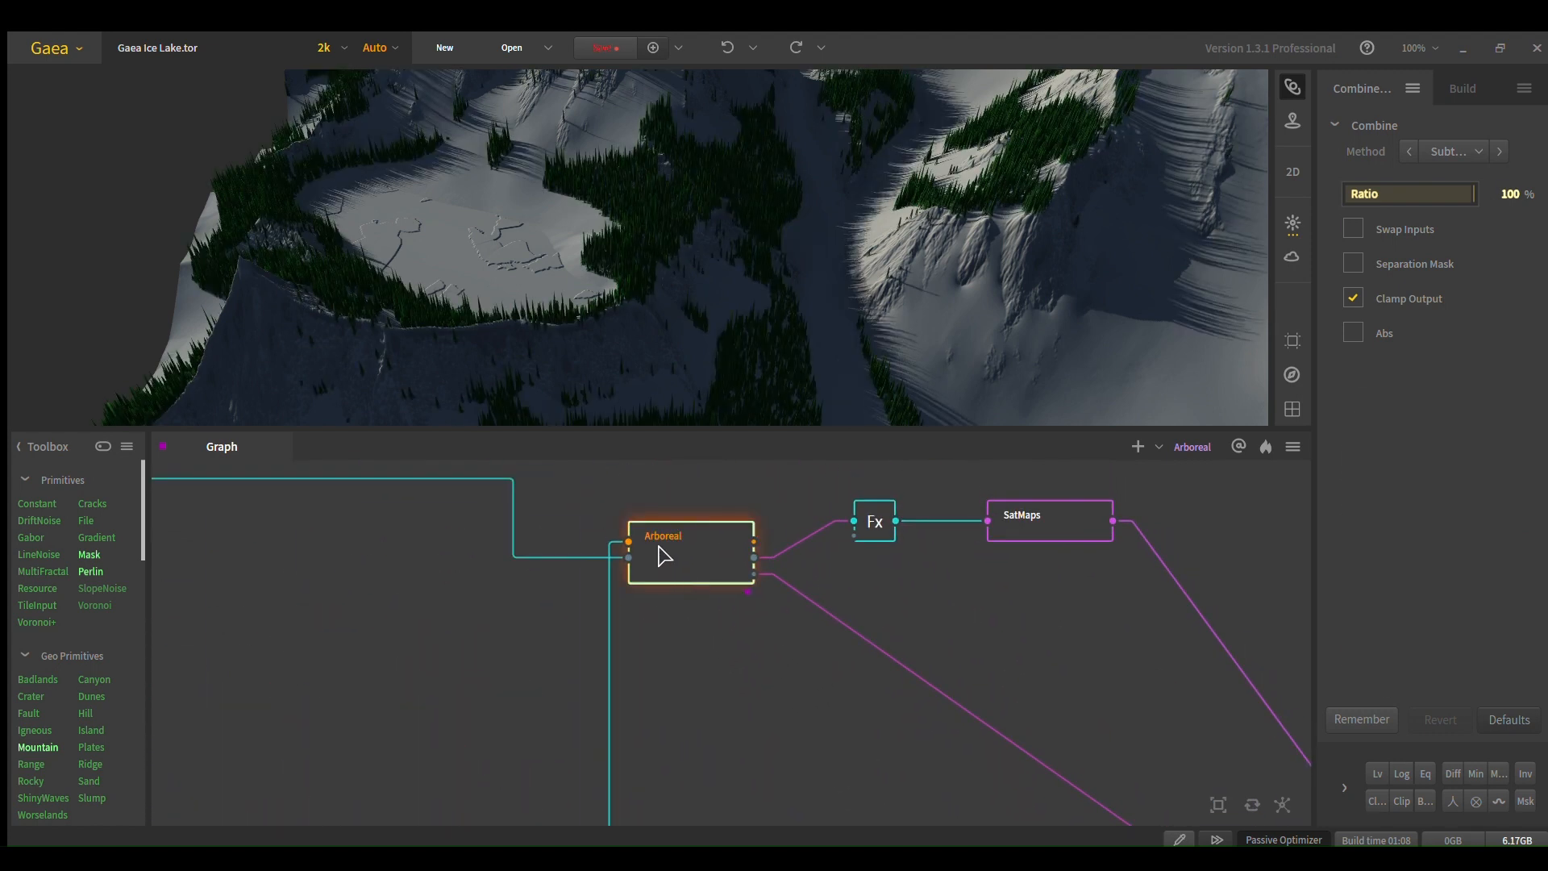
left_click(689, 551)
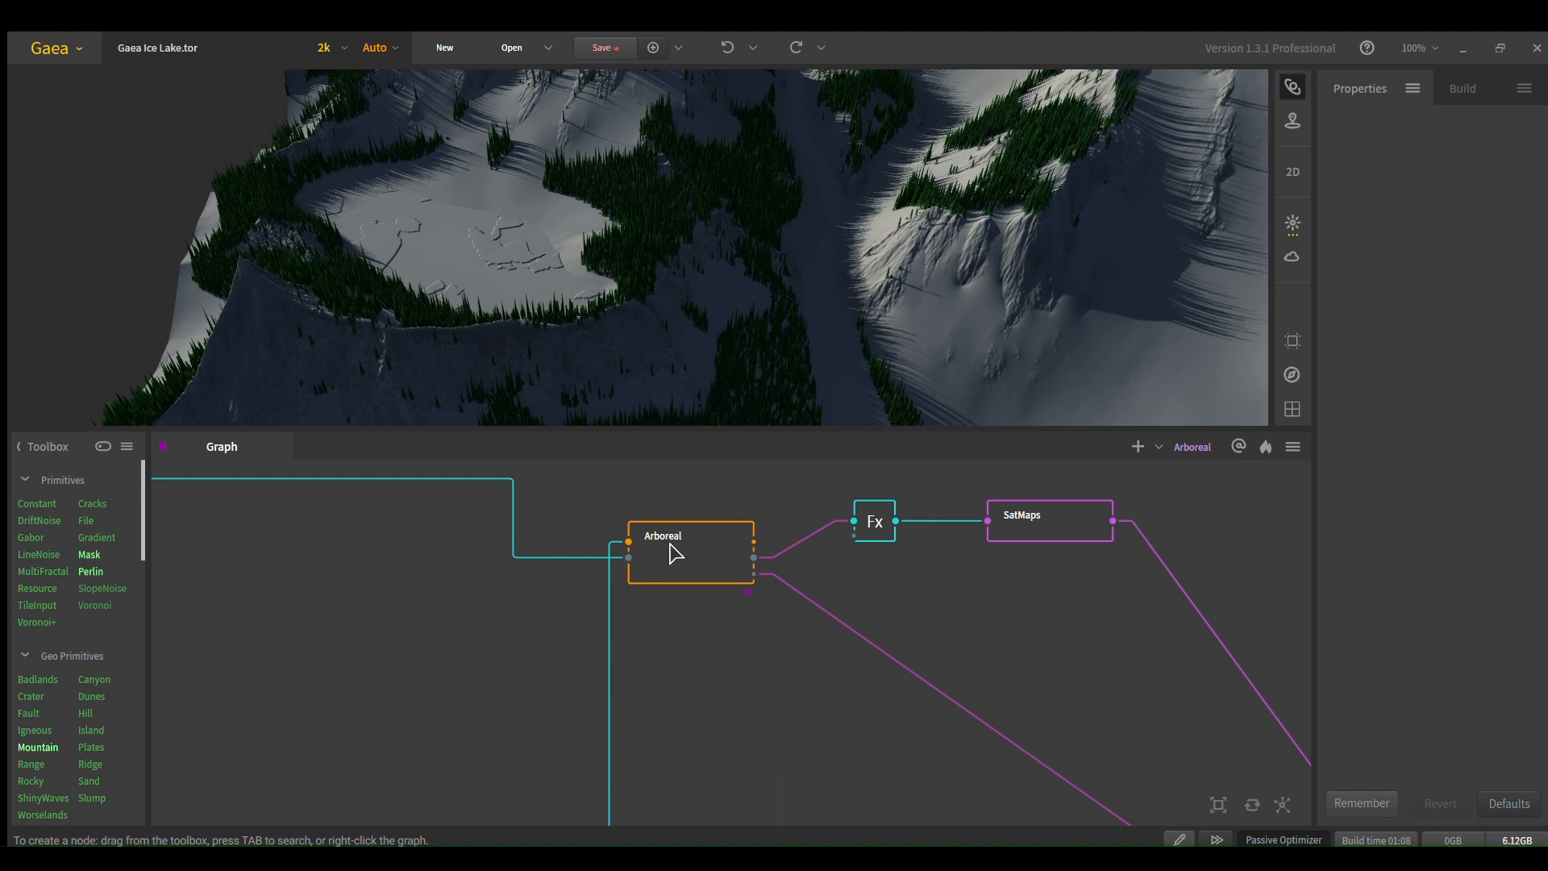
left_click(688, 550)
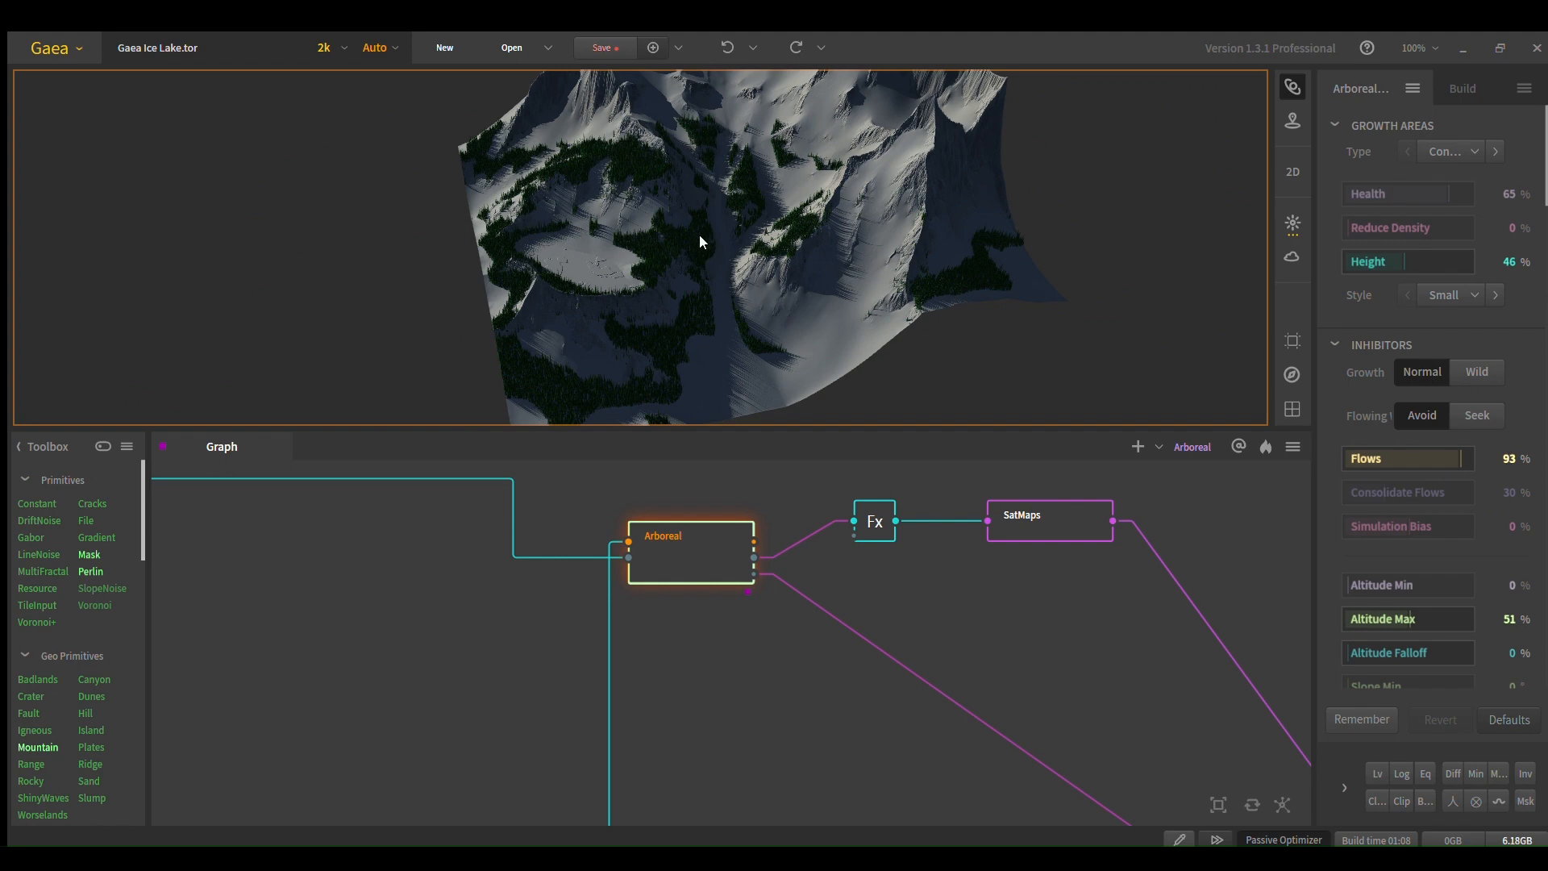
left_click_drag(701, 241, 754, 212)
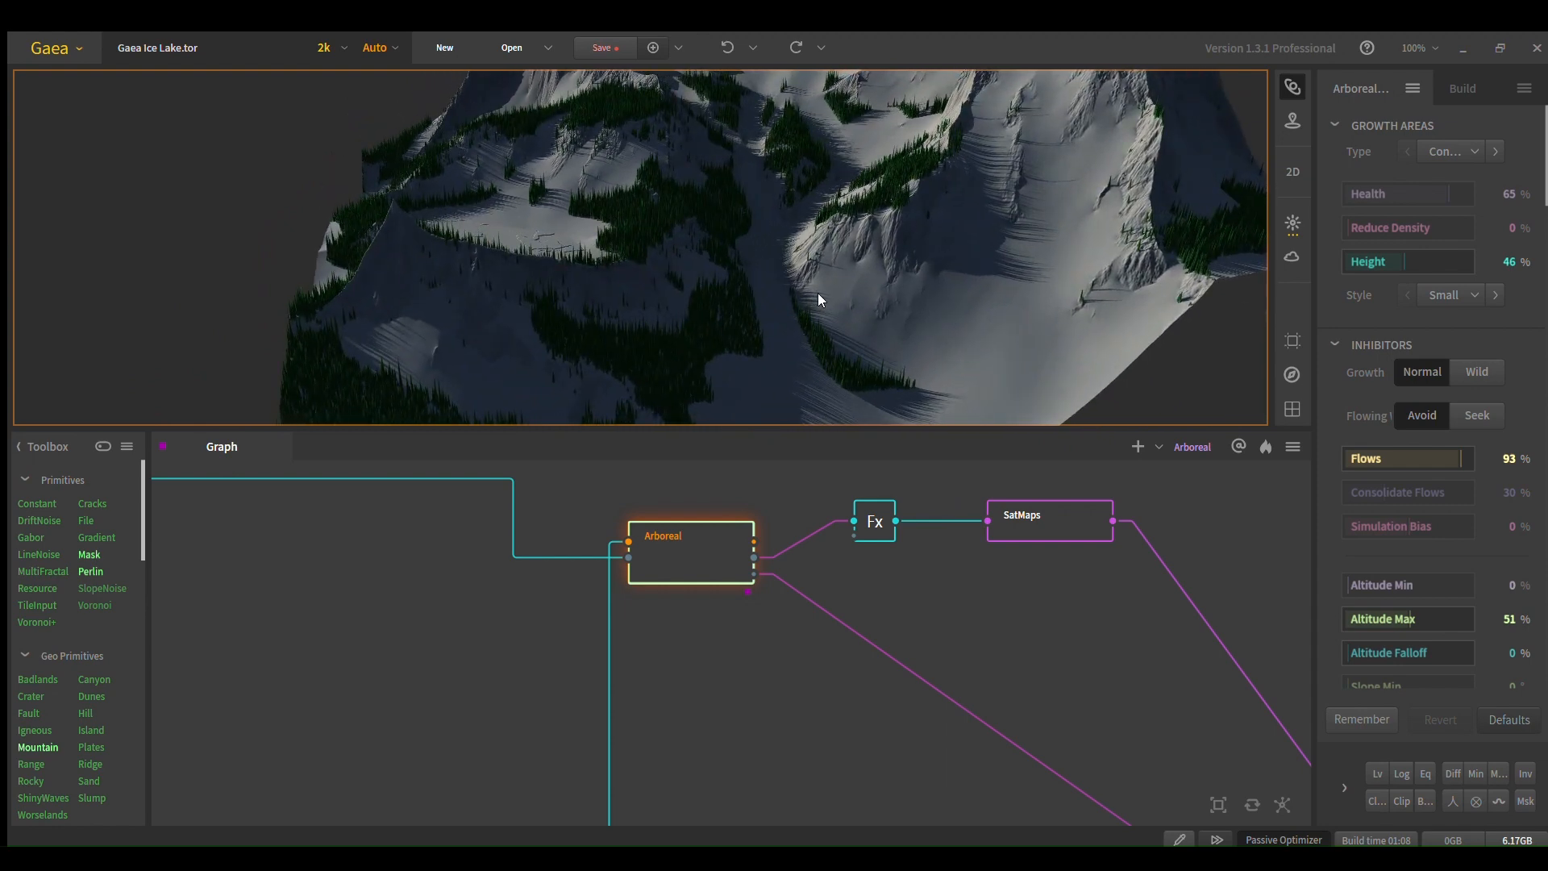
mouse_move(1490, 450)
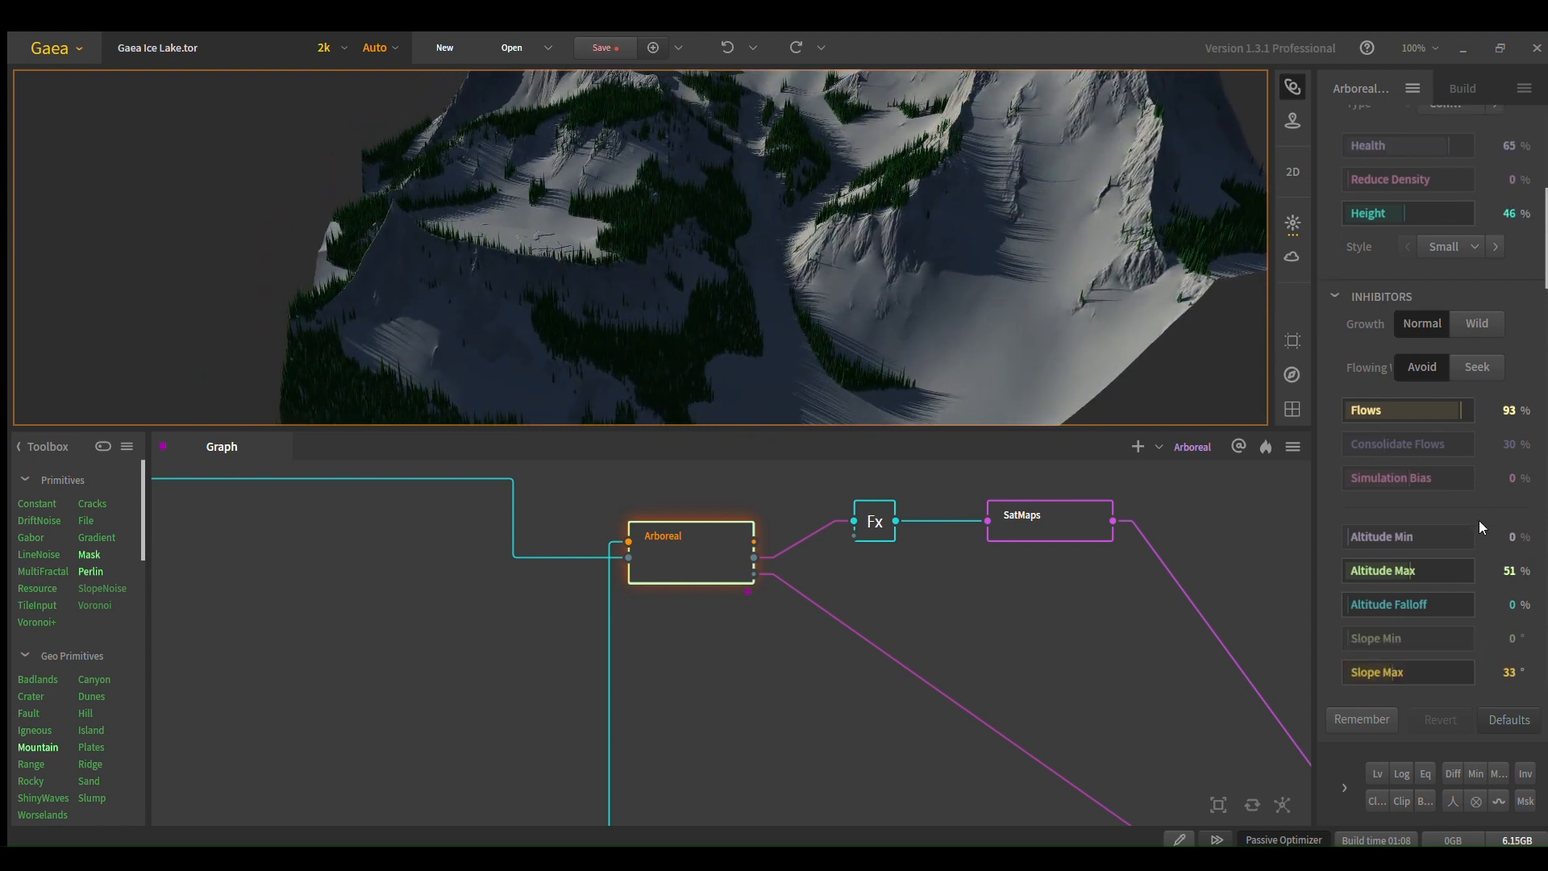
scroll("down", 3)
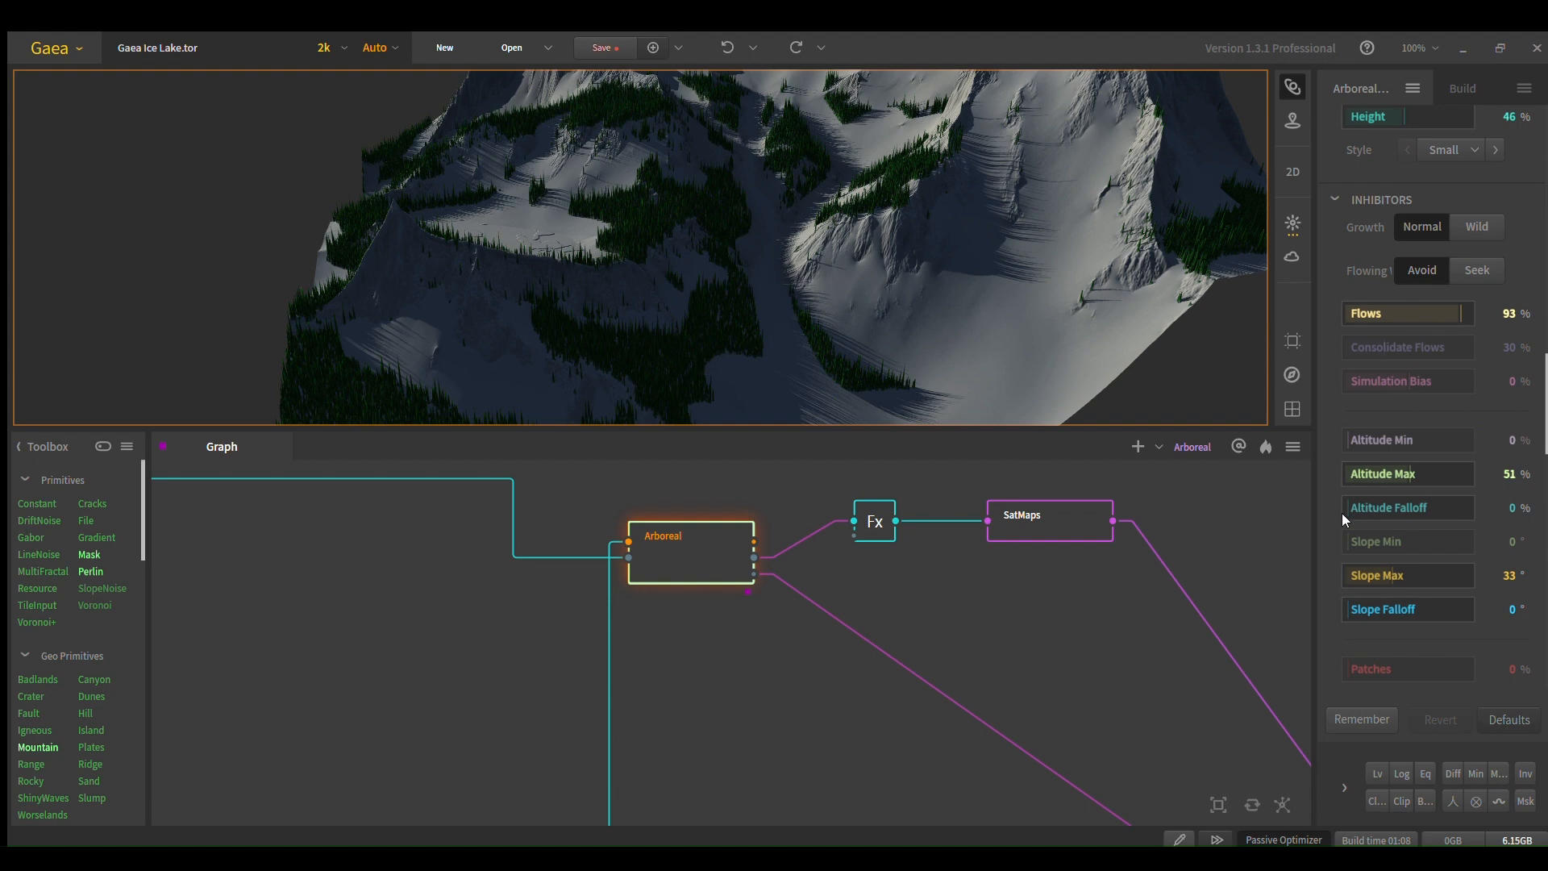
scroll("down", 3)
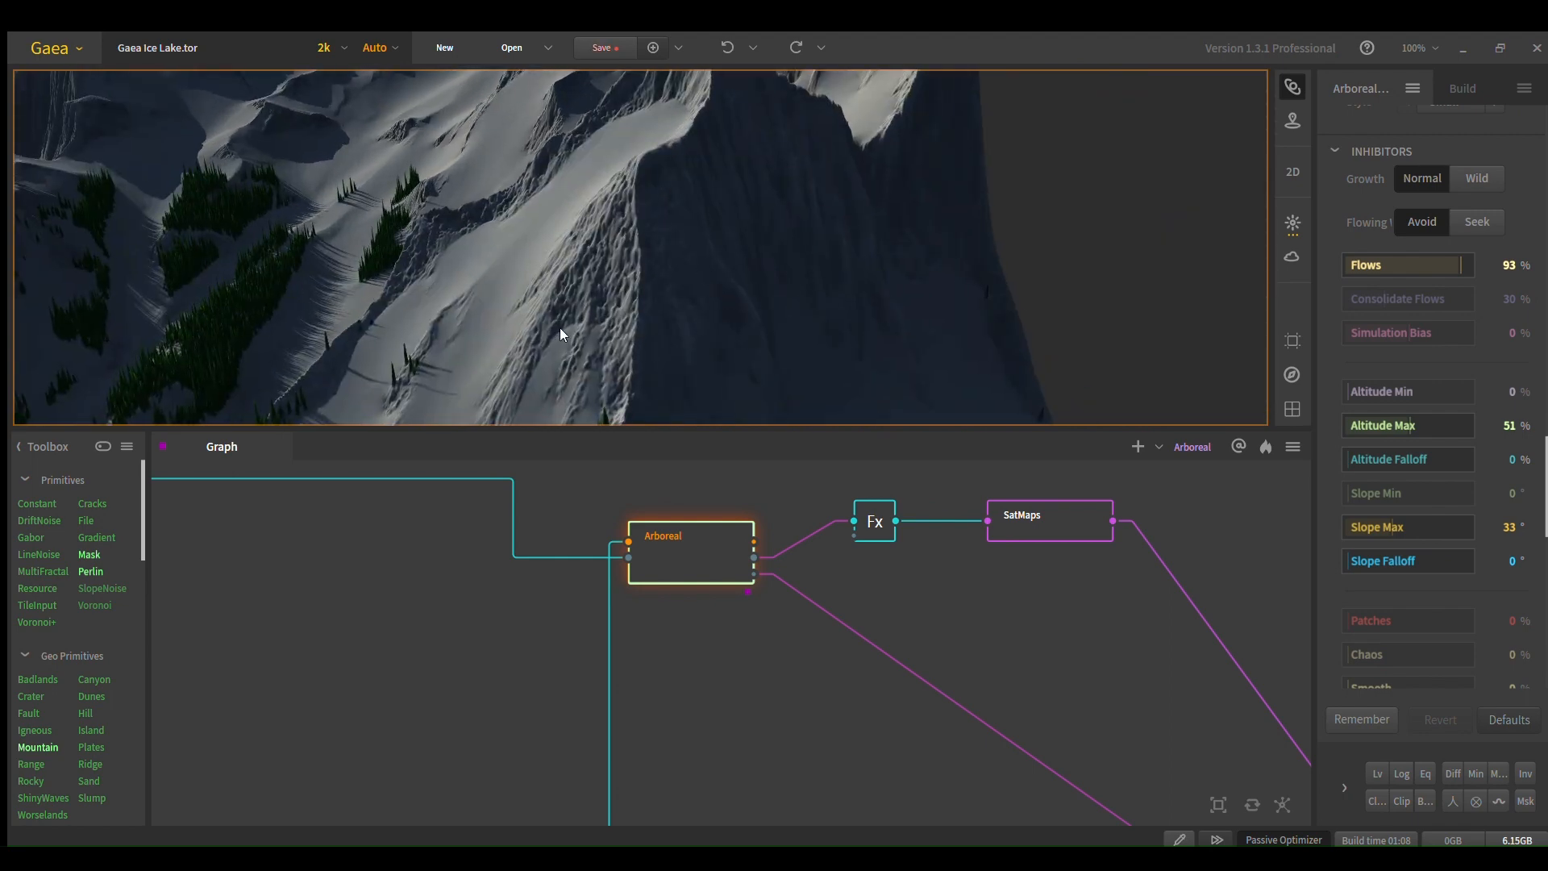
left_click_drag(560, 334, 883, 265)
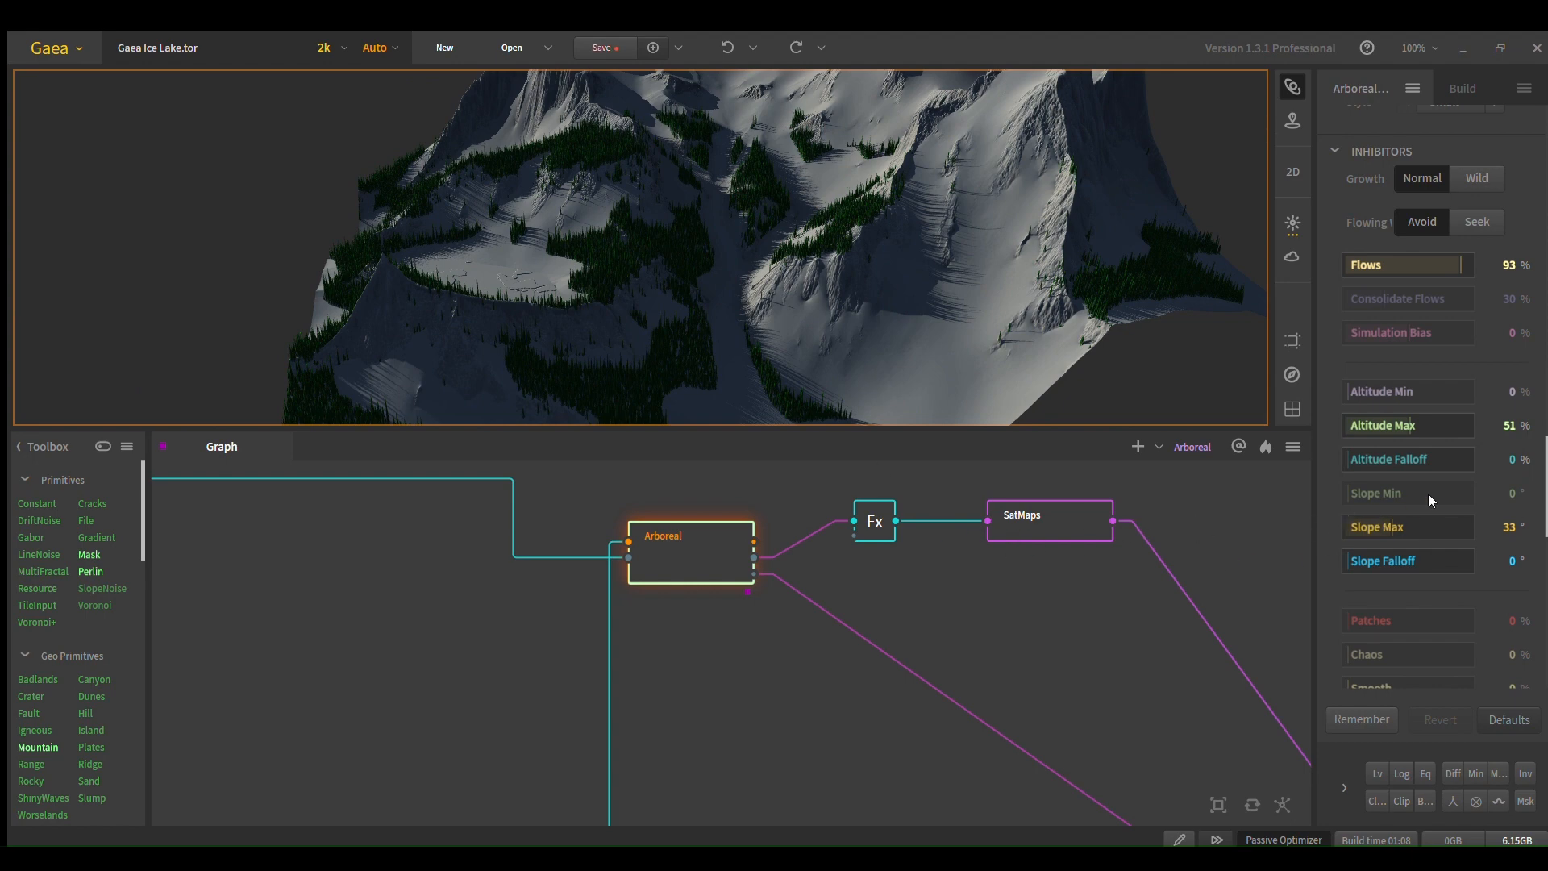
scroll("down", 3)
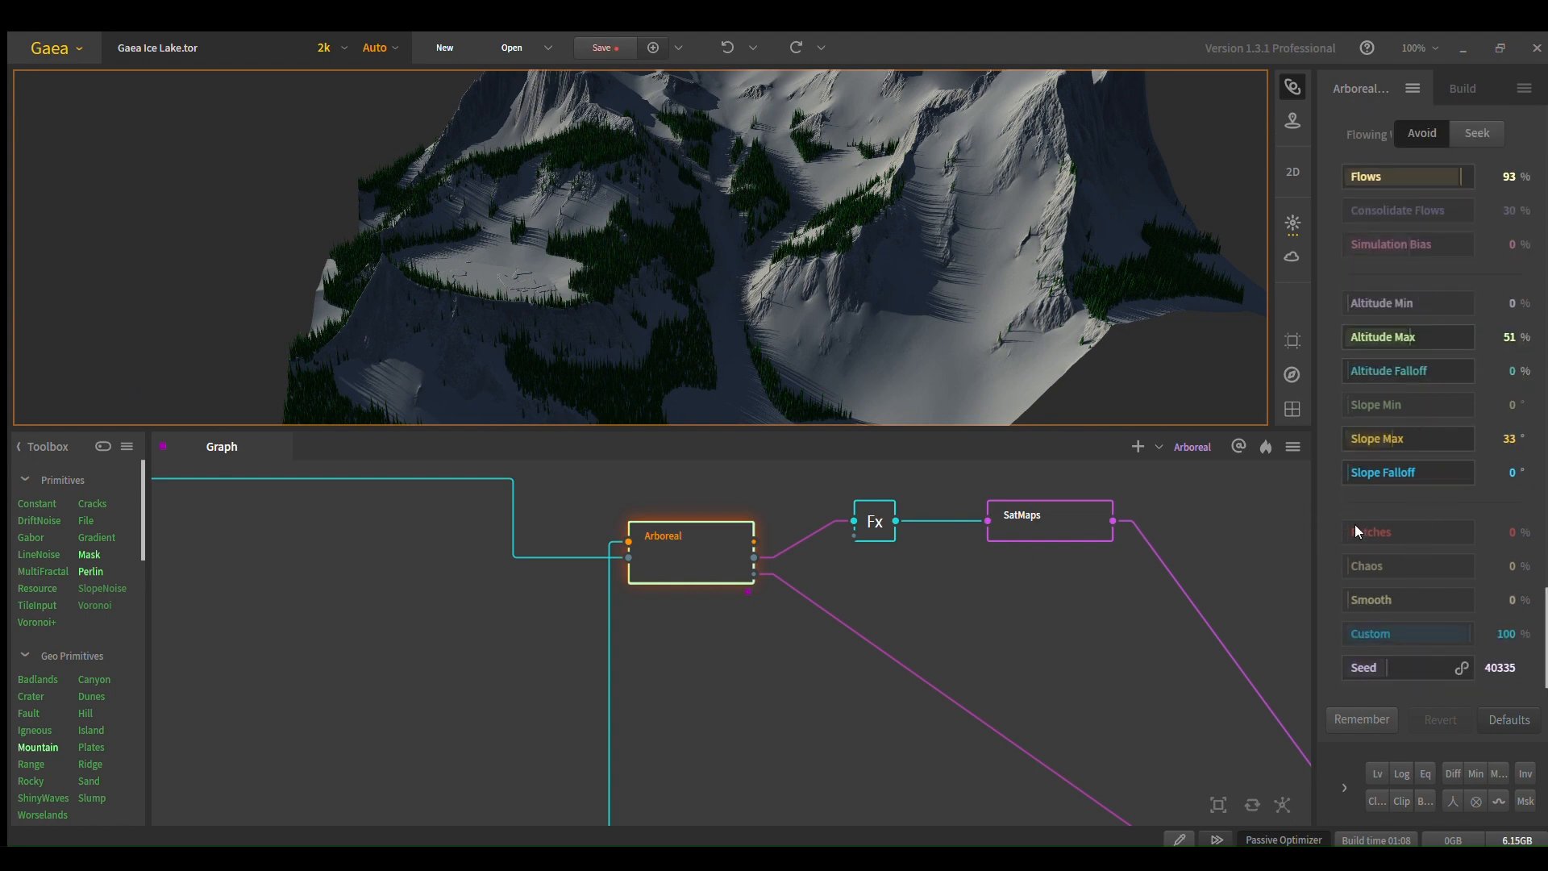
mouse_move(1134, 676)
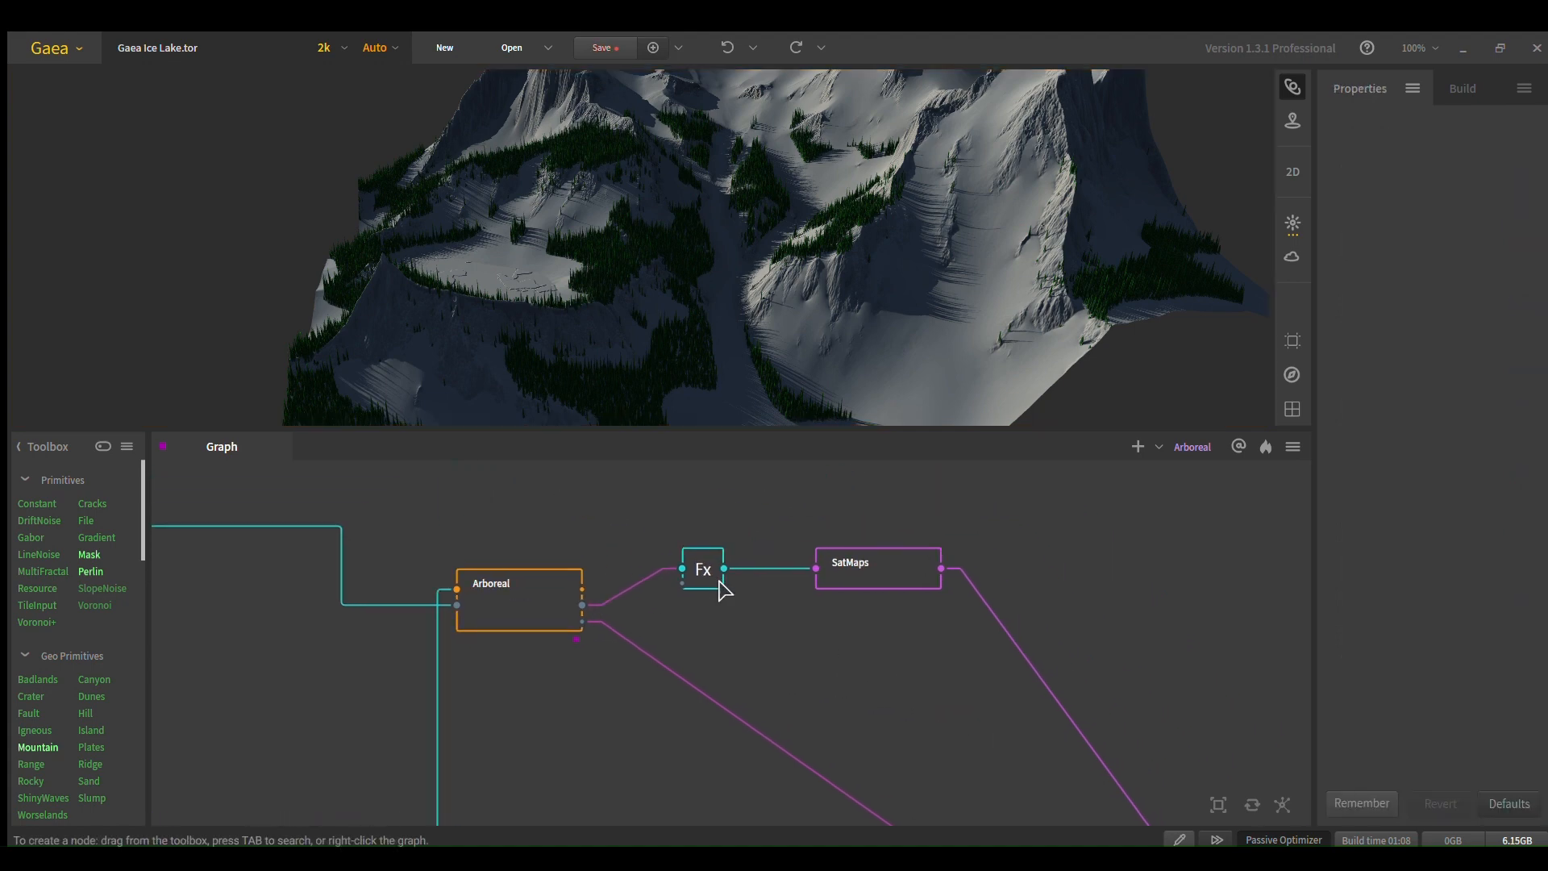
Step: Preview the Fx forest mask, SatMaps colouring, and final Combine's coloured terrain
left_click(701, 569)
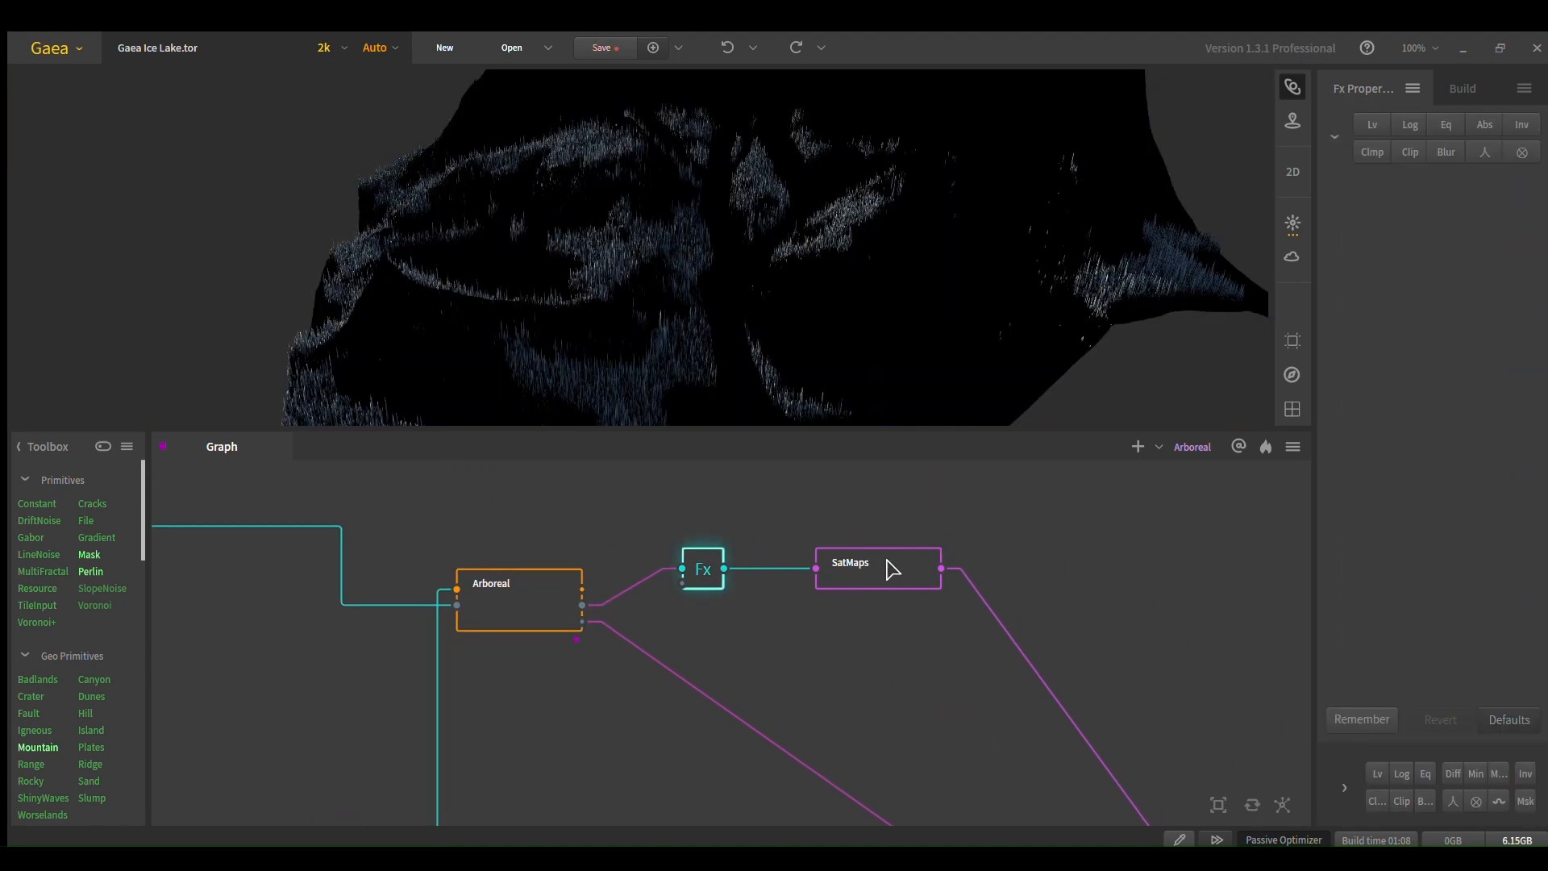
left_click(877, 567)
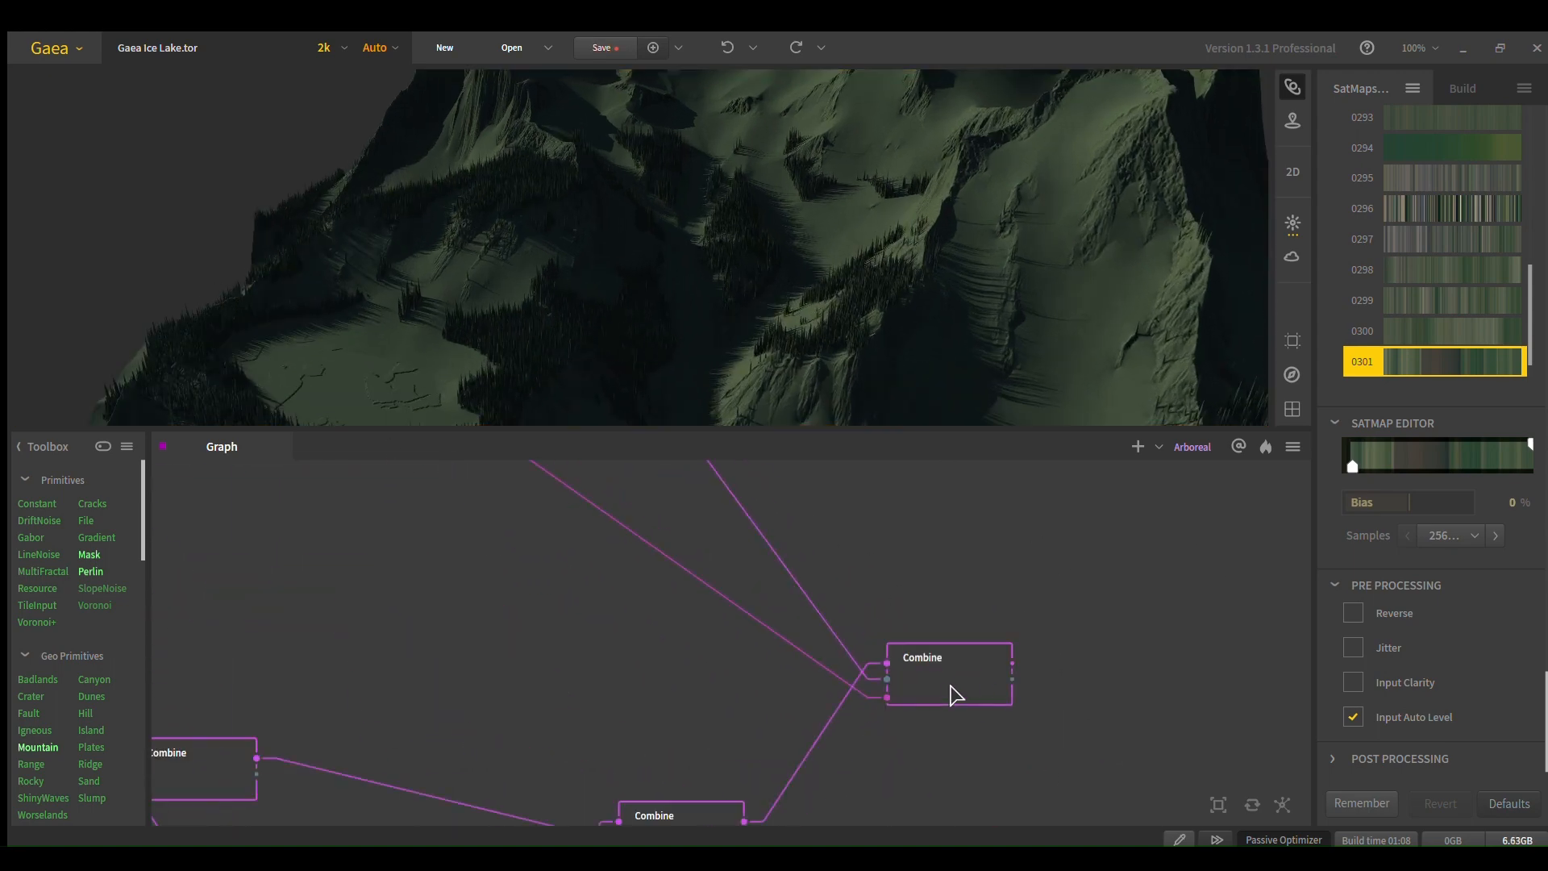
left_click(947, 674)
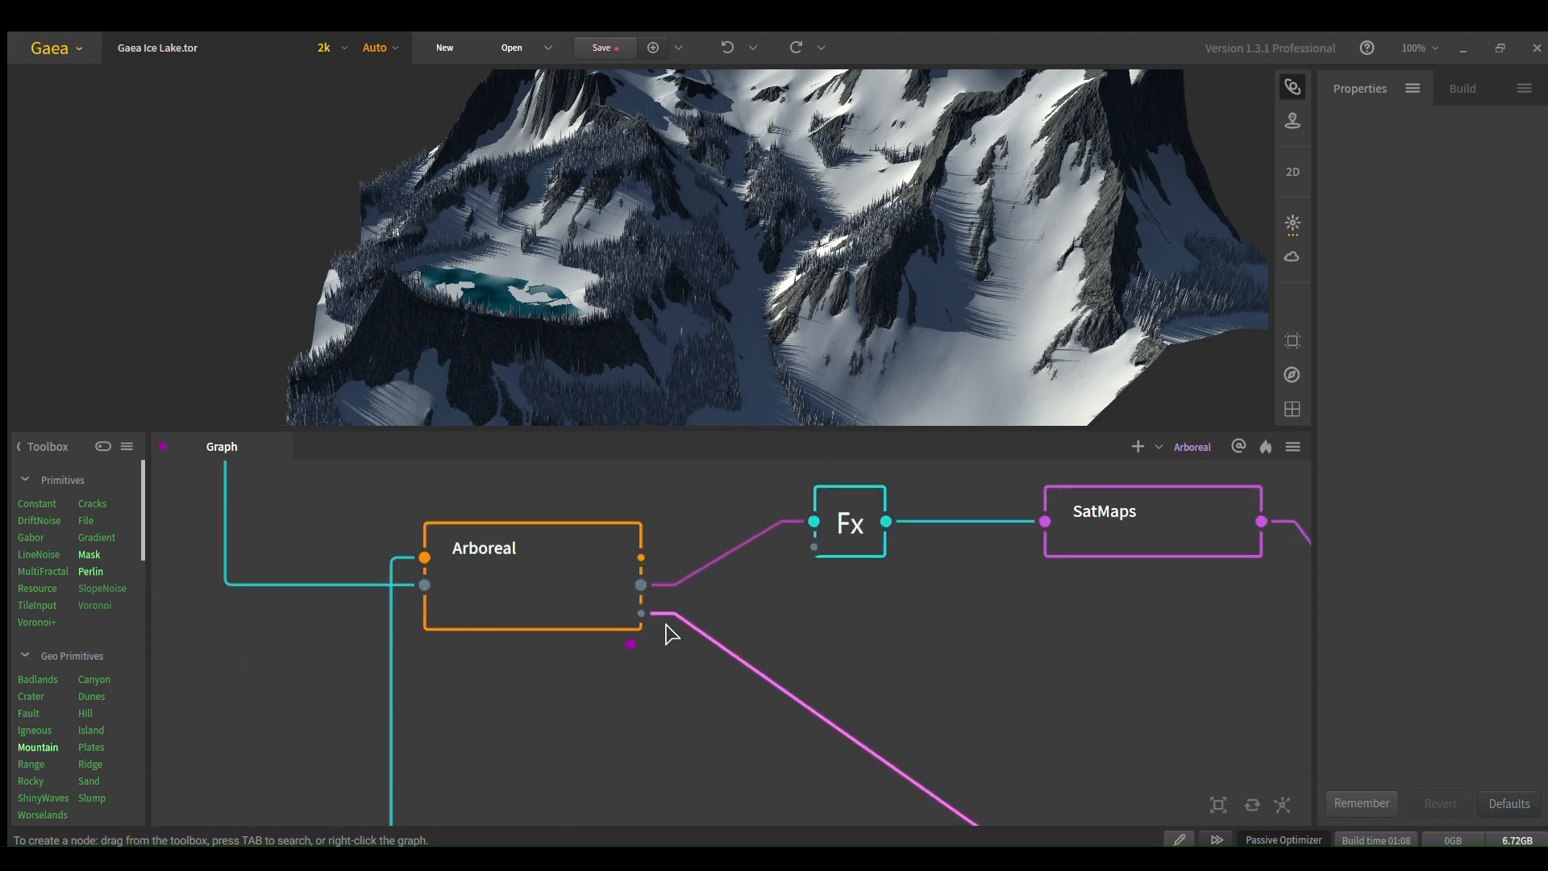
mouse_move(623, 732)
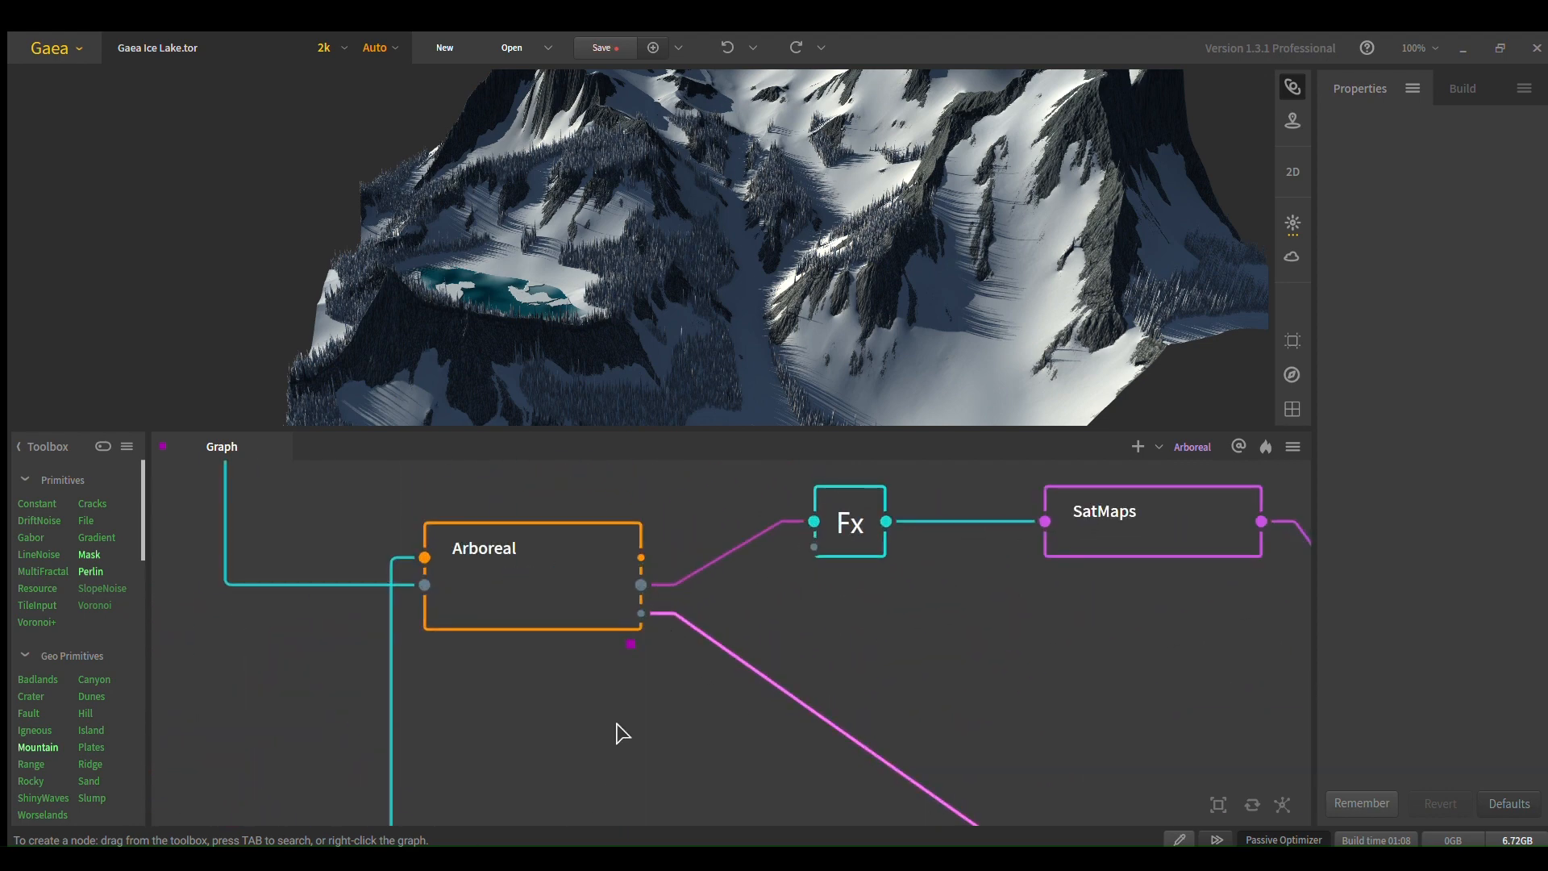
mouse_move(1001, 662)
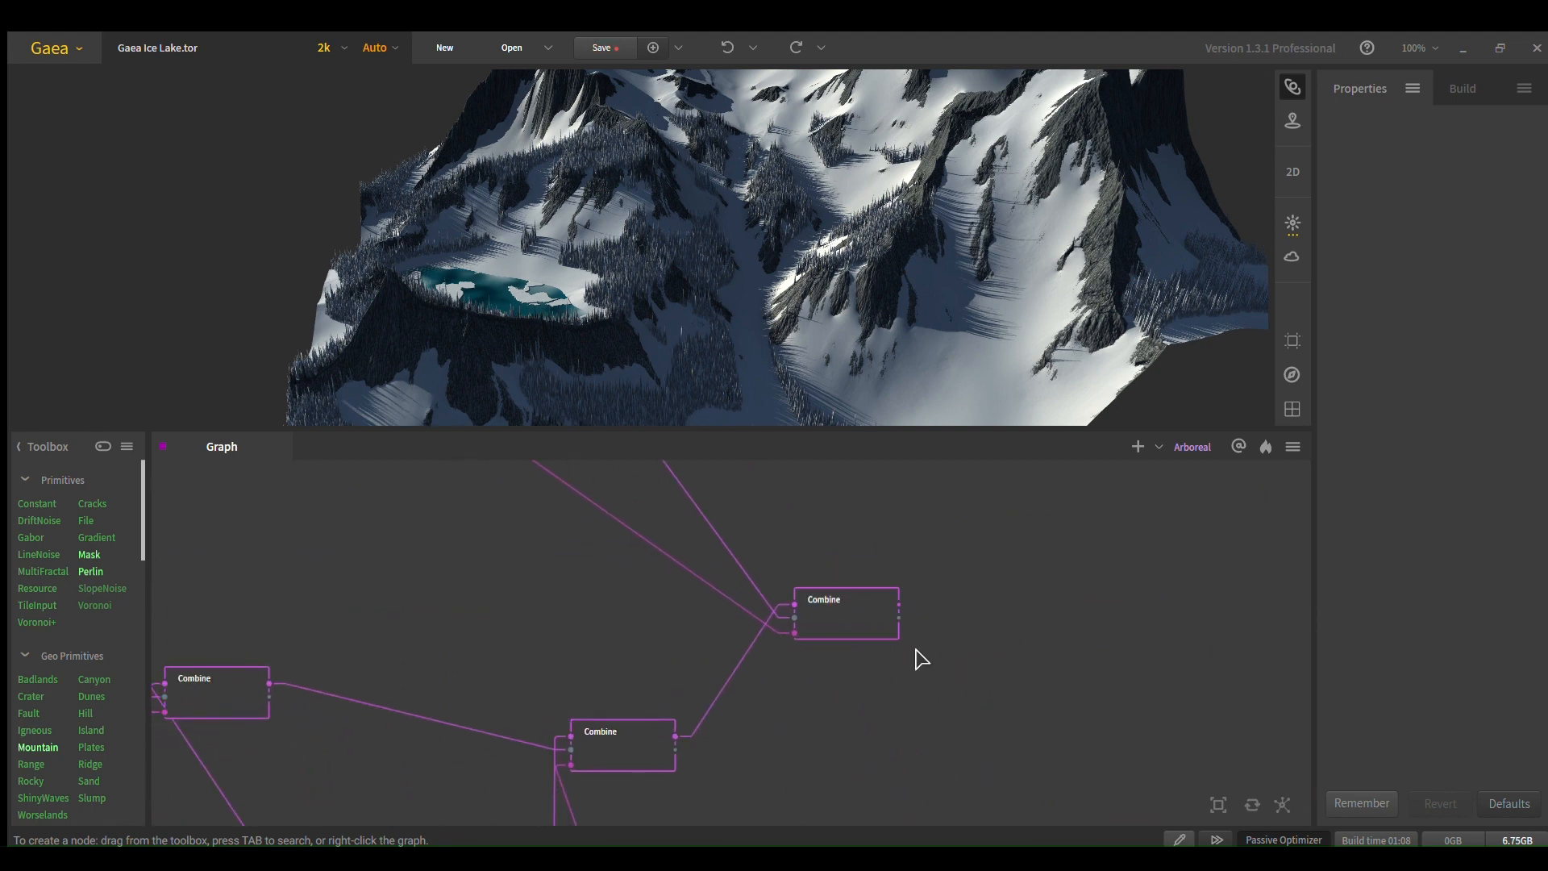
Step: Inspect the last Combine's blend settings and orbit the finished teal-lake terrain
left_click(847, 613)
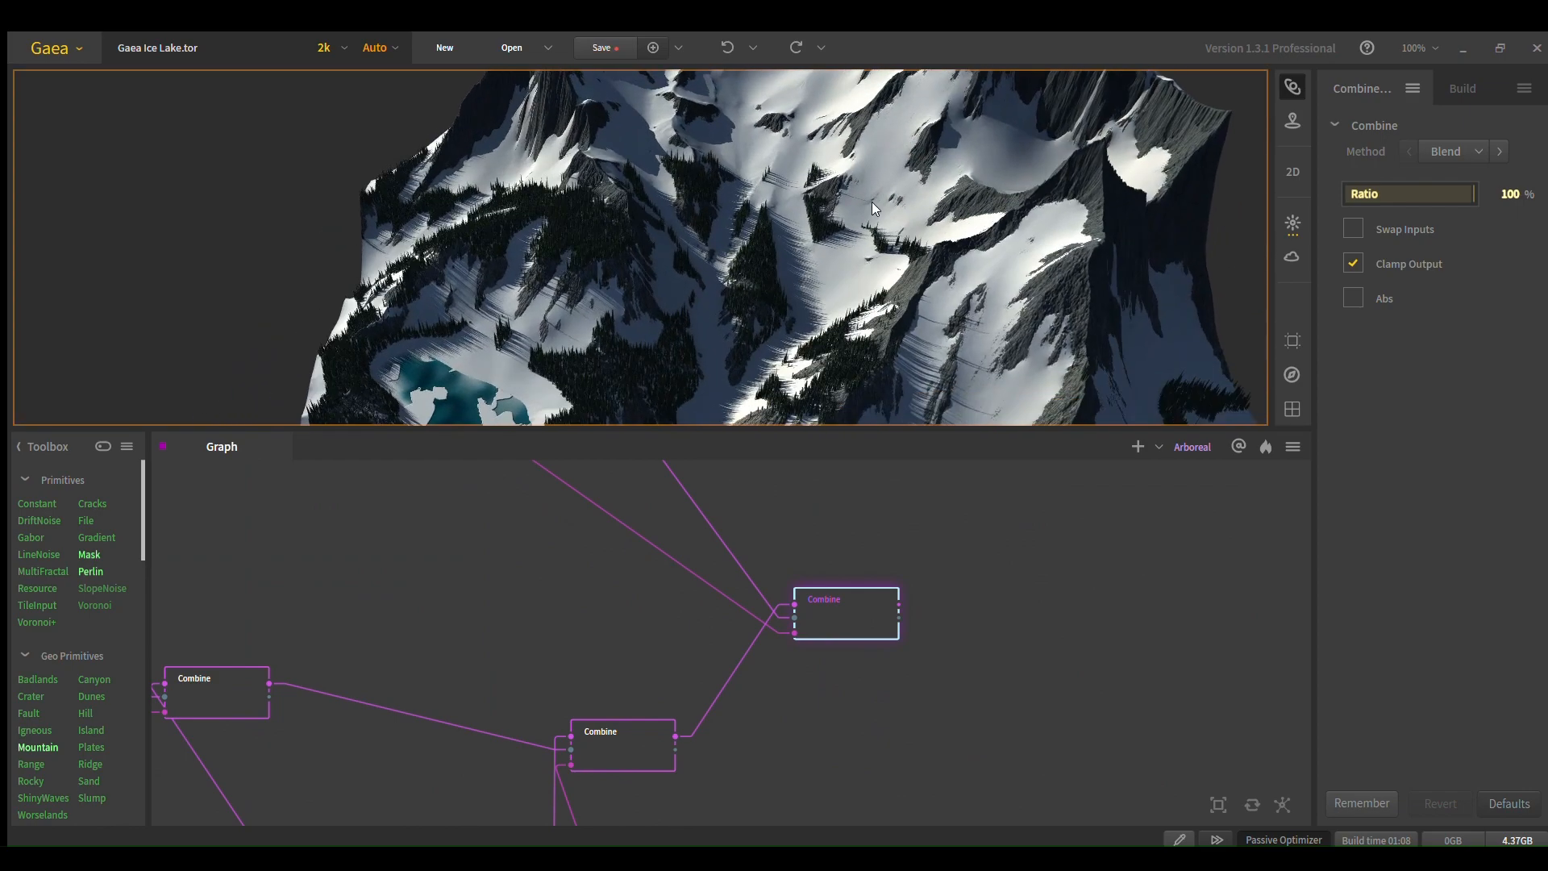
left_click_drag(874, 208, 884, 242)
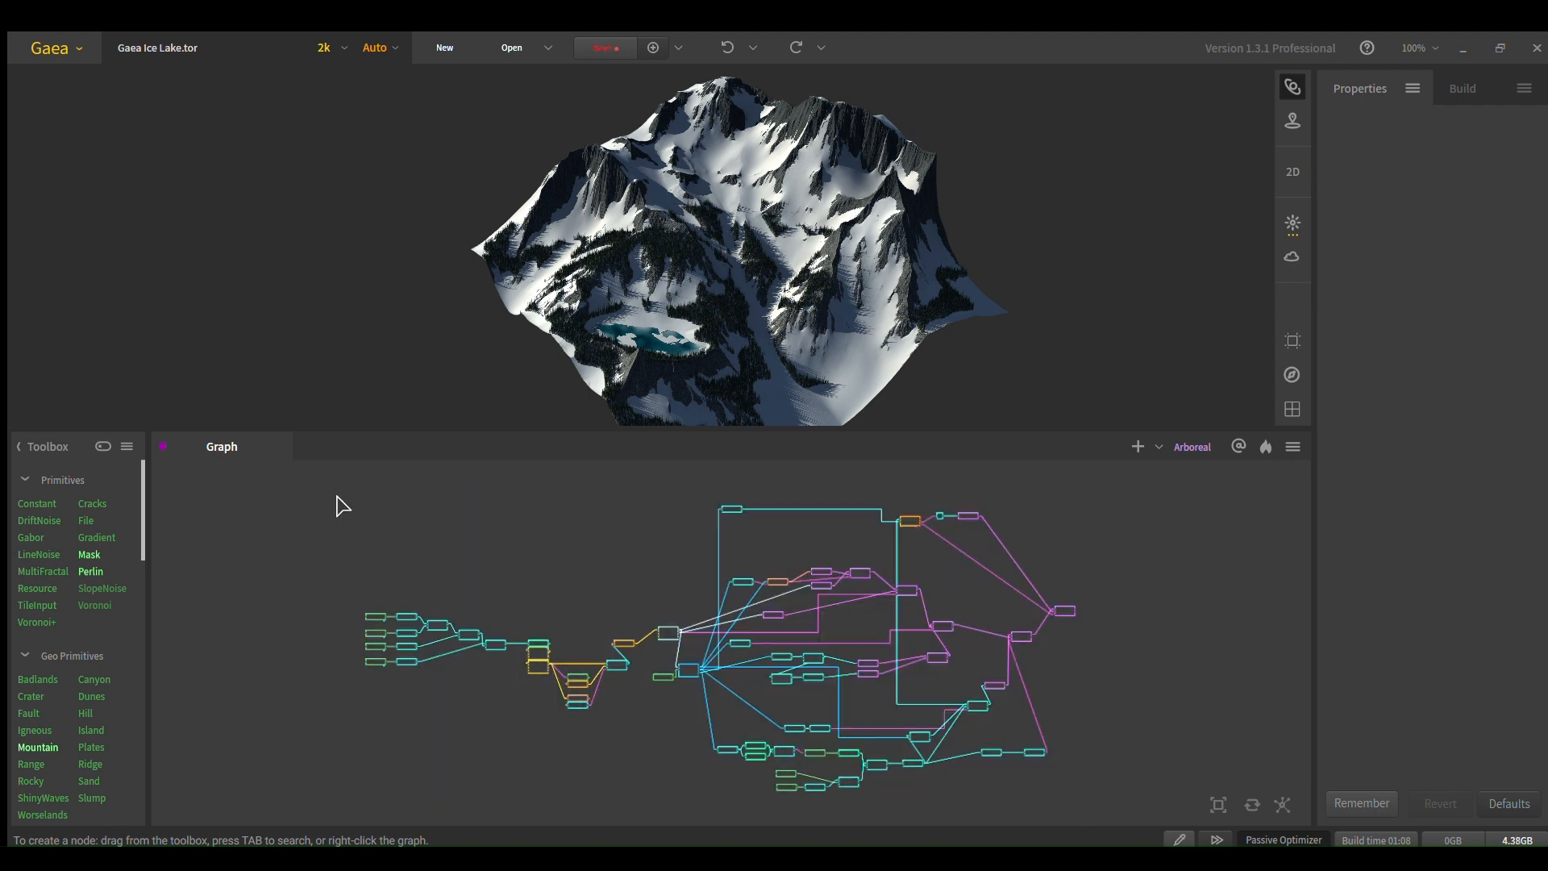
left_click_drag(336, 503, 1107, 805)
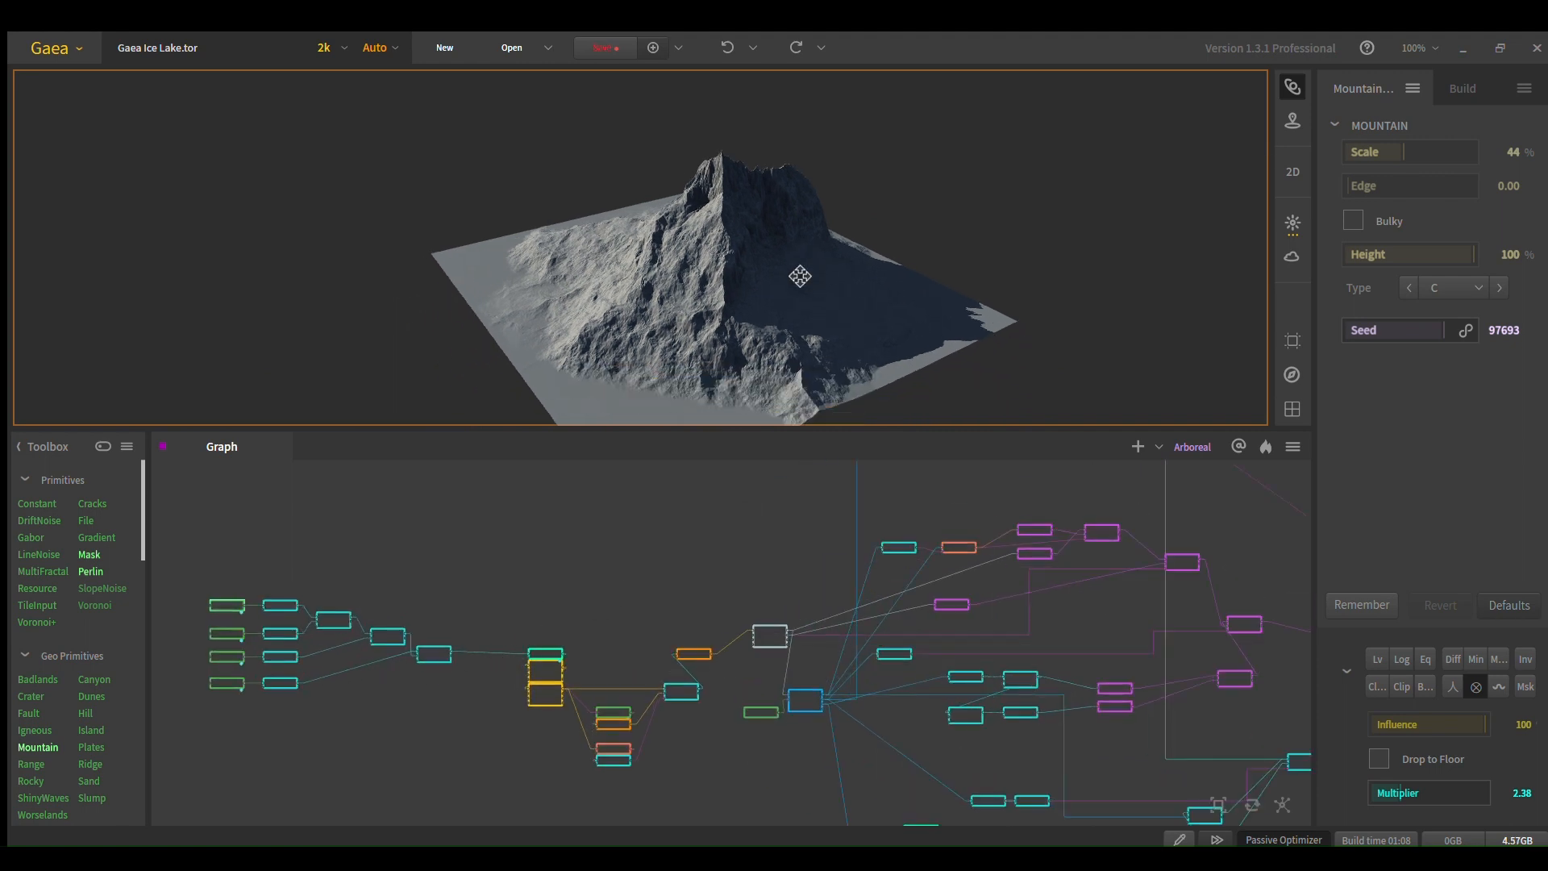
scroll("down", 3)
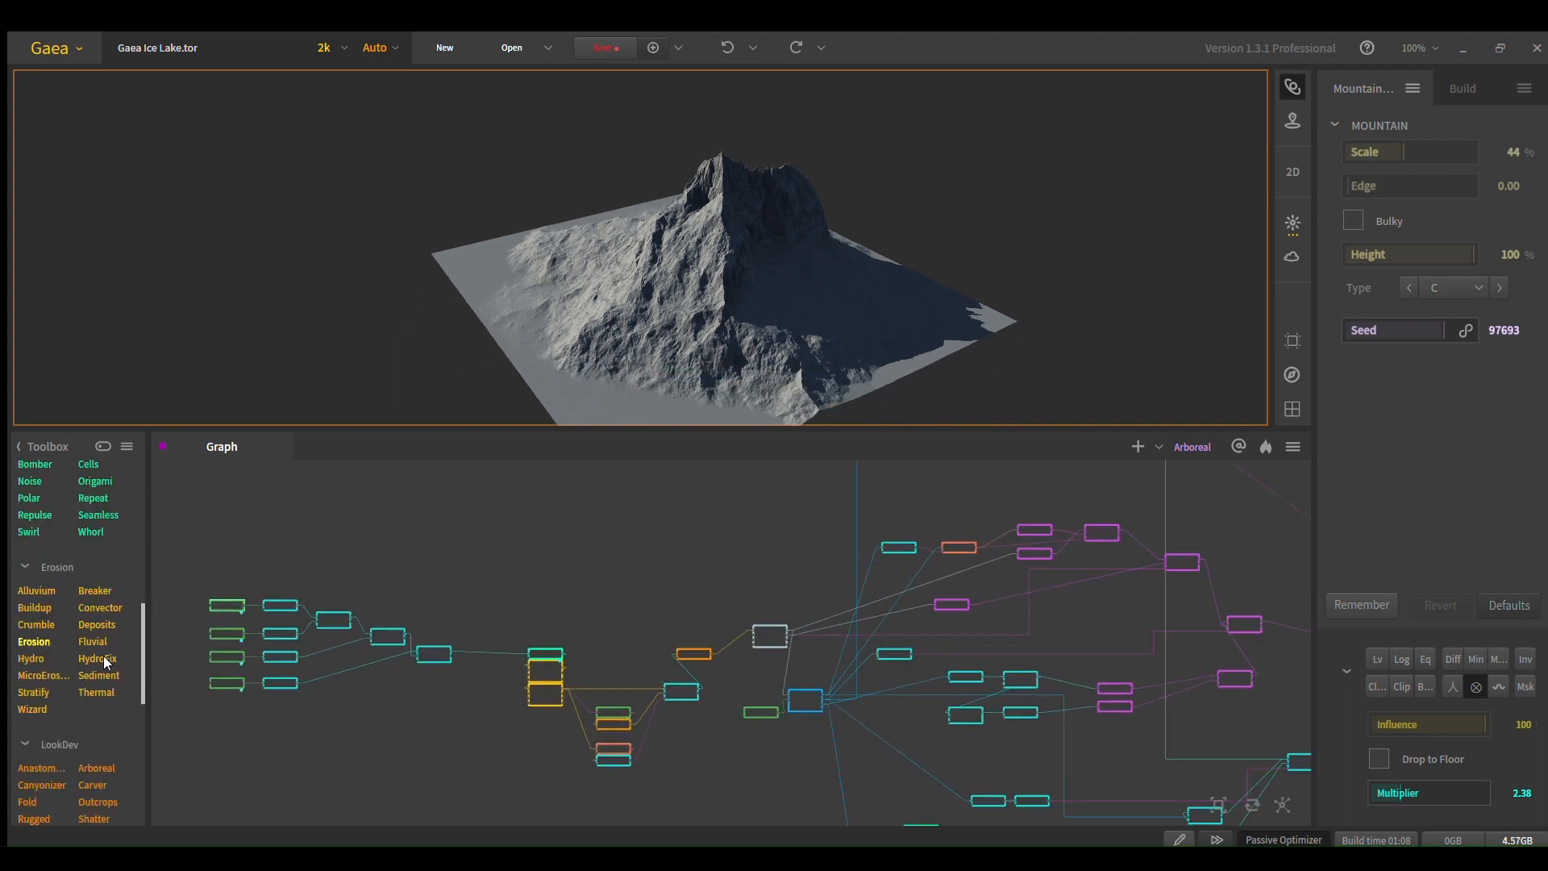
scroll("down", 3)
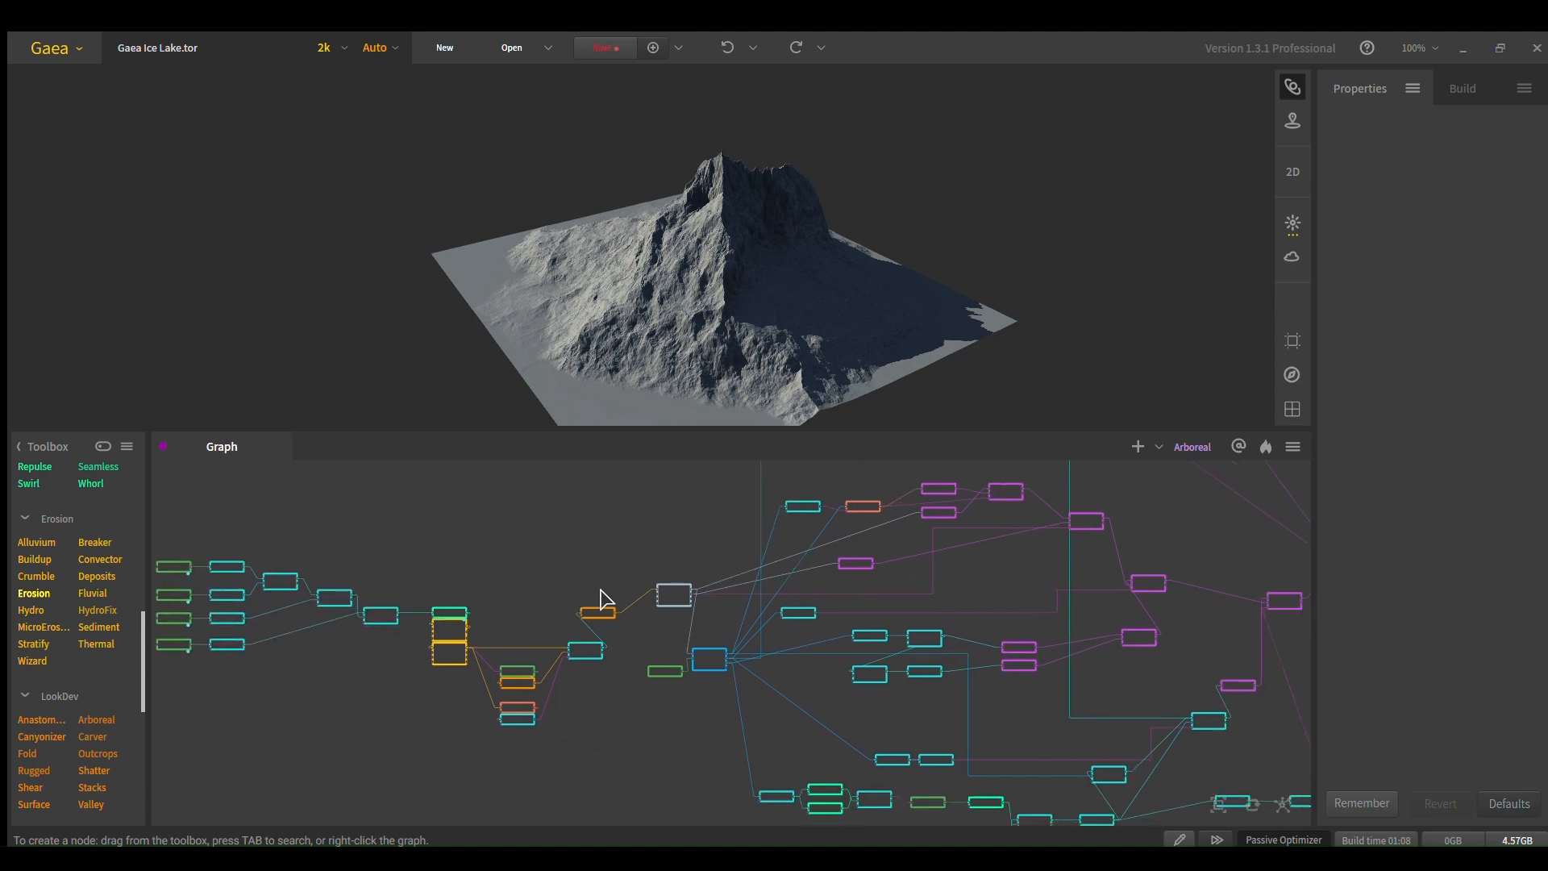
scroll("down", 3)
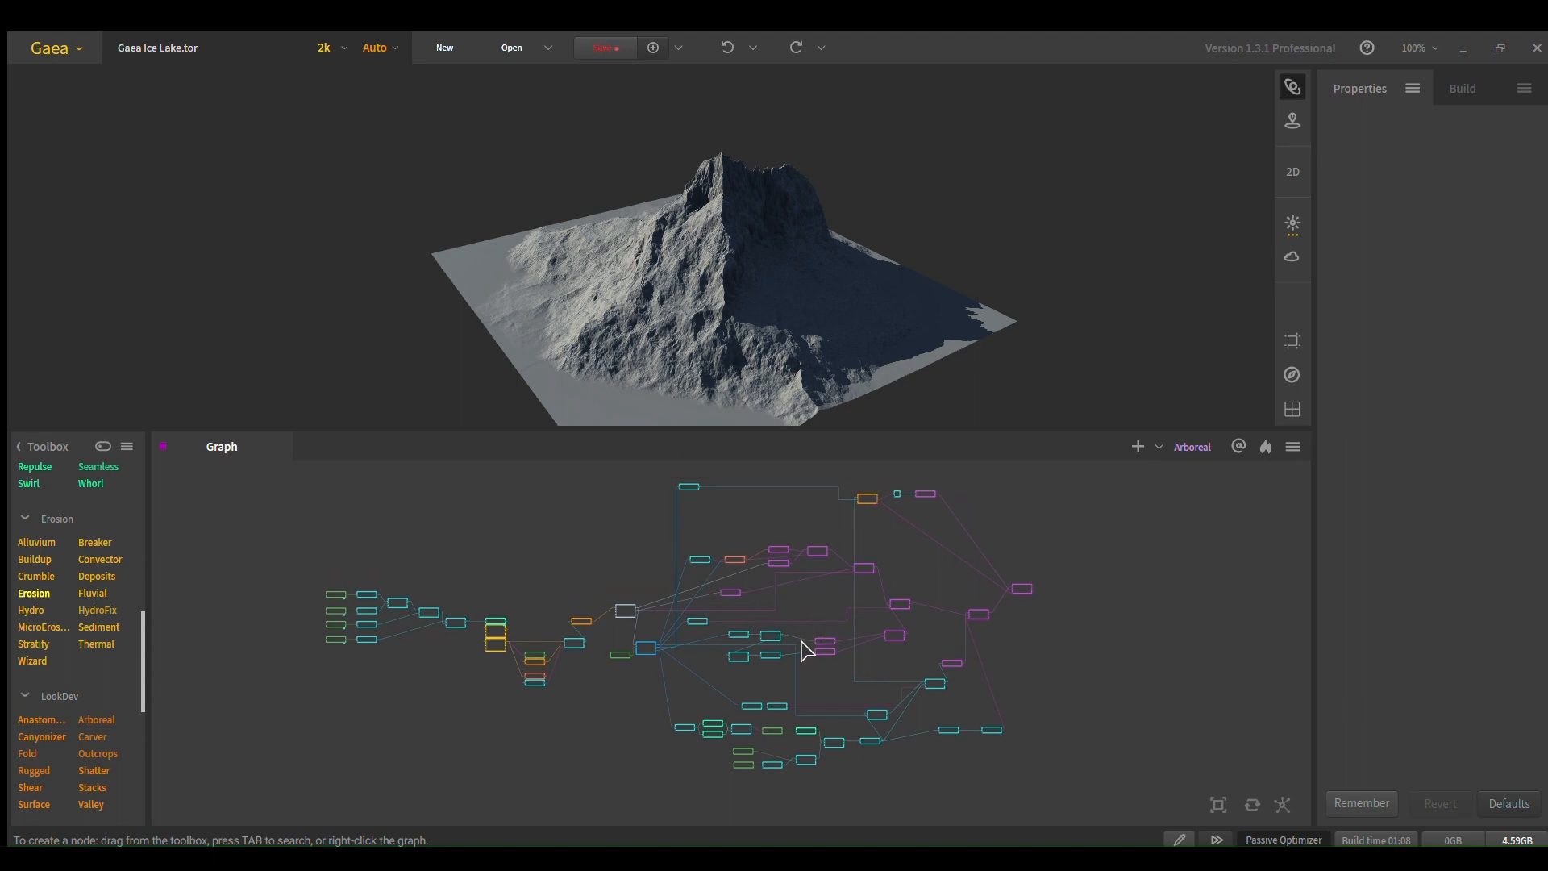
left_click_drag(805, 650, 689, 658)
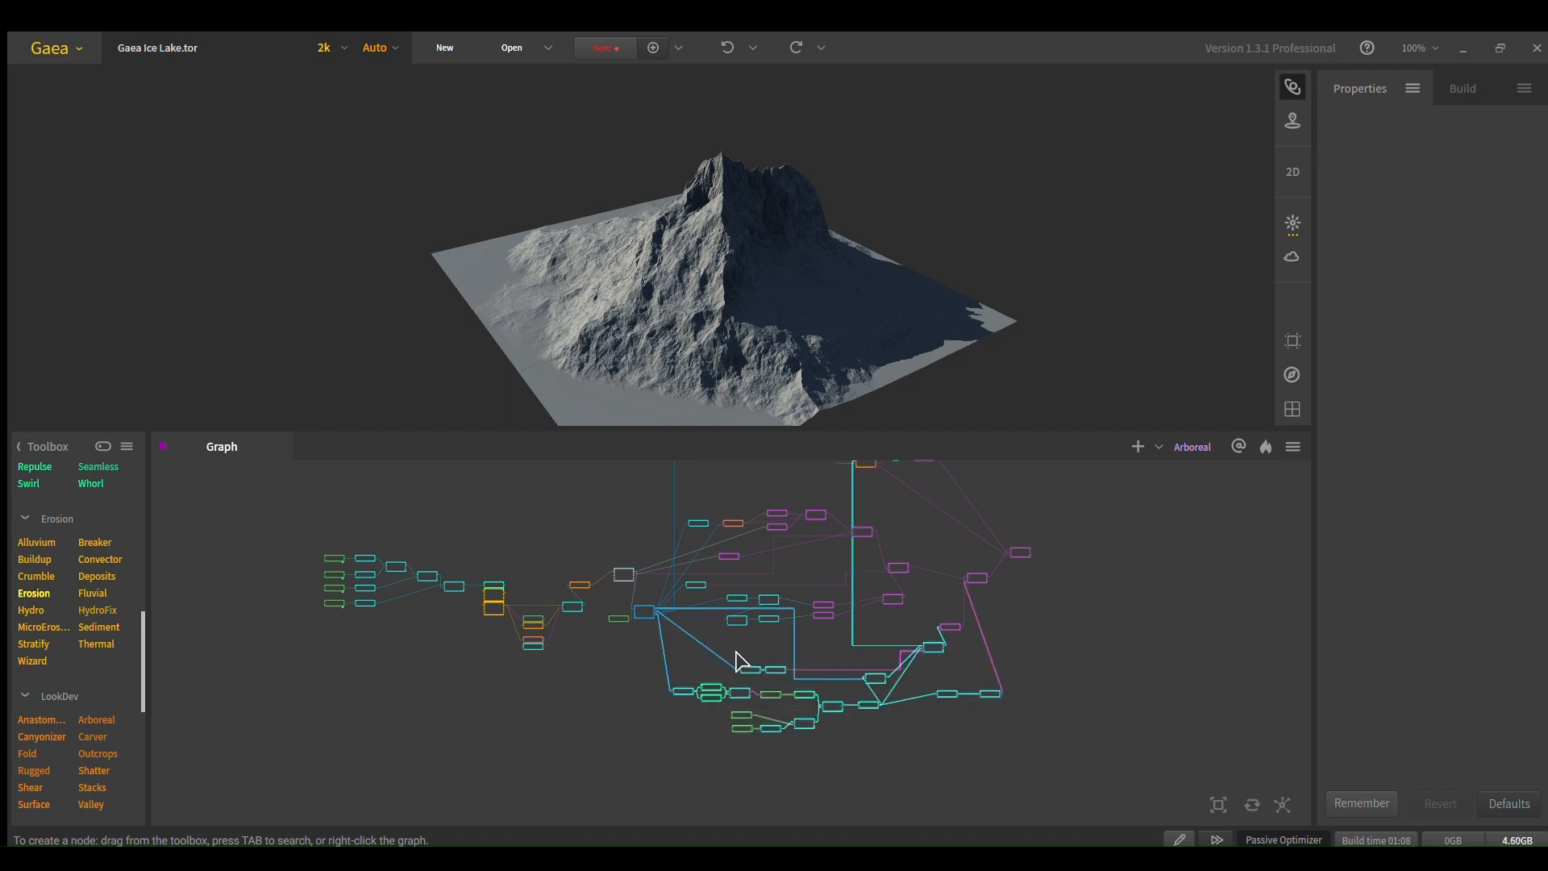
left_click_drag(740, 658, 790, 691)
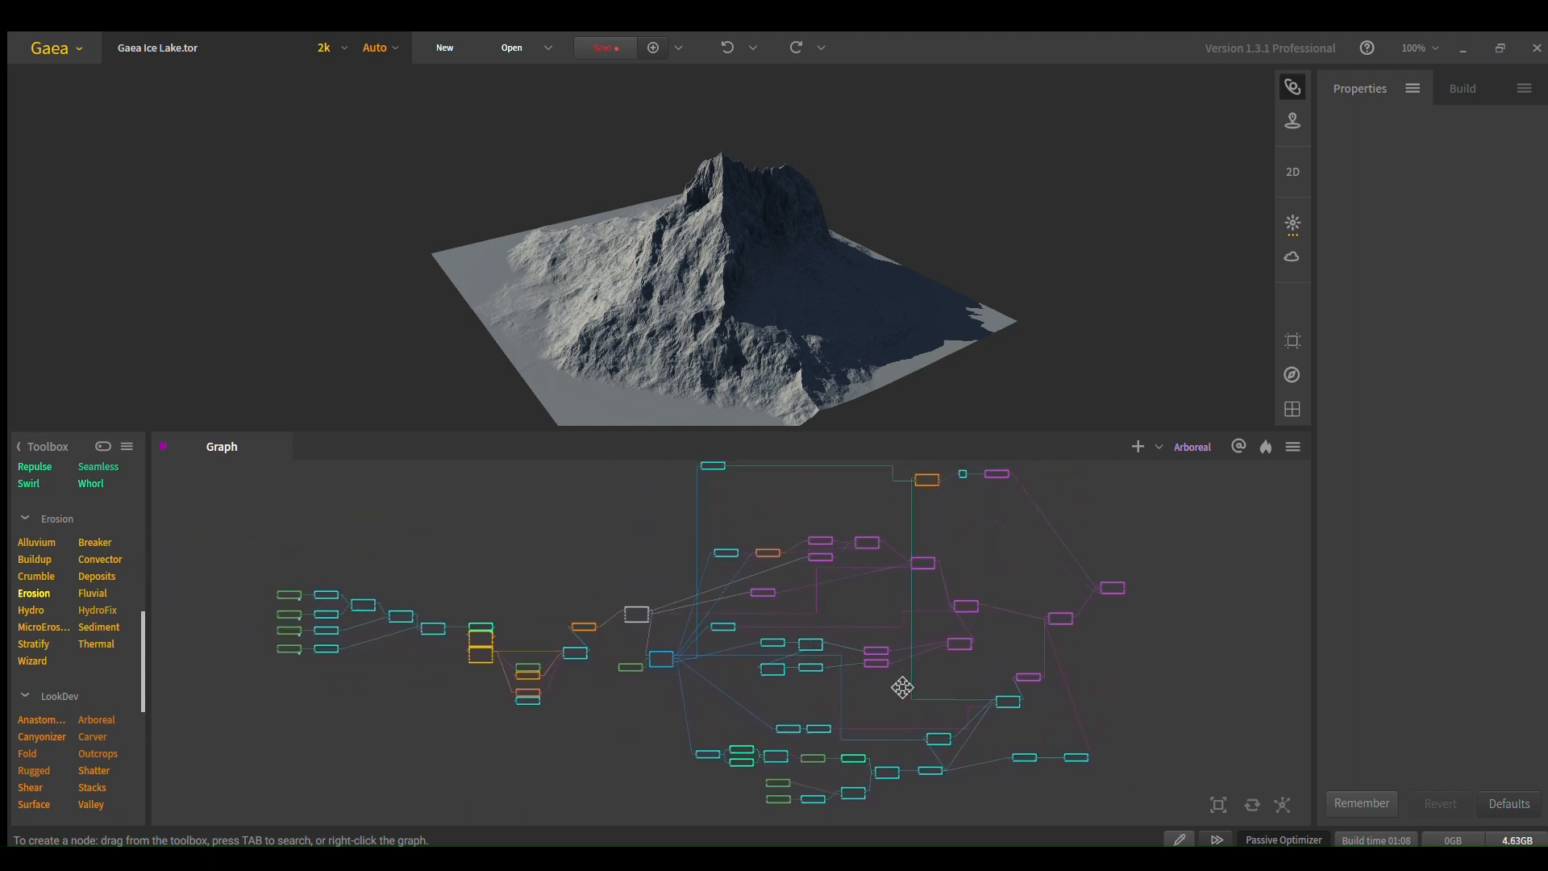
left_click_drag(903, 688, 729, 619)
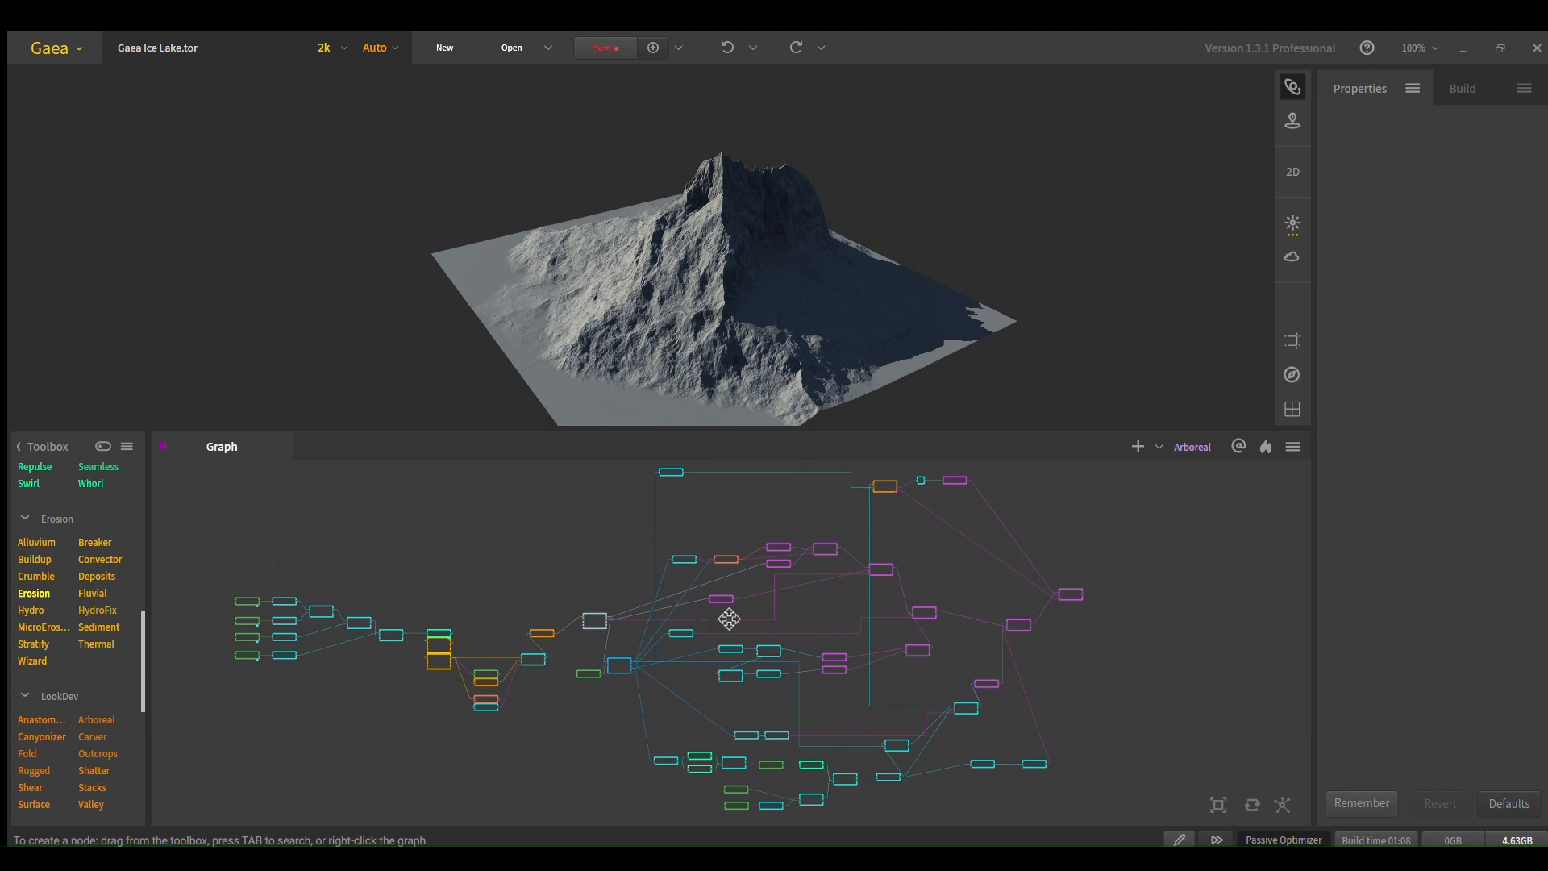
left_click_drag(728, 620, 837, 622)
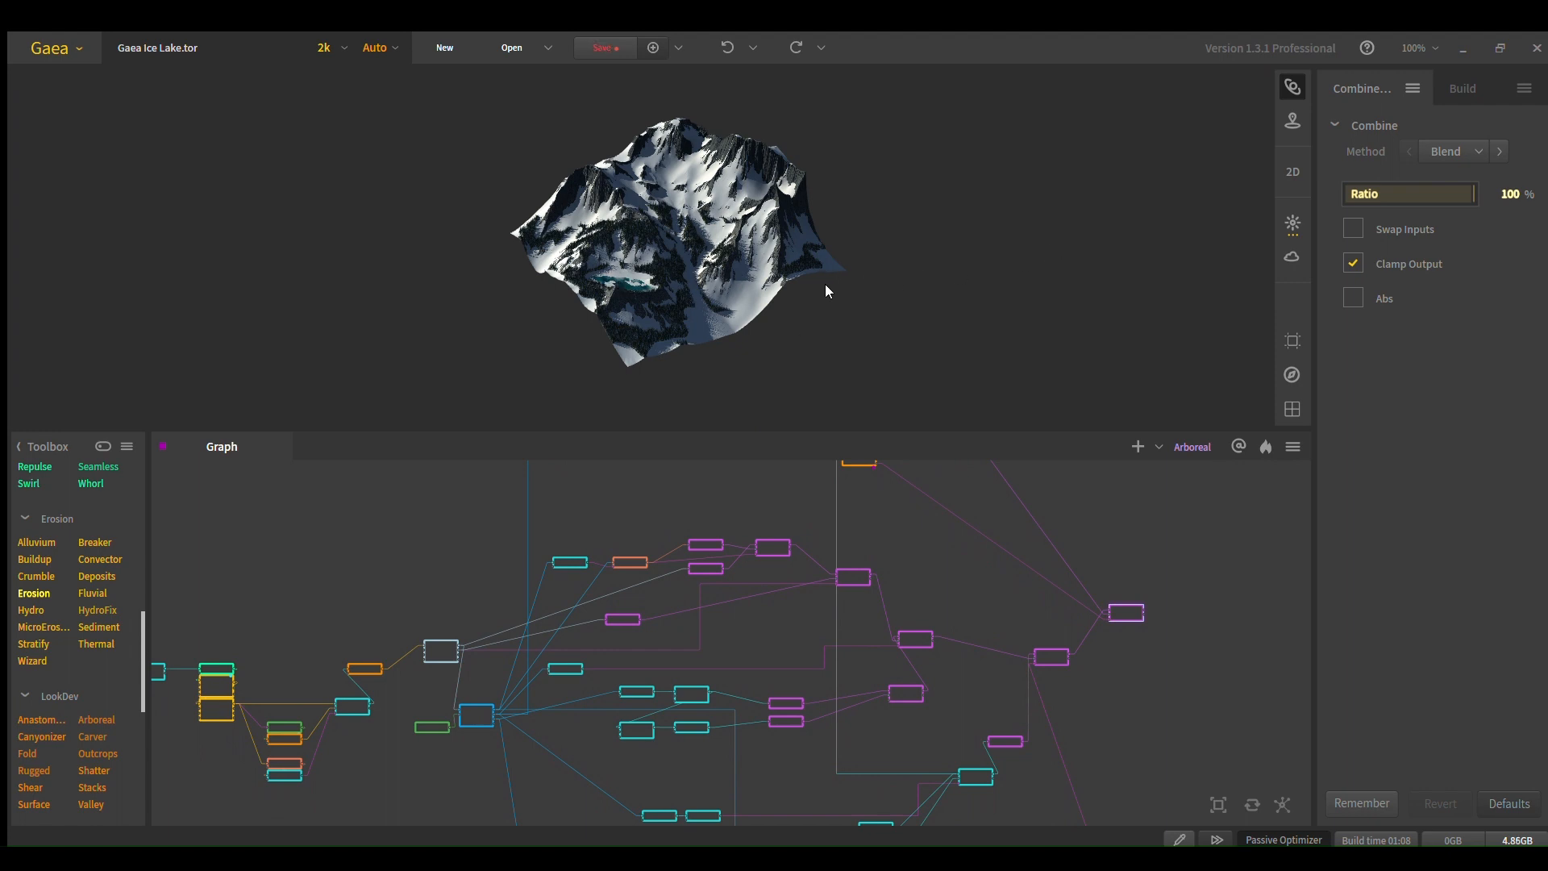
mouse_move(753, 184)
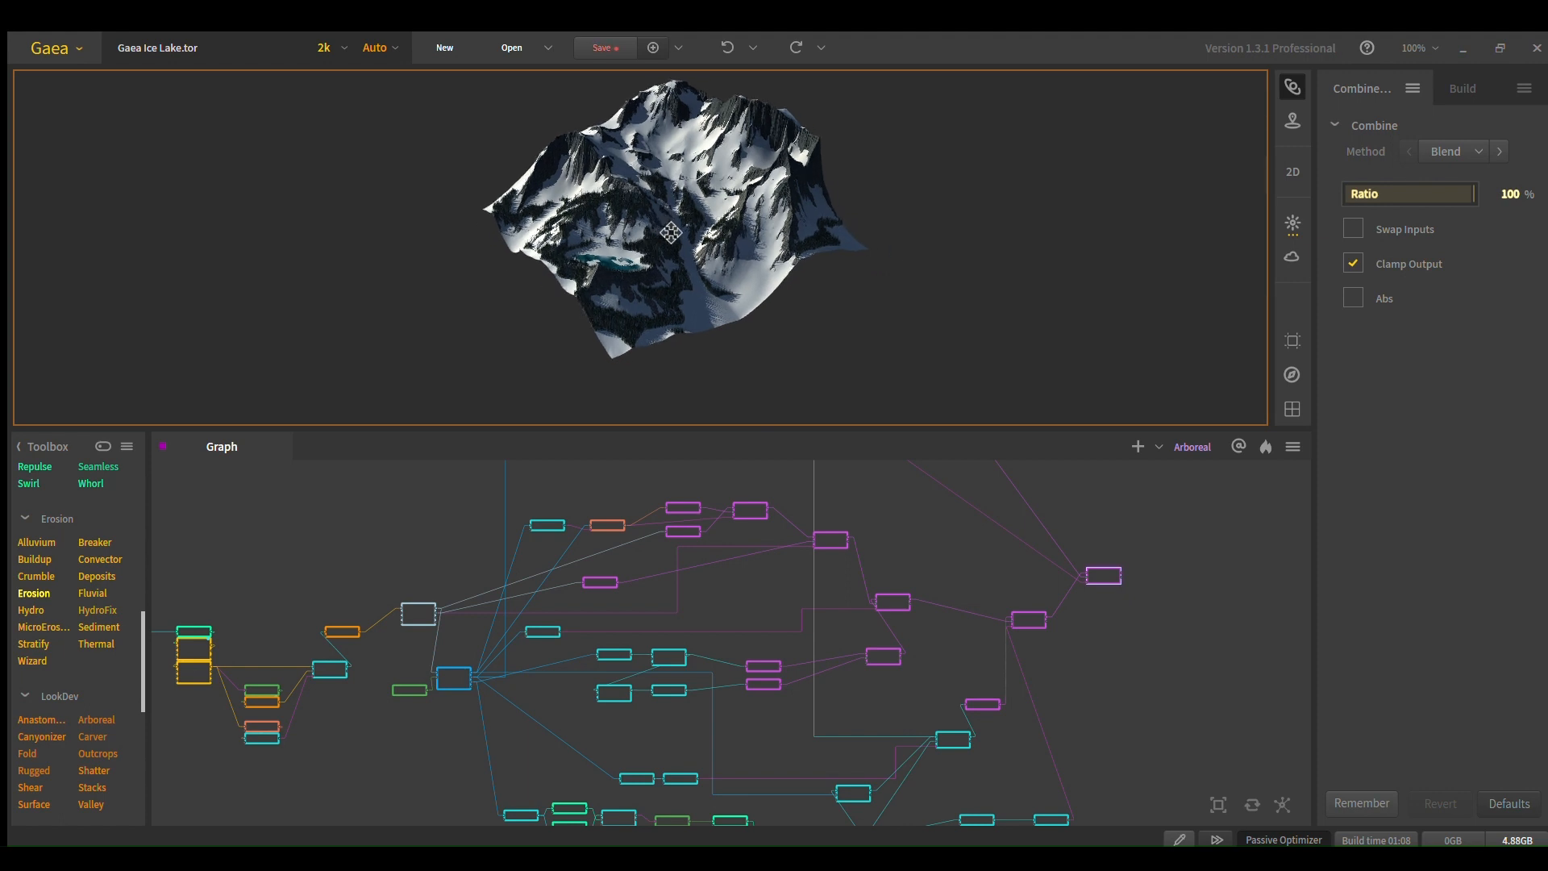
left_click_drag(671, 232, 670, 237)
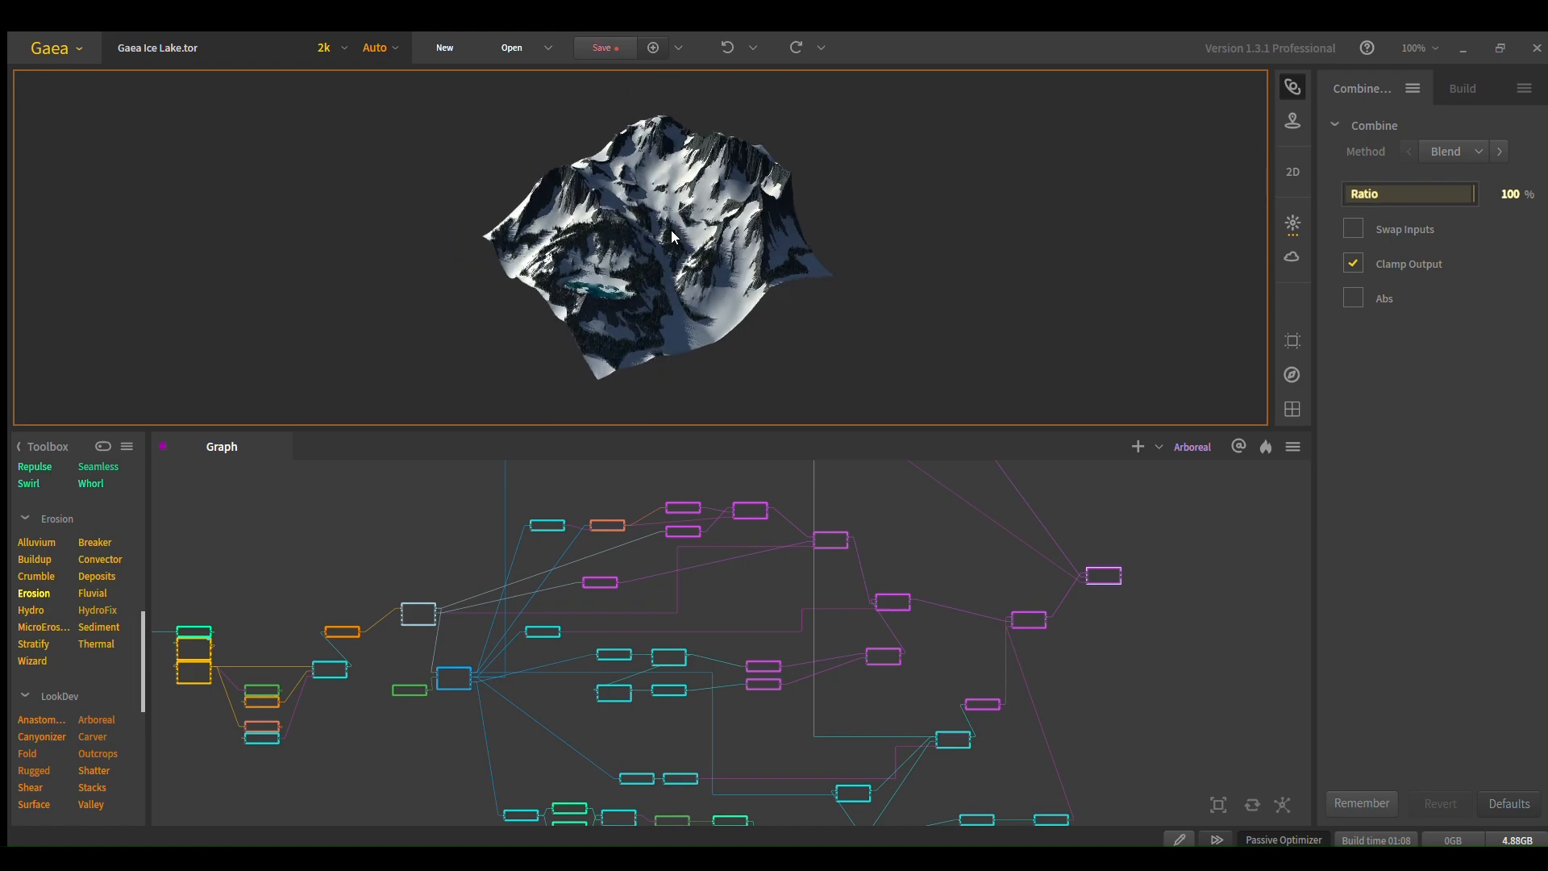